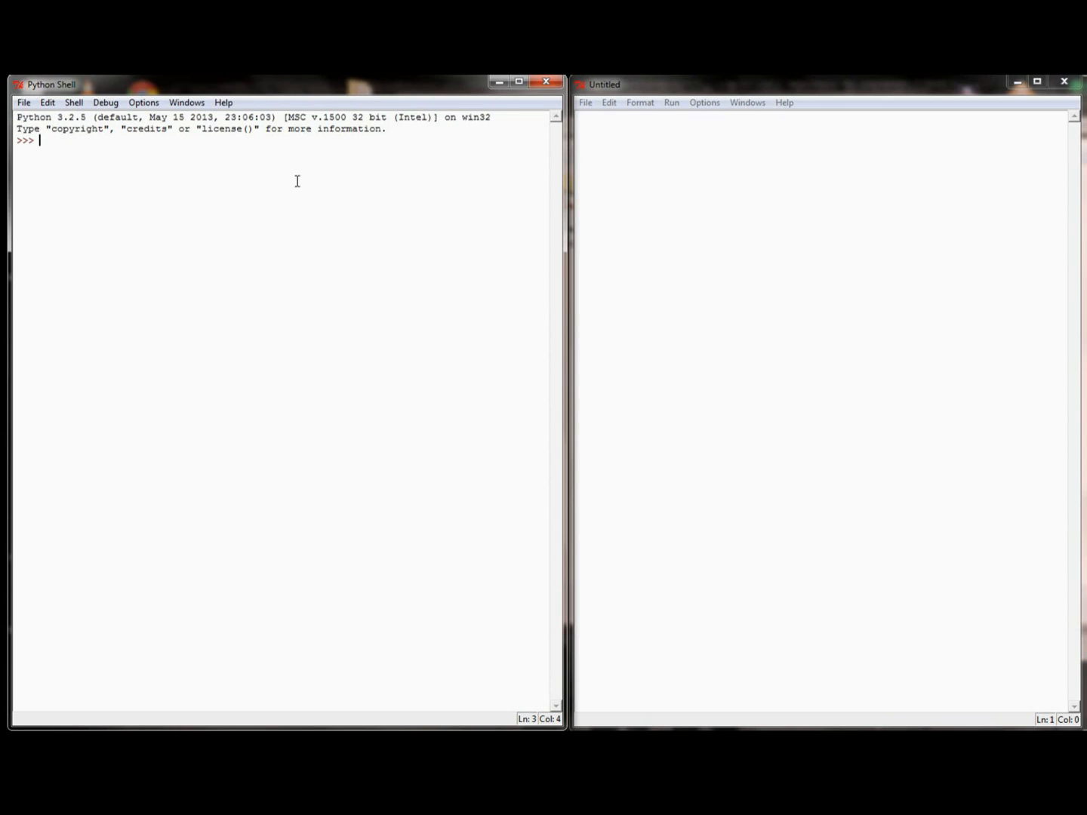
Run num_soda = input("How many cans of soda have you had today\n:") and answer 3.
{"action": "type", "text": "num_"}
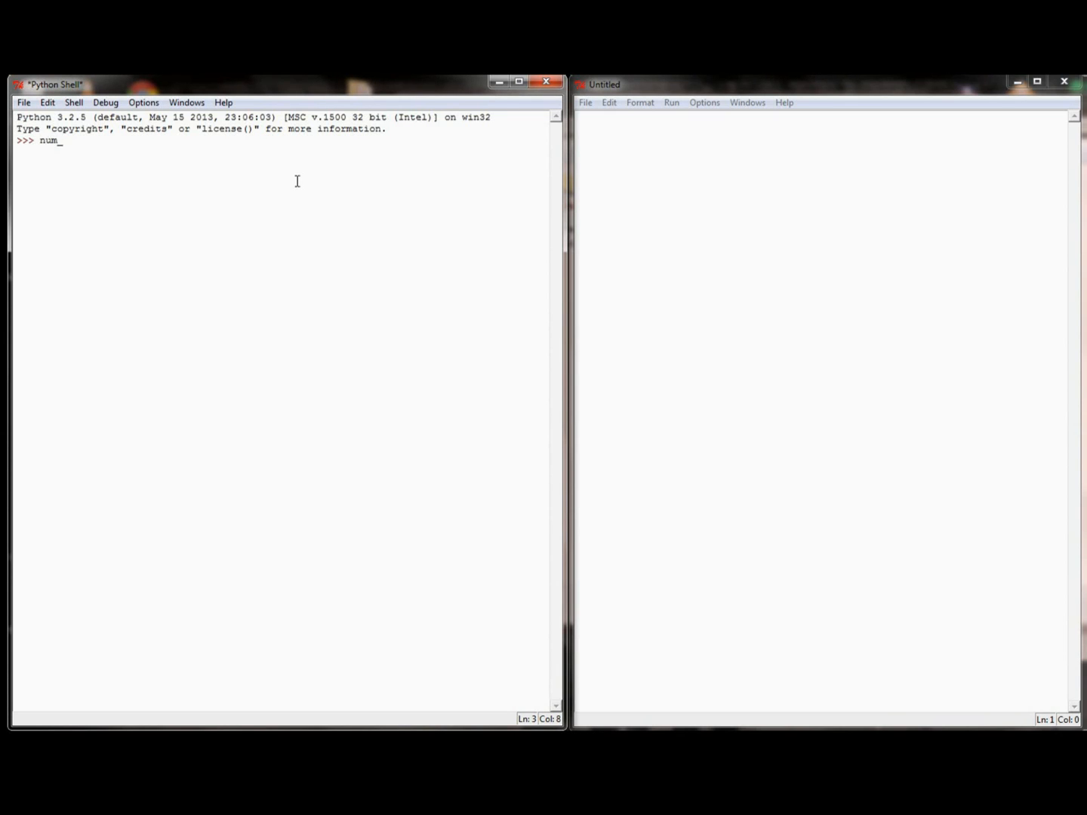
{"action": "type", "text": "soda ="}
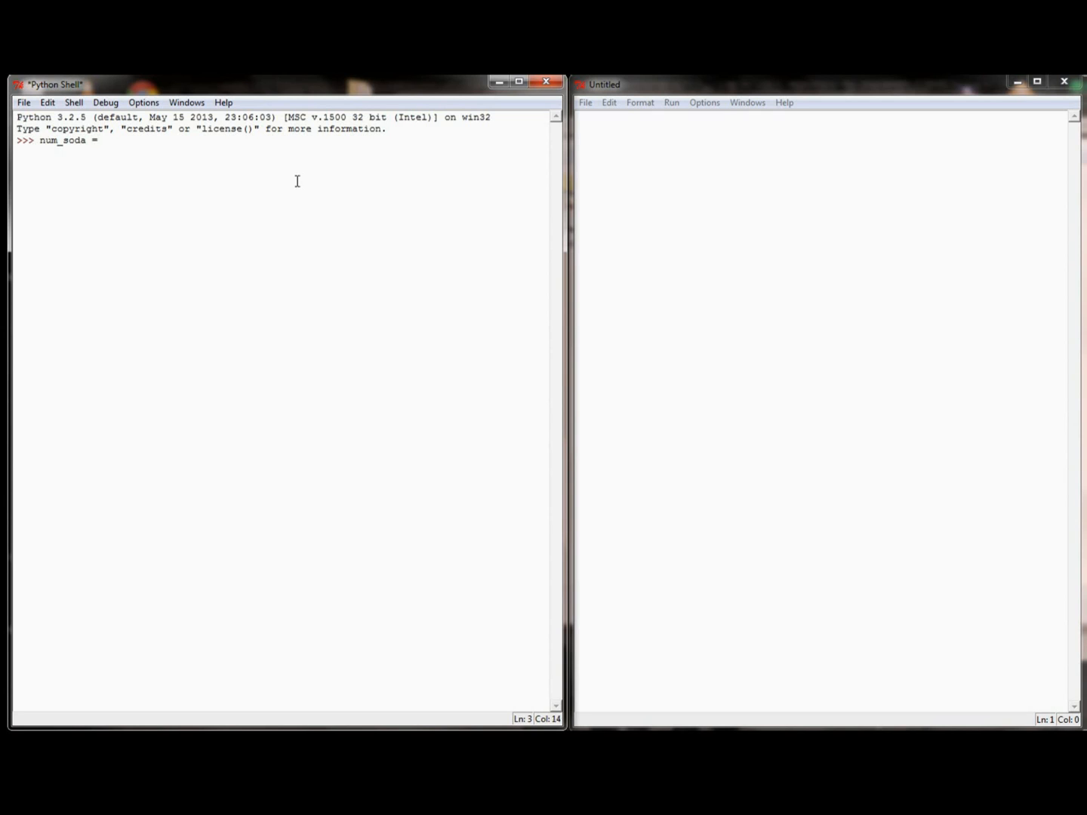
{"action": "type", "text": "input"}
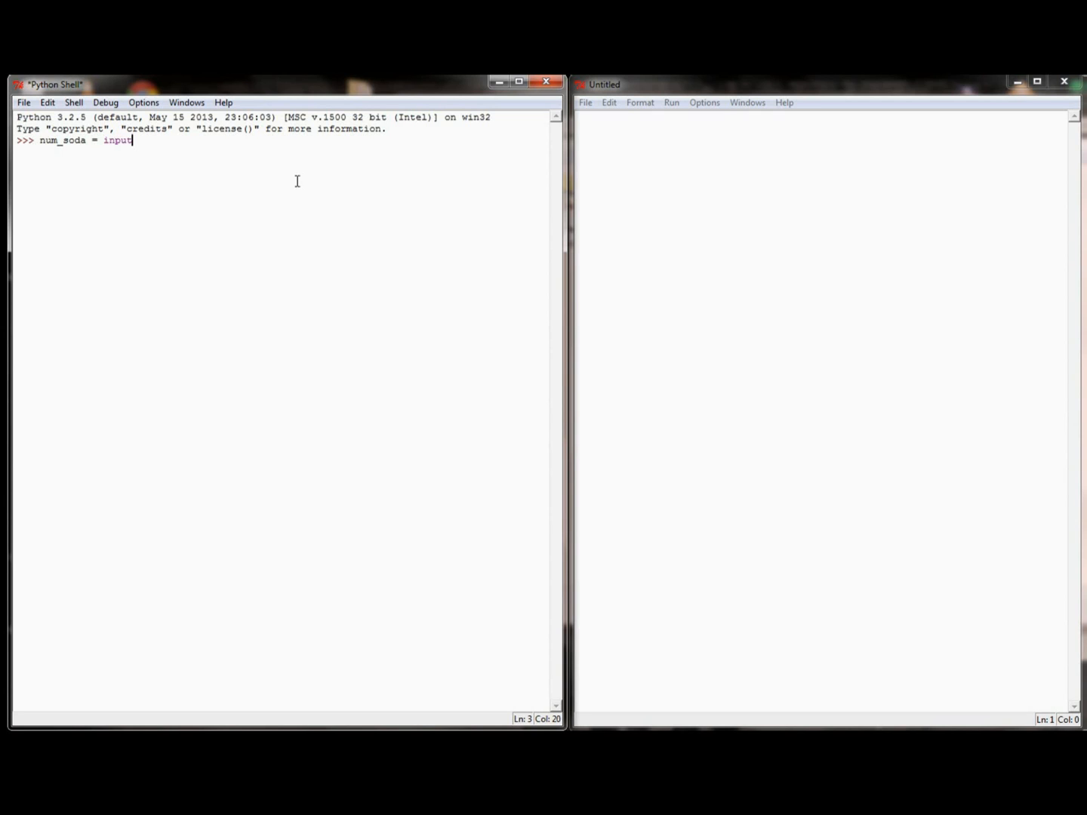
{"action": "type", "text": "(\"How many cans of so"}
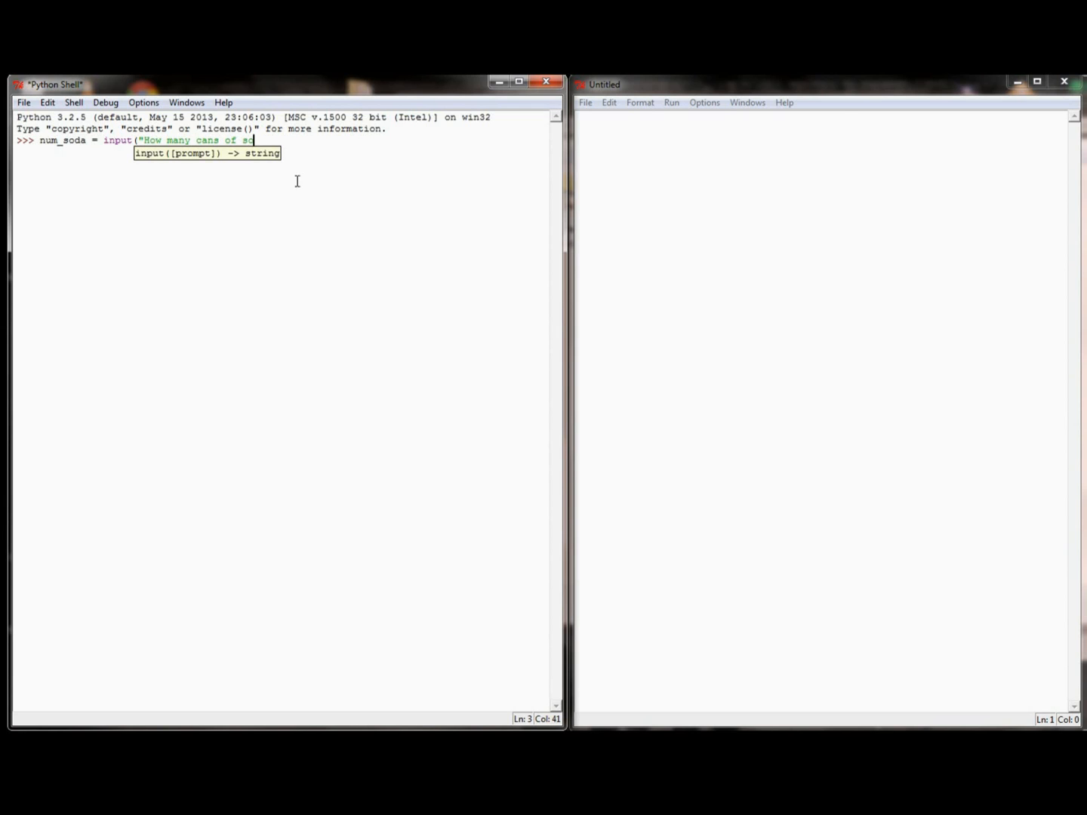
{"action": "type", "text": "da have you"}
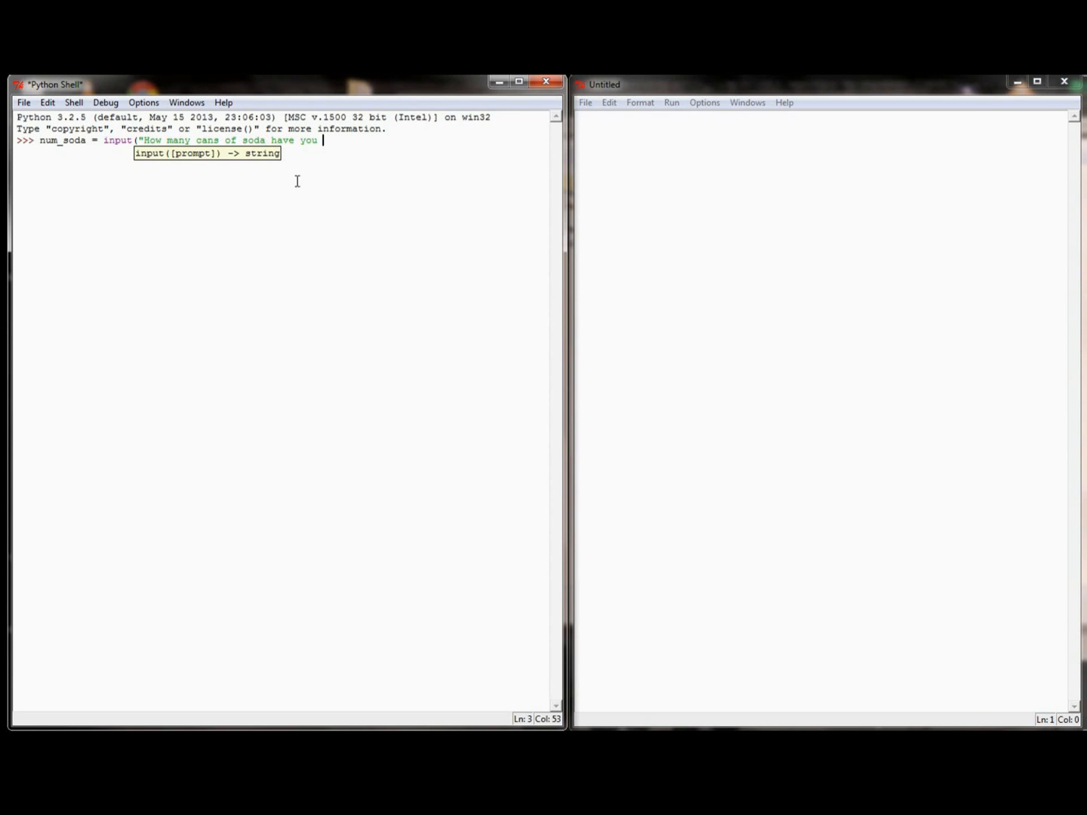
{"action": "type", "text": "had today"}
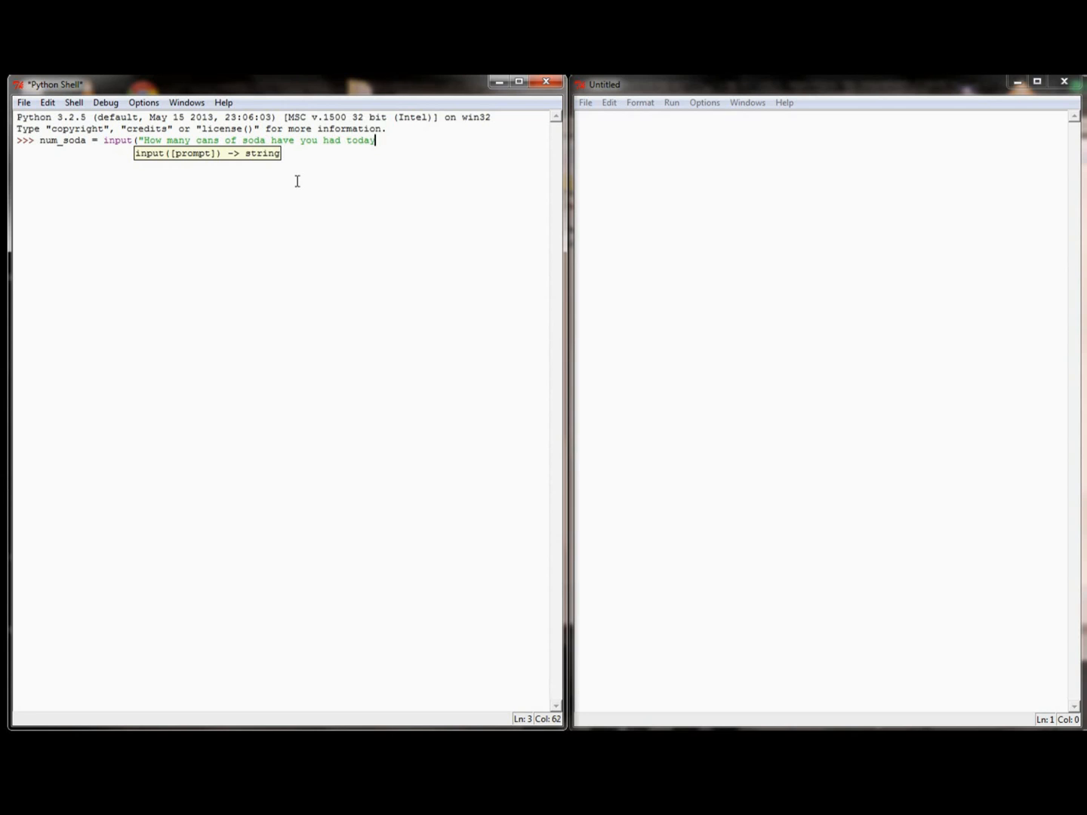
{"action": "type", "text": "\\n"}
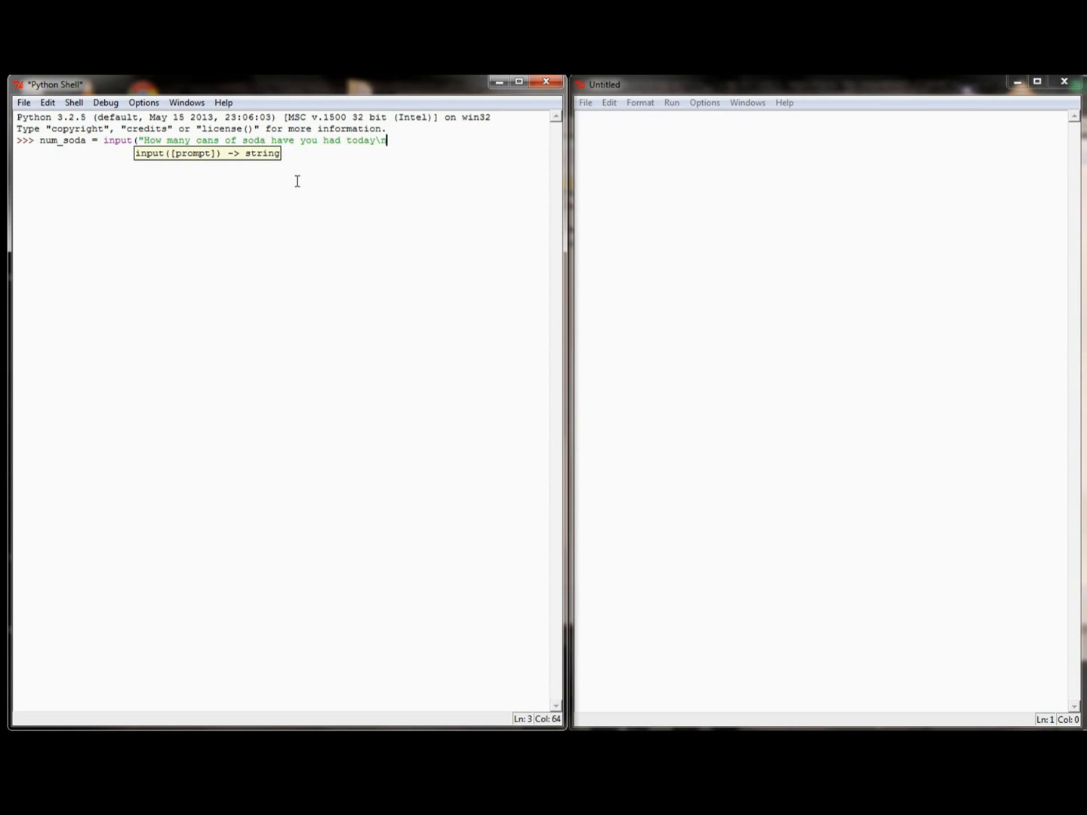
{"action": "type", "text": ":"}
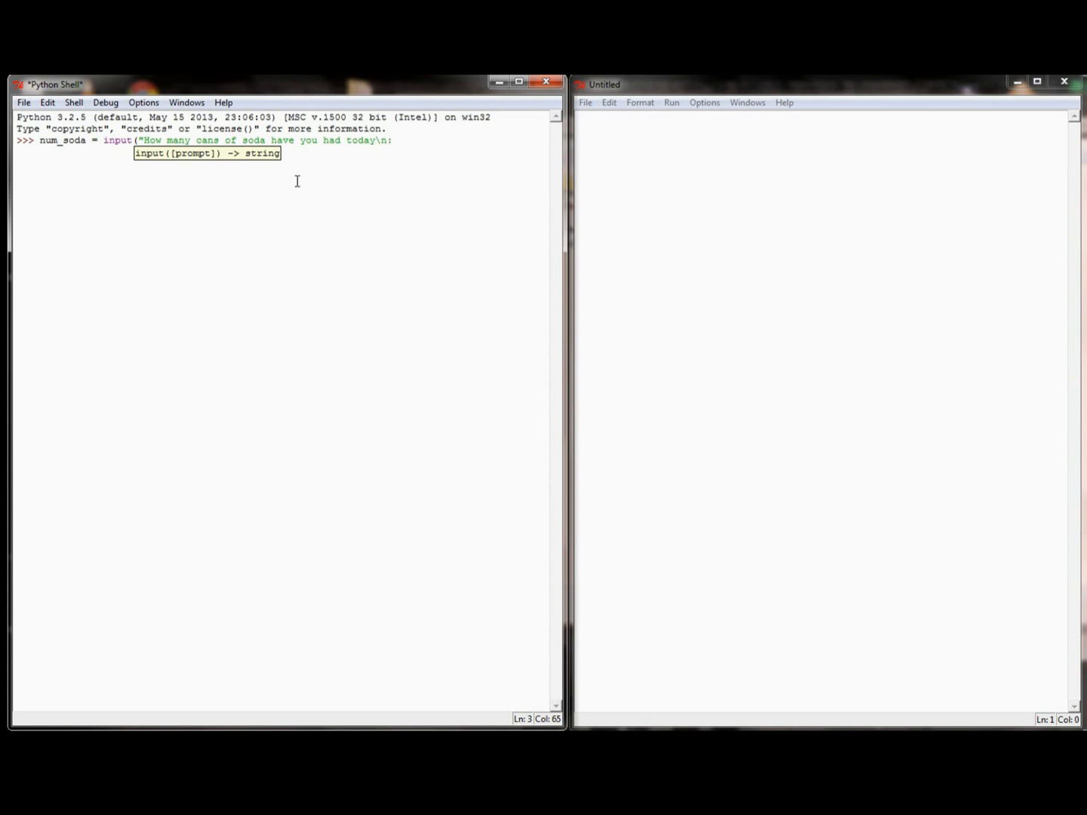
{"action": "type", "text": "\")"}
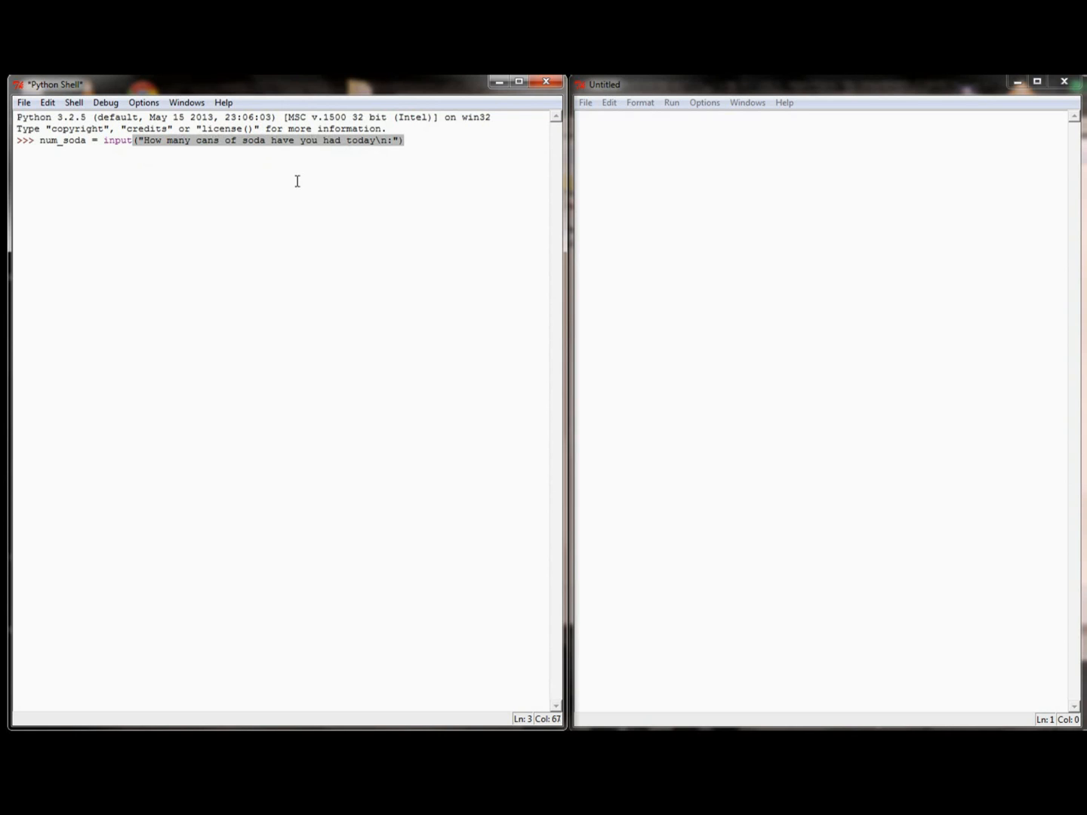
{"action": "key", "text": "Return"}
{"action": "type", "text": "3"}
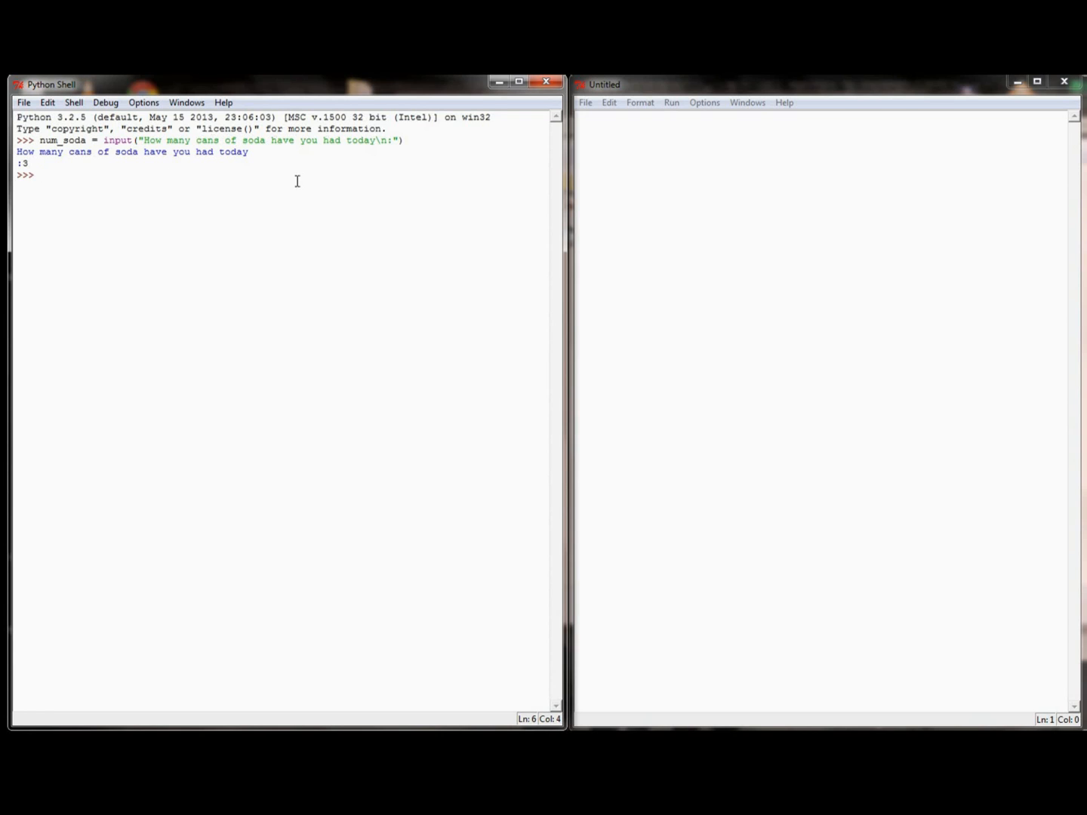
Display num_soda to show it holds the text '3'.
{"action": "type", "text": "num_so"}
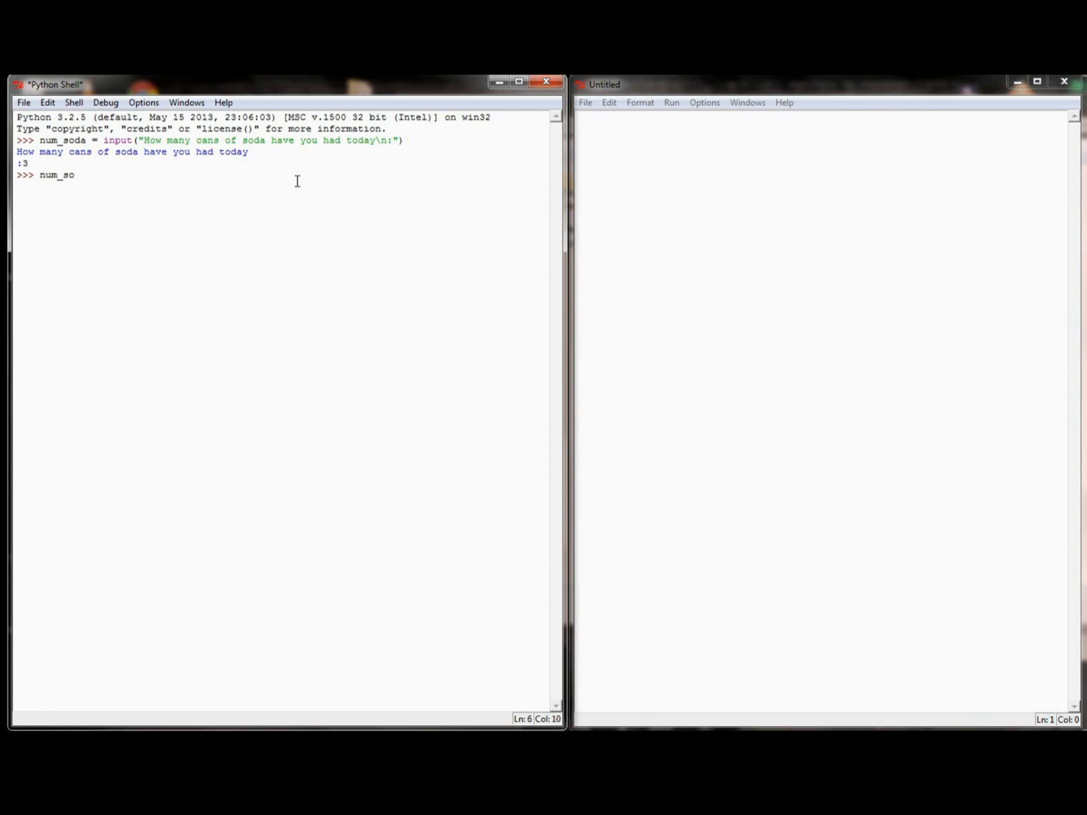
{"action": "key", "text": "Return"}
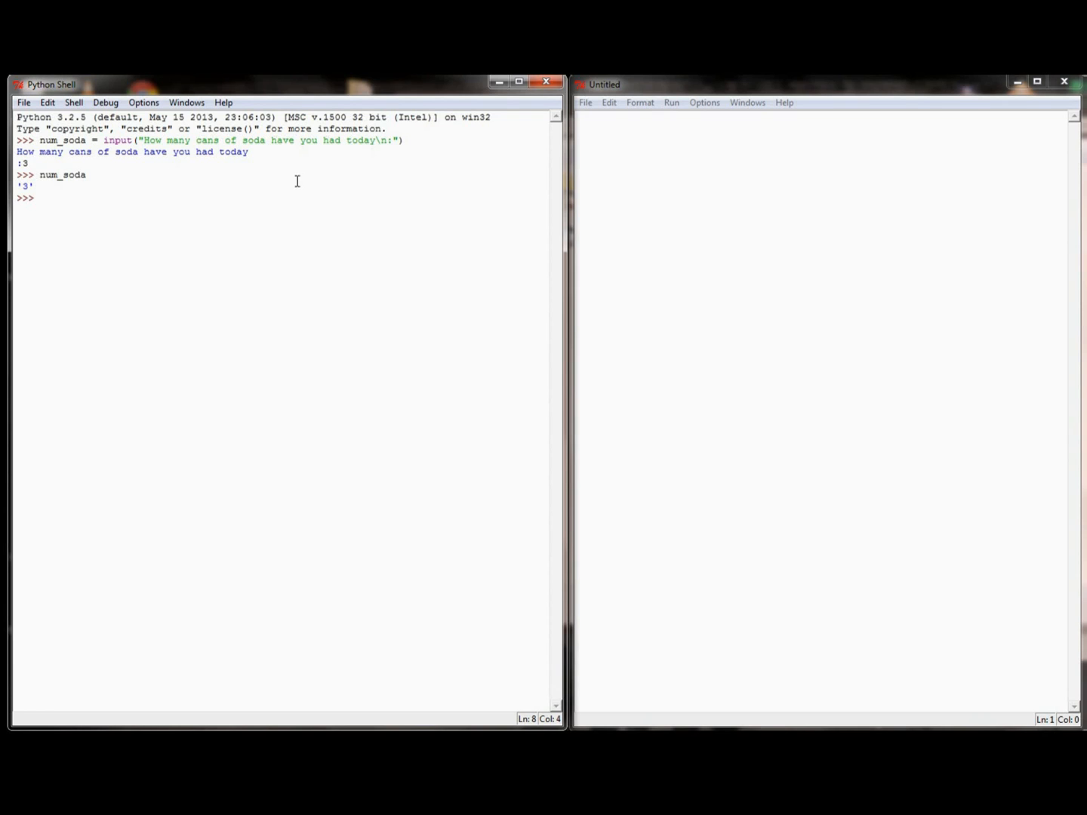
Run num_coffee = input("How many cups of coffee have you had today\n:") and answer 1.
{"action": "type", "text": "num"}
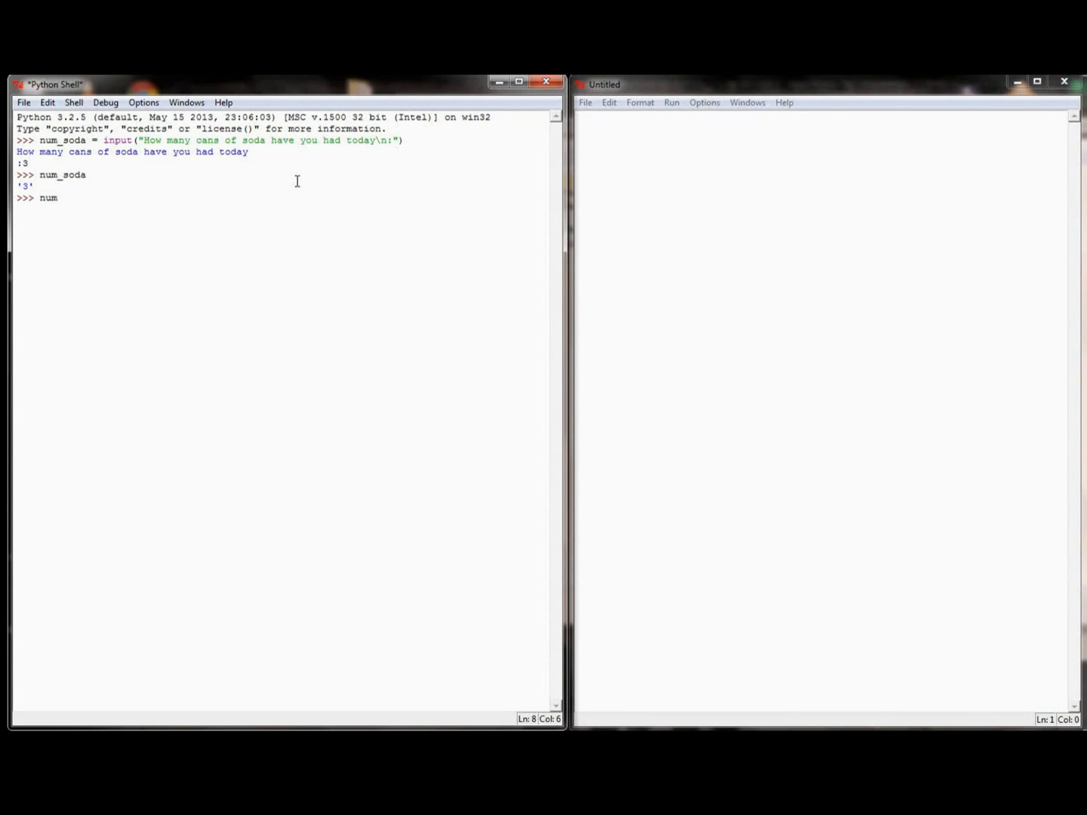
{"action": "type", "text": "_co"}
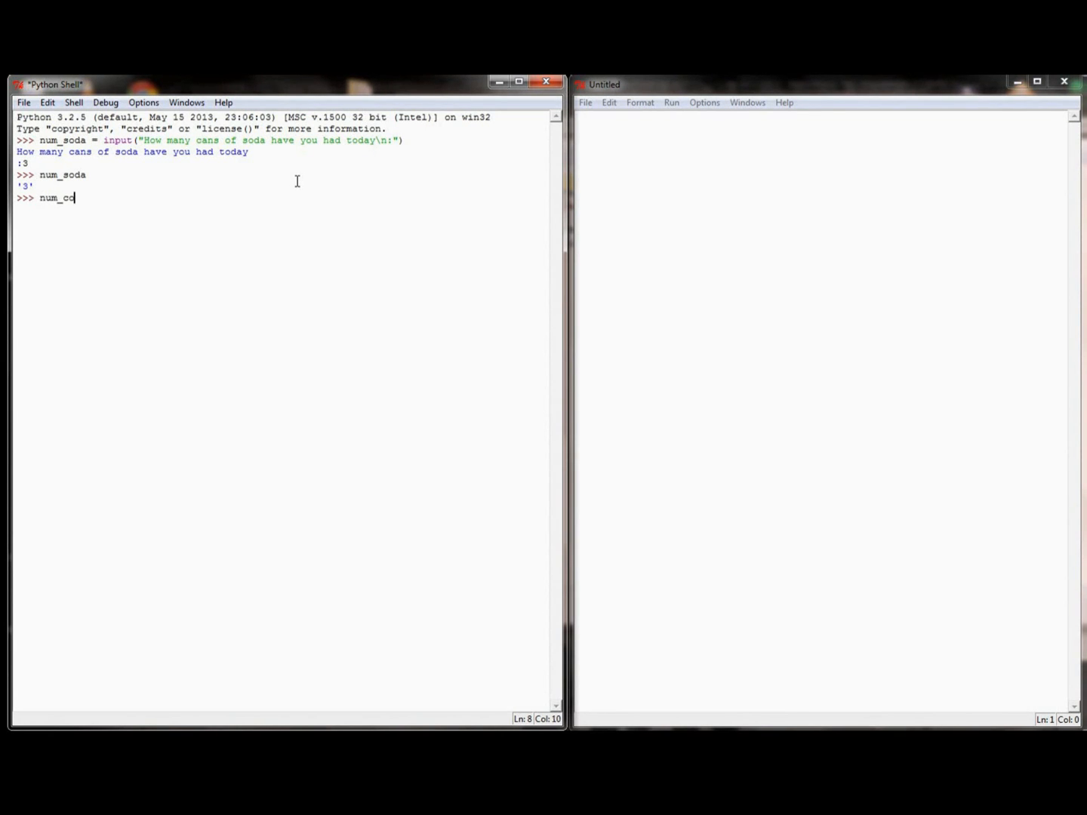
{"action": "type", "text": "ffee ="}
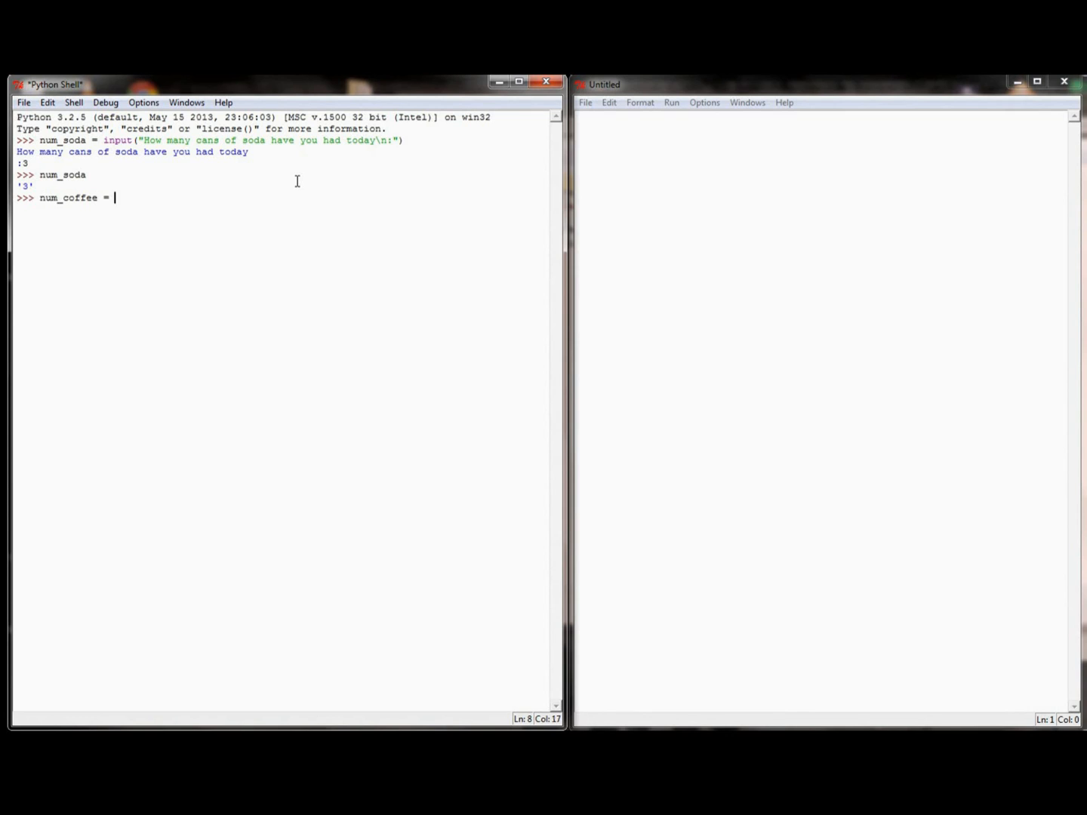
{"action": "type", "text": "input(\"How many cups of coffee h"}
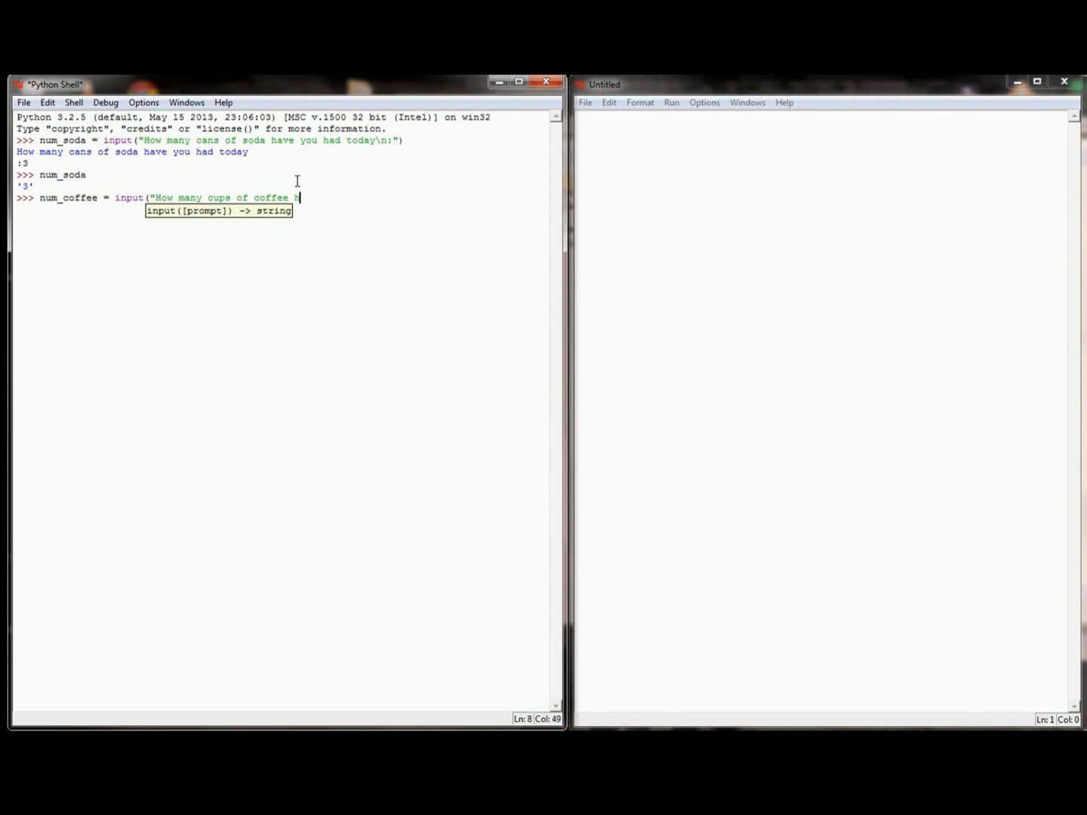
{"action": "type", "text": "ave you had today"}
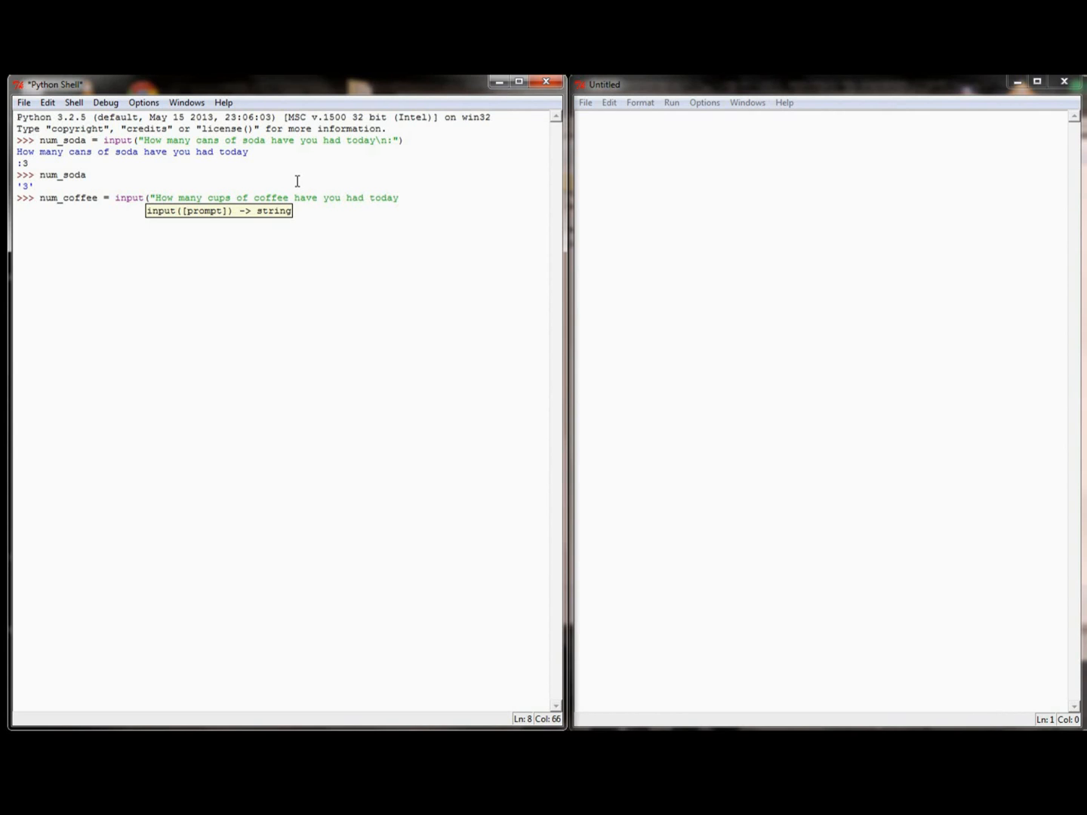
{"action": "type", "text": "\\n:\")"}
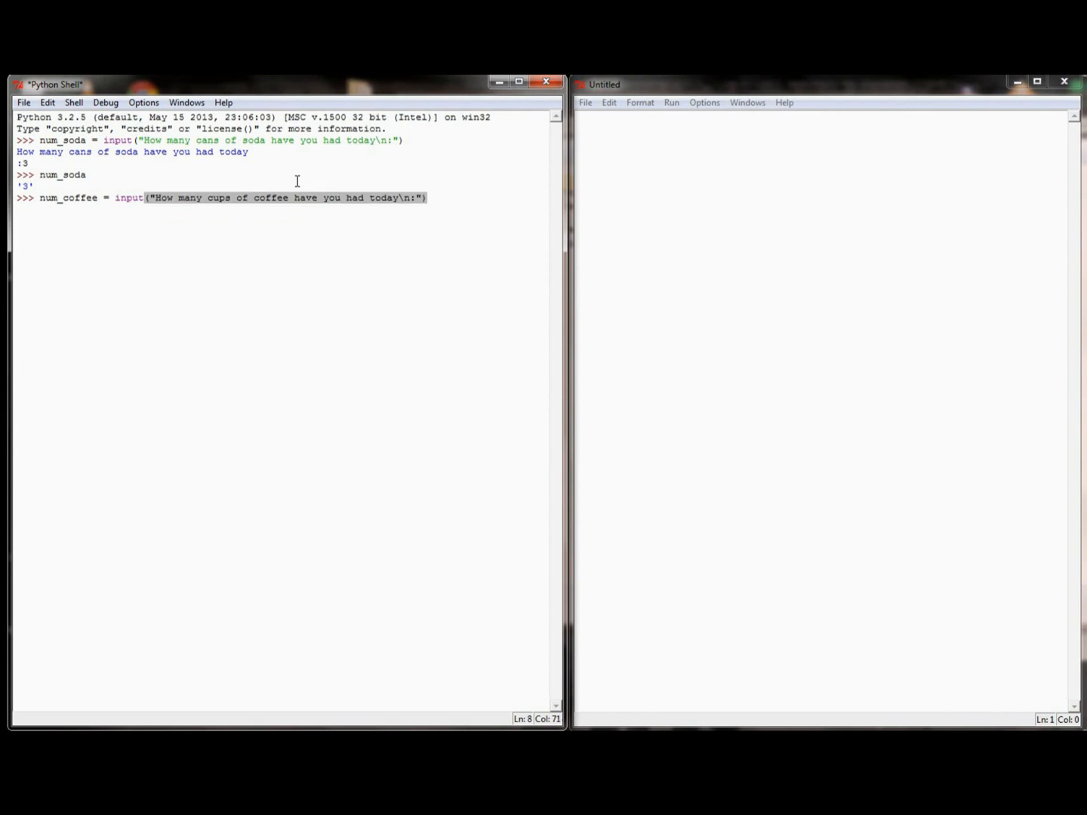
{"action": "key", "text": "Return"}
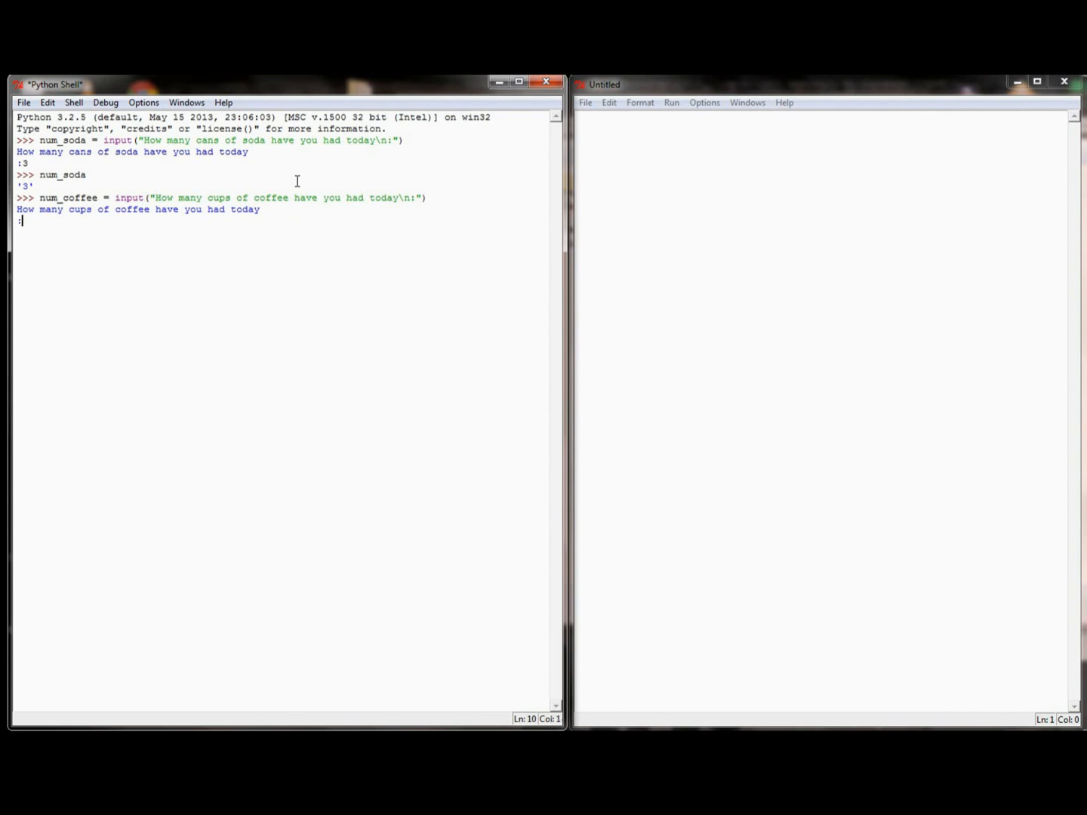
{"action": "type", "text": "1"}
{"action": "type", "text": "num_coffee"}
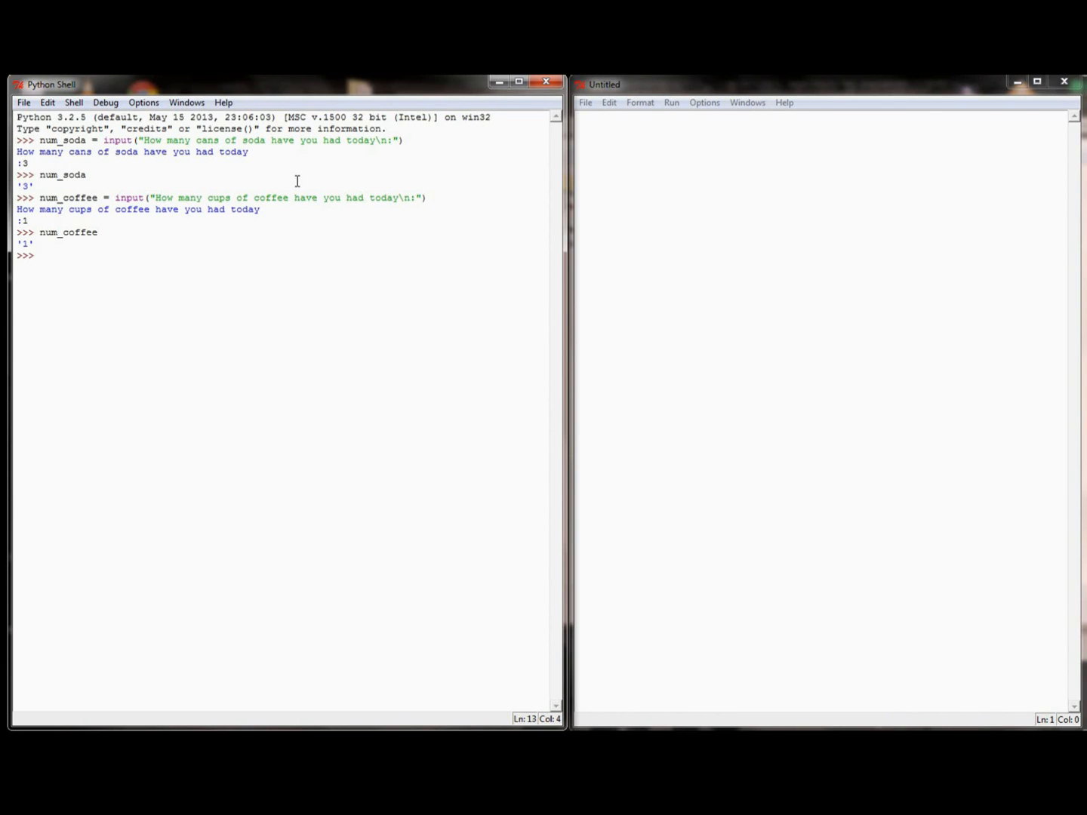
Assign beverages = num_soda + num_coffee.
{"action": "type", "text": "beverag"}
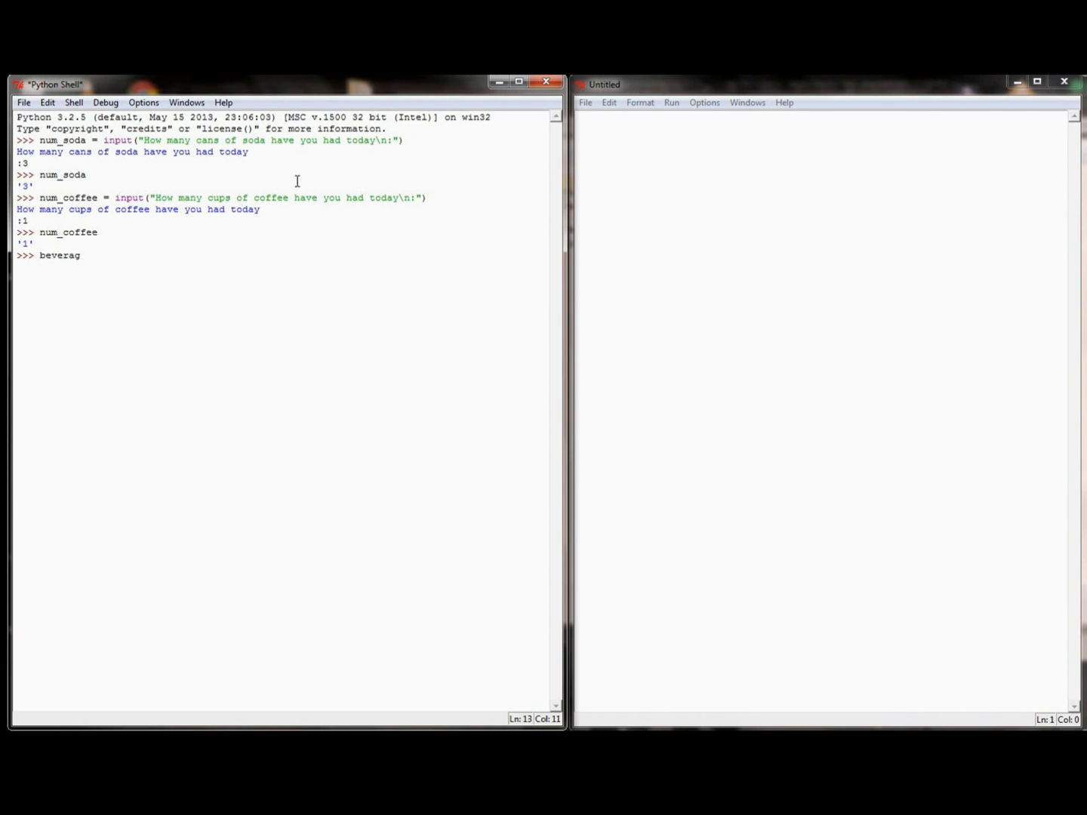
{"action": "type", "text": "es ="}
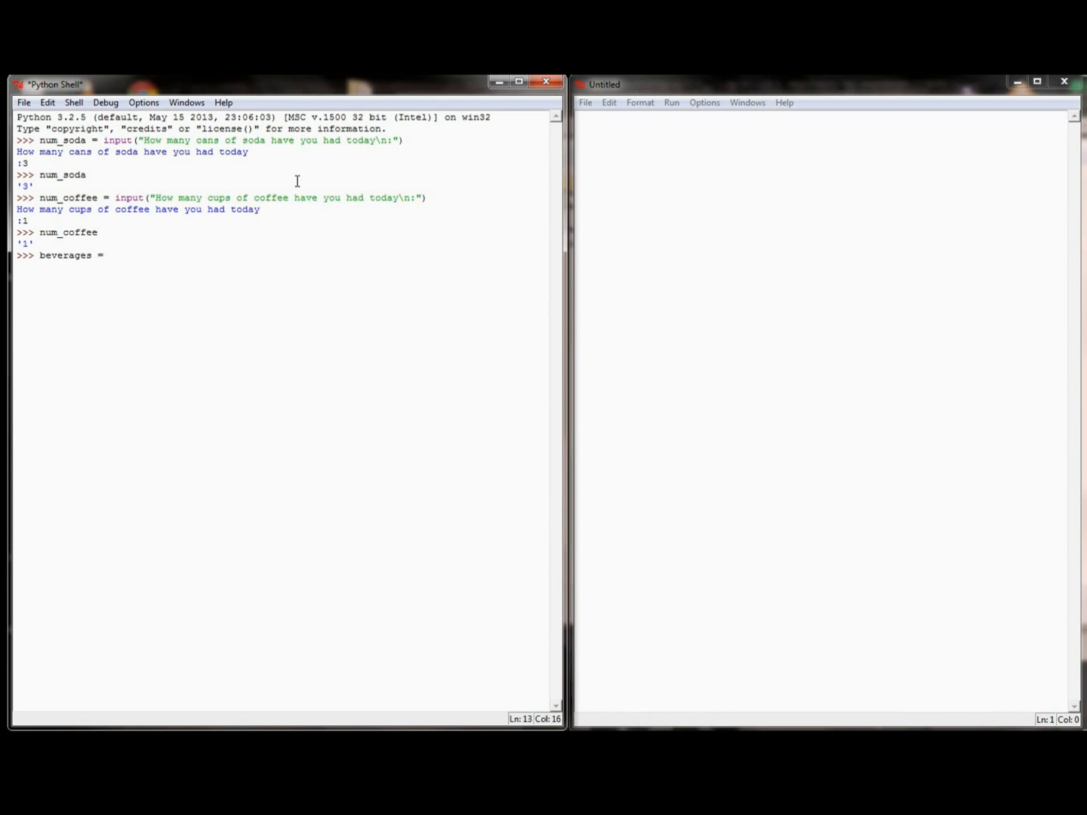
{"action": "type", "text": "num_soda"}
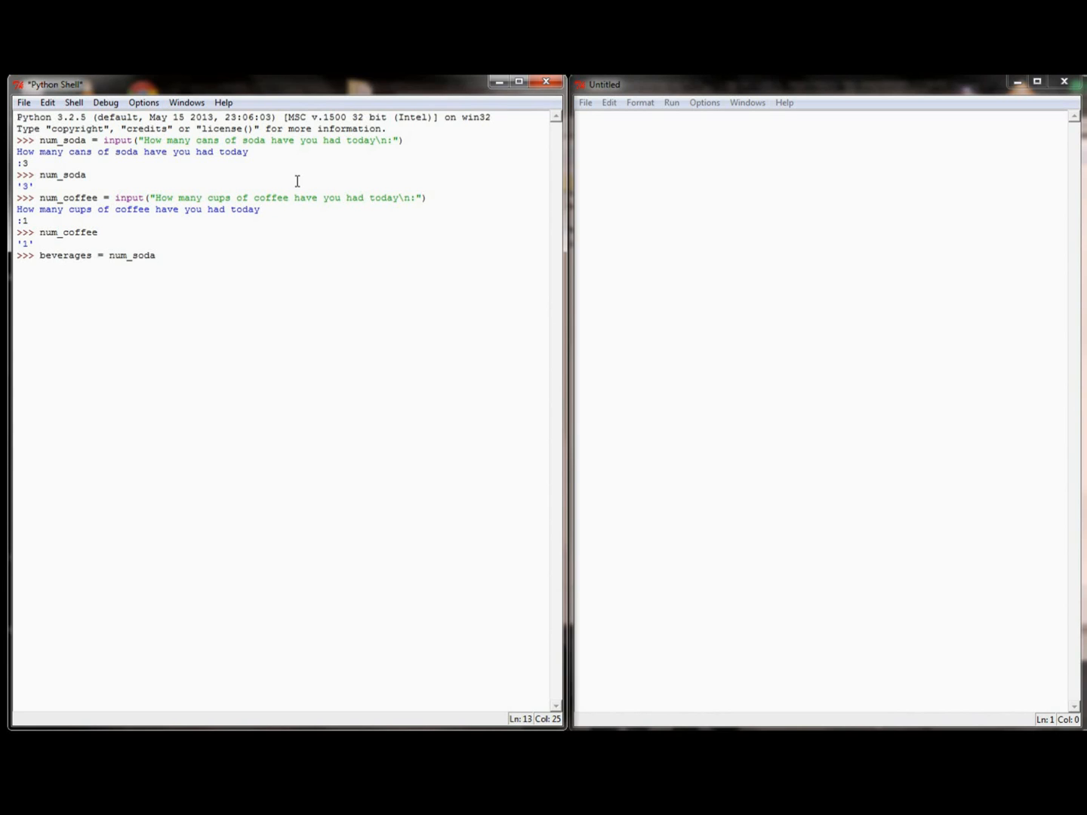
{"action": "type", "text": "+ num_co"}
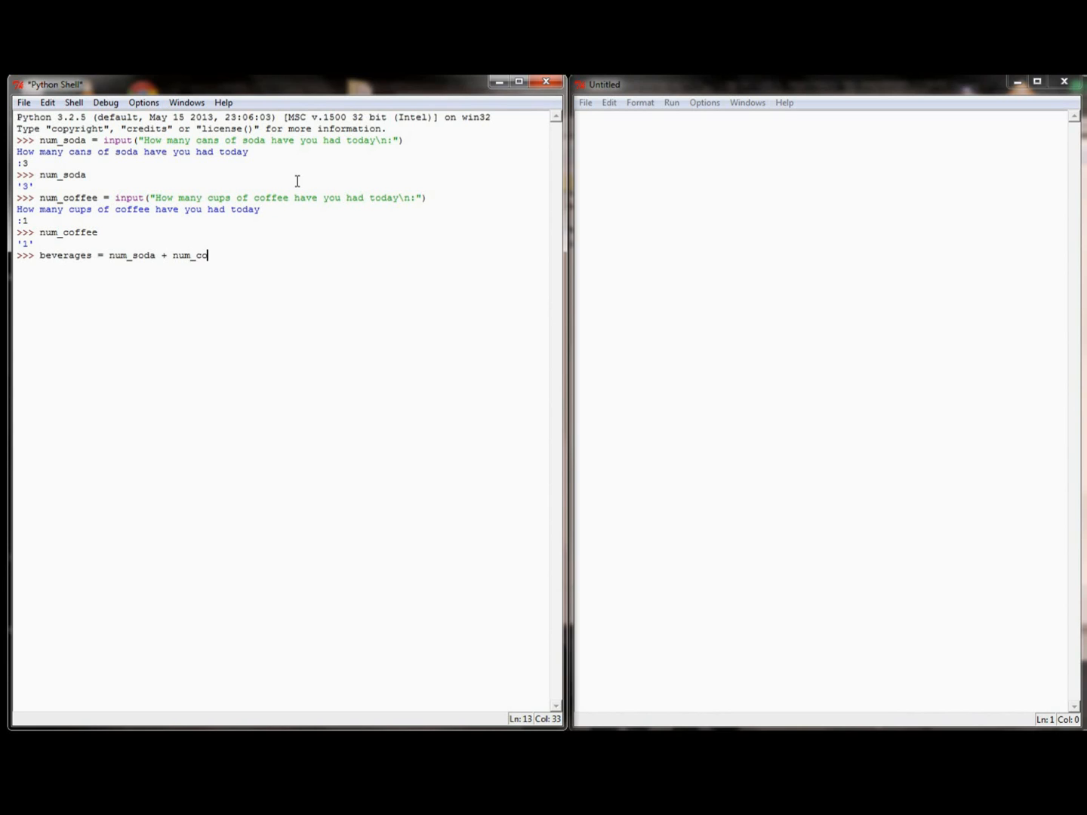
{"action": "type", "text": "ffee"}
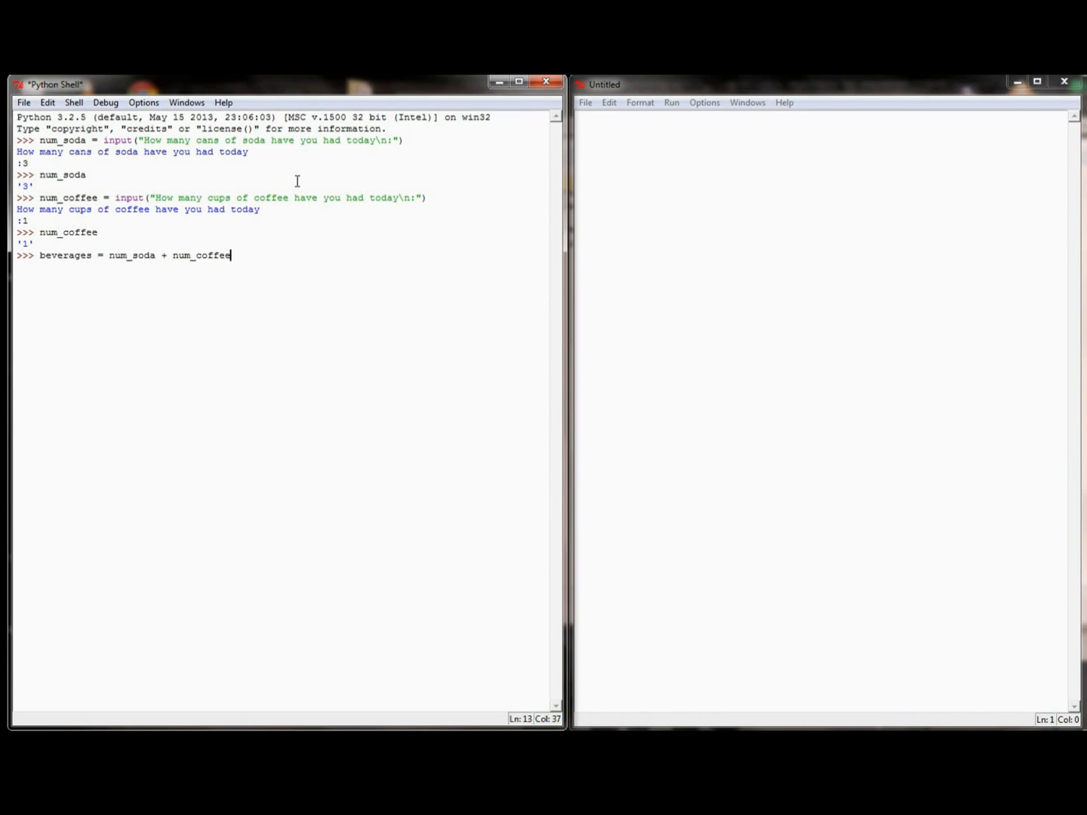
{"action": "key", "text": "Return"}
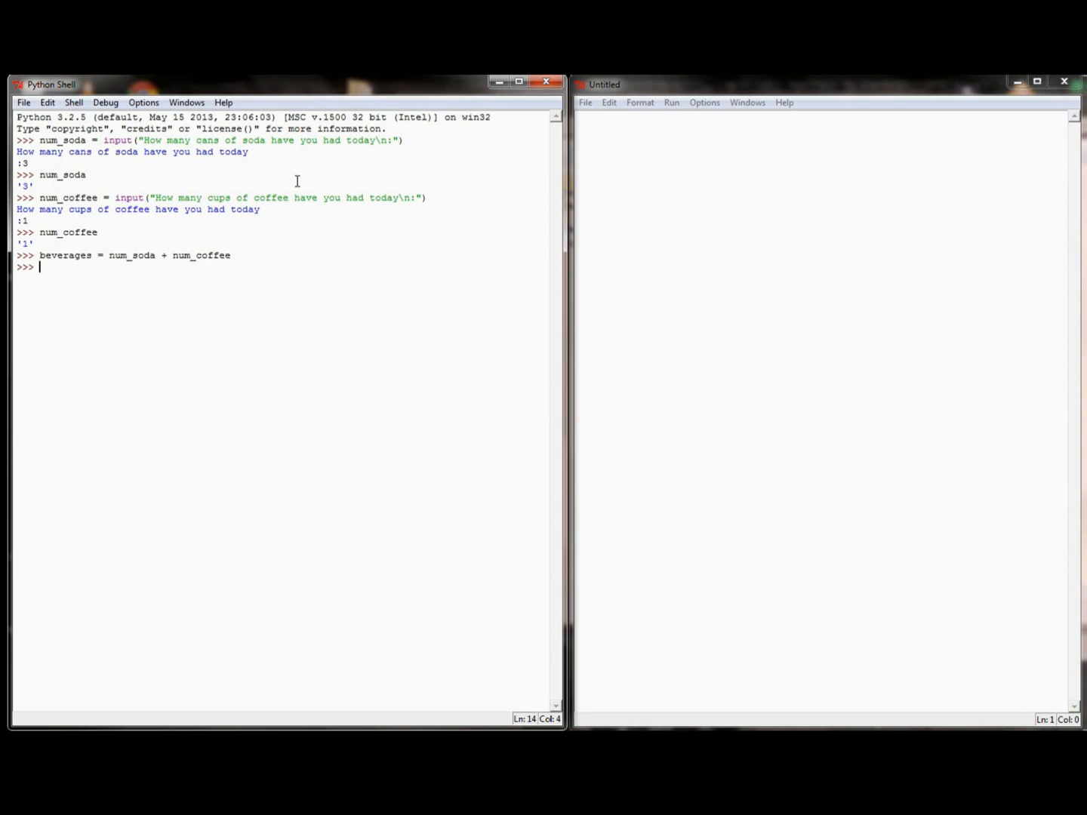
Display beverages, revealing the joined string '31' instead of 4.
{"action": "type", "text": "beverages"}
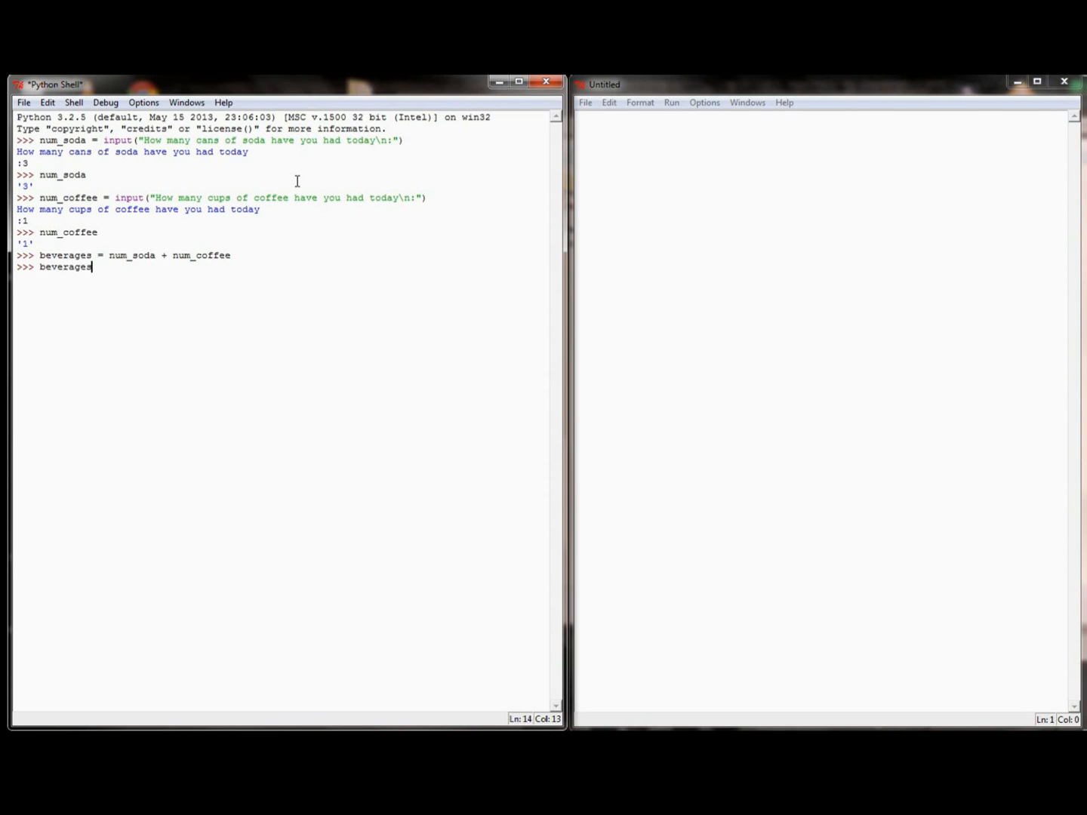
{"action": "key", "text": "Return"}
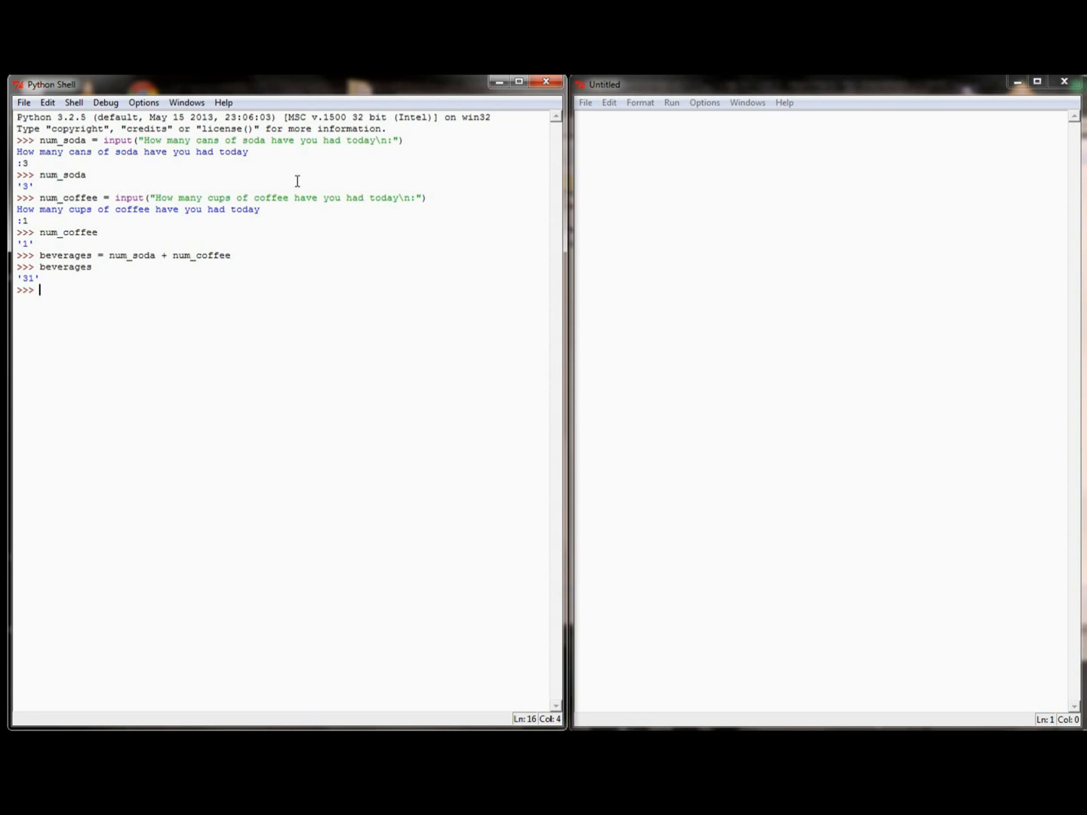
Evaluate 'aa' + 'bb' giving 'aabb', '31' + '47' giving '3147', and 31 + 47 giving 78.
{"action": "type", "text": "'aa' + 'b"}
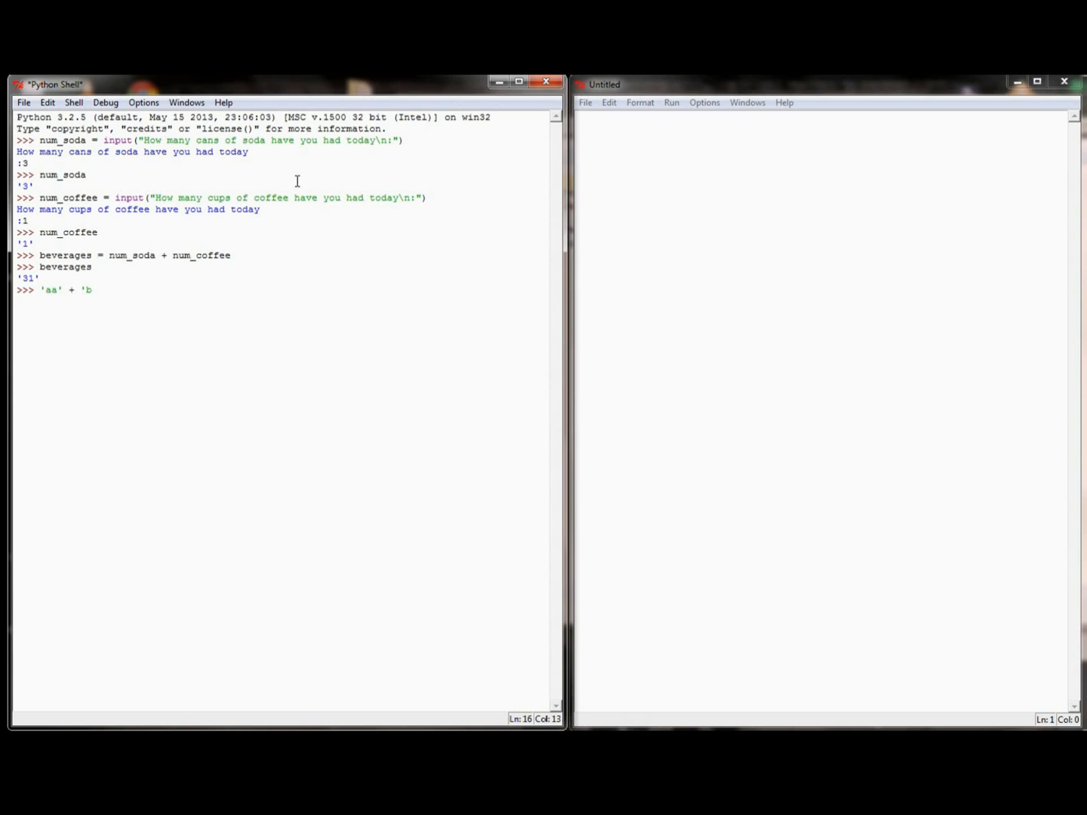
{"action": "key", "text": "Return"}
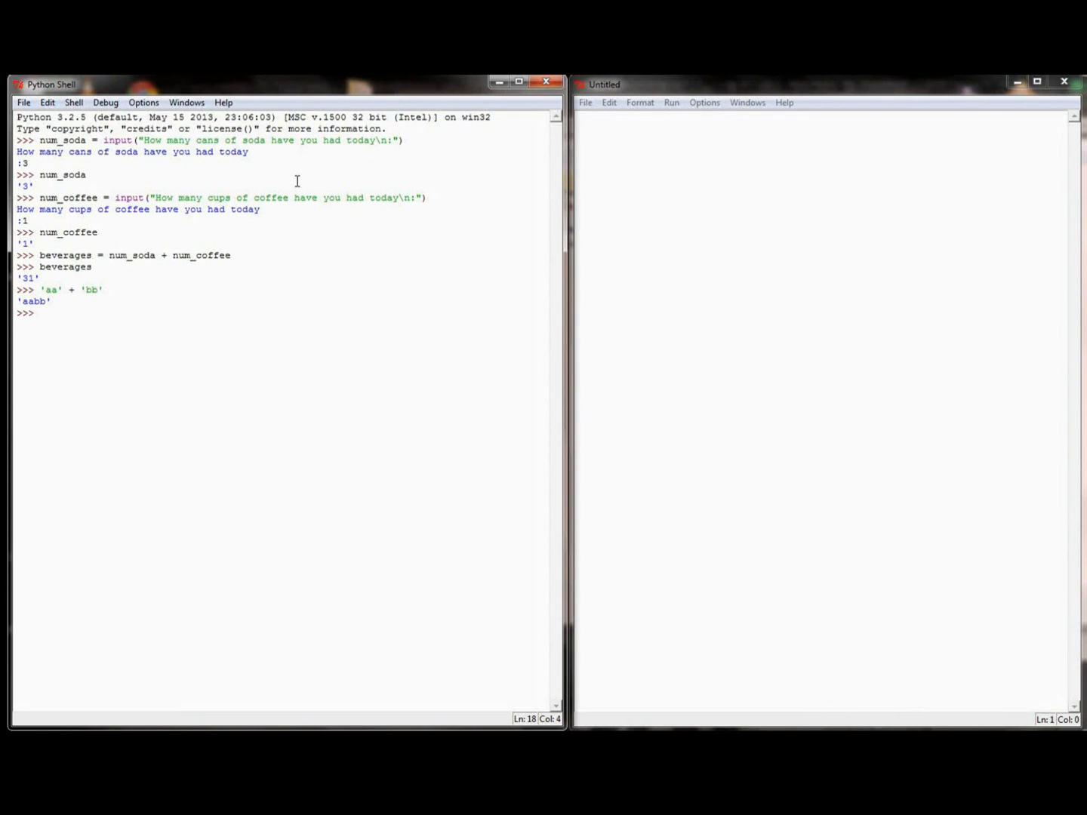
{"action": "type", "text": "'"}
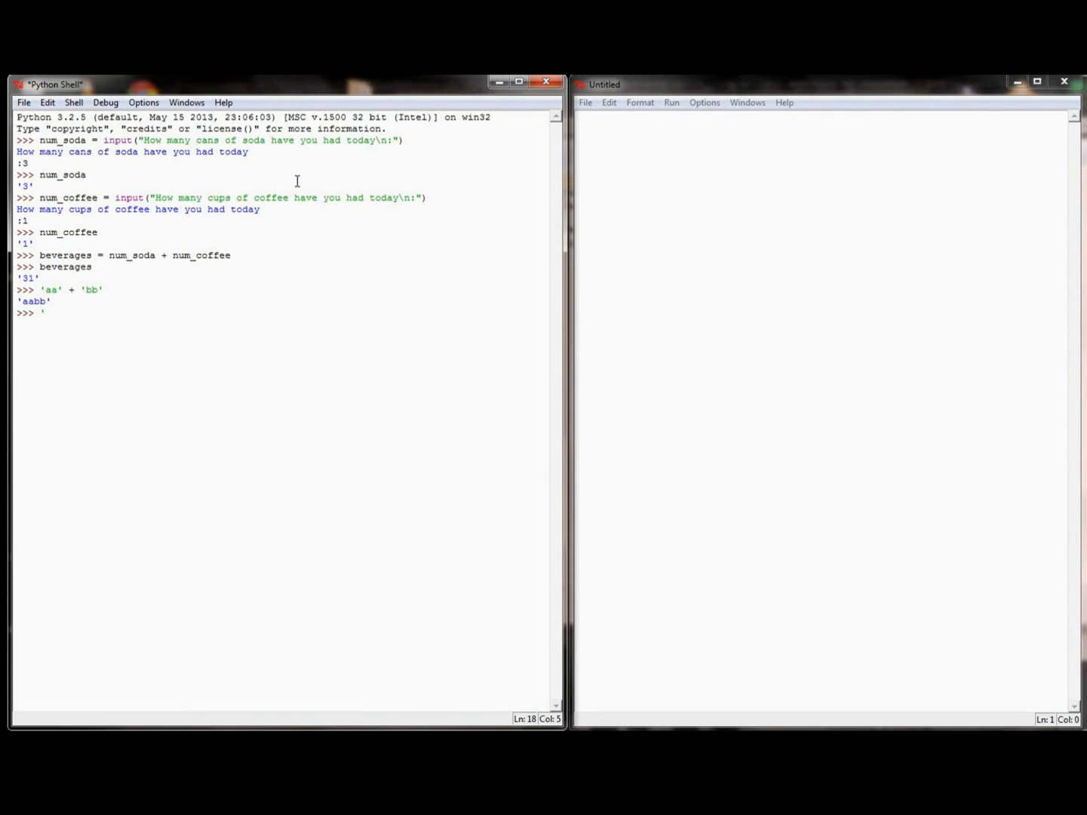
{"action": "type", "text": "'31"}
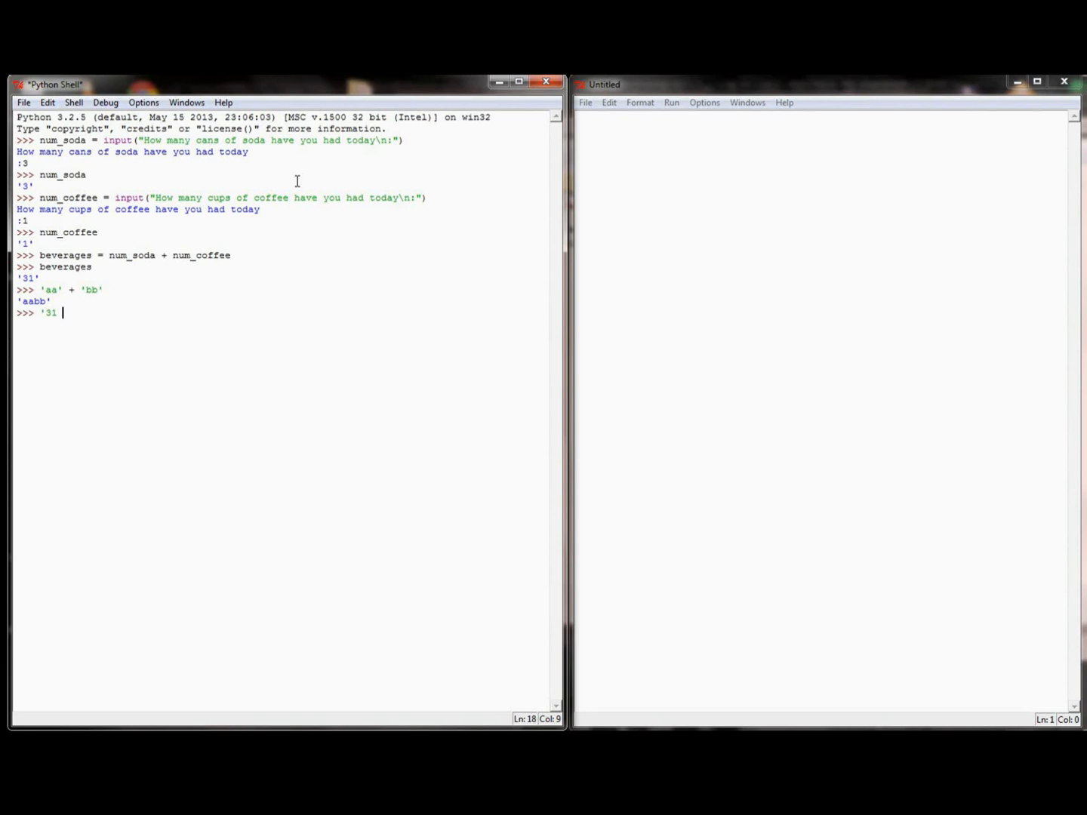
{"action": "type", "text": "+ '"}
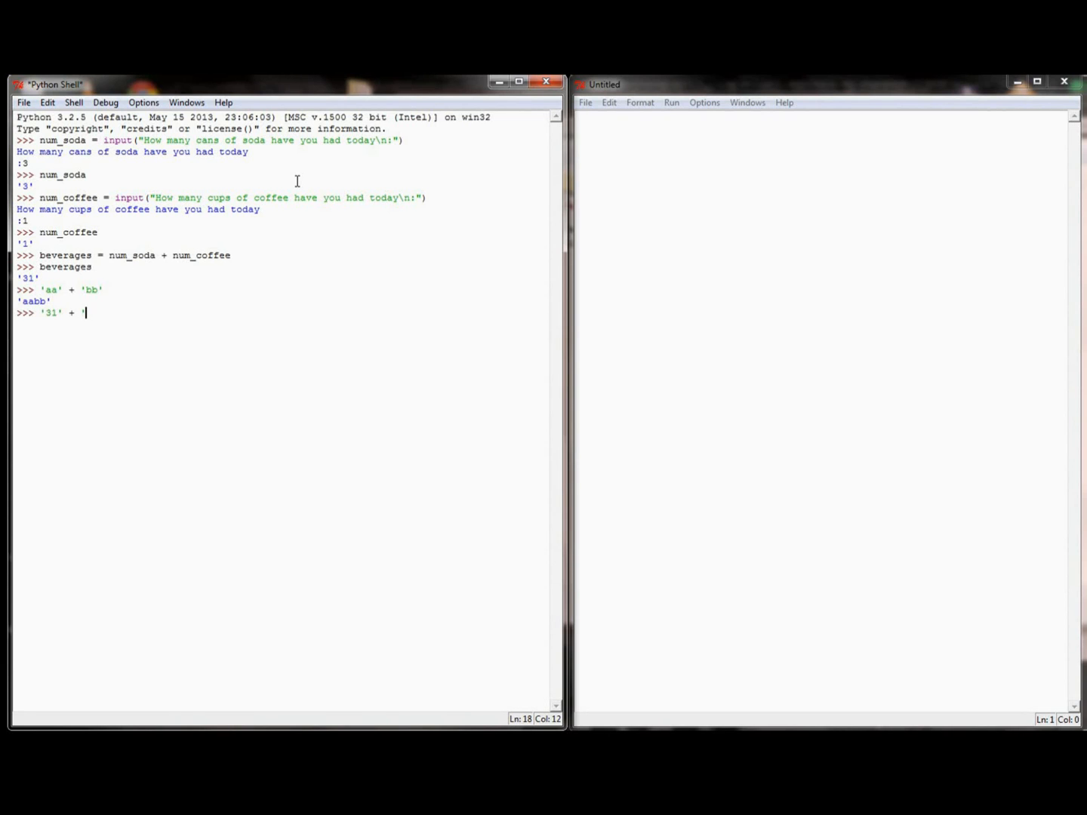
{"action": "type", "text": "47'"}
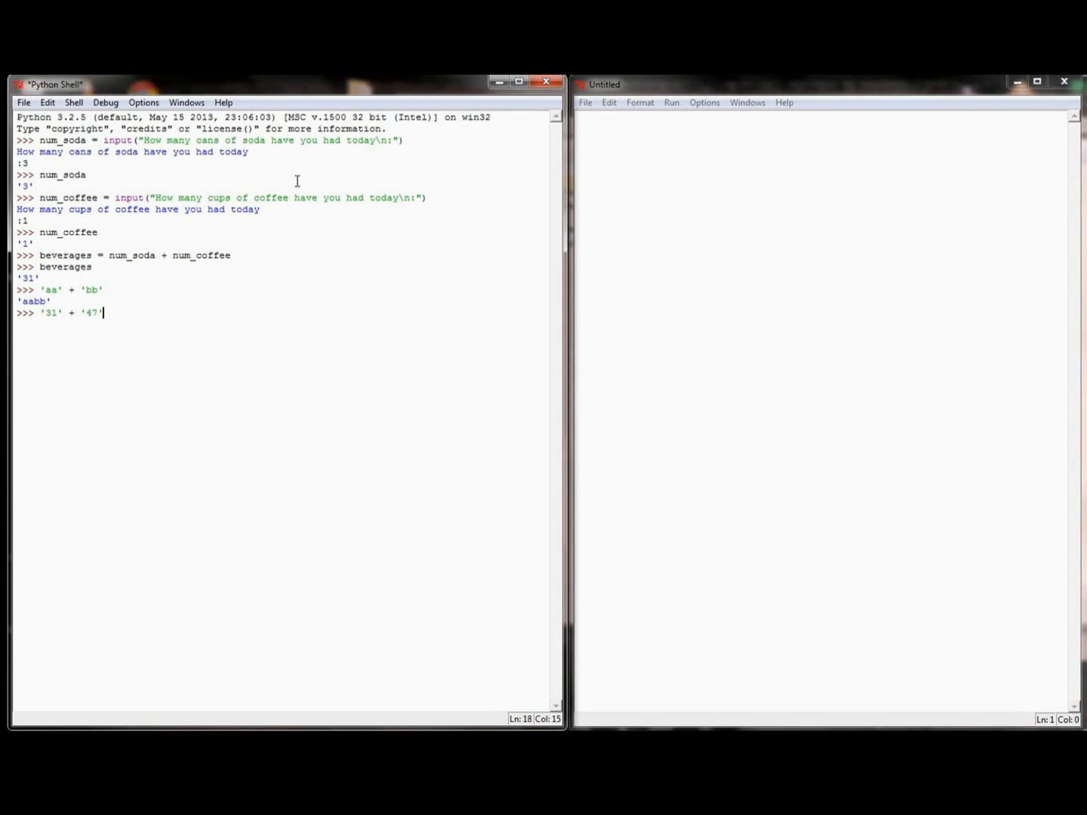
{"action": "key", "text": "Return"}
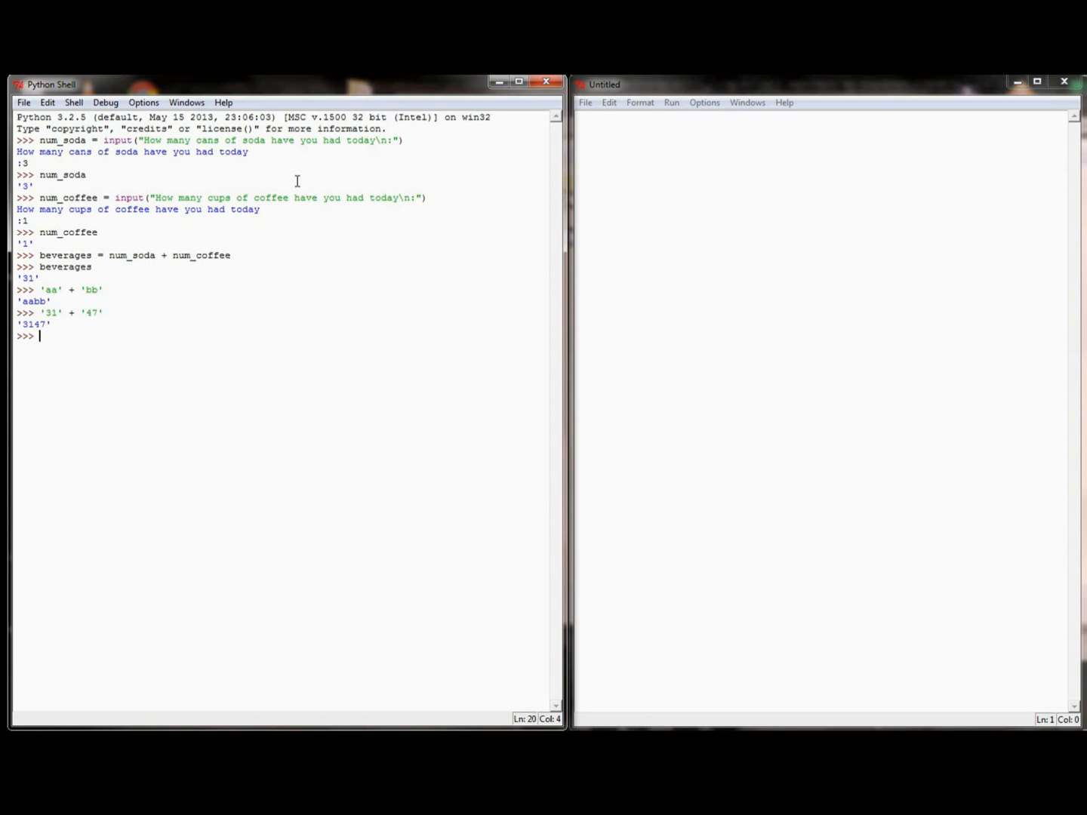
{"action": "type", "text": "31 + 47"}
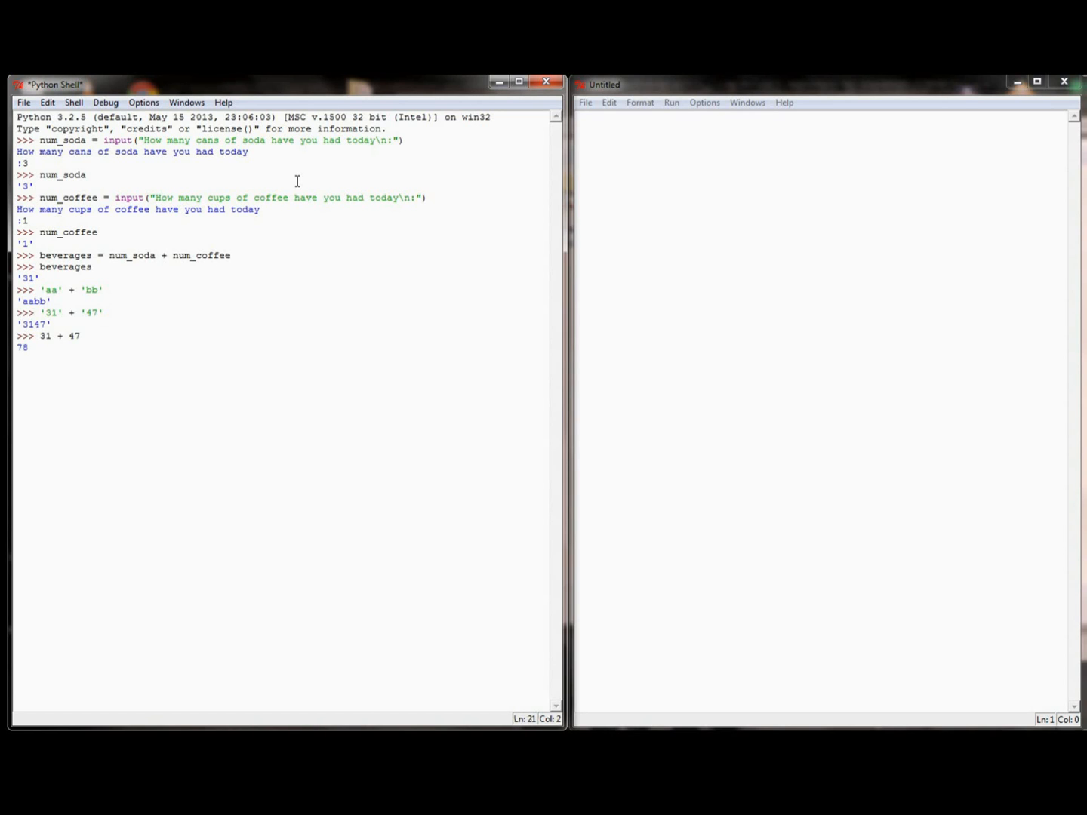
{"action": "key", "text": "Return"}
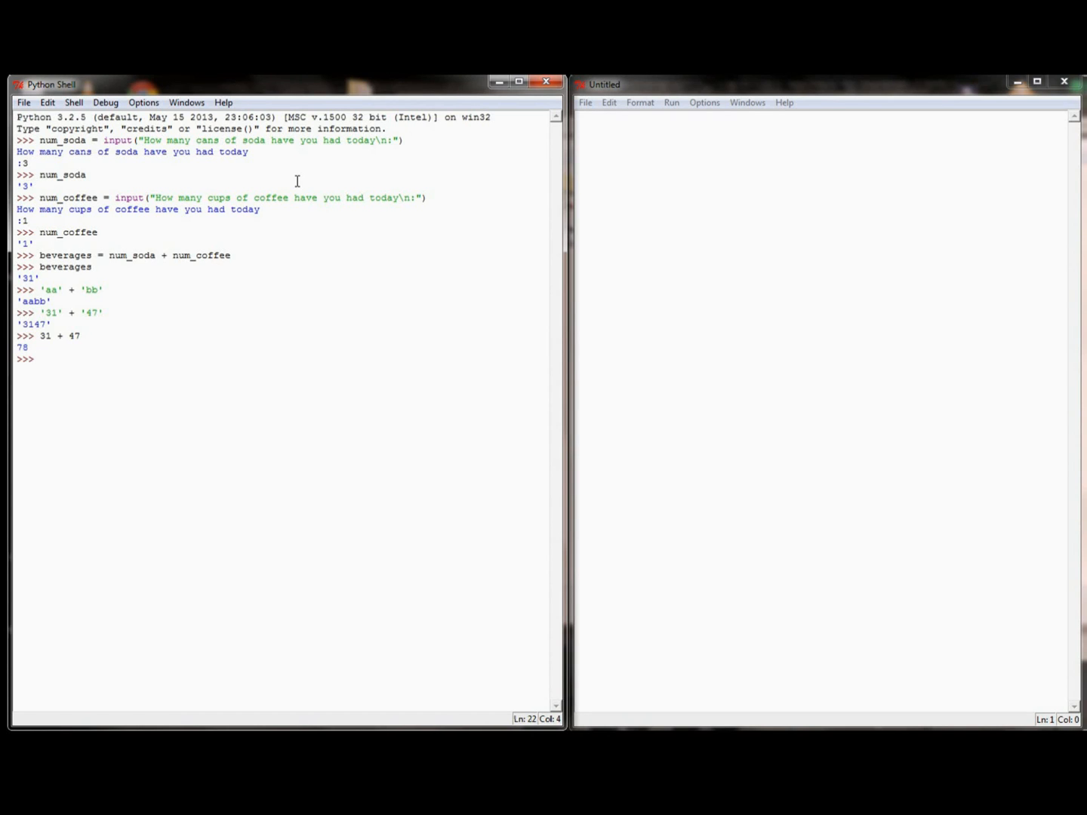
Check type(num_soda), which reports str.
{"action": "left_click", "coordinate": [39, 359]}
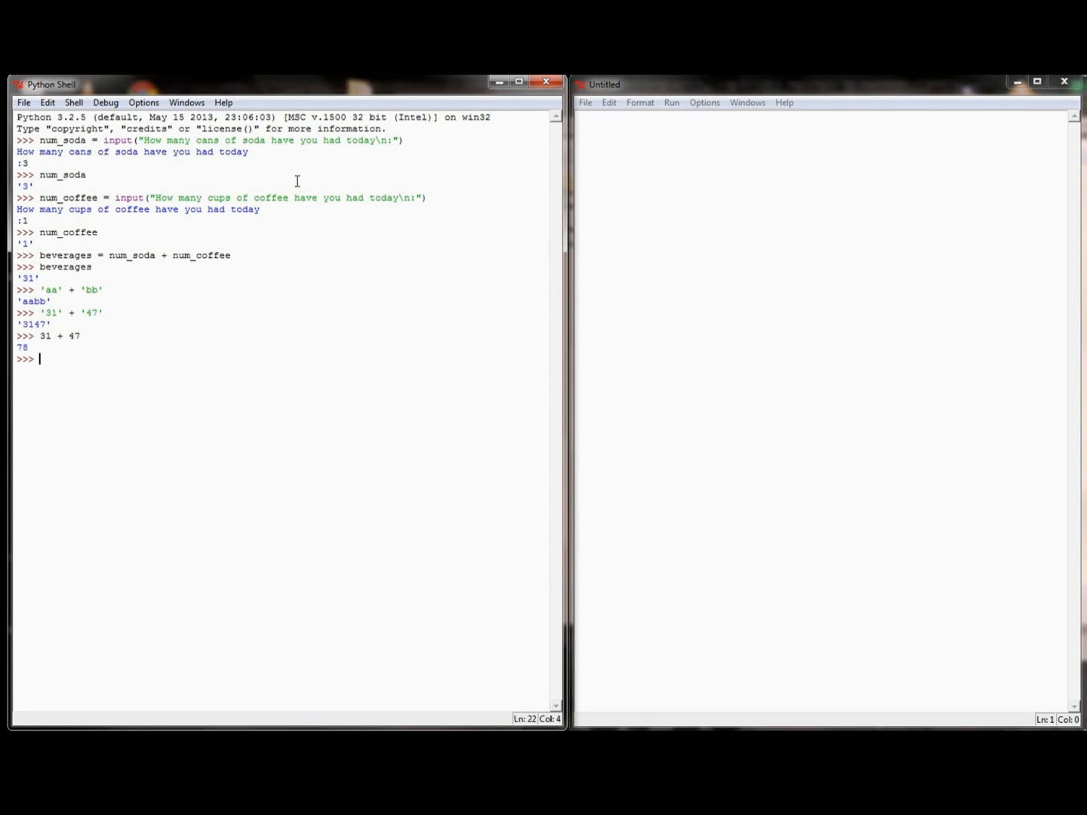
{"action": "type", "text": "type("}
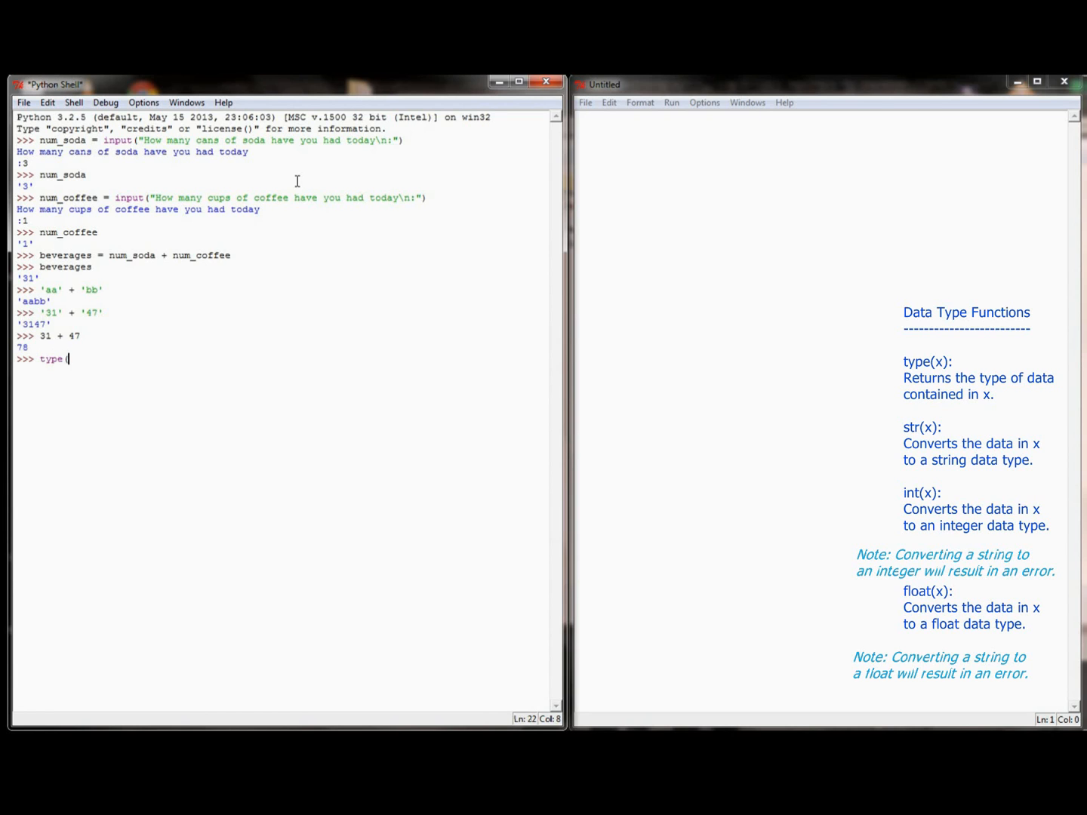
{"action": "type", "text": "num_soda)"}
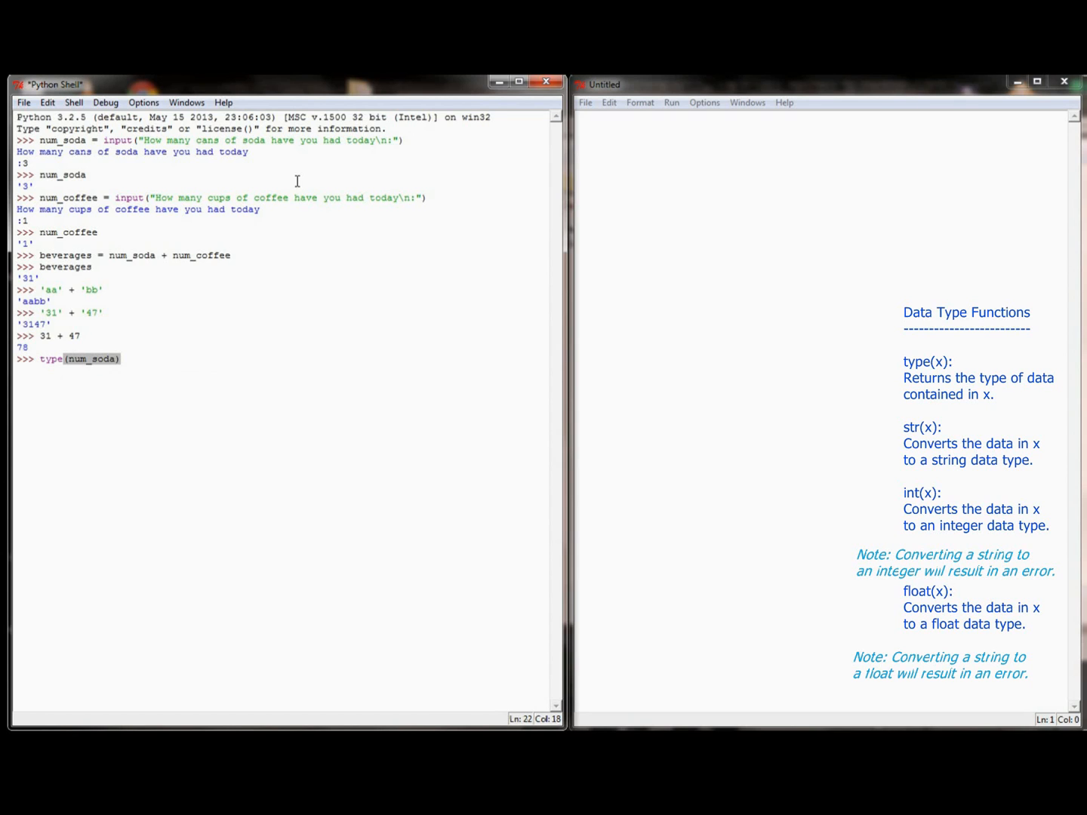
{"action": "key", "text": "Return"}
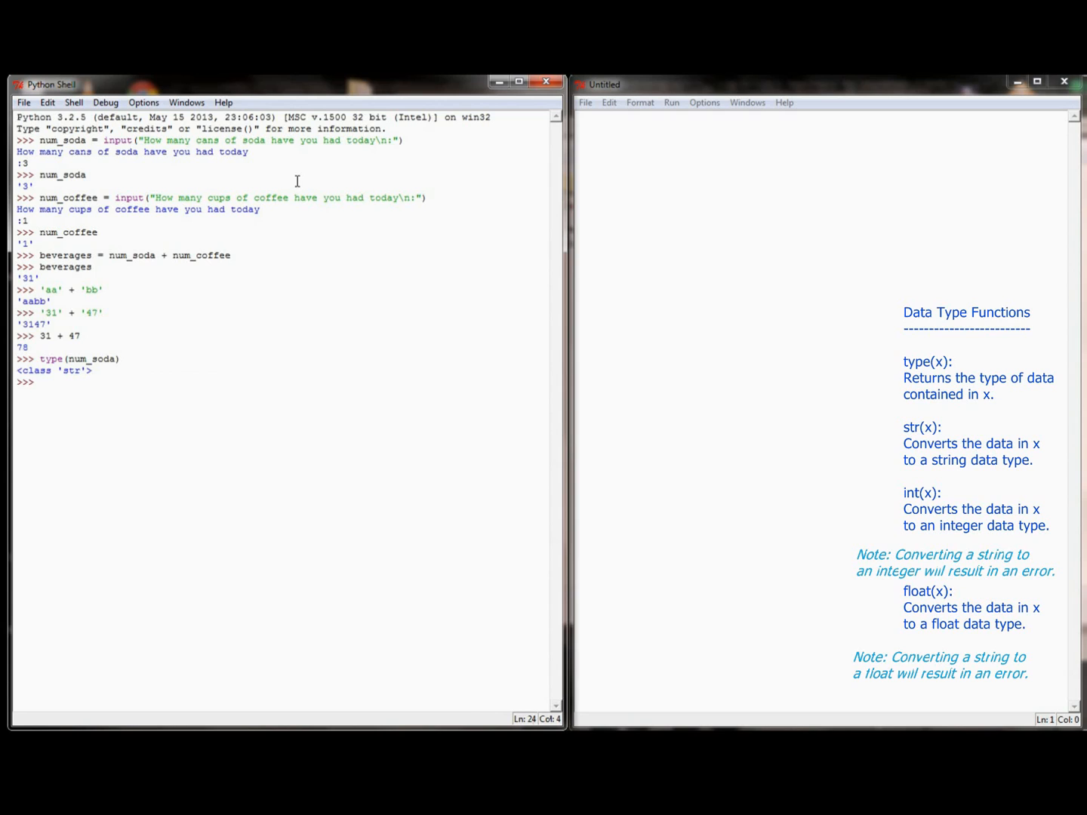
Store num = 47 and confirm type(num) is int.
{"action": "type", "text": "nu"}
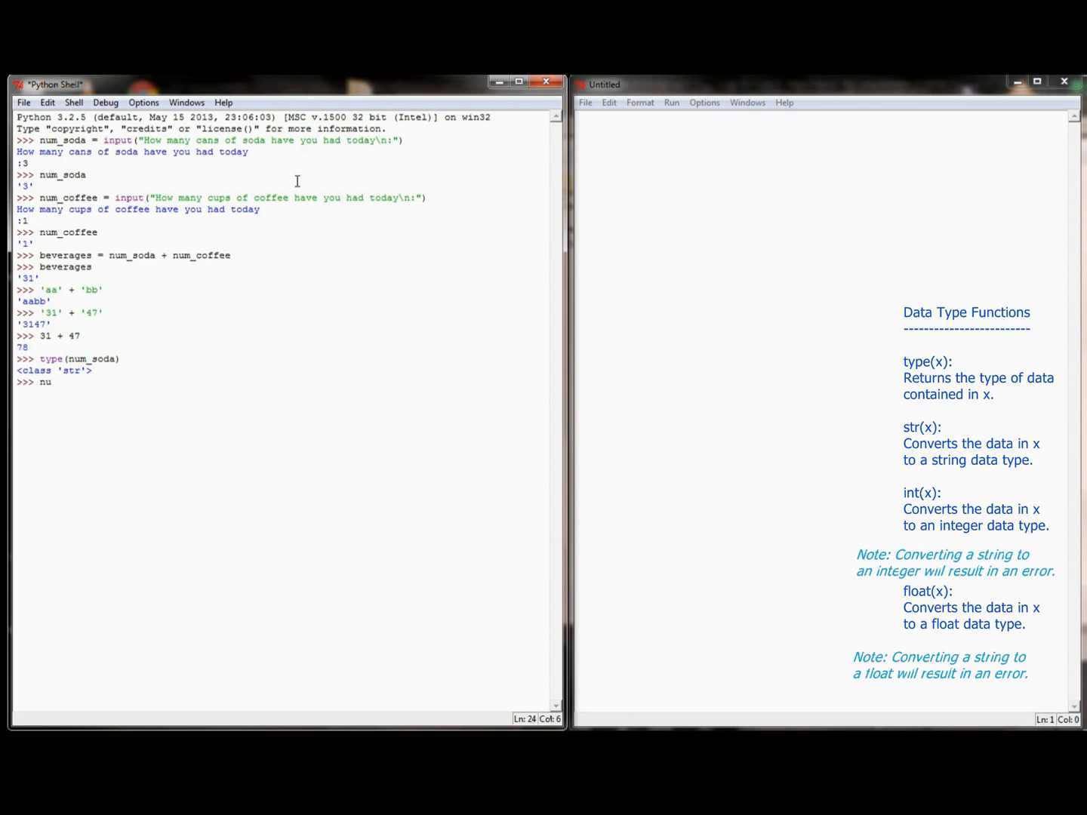
{"action": "type", "text": "m ="}
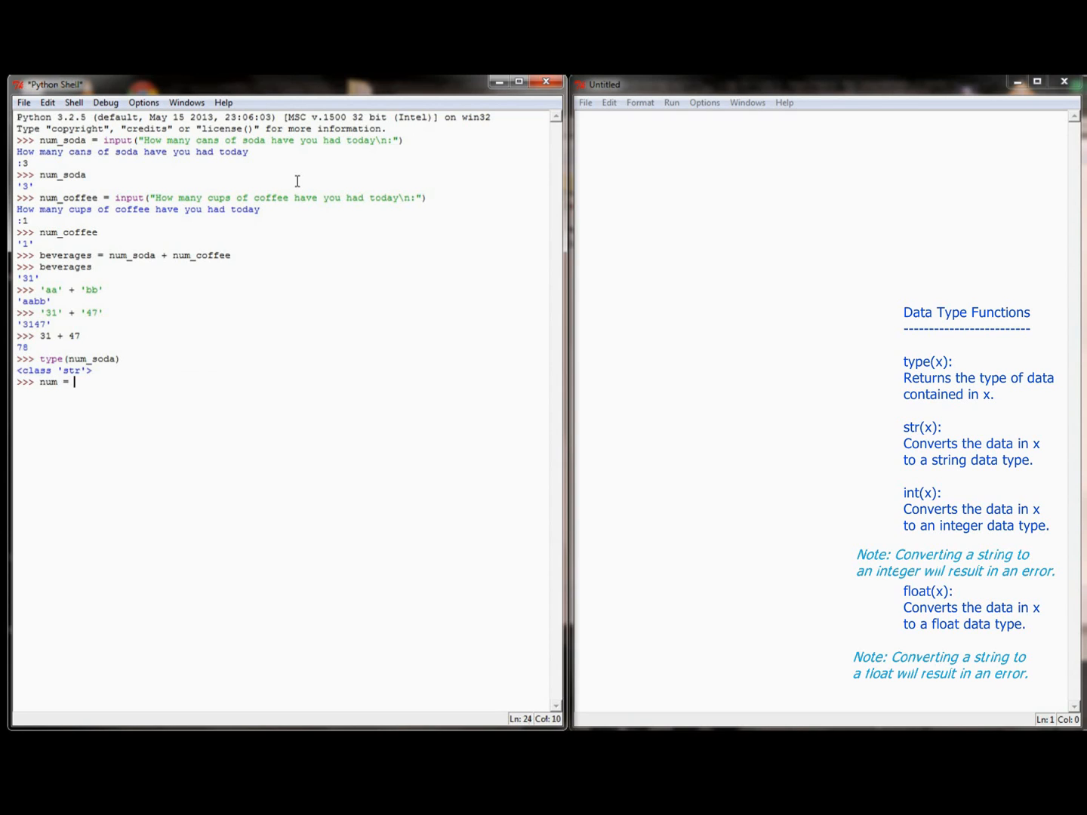
{"action": "key", "text": "Return"}
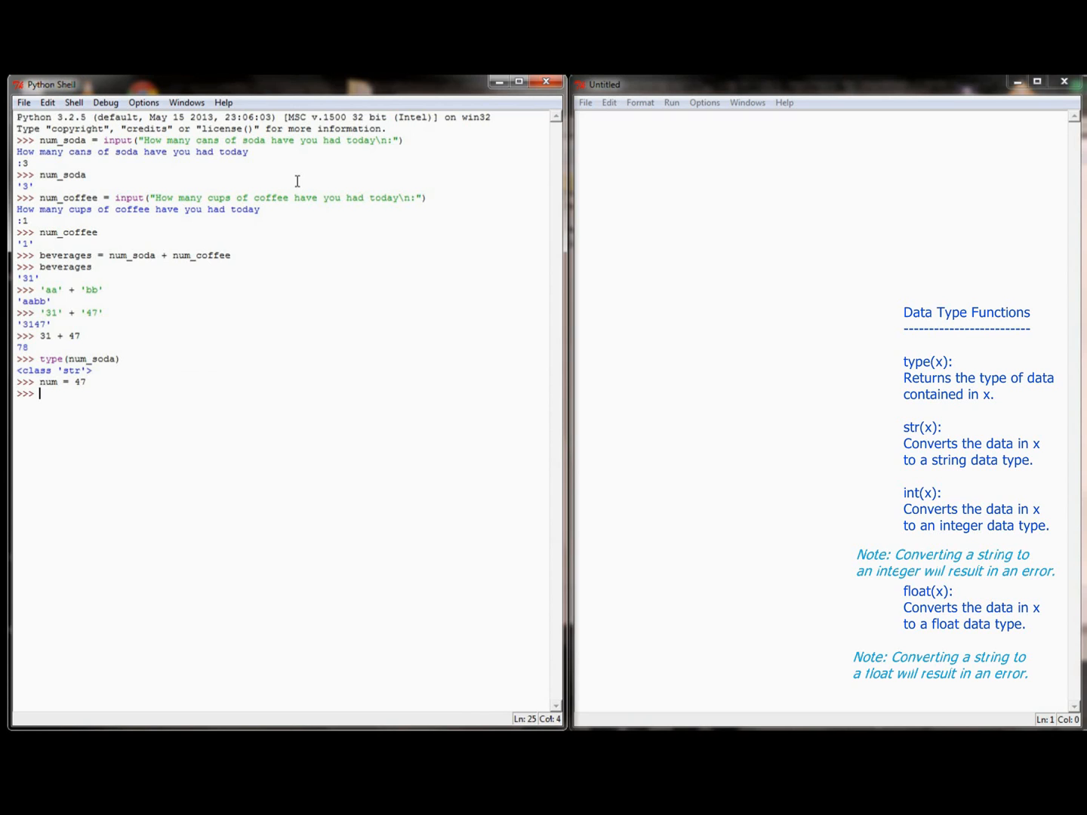
{"action": "type", "text": "type("}
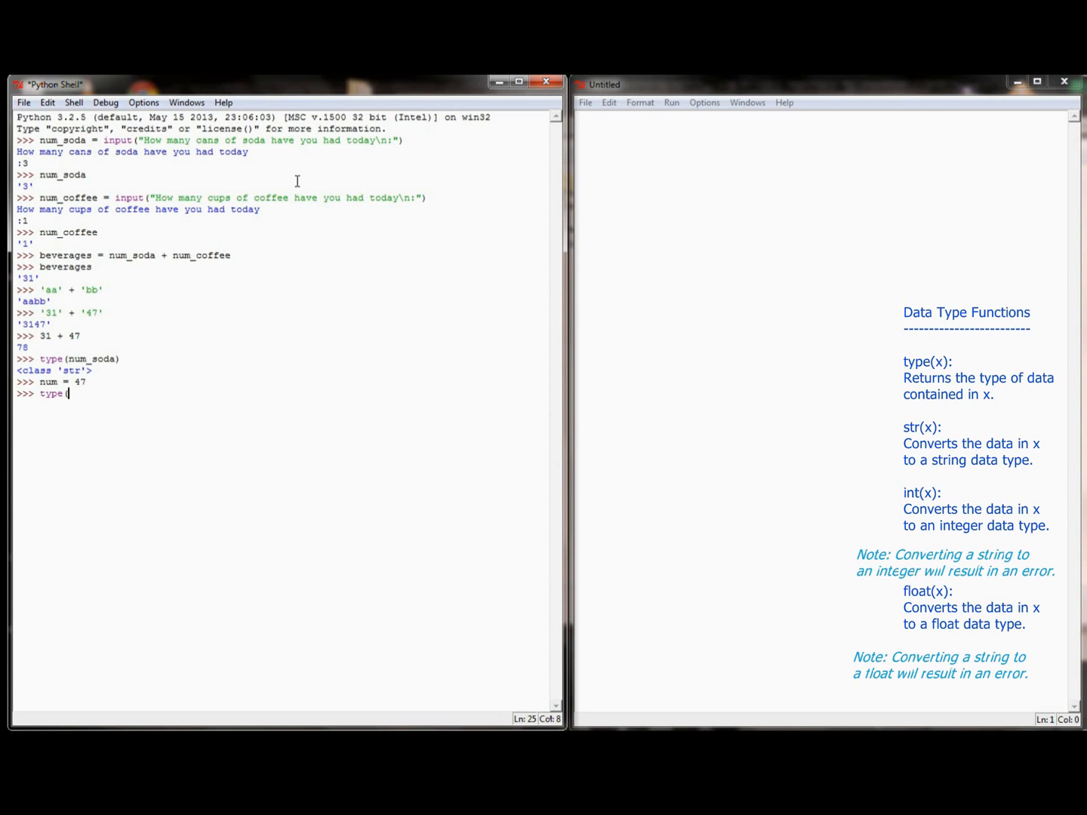
{"action": "type", "text": "num)"}
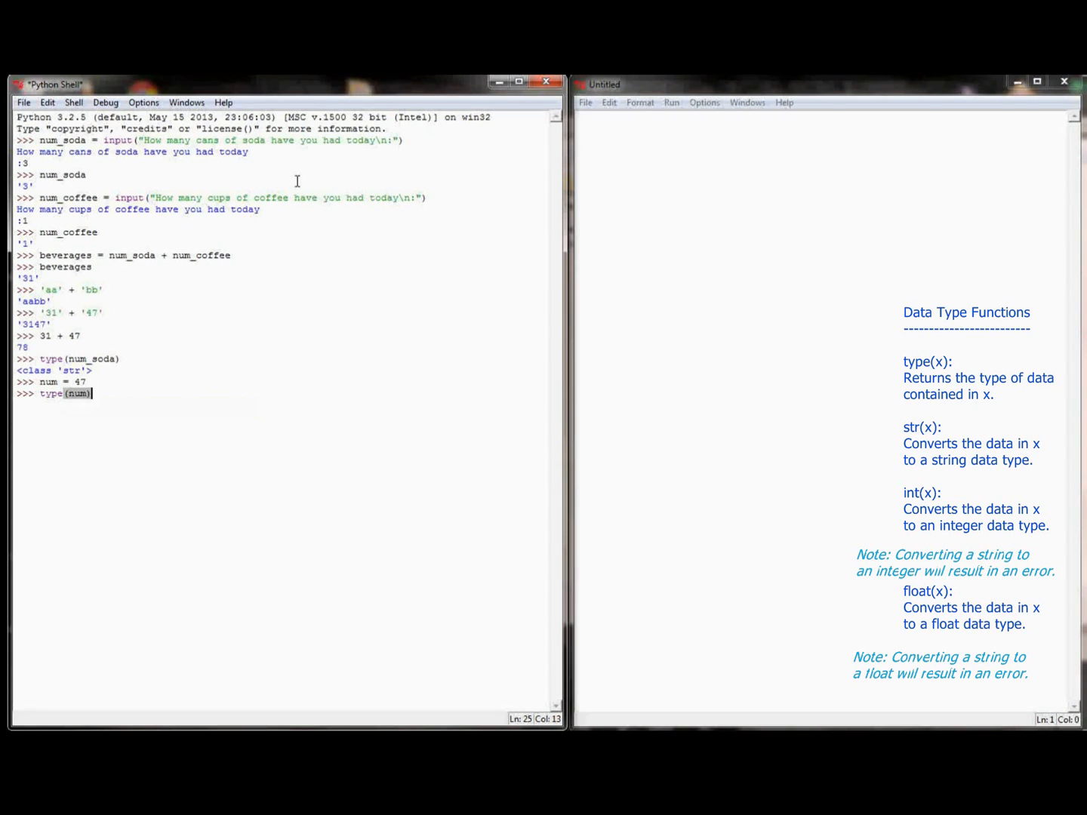
{"action": "key", "text": "Return"}
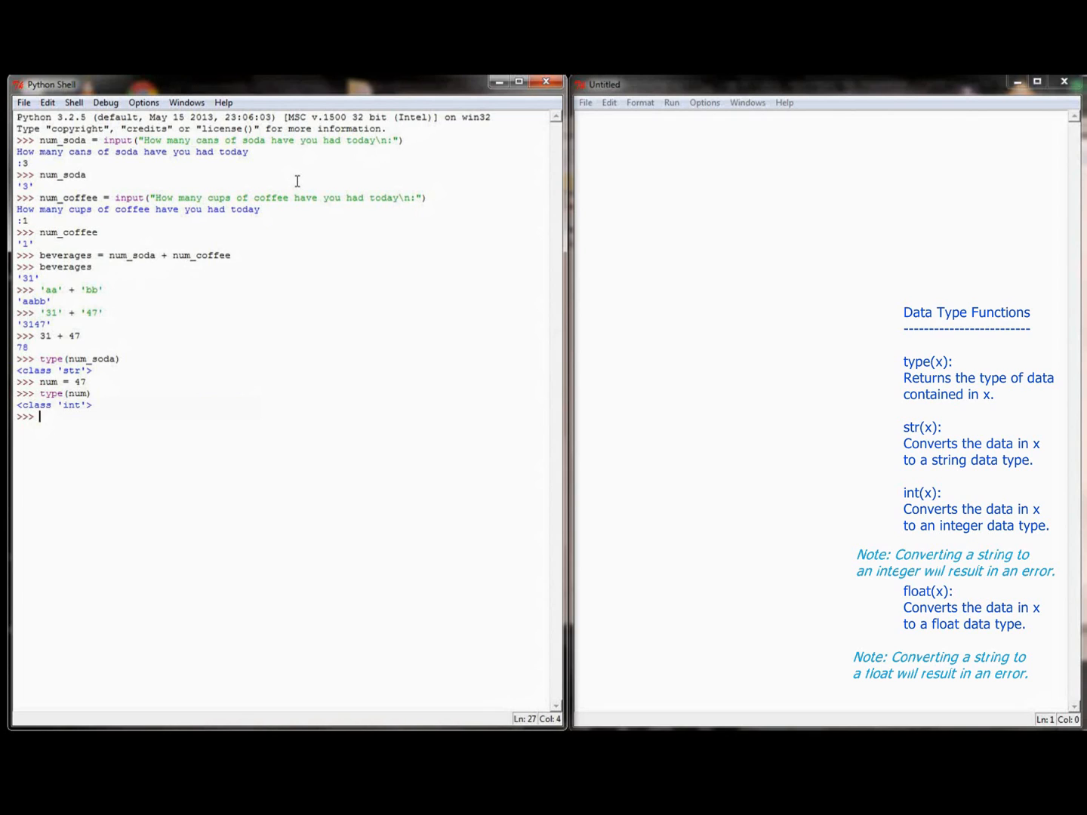
Store num2 = 3.14 and confirm type(num2) is float.
{"action": "type", "text": "num2"}
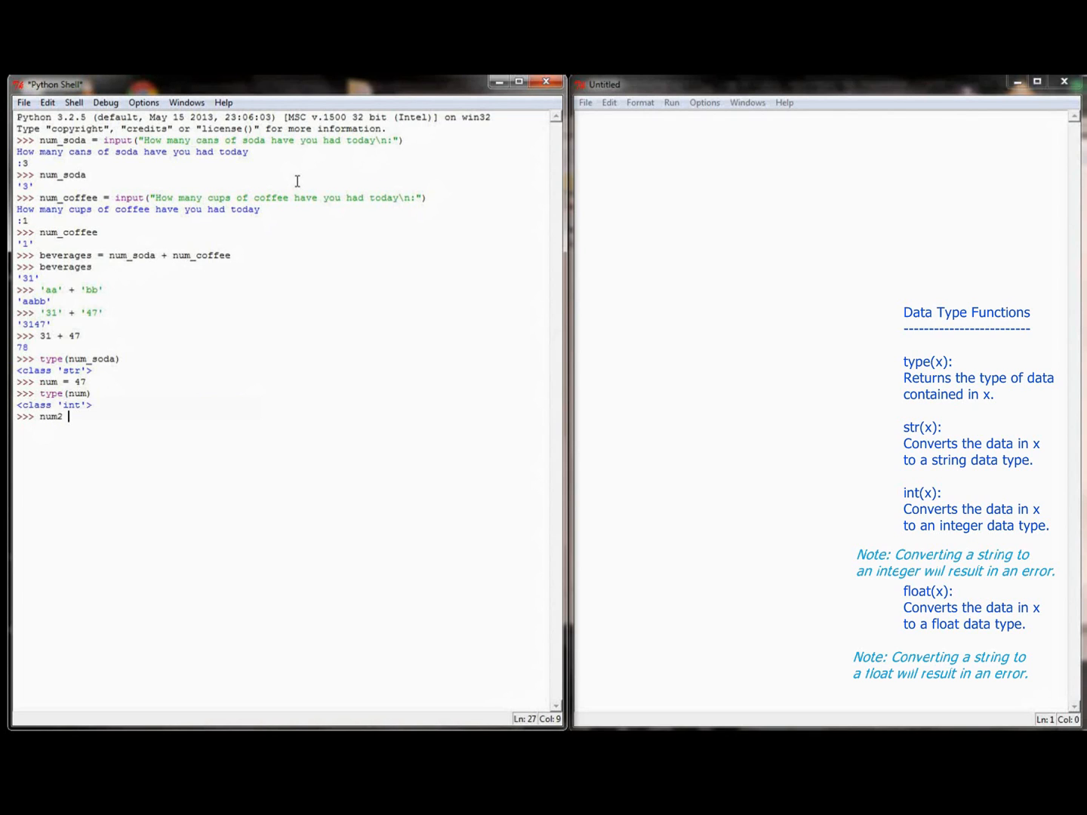
{"action": "type", "text": "= 3"}
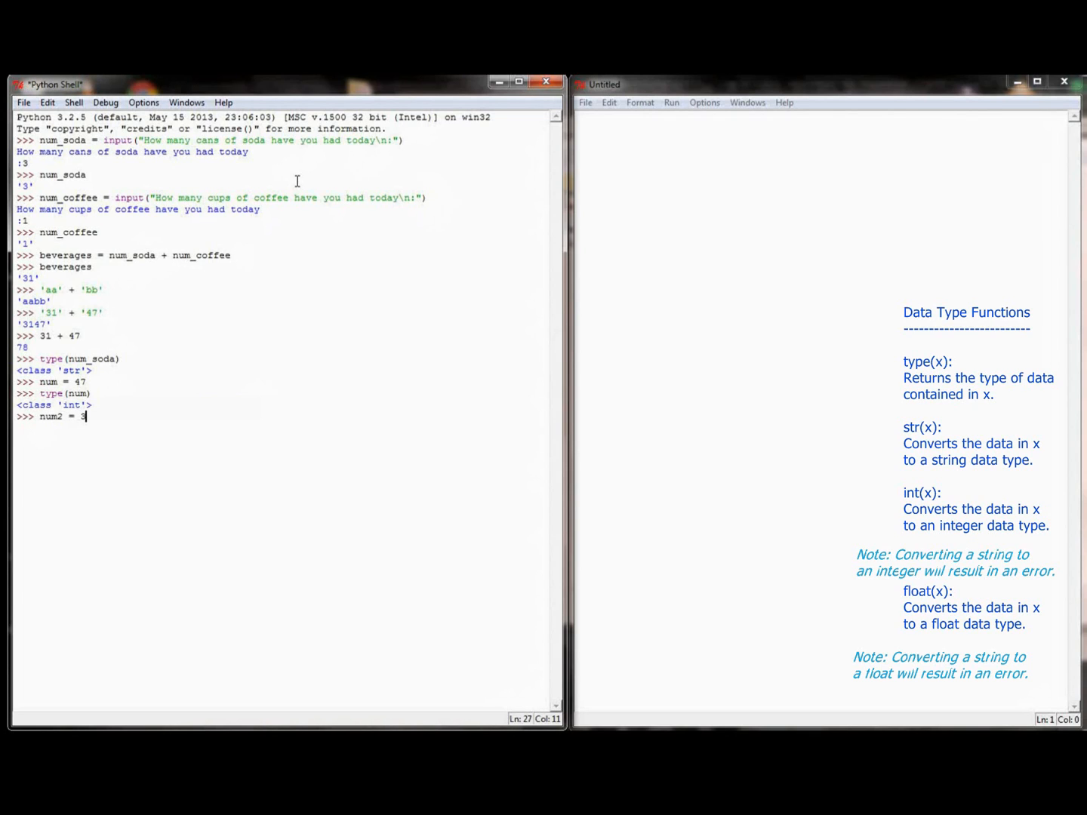
{"action": "type", "text": ".14"}
{"action": "type", "text": "type("}
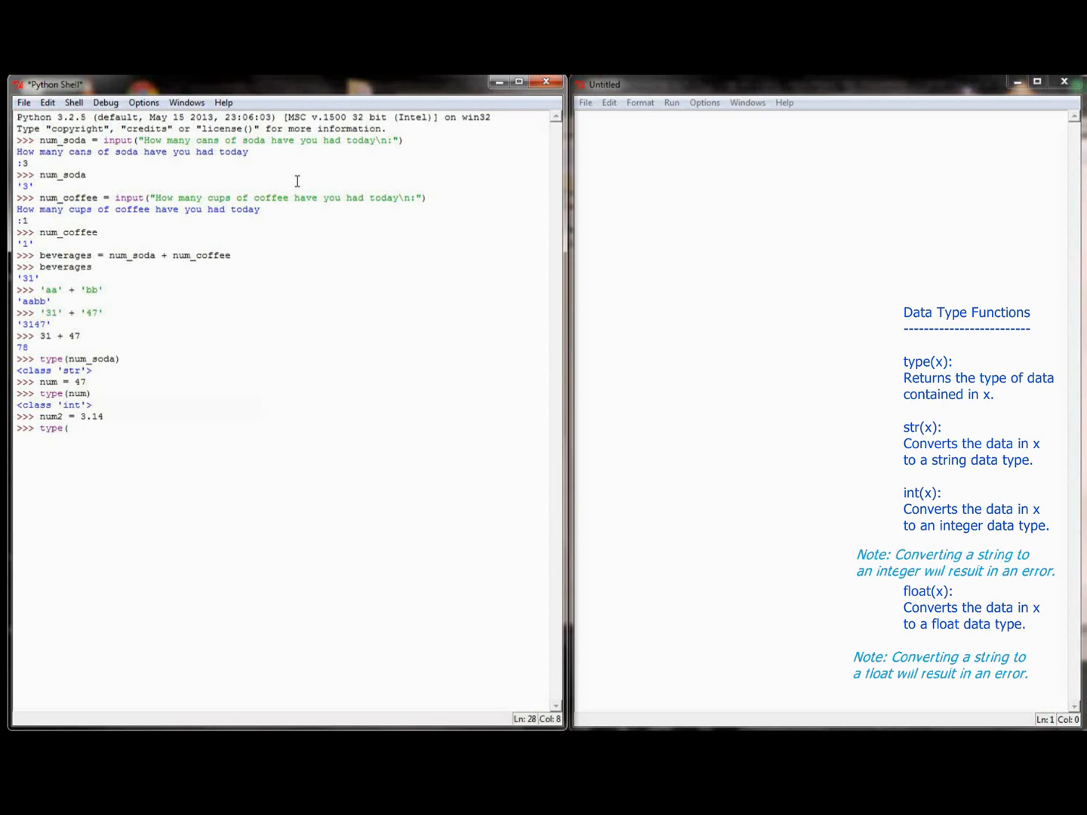
{"action": "type", "text": "num2"}
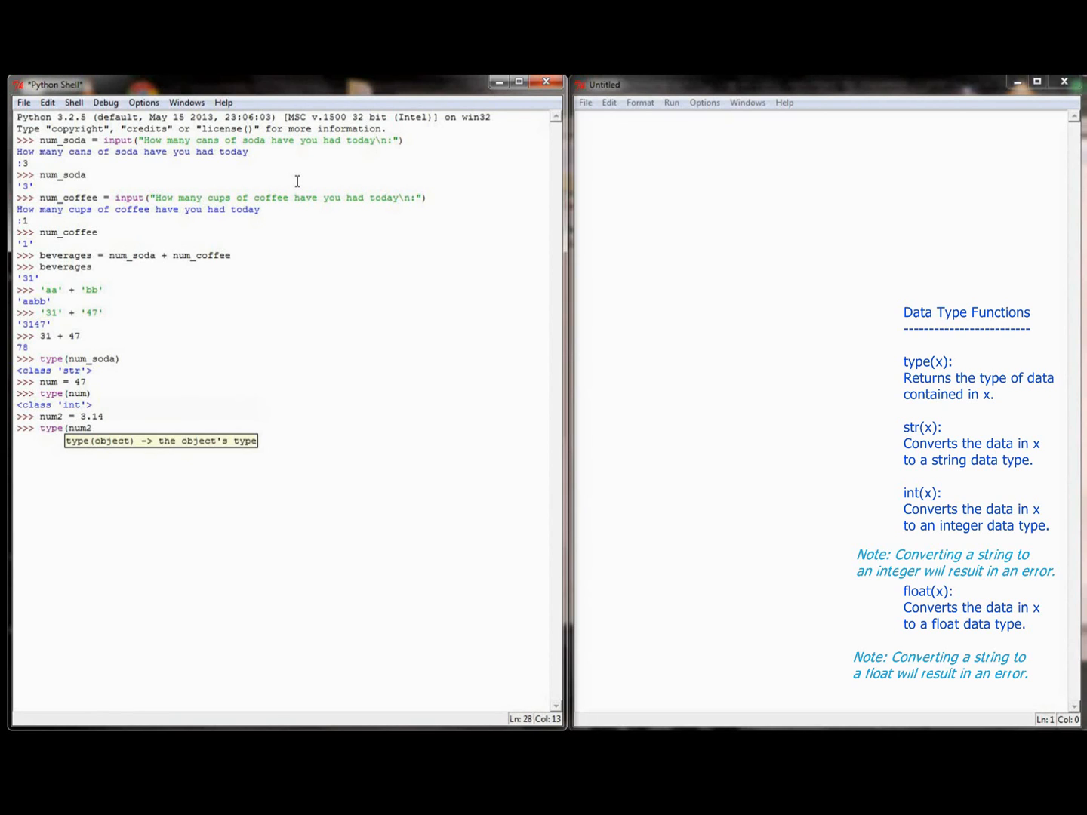
{"action": "key", "text": "Return"}
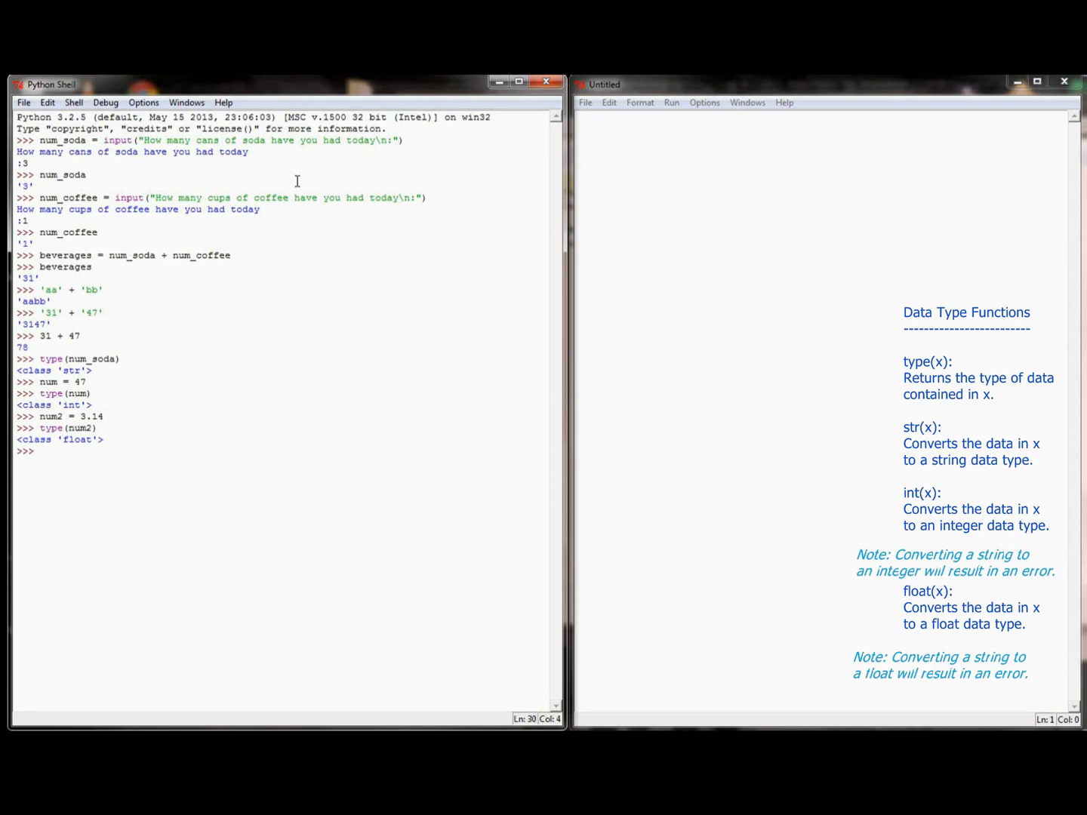
Display beverages, which still shows the text '31'.
{"action": "left_click", "coordinate": [38, 450]}
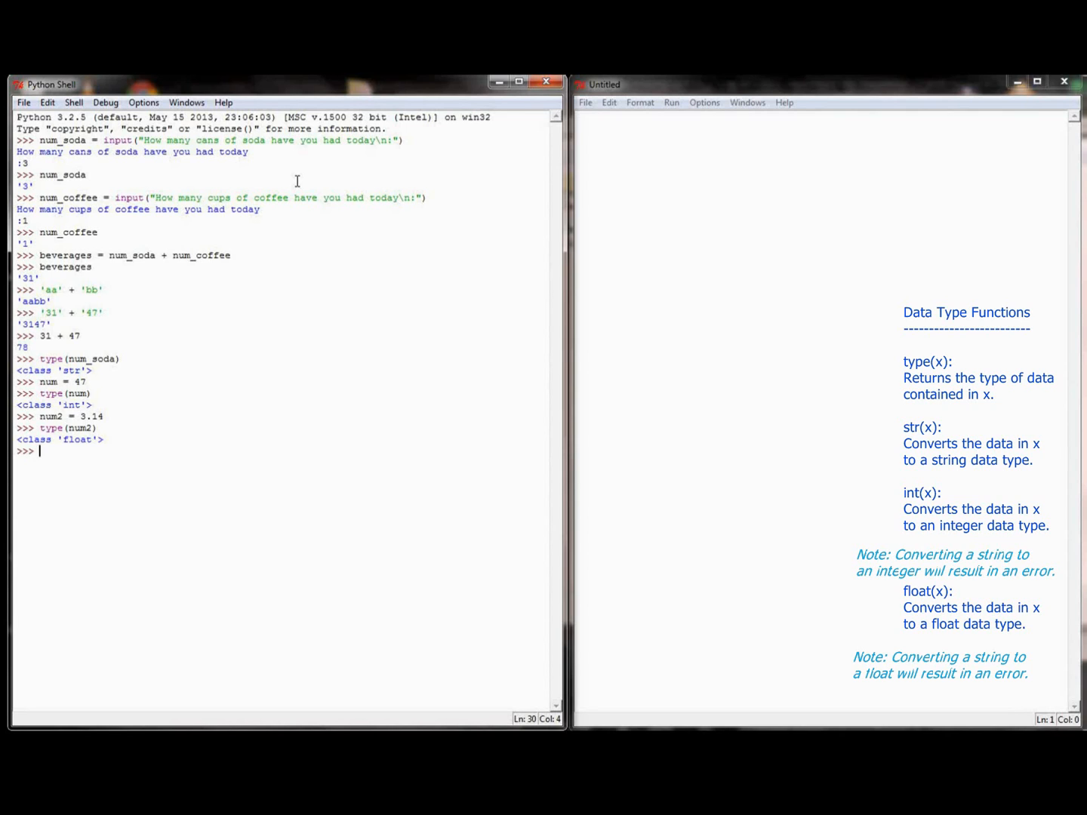
{"action": "type", "text": "b"}
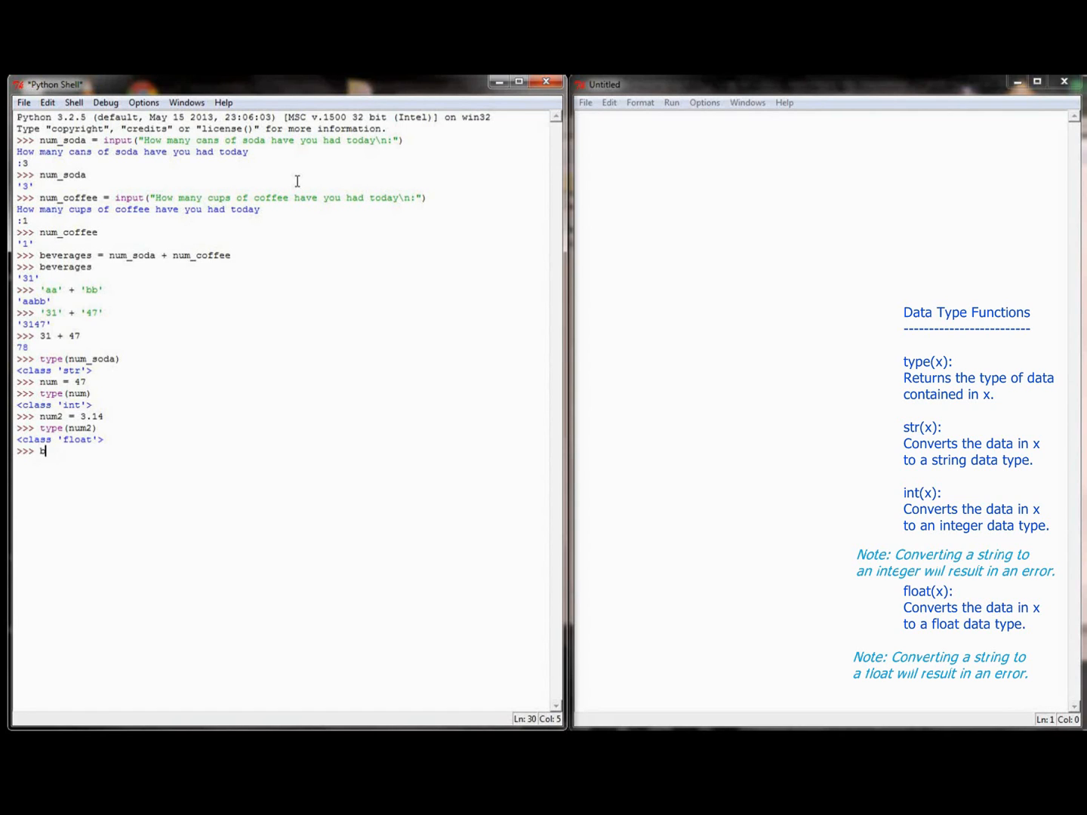
{"action": "key", "text": "Return"}
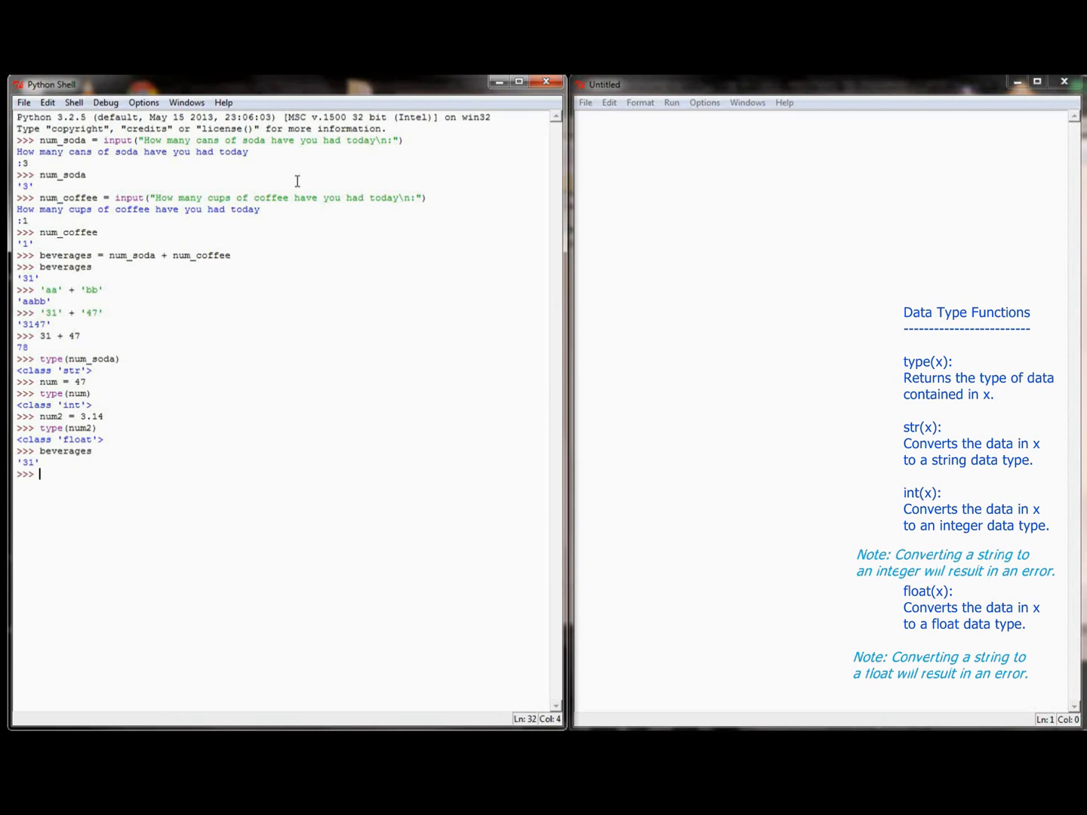
Convert beverages with int() to 31 and with float() to 31.0.
{"action": "type", "text": "int("}
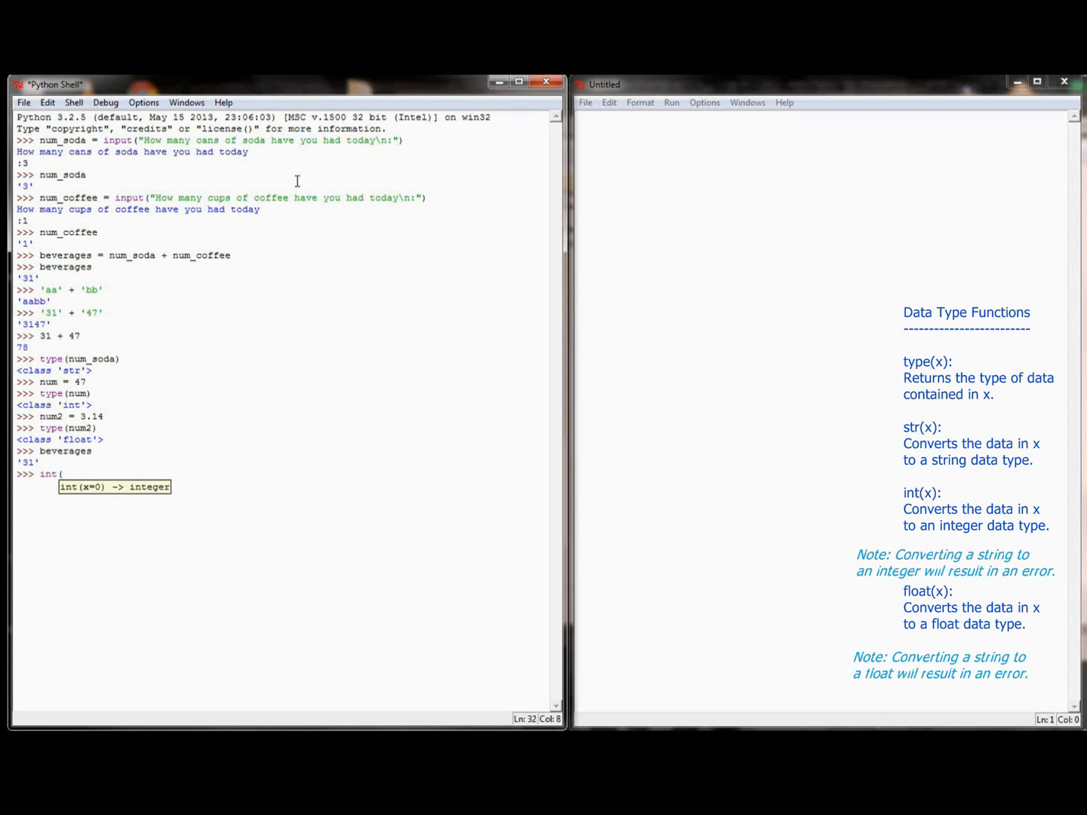
{"action": "type", "text": "bever"}
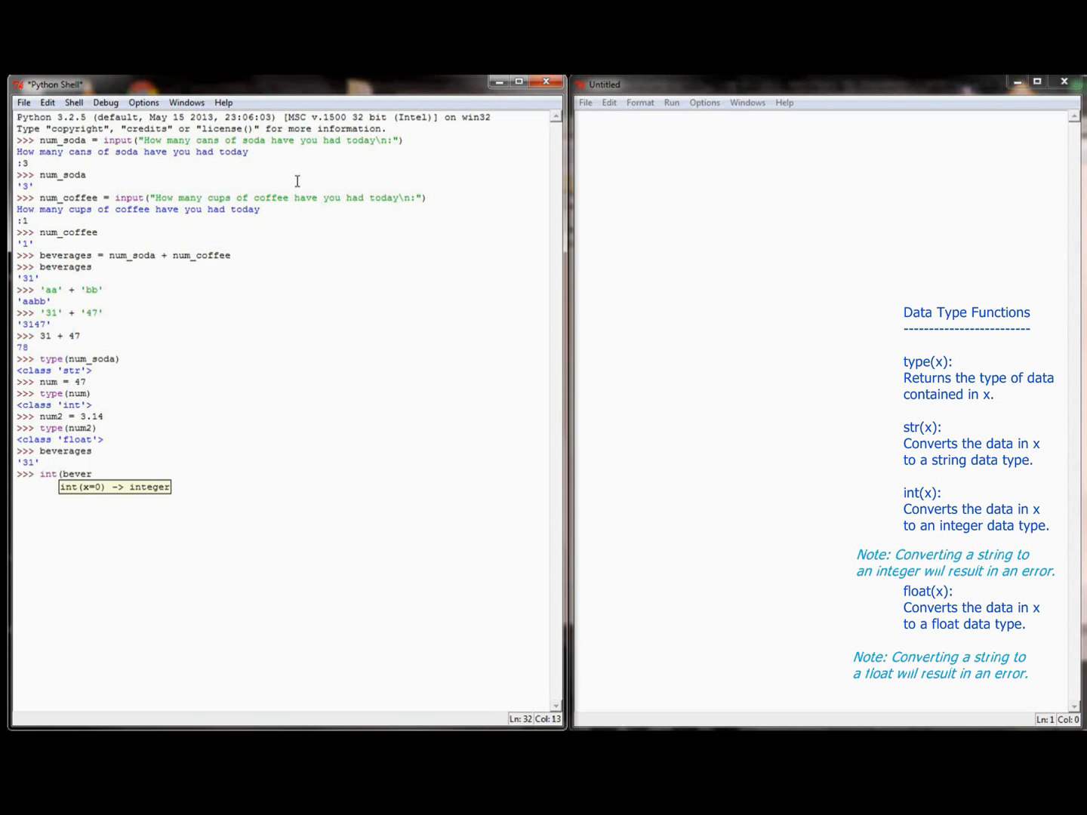
{"action": "key", "text": "Return"}
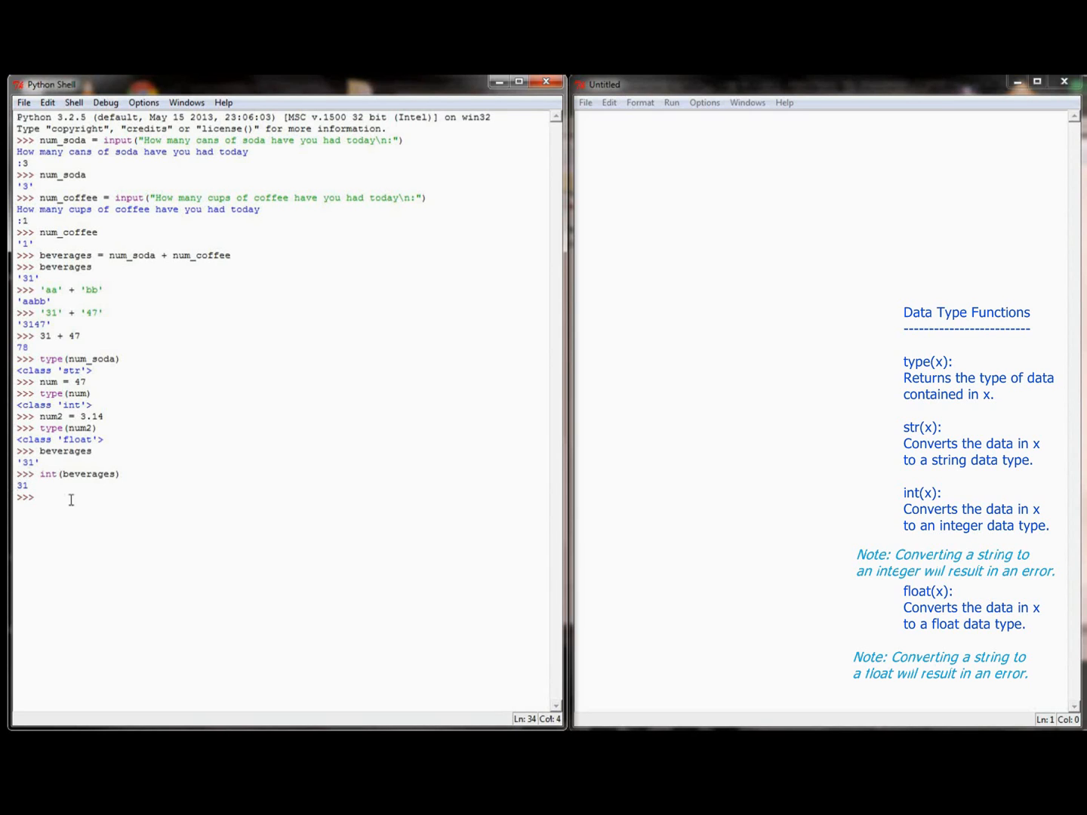
{"action": "type", "text": "float("}
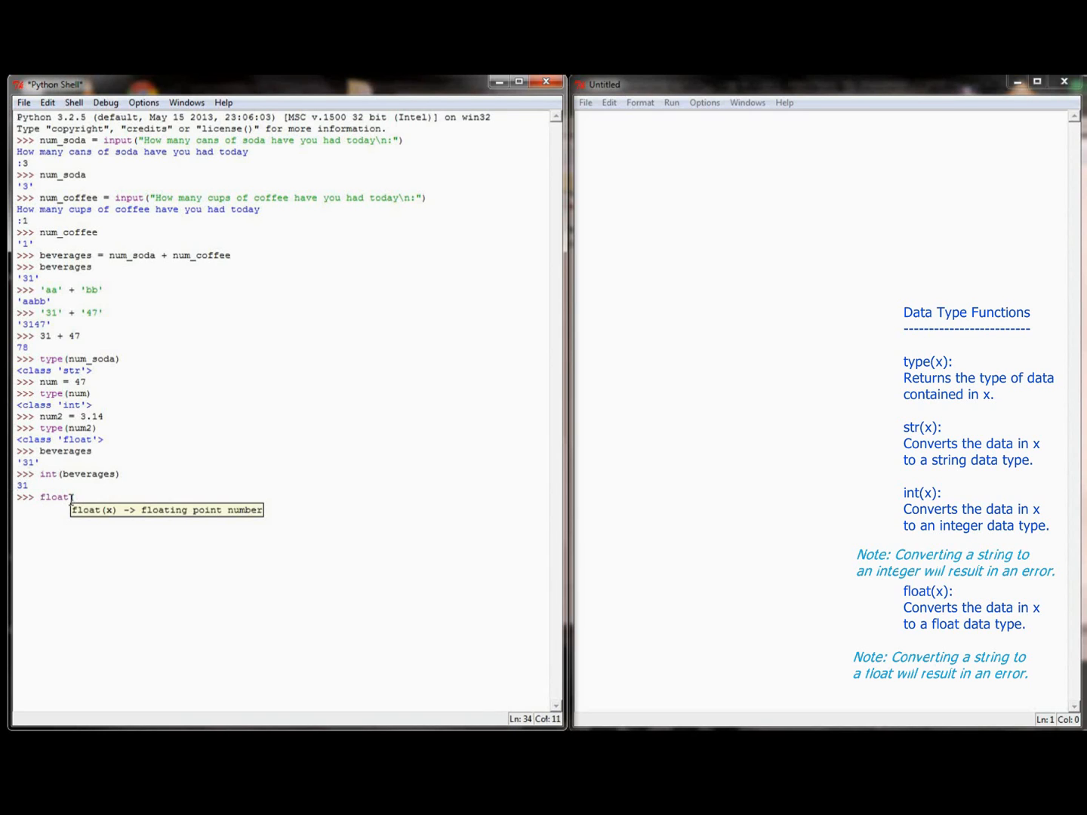
{"action": "type", "text": "(beverages)"}
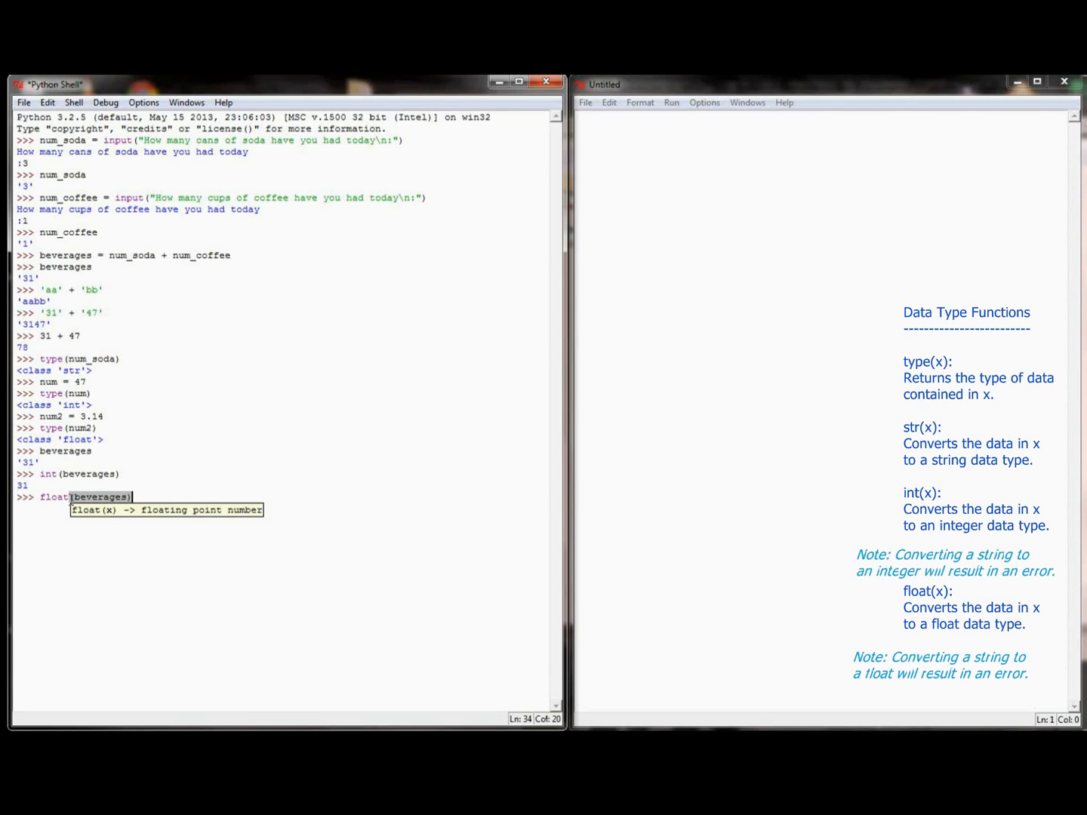
{"action": "key", "text": "Return"}
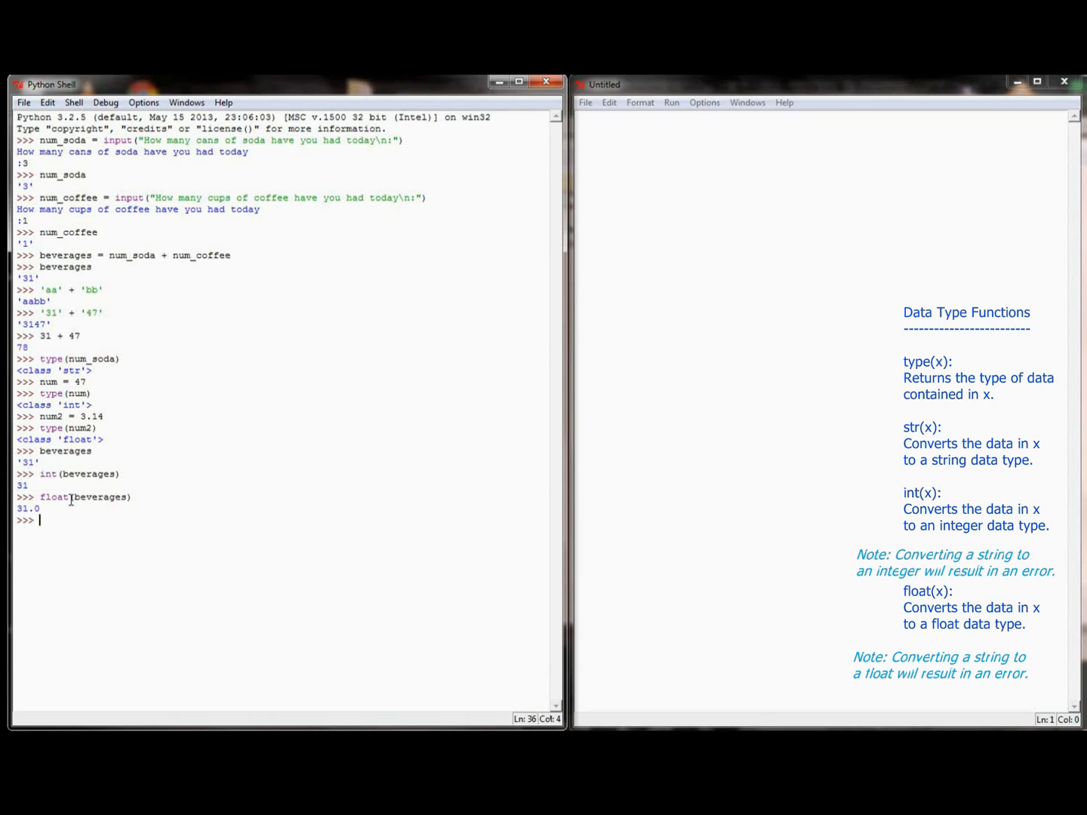
Store name = 'Steve' and show int(name) raises a ValueError.
{"action": "type", "text": "name ="}
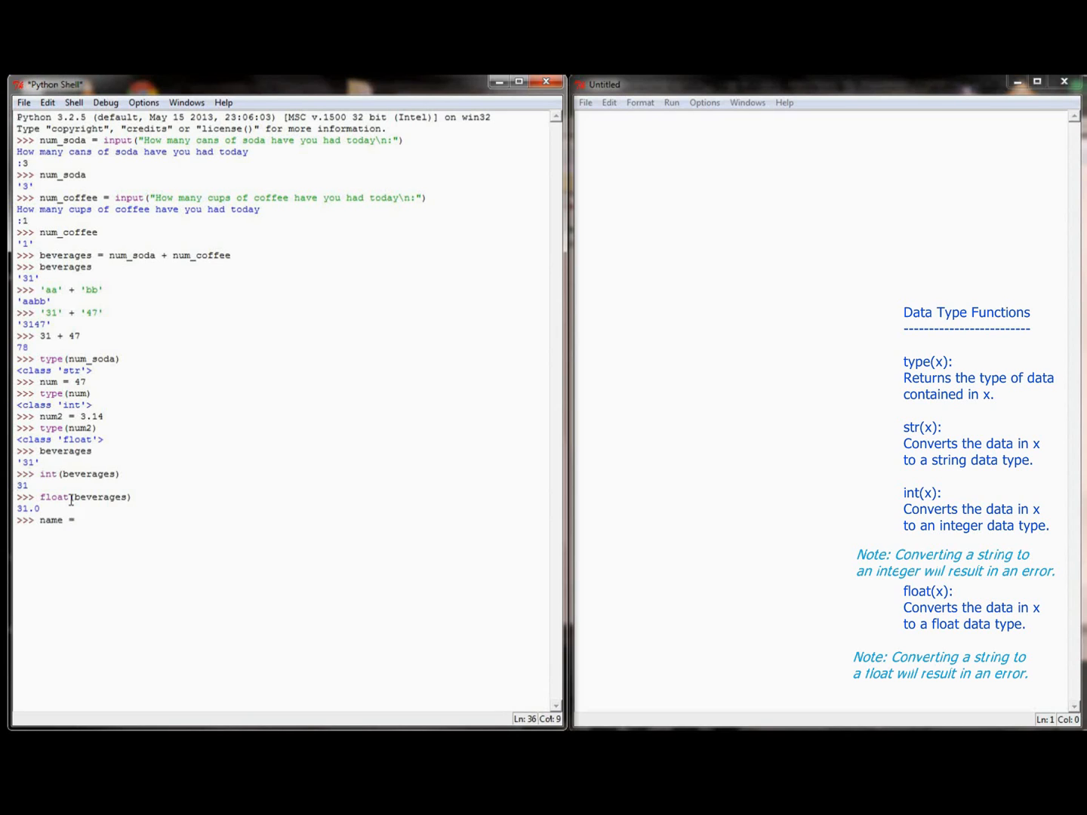
{"action": "type", "text": "'Steve'"}
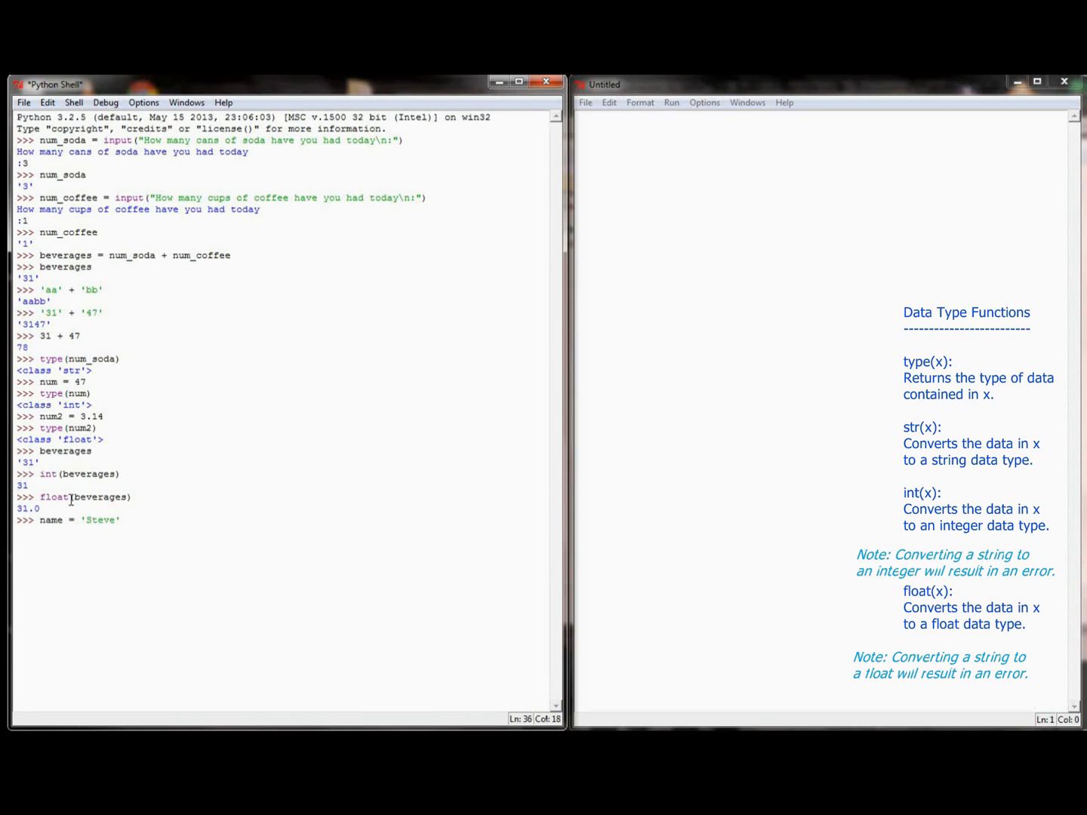
{"action": "type", "text": "int("}
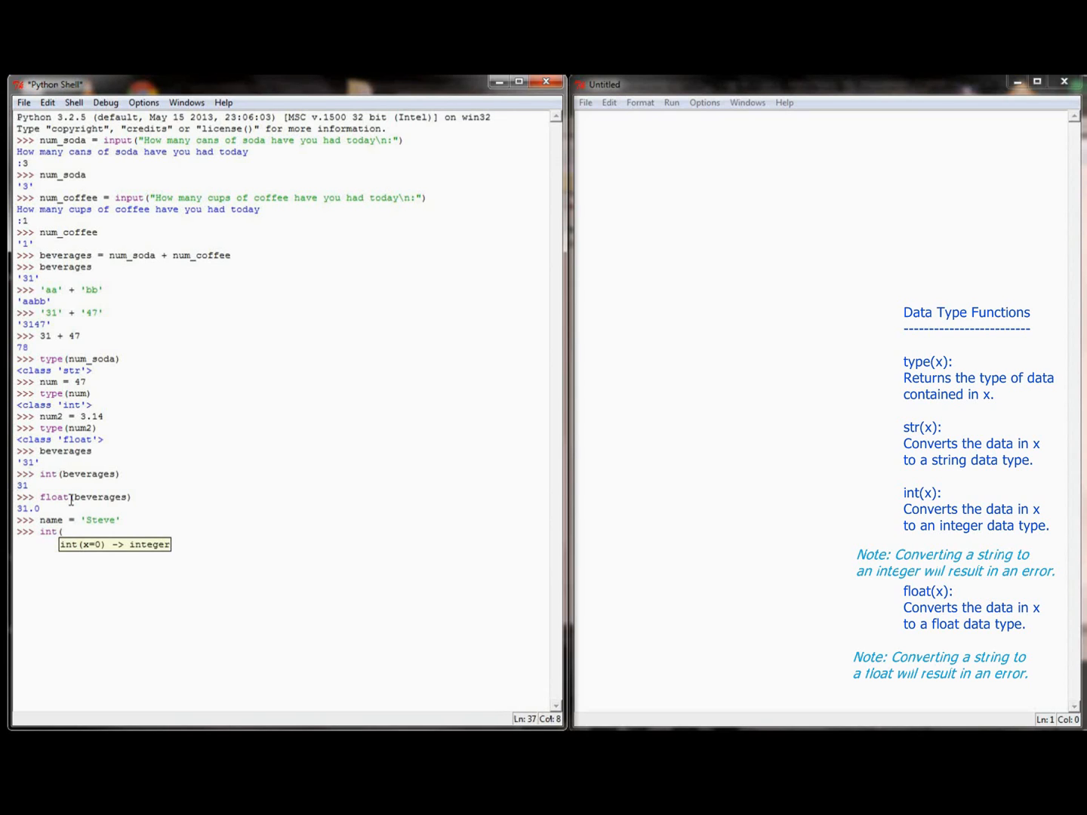
{"action": "key", "text": "Return"}
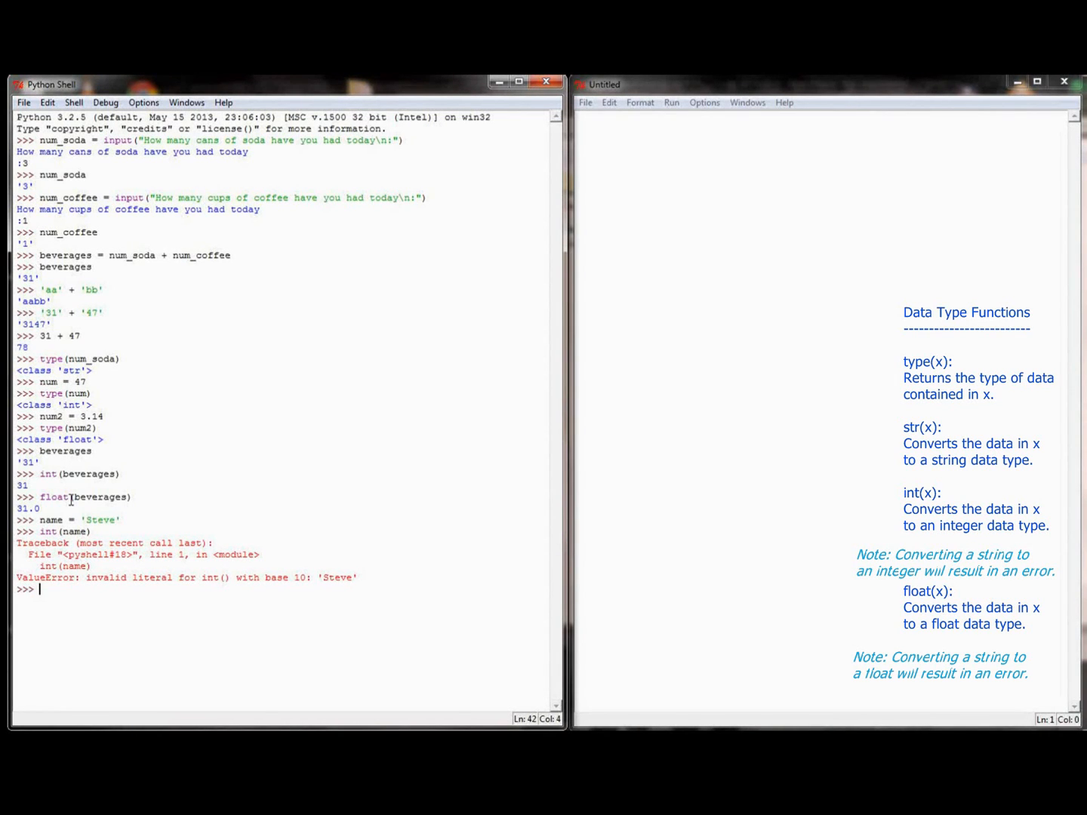
Compare num_soda + num_coffee ('31') with int(num_soda) + int(num_coffee) (4).
{"action": "type", "text": "num_soda"}
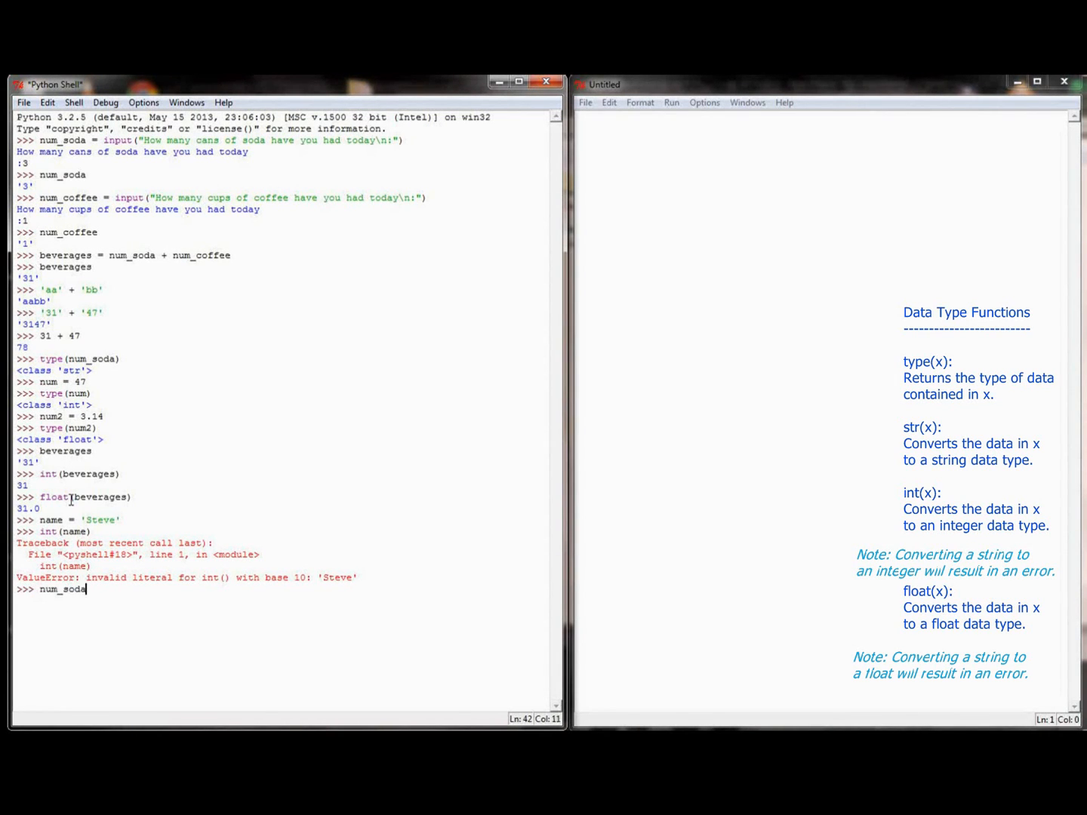
{"action": "type", "text": "+ num_cof"}
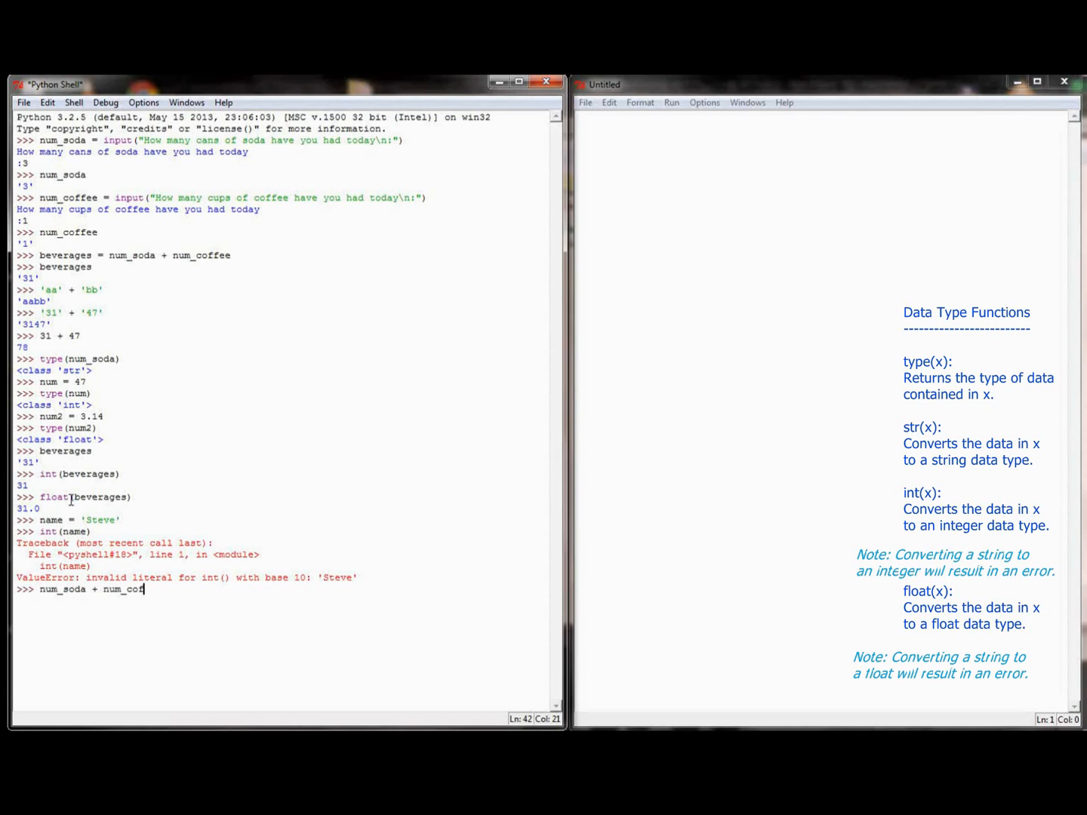
{"action": "key", "text": "Return"}
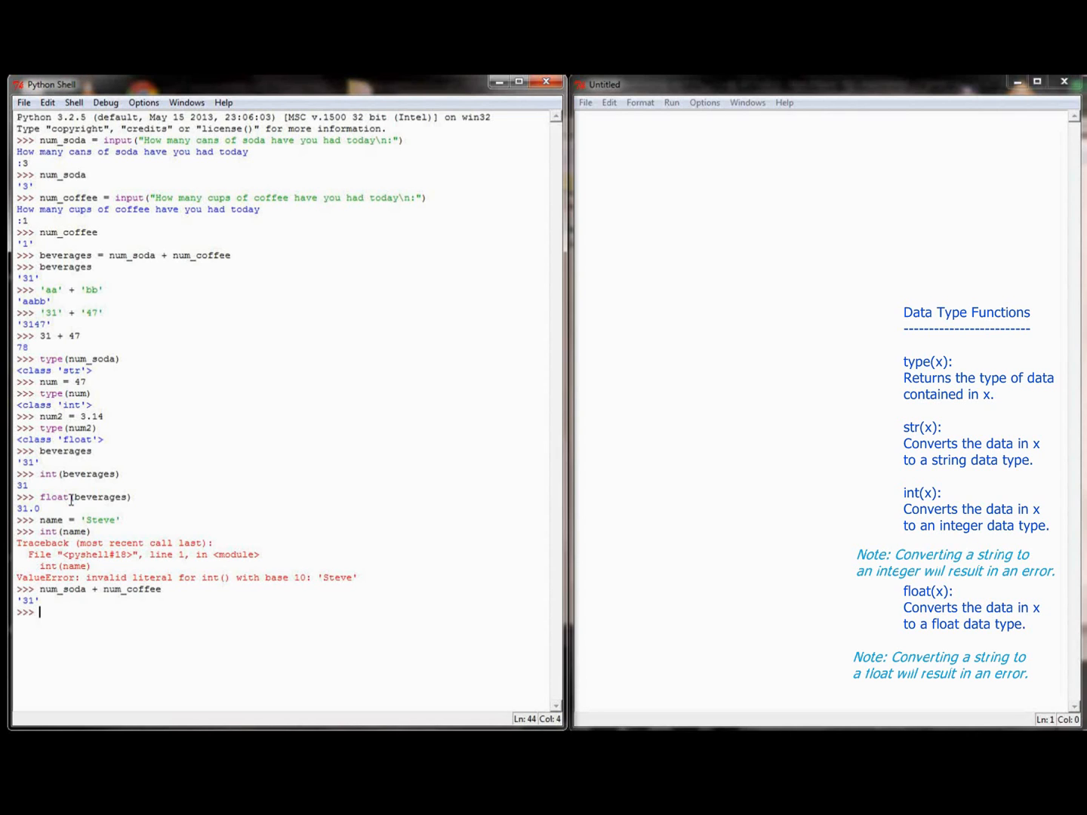
{"action": "type", "text": "int("}
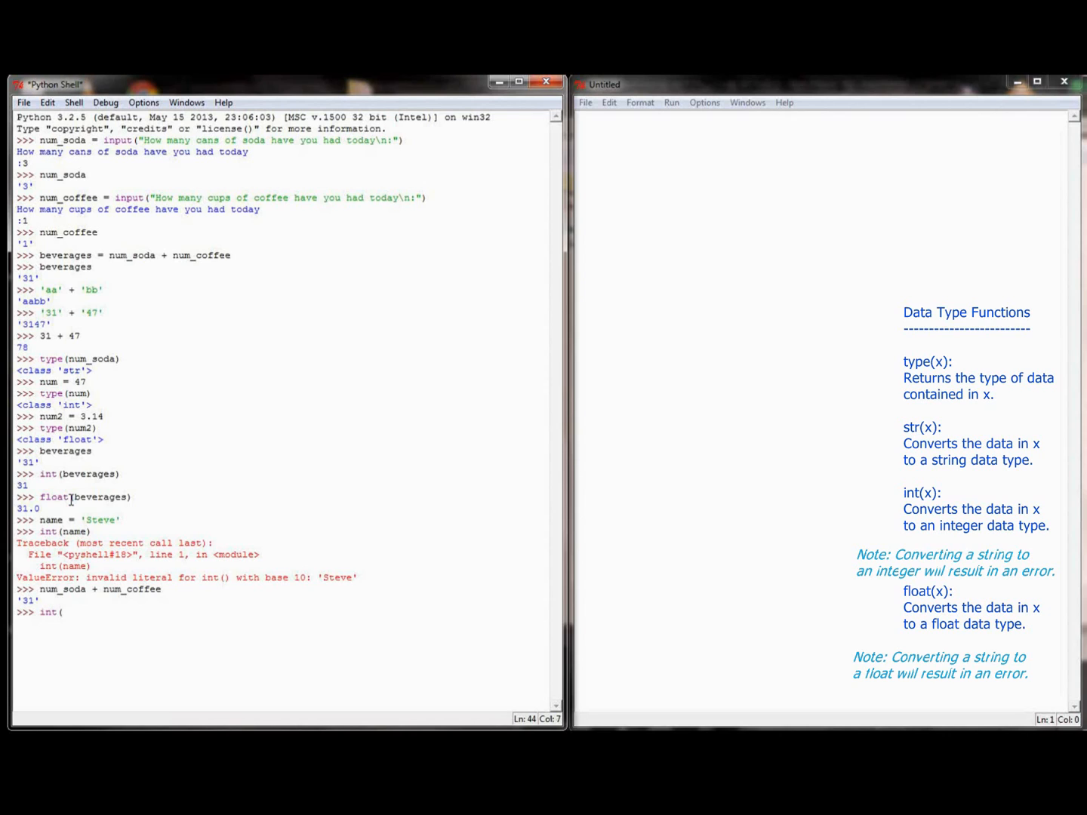
{"action": "type", "text": "num_soda) + int("}
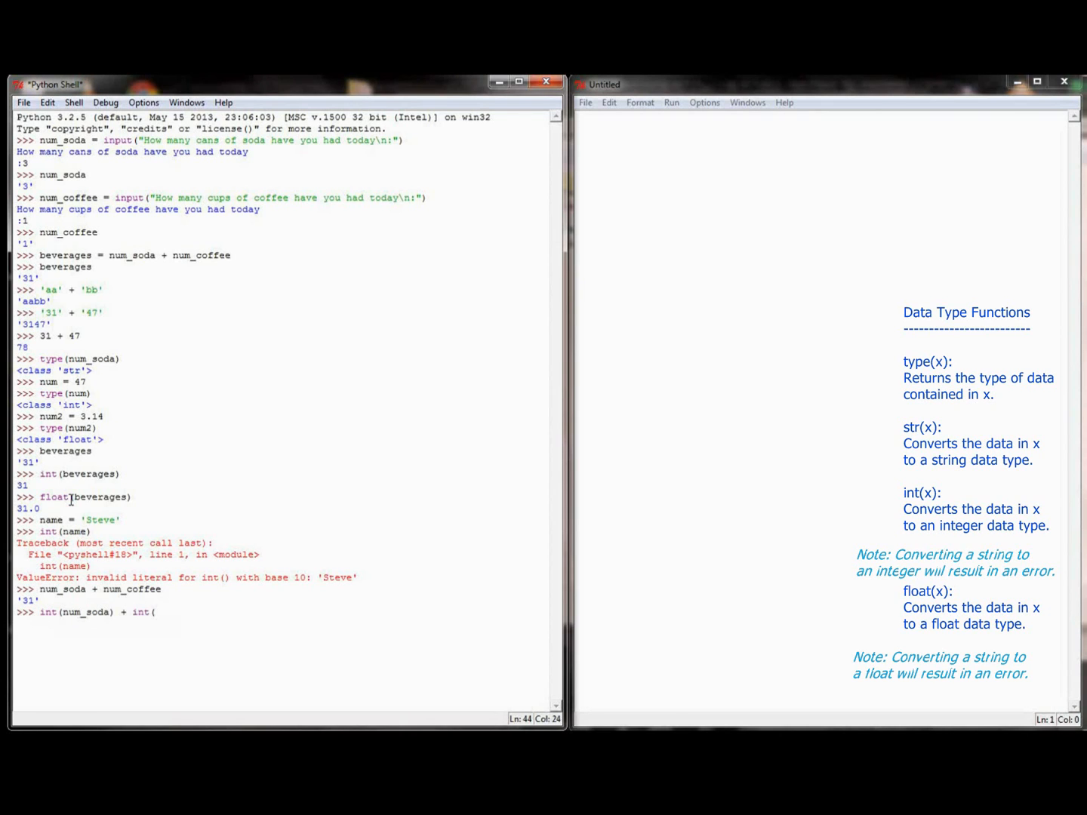
{"action": "type", "text": "num"}
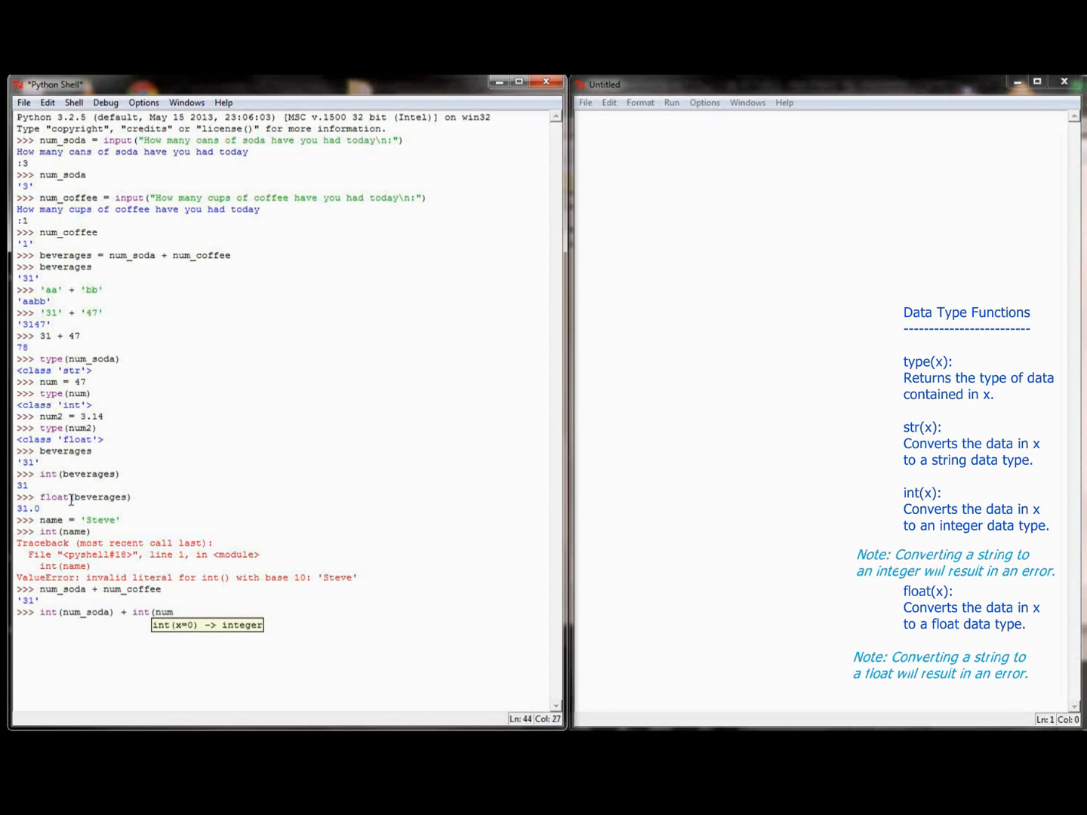
{"action": "key", "text": "Return"}
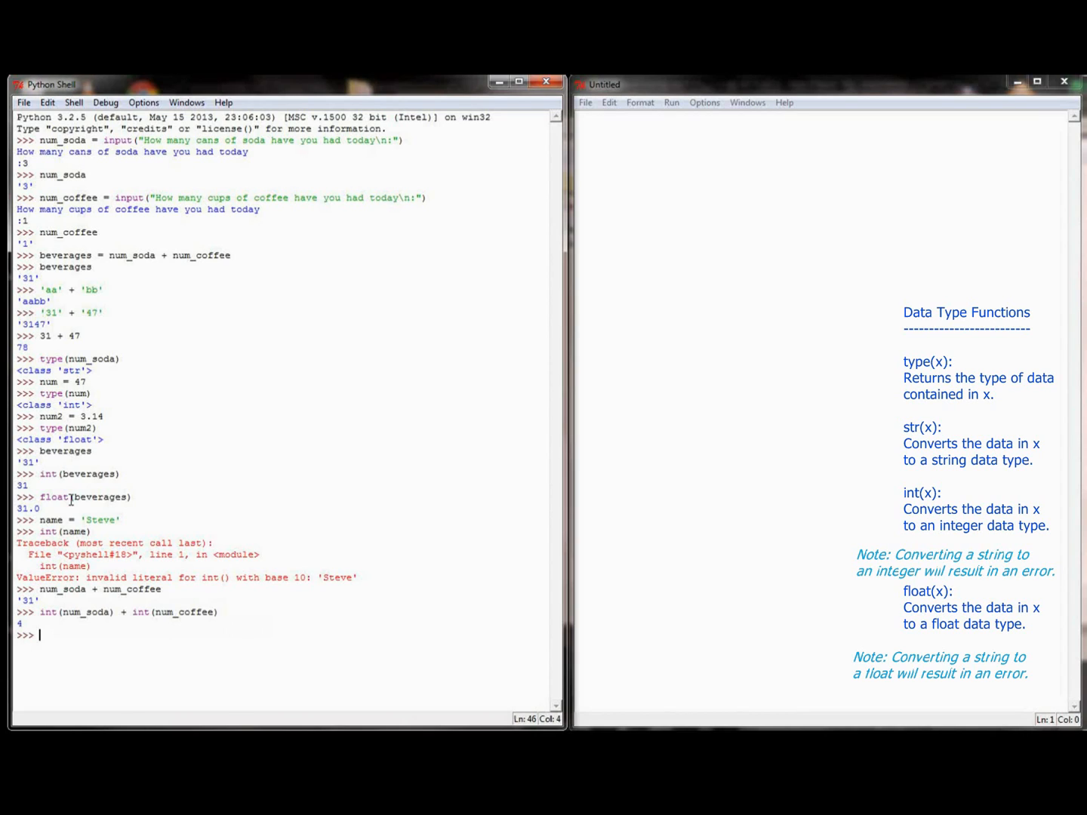
Assign beverages = int(num_soda) + int(num_coffee) and display its value 4.
{"action": "type", "text": "beverages"}
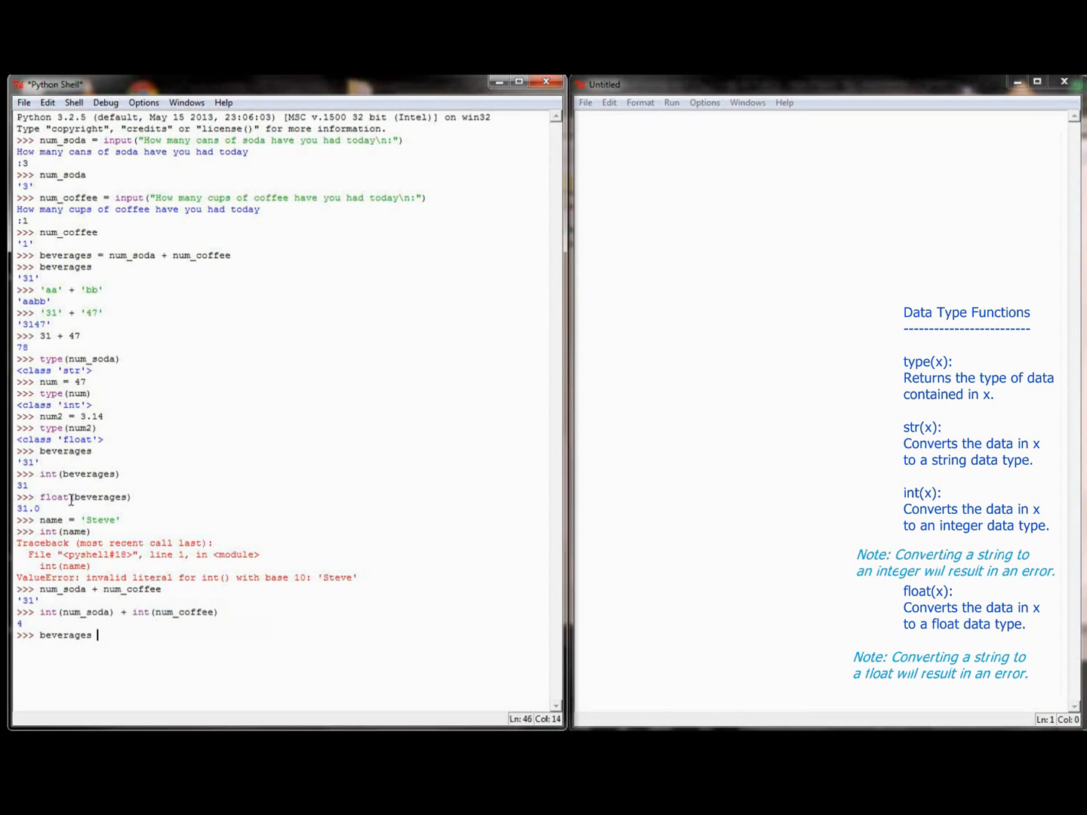
{"action": "type", "text": "= int(num"}
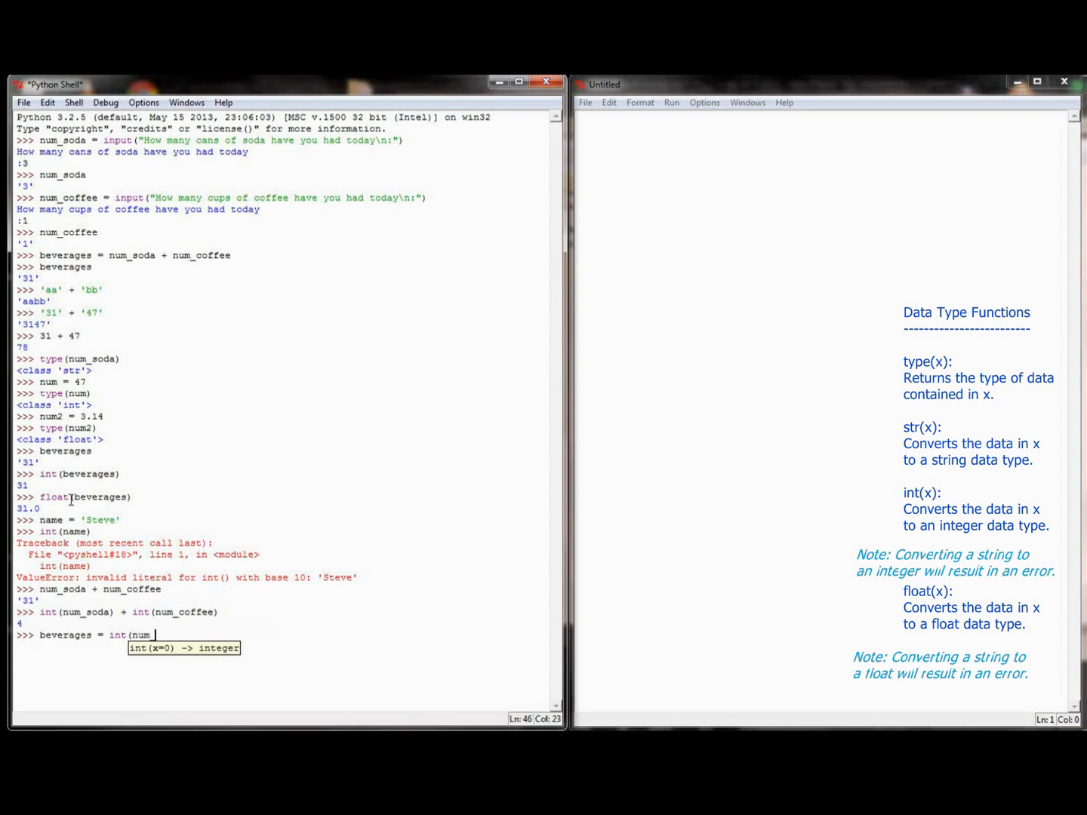
{"action": "type", "text": "soda) + int"}
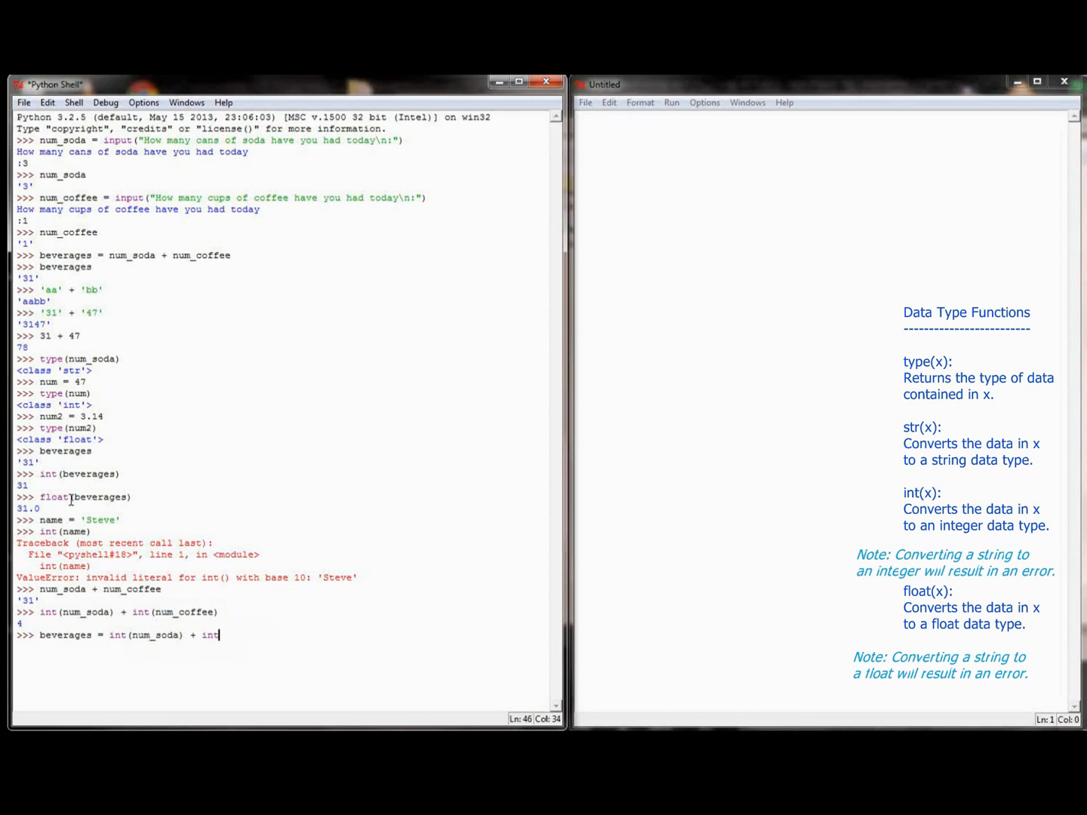
{"action": "type", "text": "(num_coffee"}
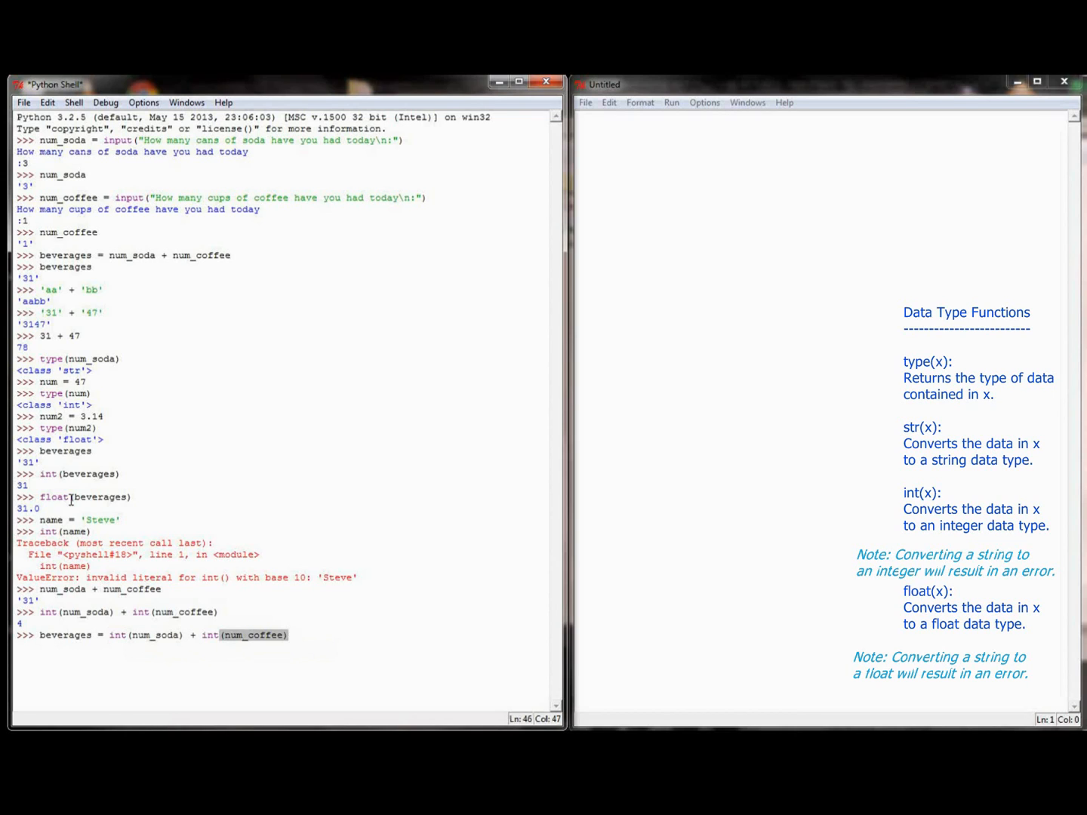
{"action": "key", "text": "Return"}
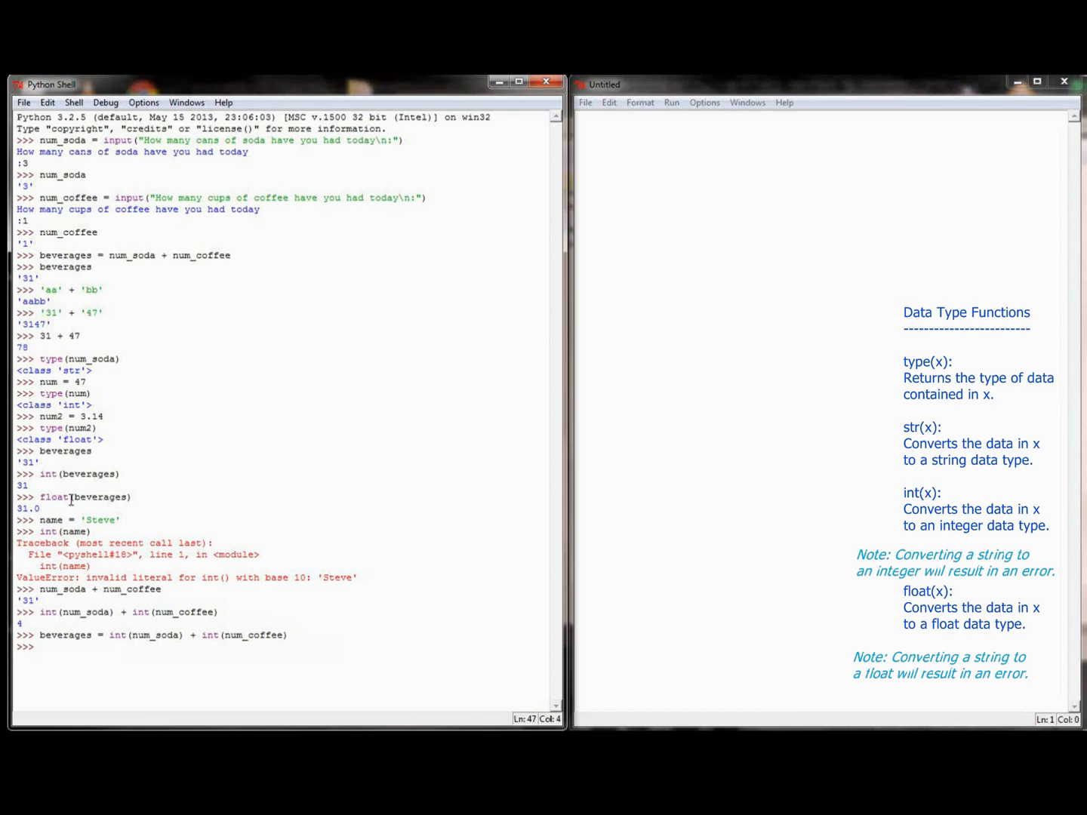
{"action": "type", "text": "beverages"}
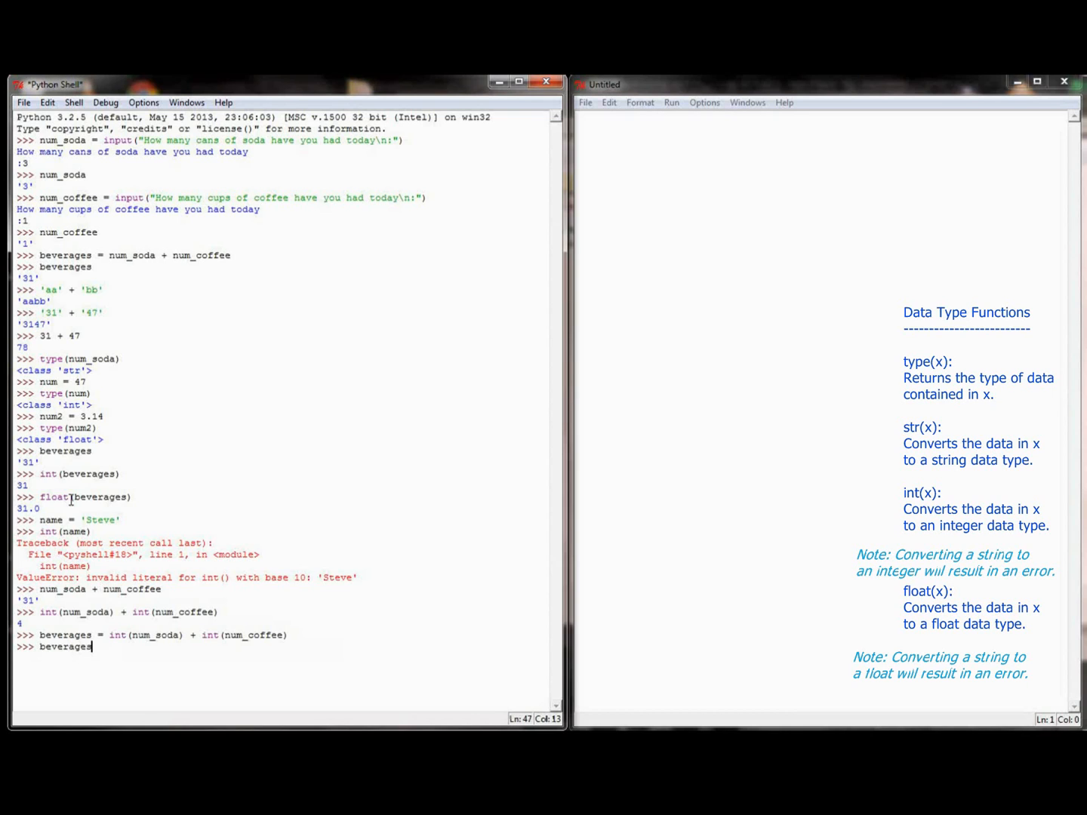
{"action": "key", "text": "Return"}
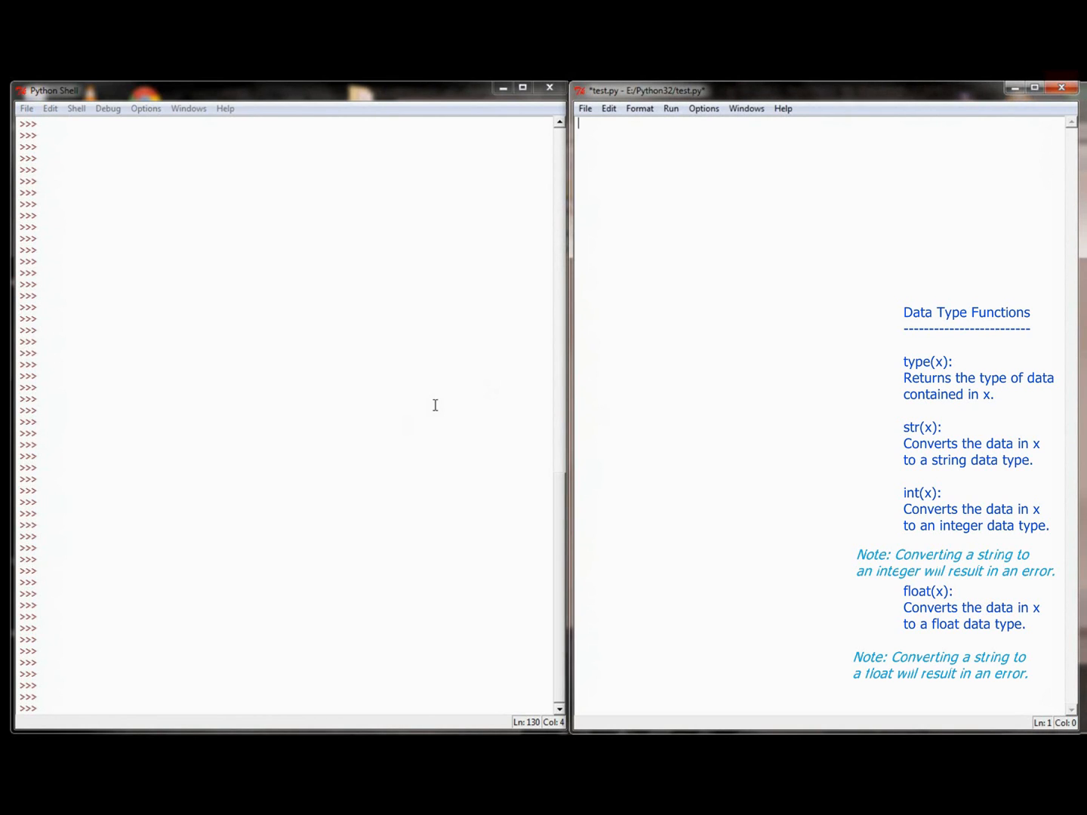
{"action": "mouse_move", "coordinate": [692, 363]}
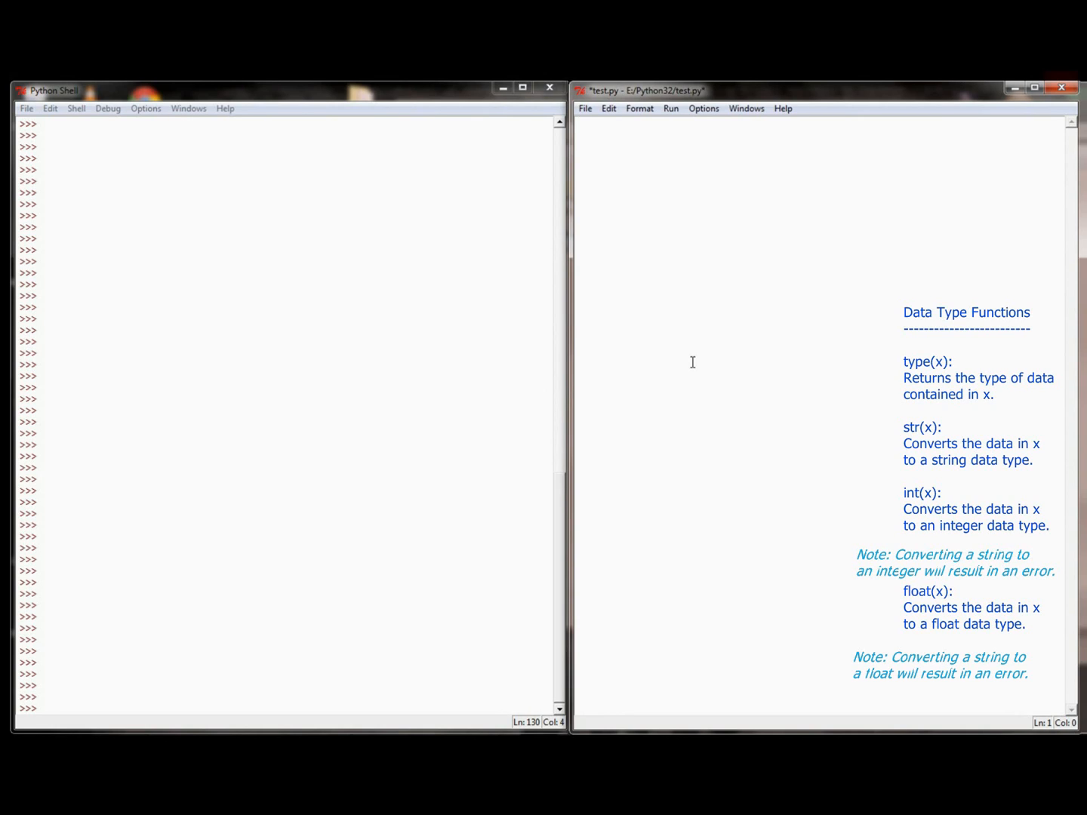
Begin typing the first variable name in the empty test.py editor.
{"action": "left_click", "coordinate": [580, 123]}
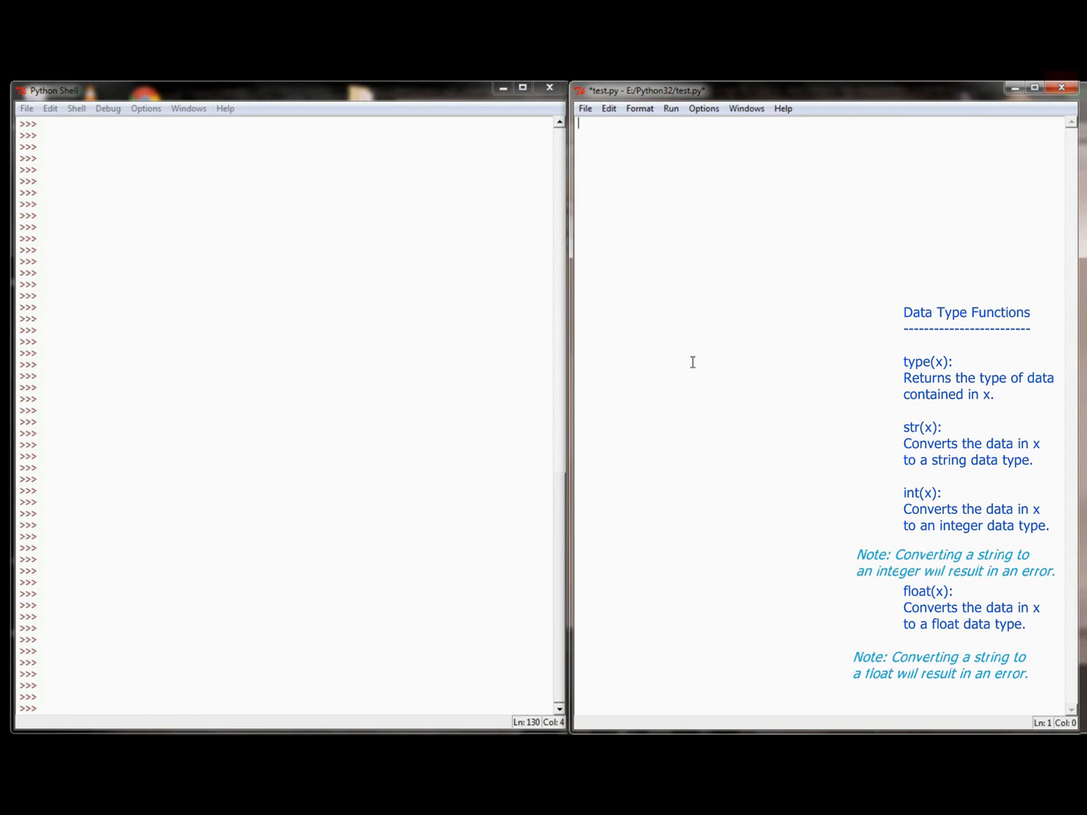
{"action": "type", "text": "nu"}
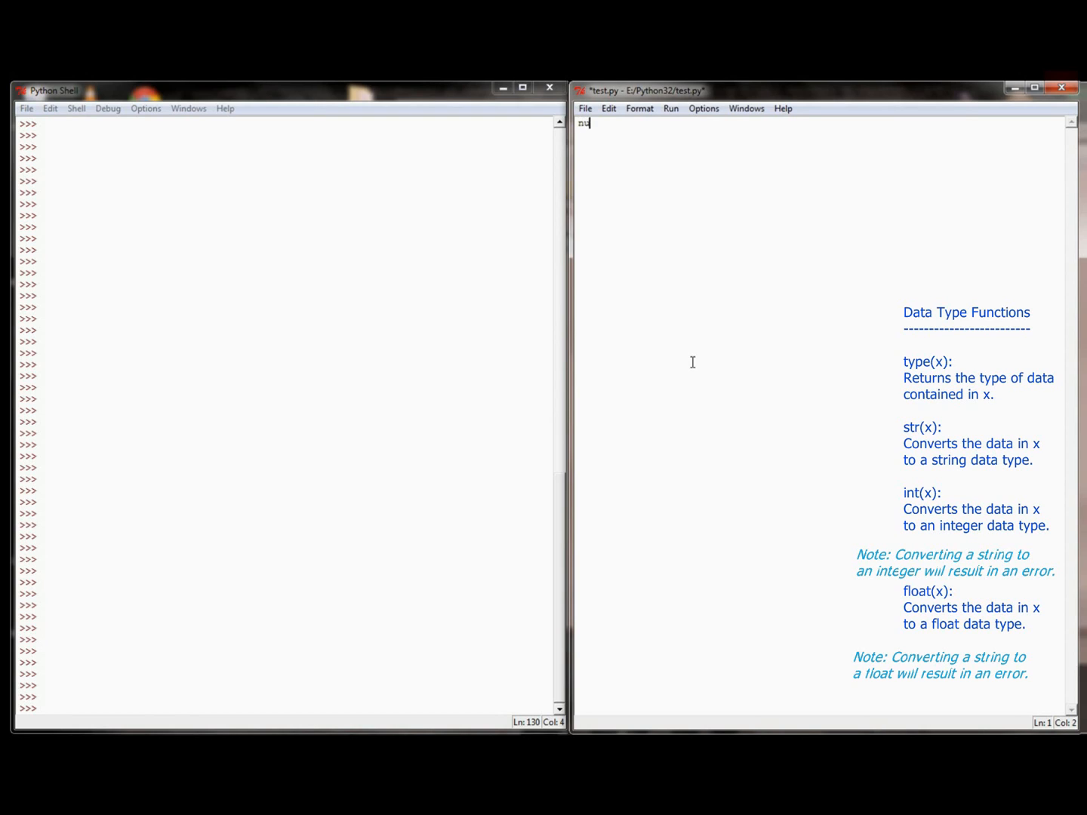
Write num_soda = input("How many sodas today\n:") and num_coffee = input("How many coffees today\n:") lines.
{"action": "type", "text": "m"}
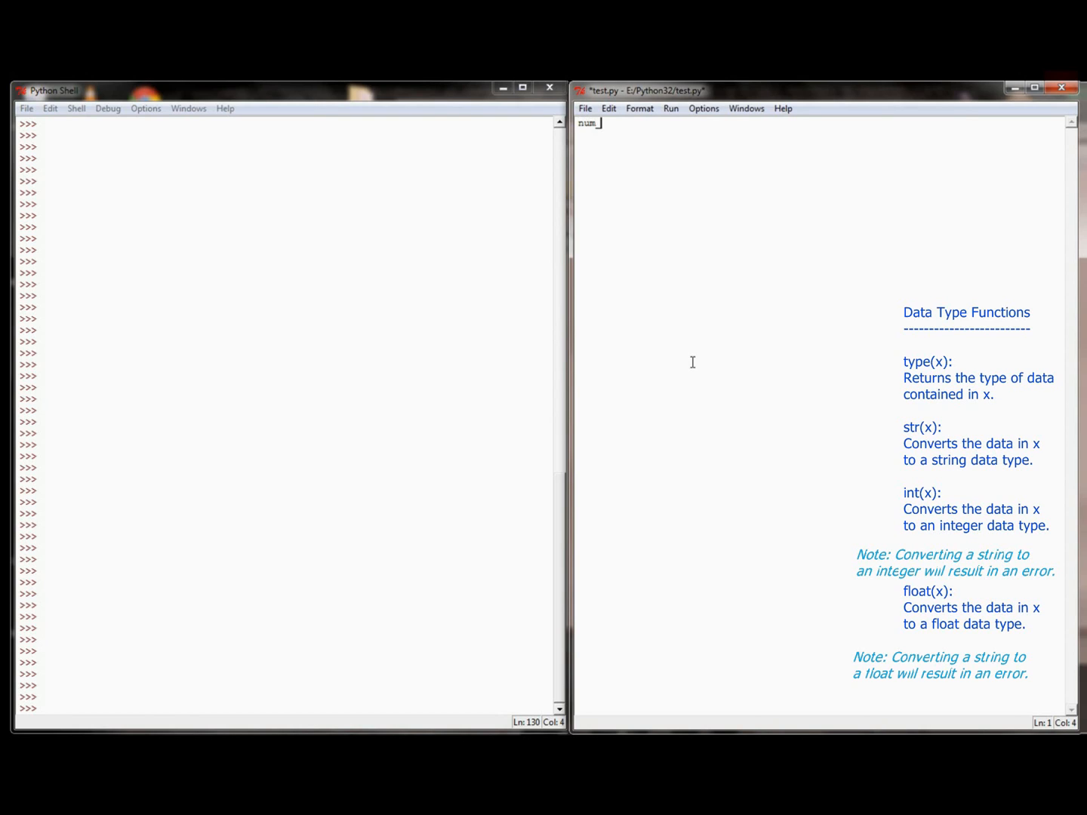
{"action": "type", "text": "_soda = input(\""}
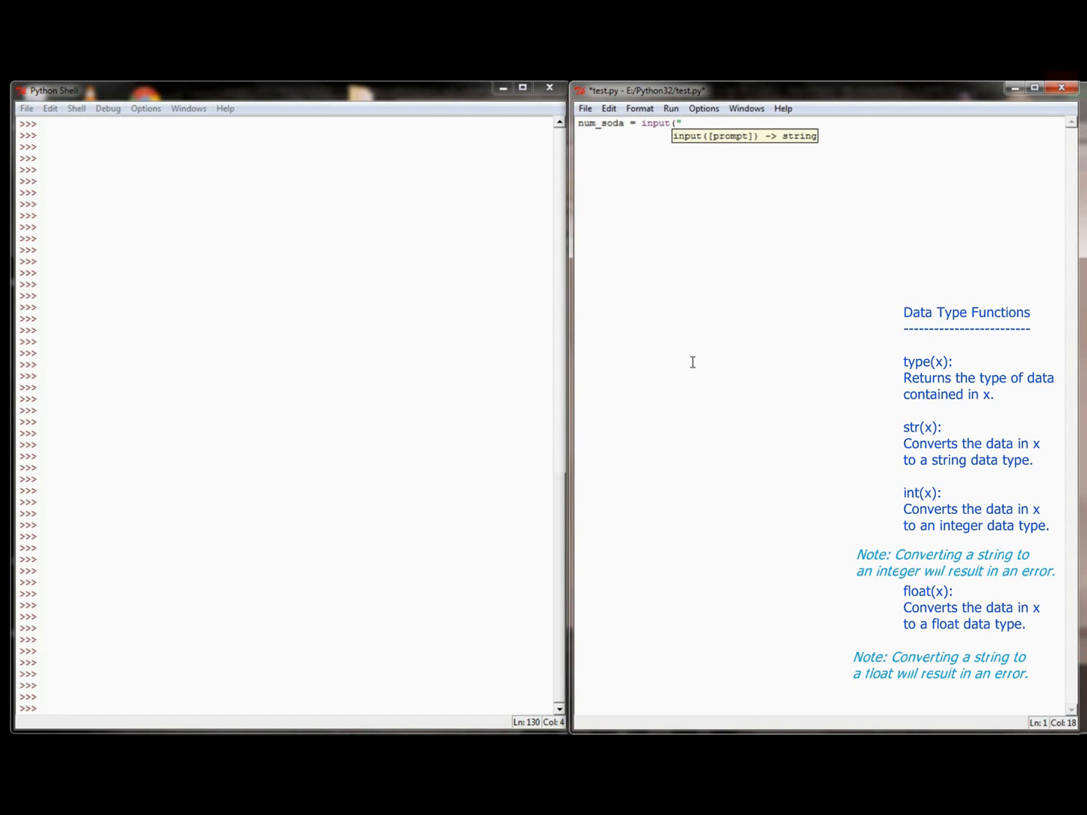
{"action": "type", "text": "How many sodas today"}
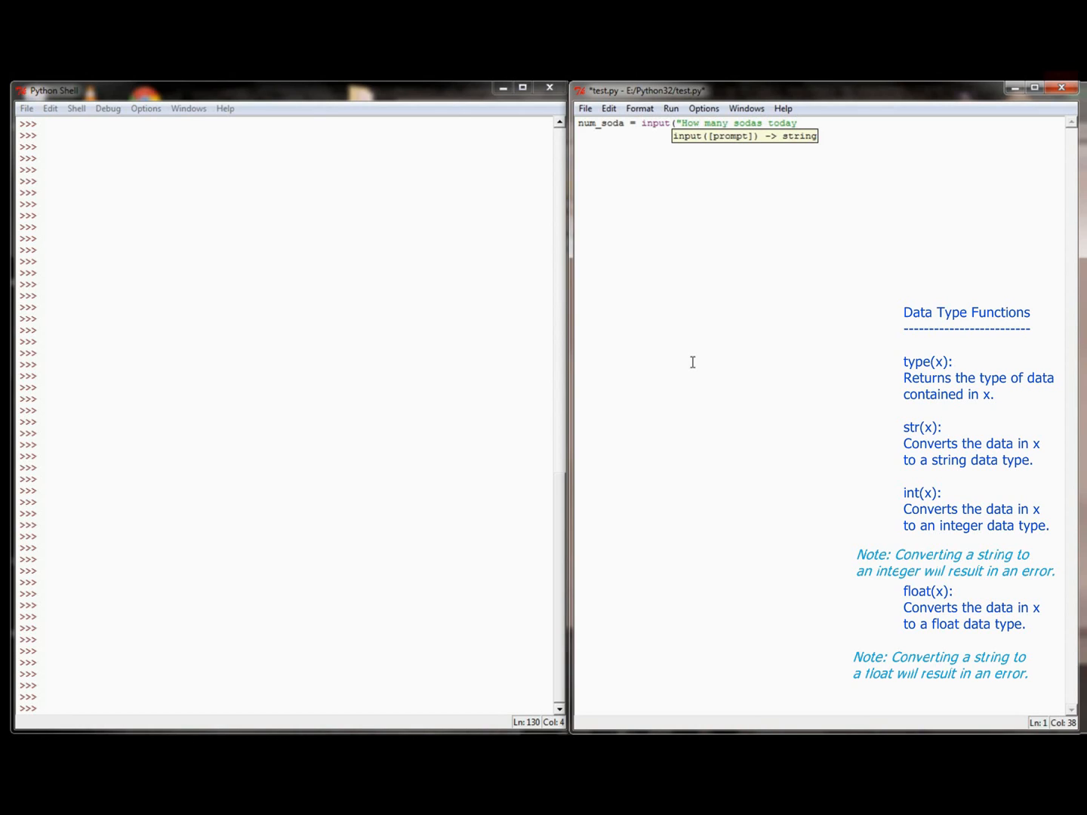
{"action": "type", "text": "\\n:\""}
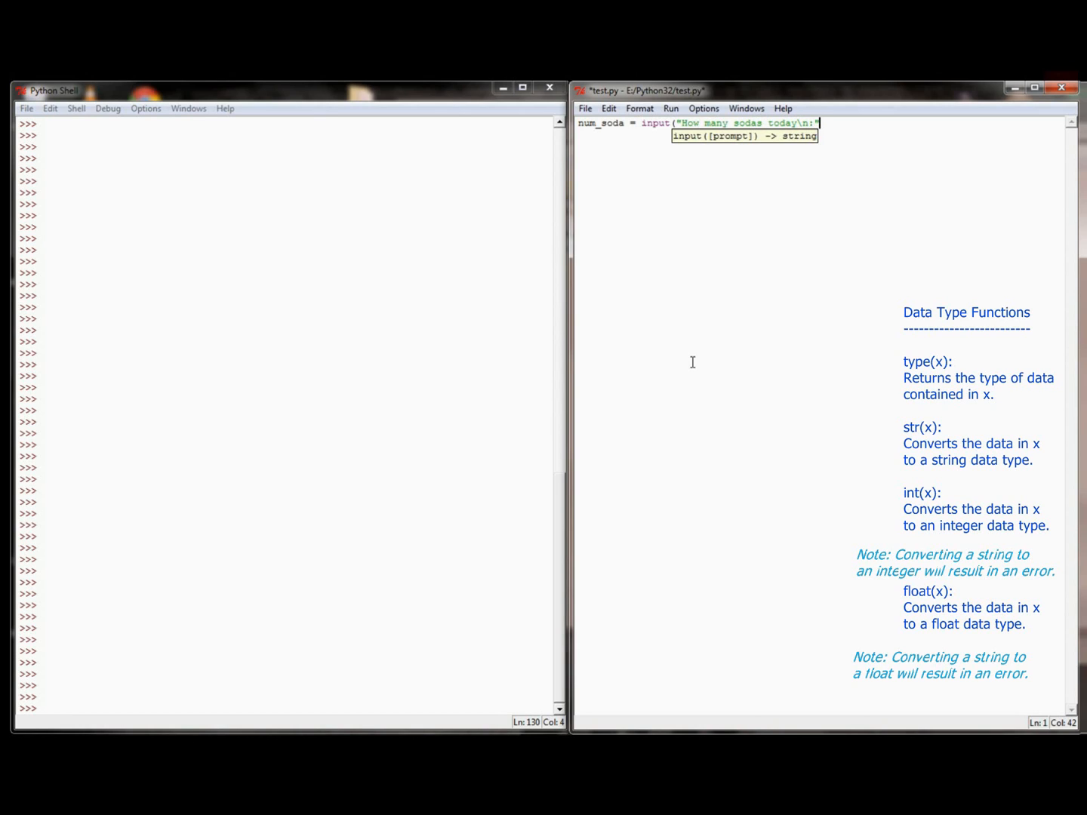
{"action": "key", "text": "Return"}
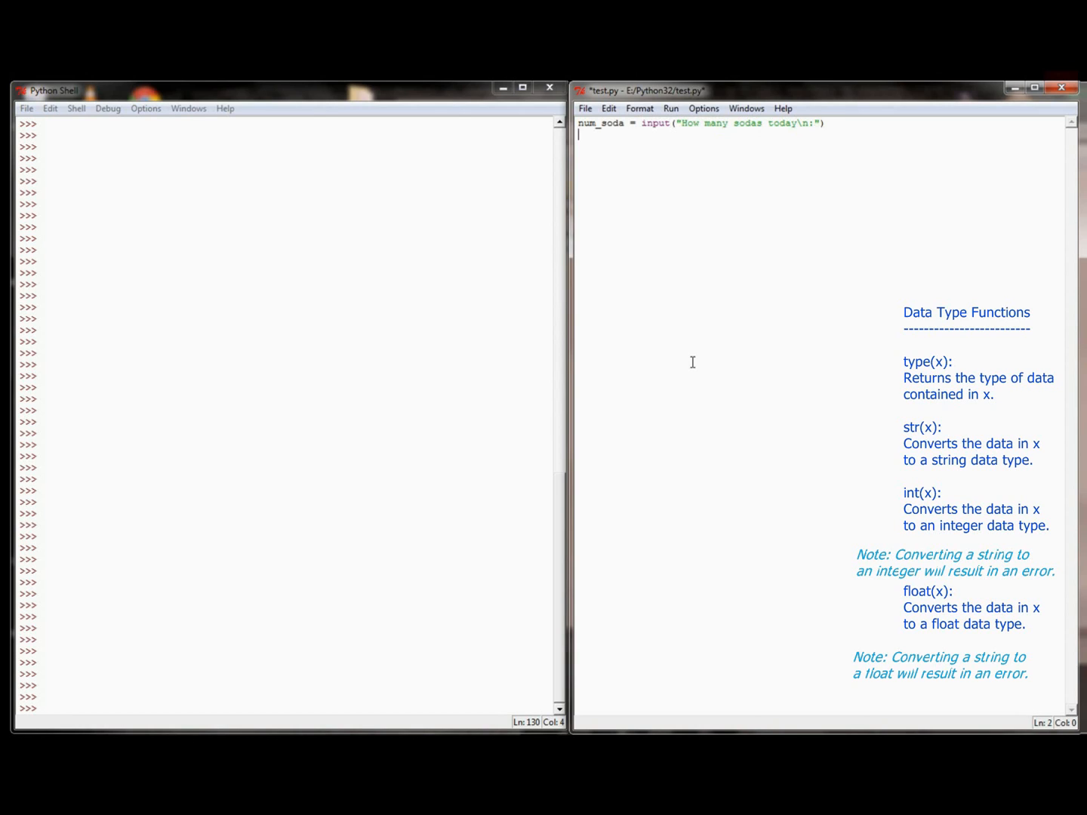
{"action": "type", "text": "num_coffe"}
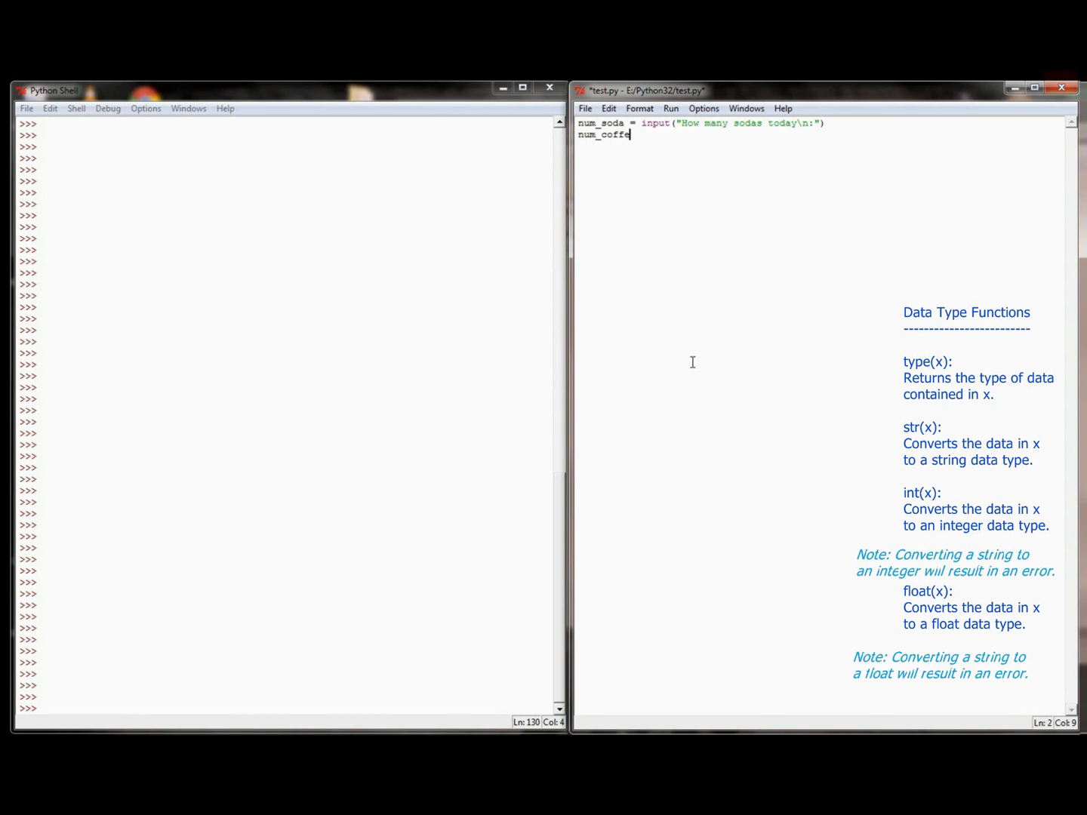
{"action": "type", "text": "= input(\"How many"}
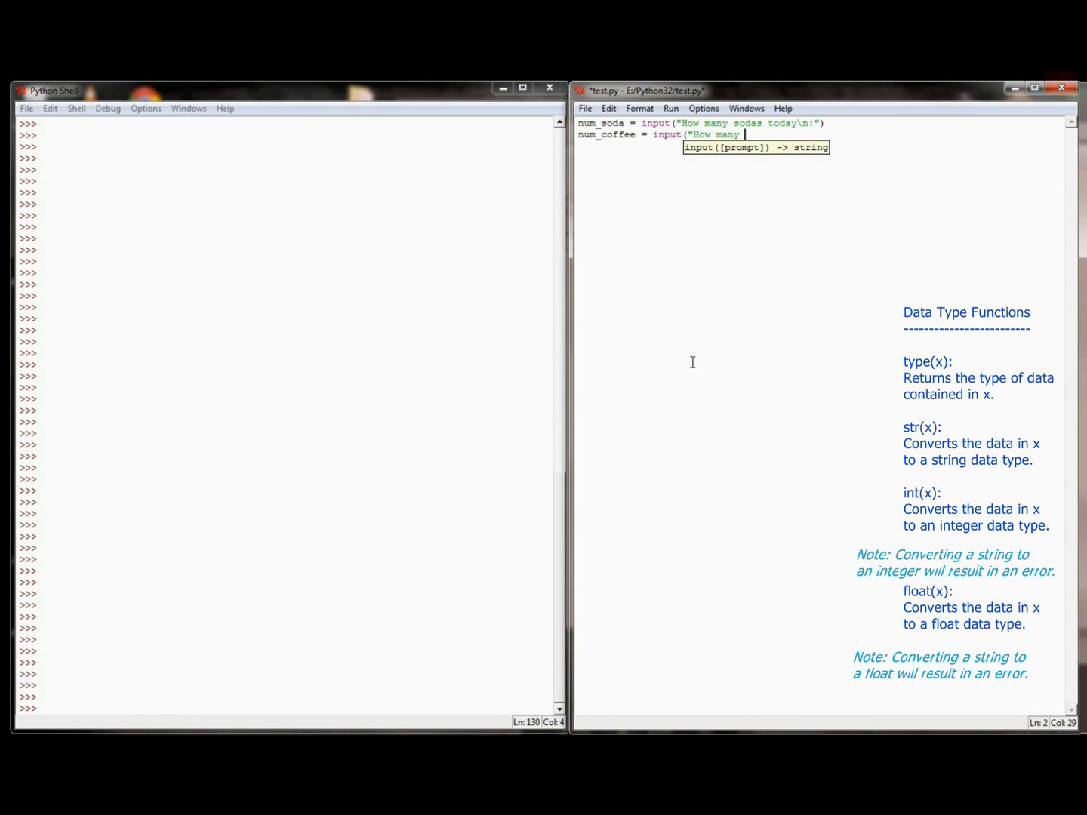
{"action": "type", "text": "coffees toda"}
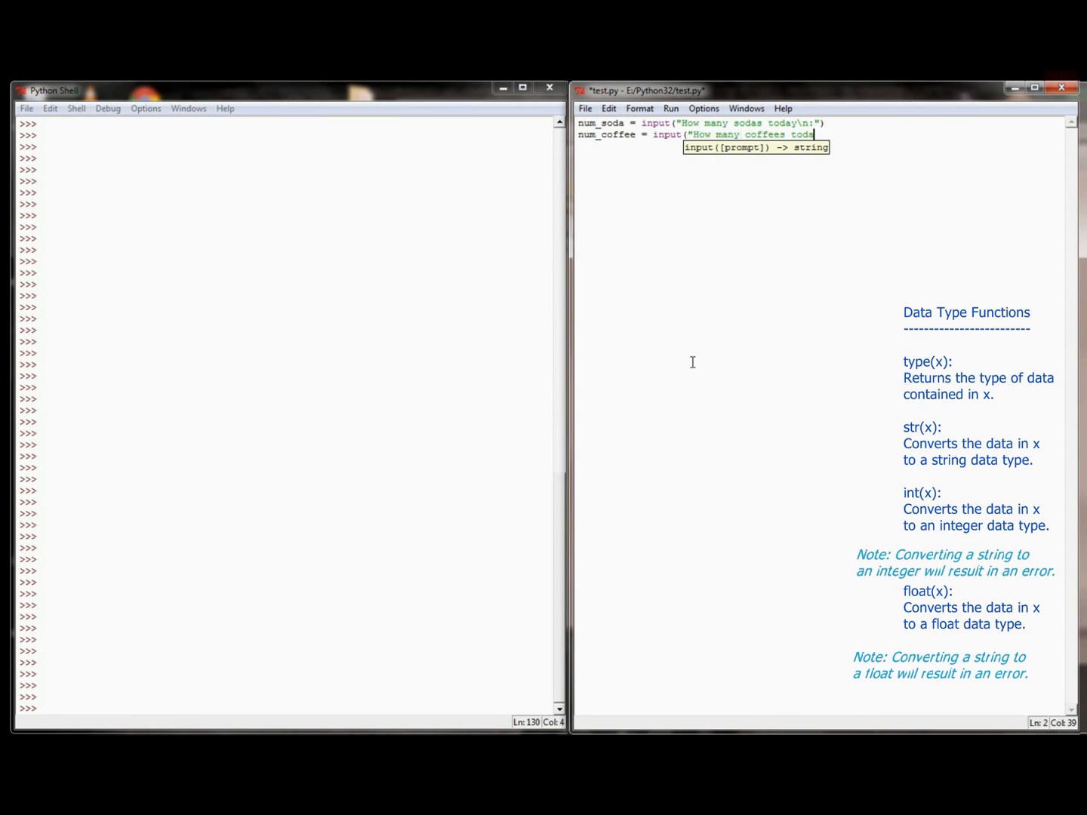
{"action": "type", "text": "\\n:\""}
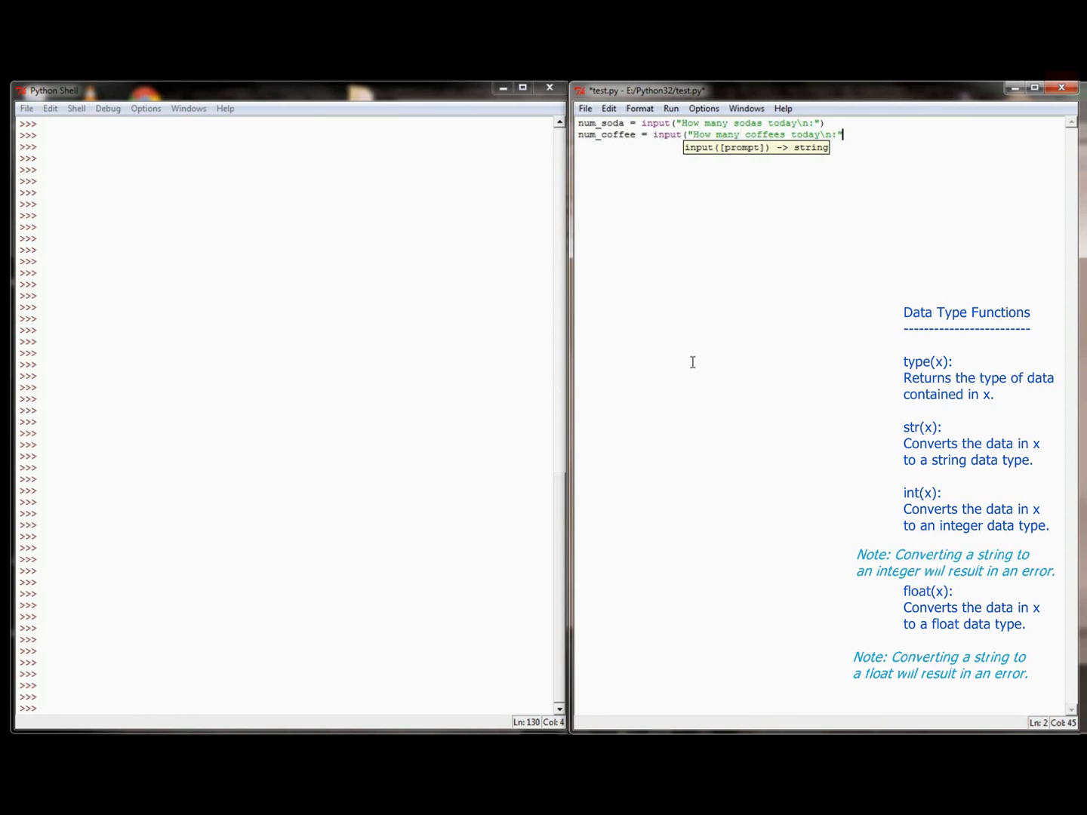
{"action": "key", "text": "Return"}
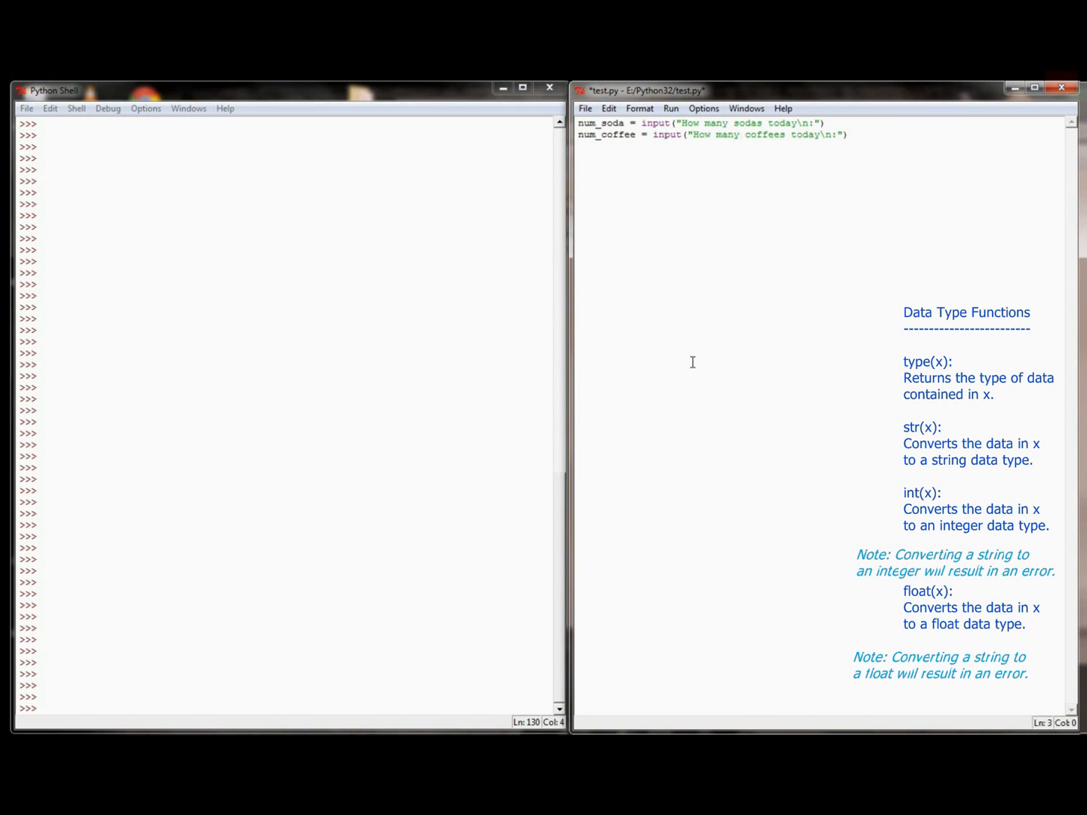
Run test.py via Run Module, saving first, and answer 3 sodas and 1 coffee in the shell.
{"action": "left_click", "coordinate": [670, 109]}
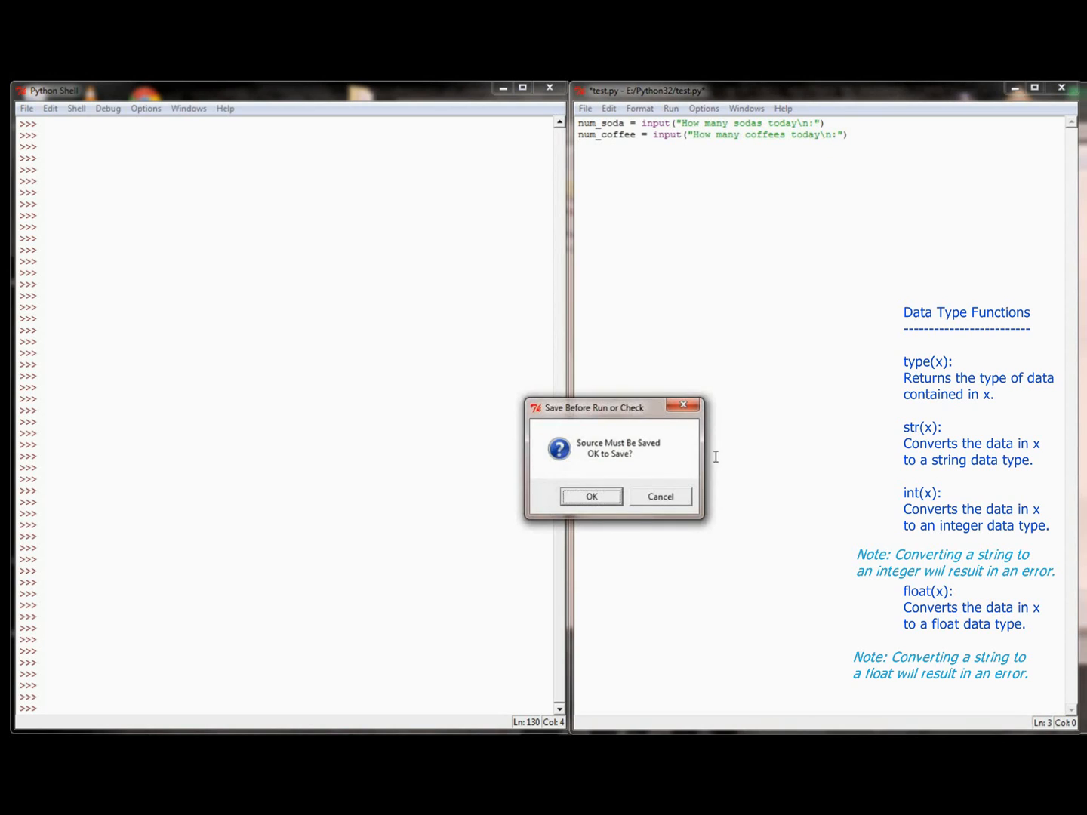
{"action": "left_click", "coordinate": [591, 495]}
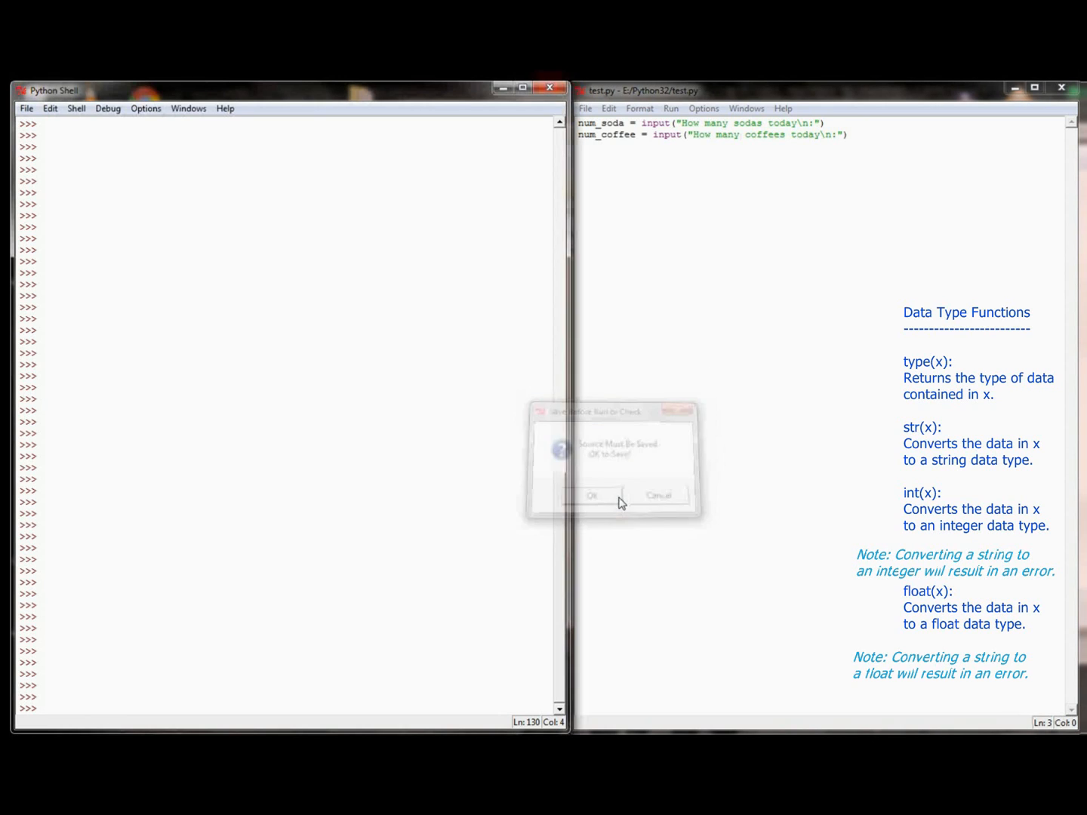
{"action": "left_click", "coordinate": [592, 495]}
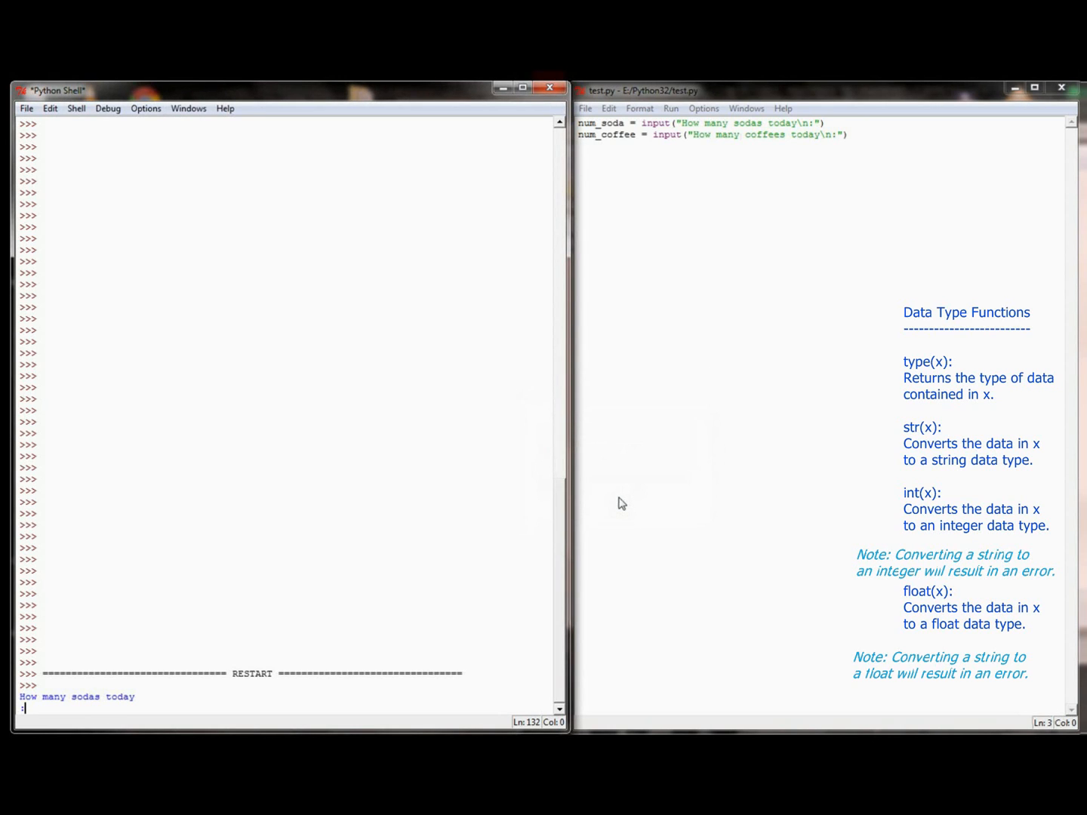
{"action": "type", "text": "3"}
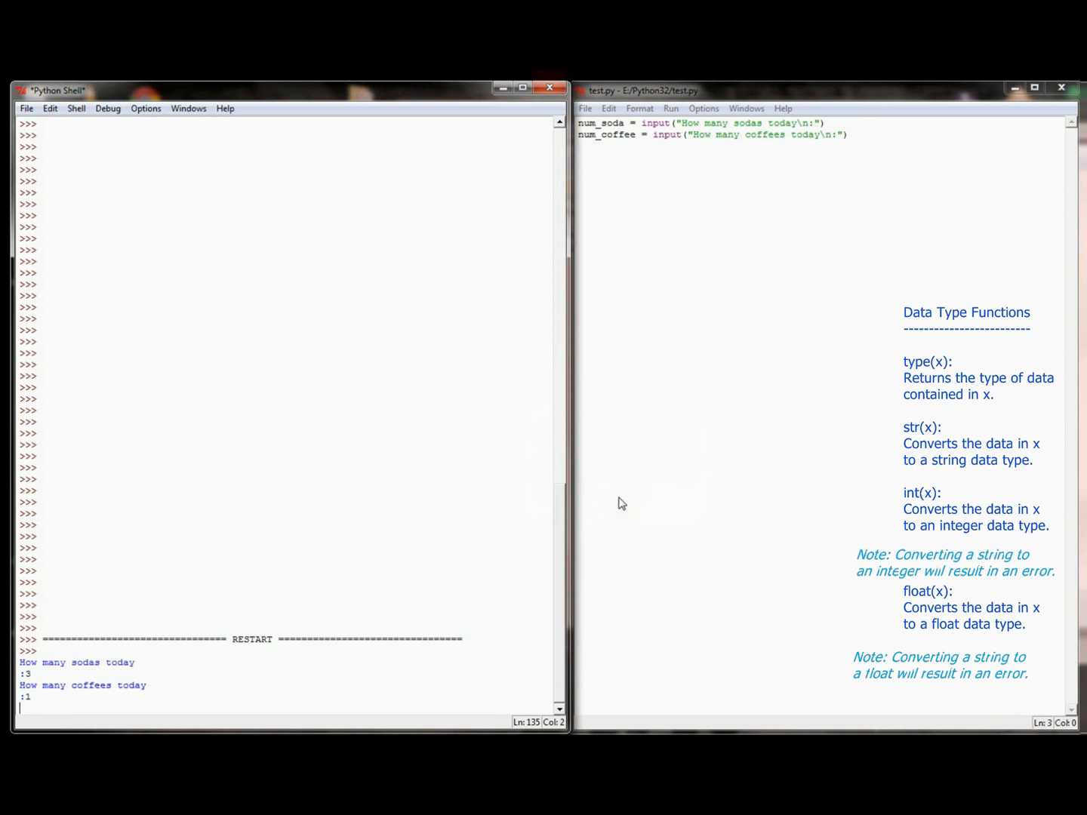
{"action": "key", "text": "Return"}
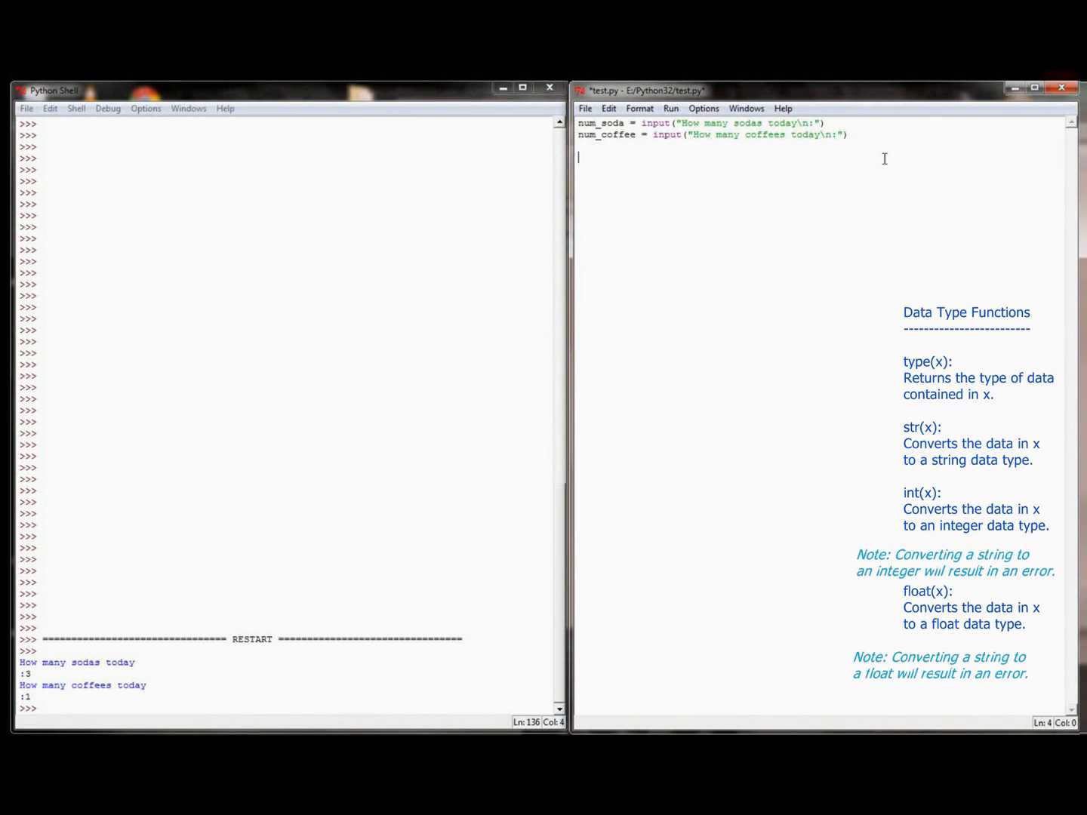
Add print(num_soda + num_coffee) and run it, getting text-joined results 31 and 104.
{"action": "type", "text": "print("}
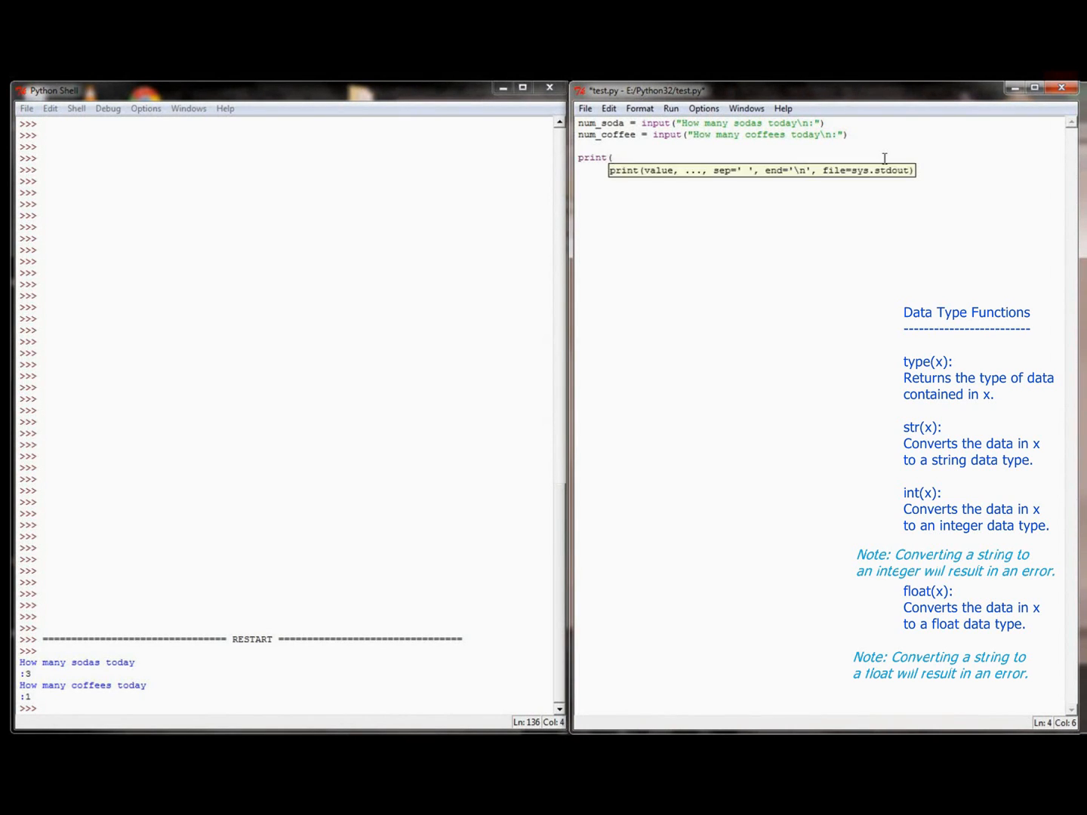
{"action": "type", "text": "num"}
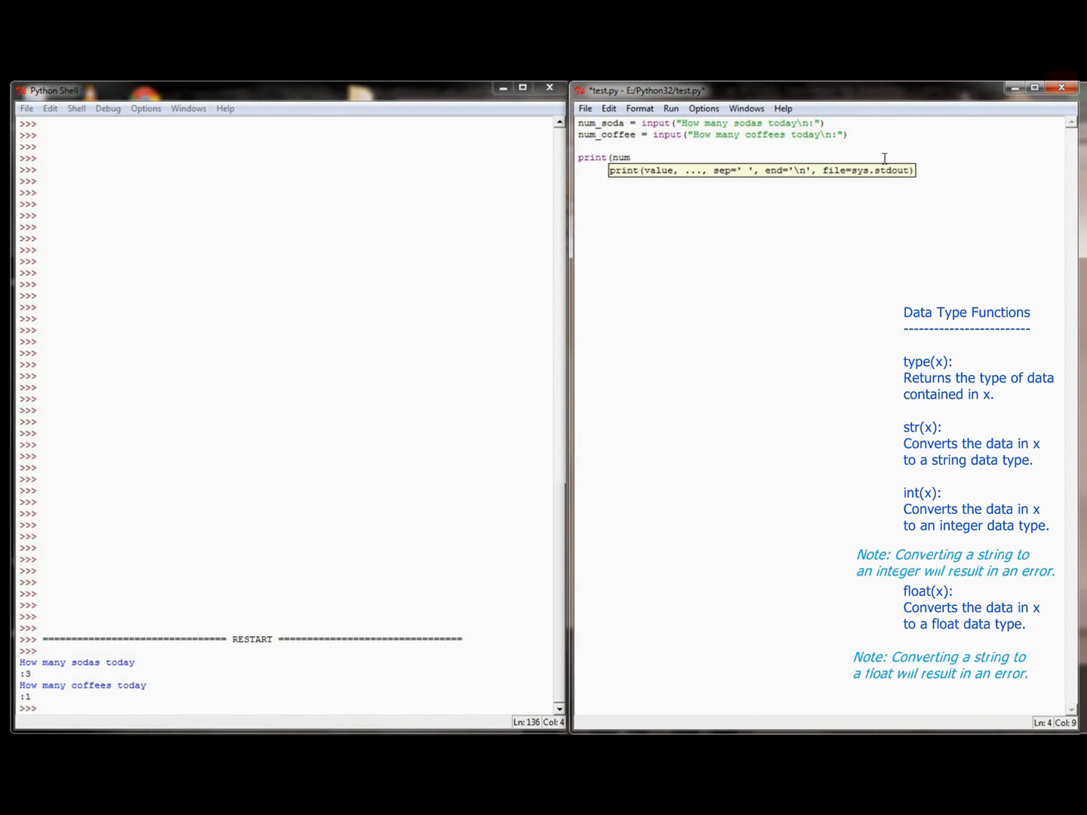
{"action": "type", "text": "_soda + nu"}
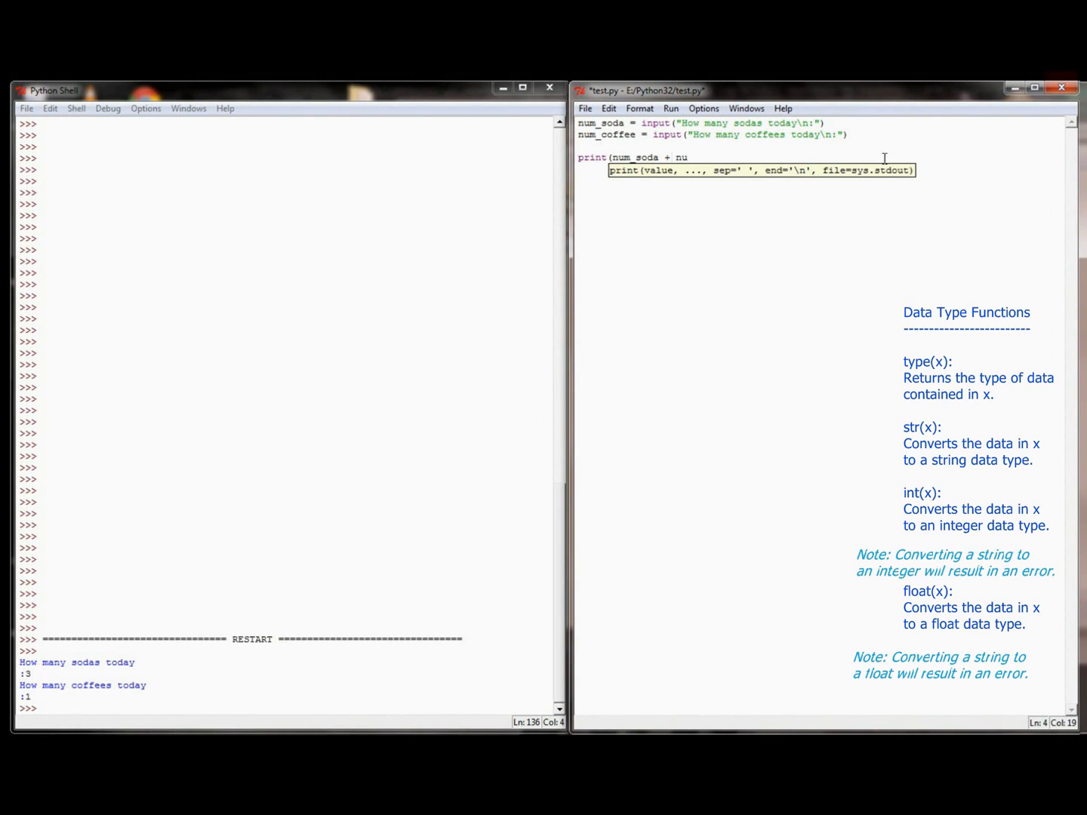
{"action": "type", "text": "m_coffee)"}
{"action": "left_click", "coordinate": [288, 708]}
{"action": "type", "text": "1"}
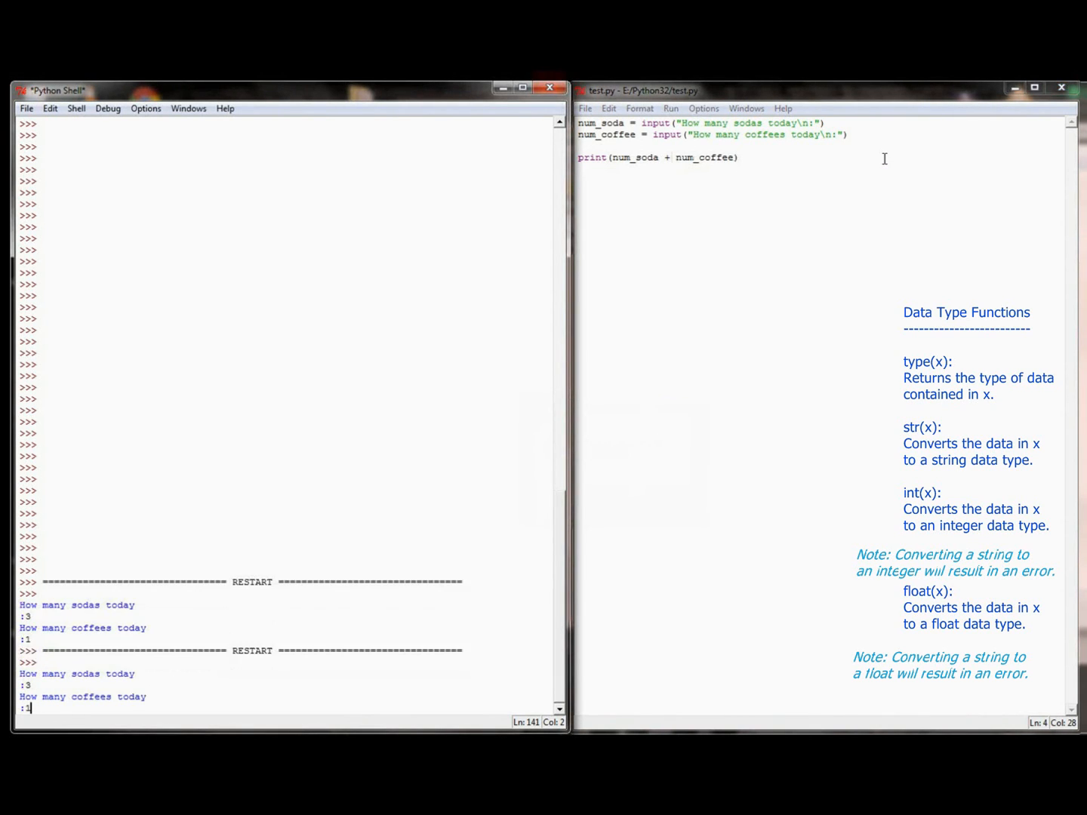
{"action": "key", "text": "Return"}
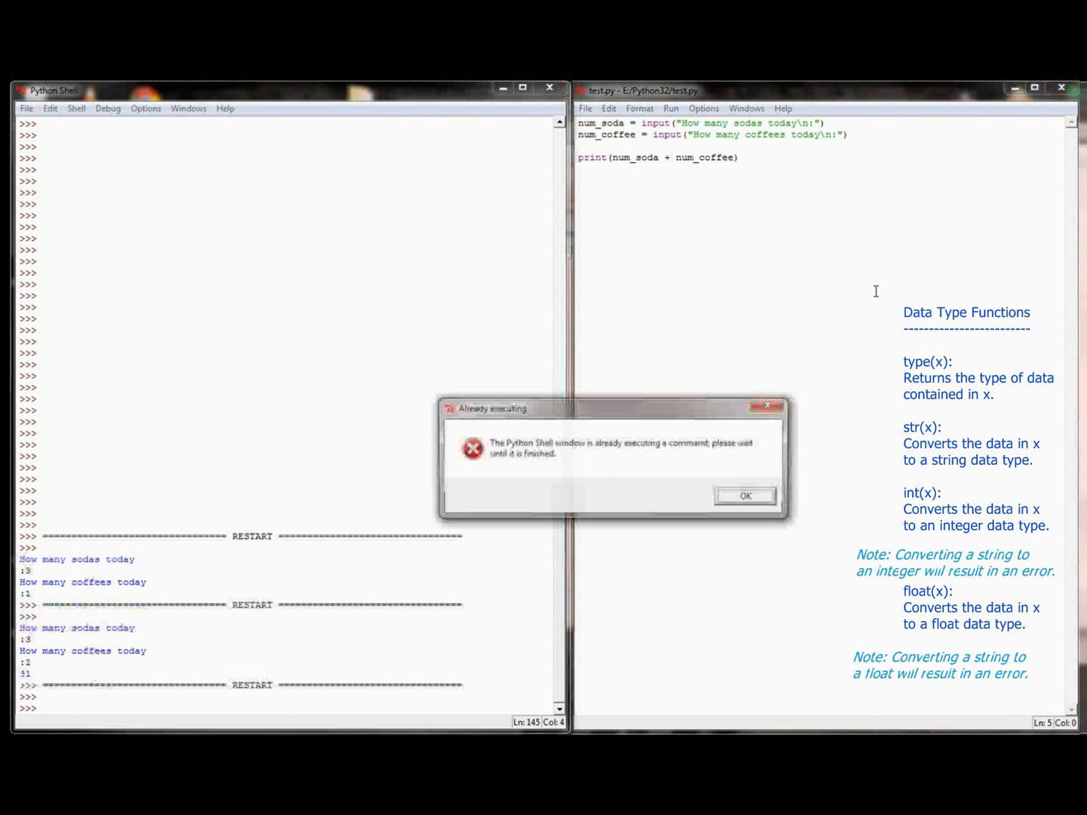
{"action": "left_click", "coordinate": [745, 496]}
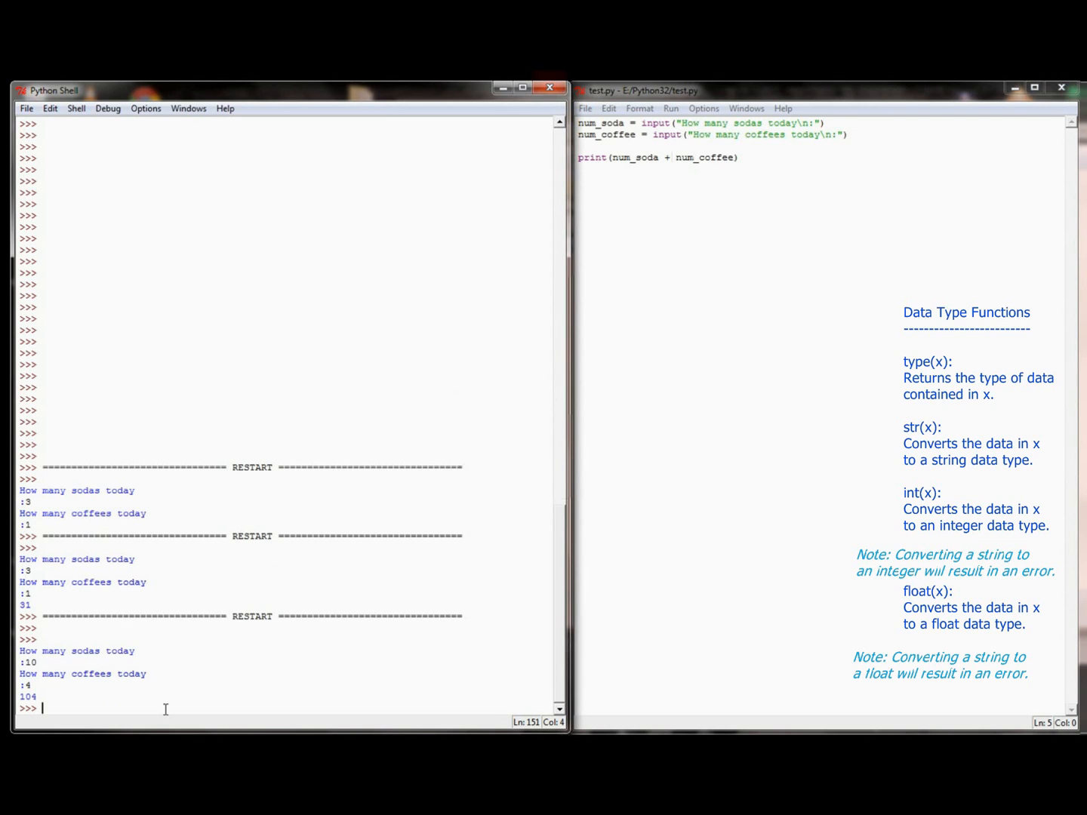
{"action": "mouse_move", "coordinate": [199, 504]}
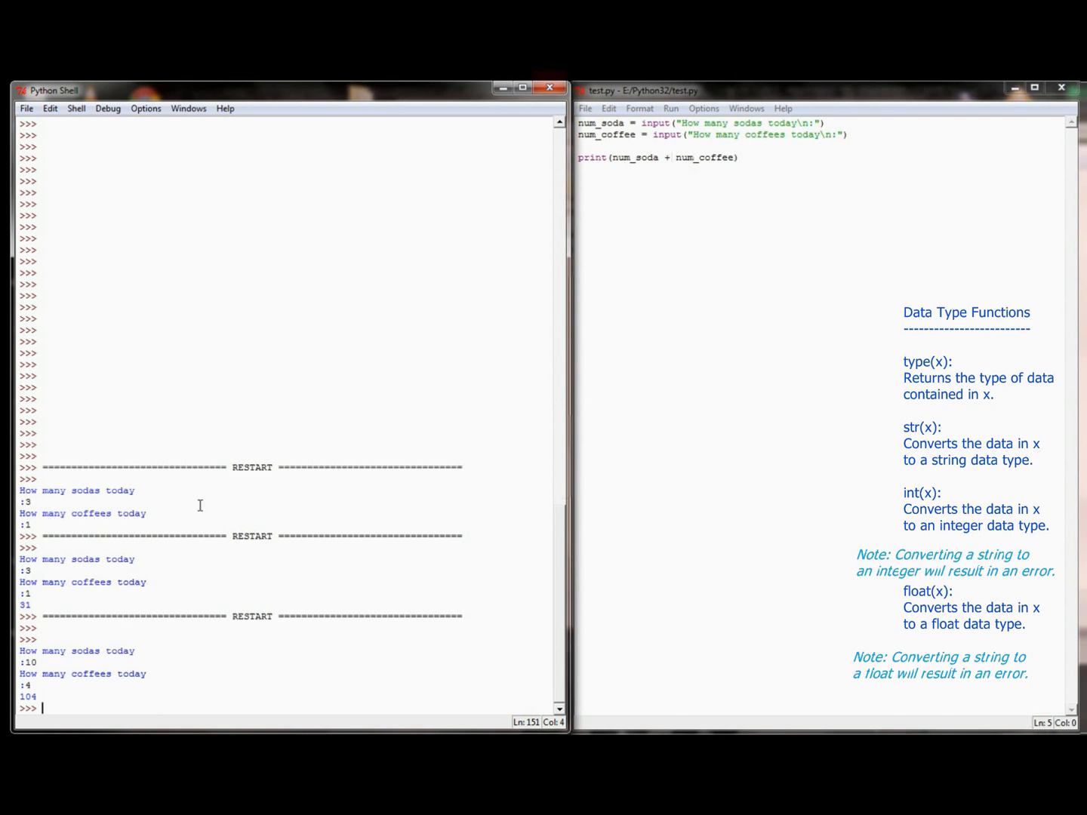
Add beverages = int(num_soda) + int(num_coffee) after the coffee input line.
{"action": "left_click", "coordinate": [847, 134]}
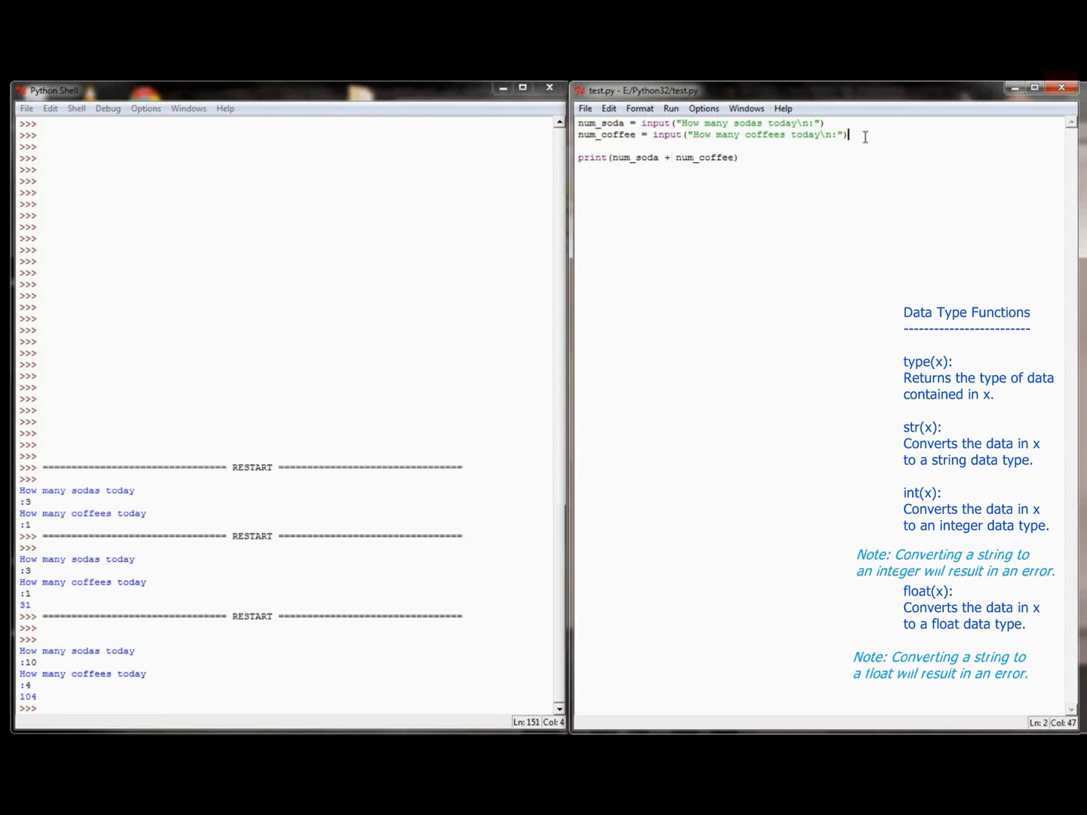
{"action": "type", "text": "t"}
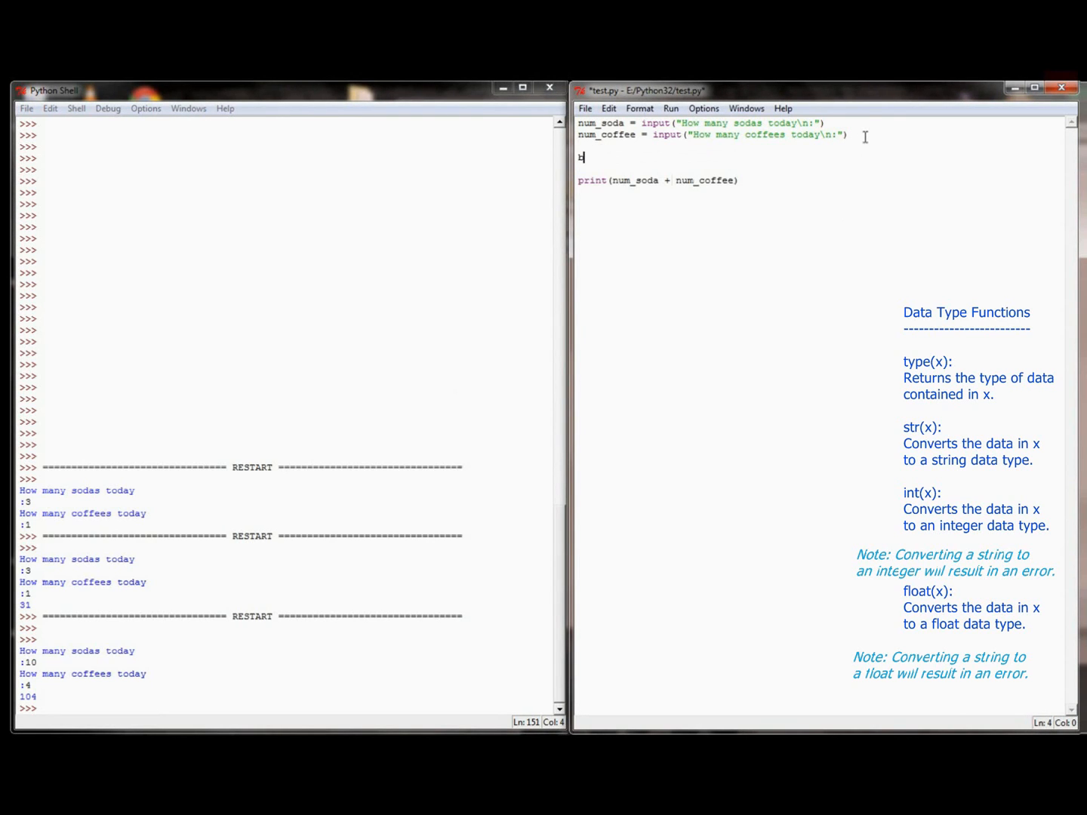
{"action": "type", "text": "beverages ="}
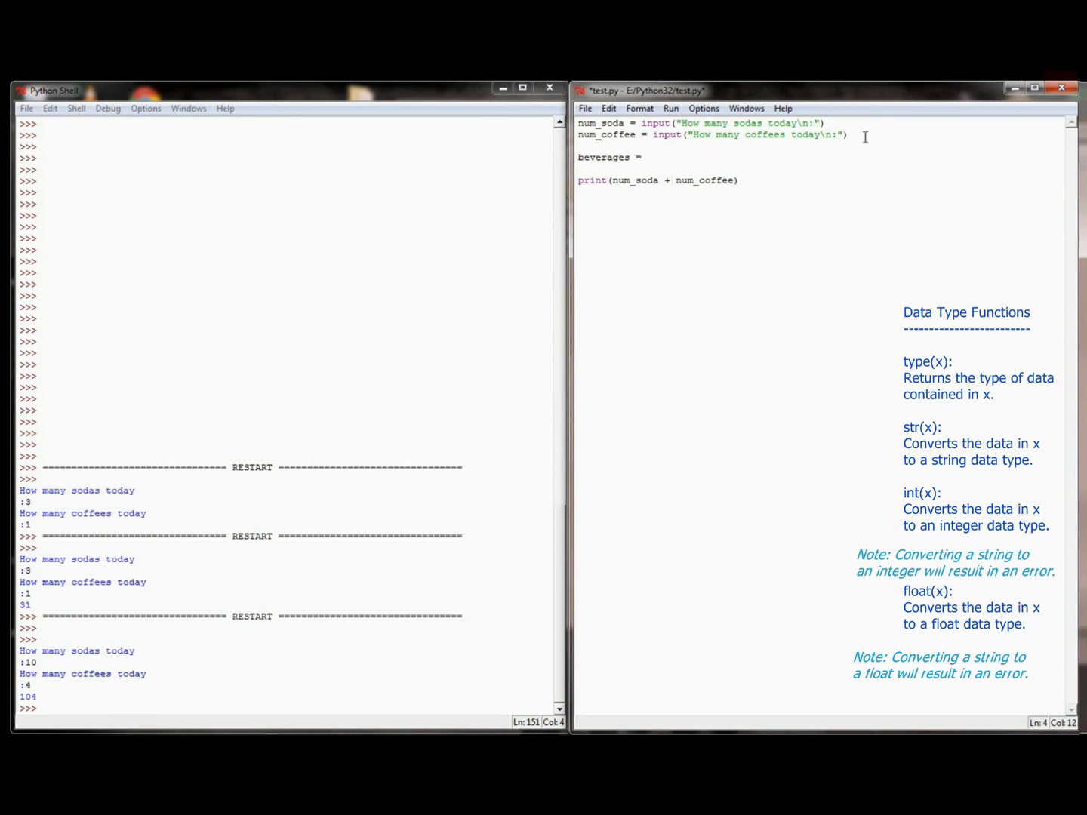
{"action": "type", "text": "int(num_soda) + int("}
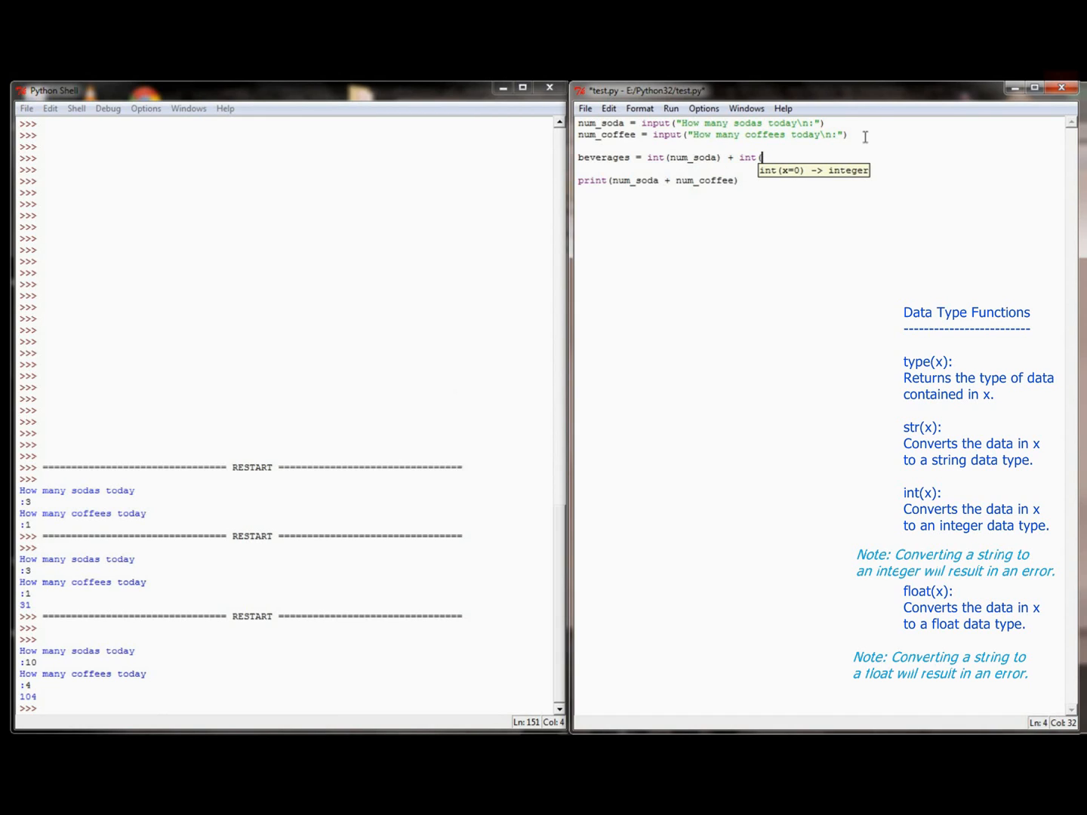
{"action": "type", "text": "num_coffee"}
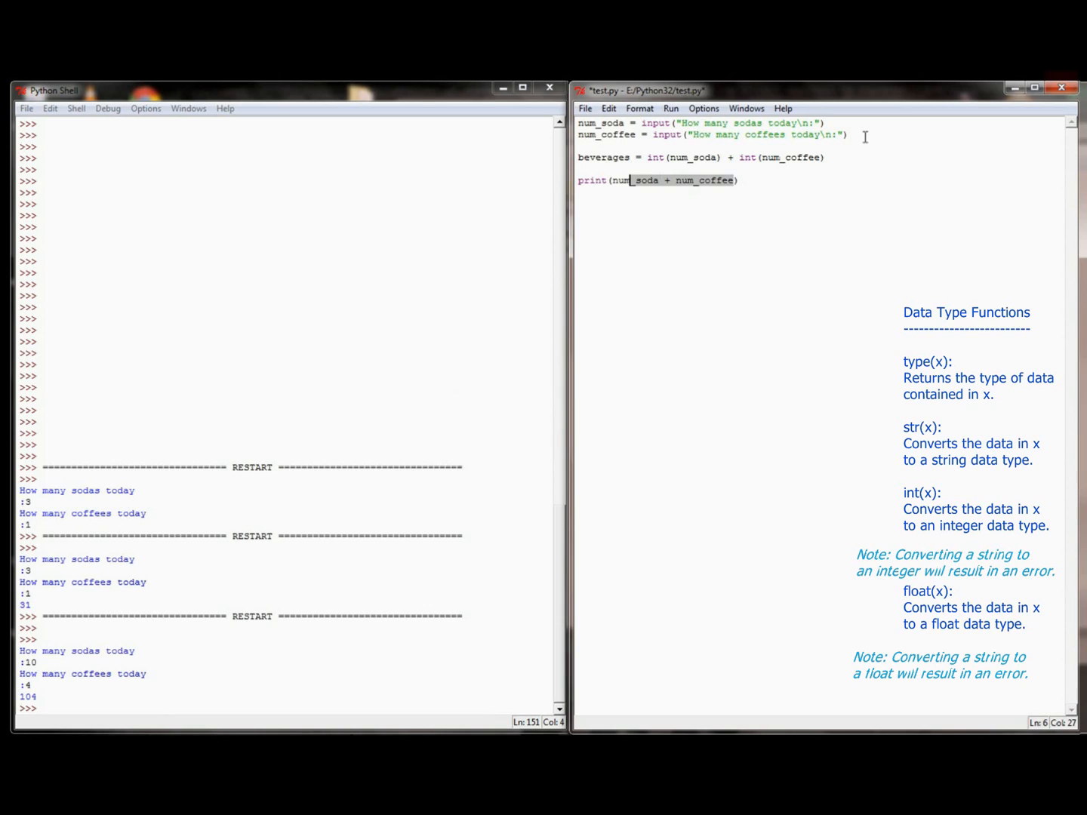
Print beverages instead of the joined sum and run with 4 and 2 to get 6.
{"action": "left_click", "coordinate": [612, 180]}
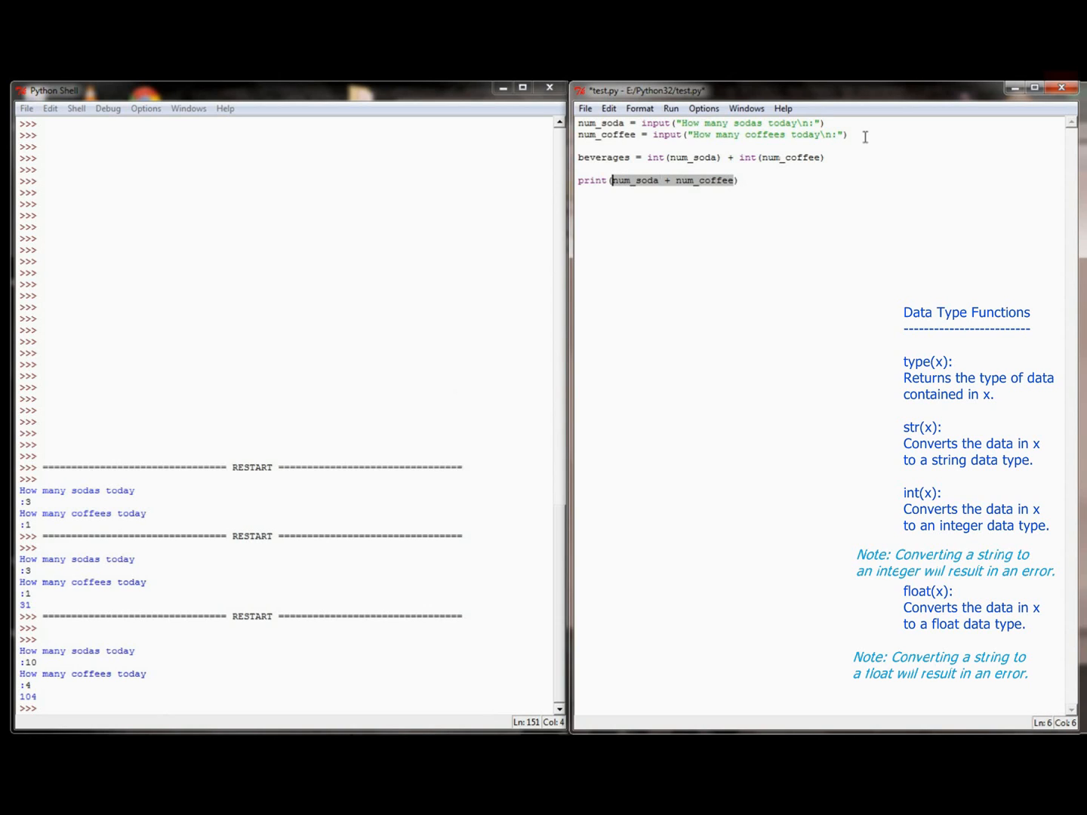
{"action": "type", "text": "beverages)"}
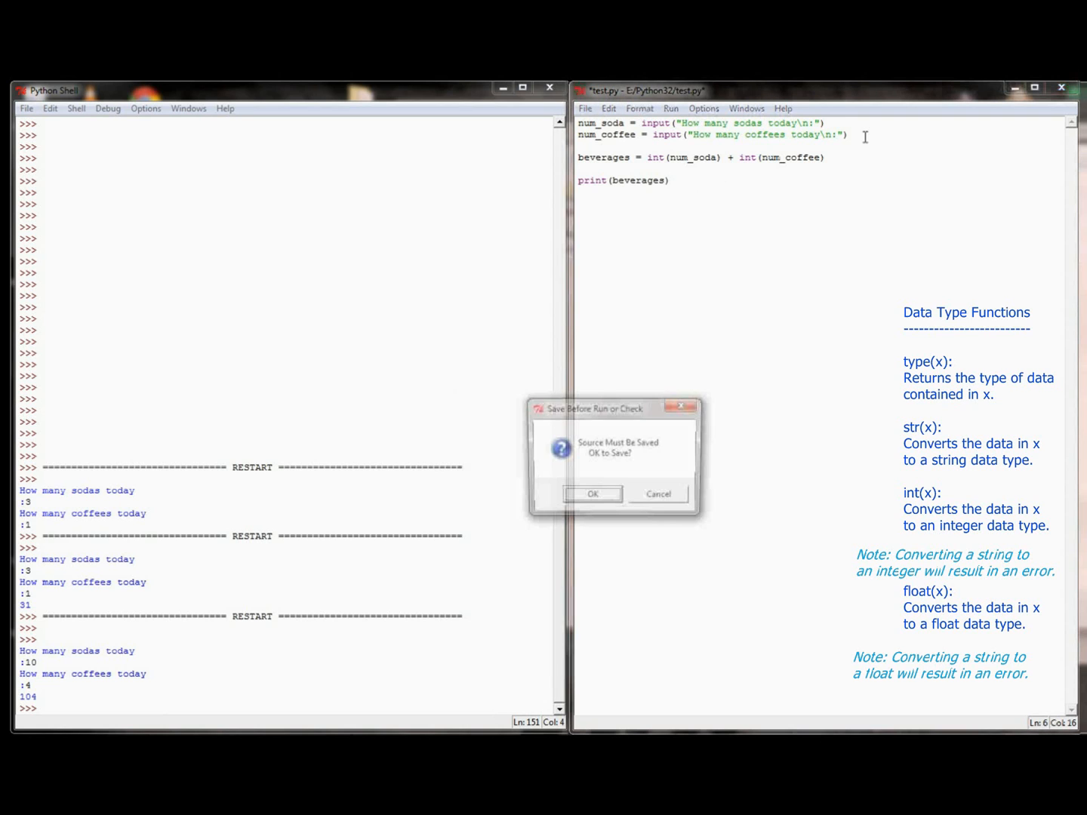
{"action": "left_click", "coordinate": [591, 492]}
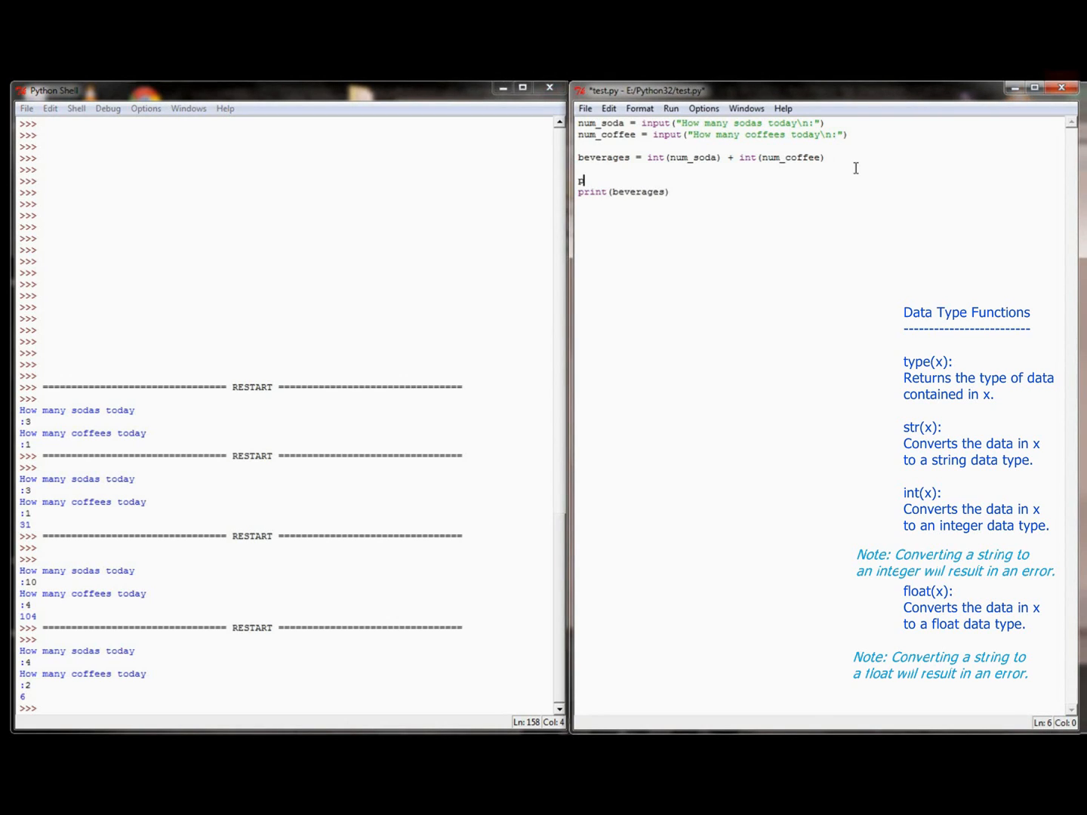
Print a row of asterisks, then "You have had " + beverages + " beverages today".
{"action": "type", "text": "print(\"***********************************"}
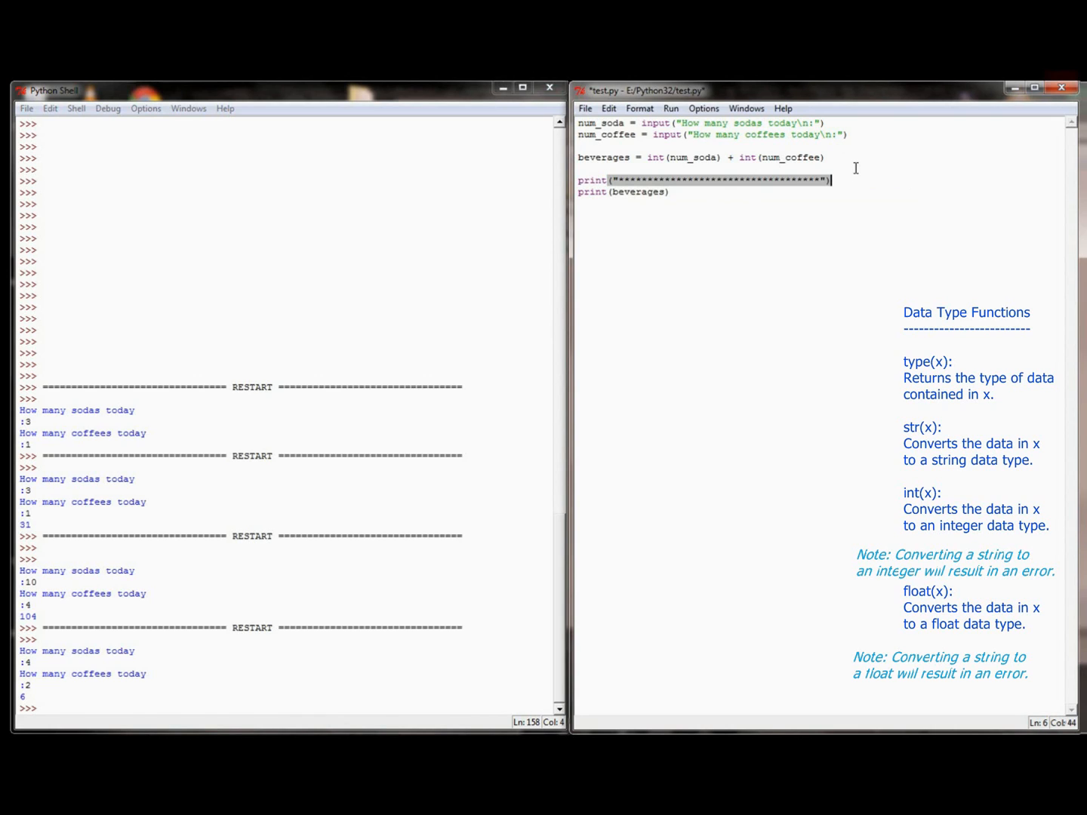
{"action": "left_click", "coordinate": [629, 190]}
{"action": "type", "text": "\""}
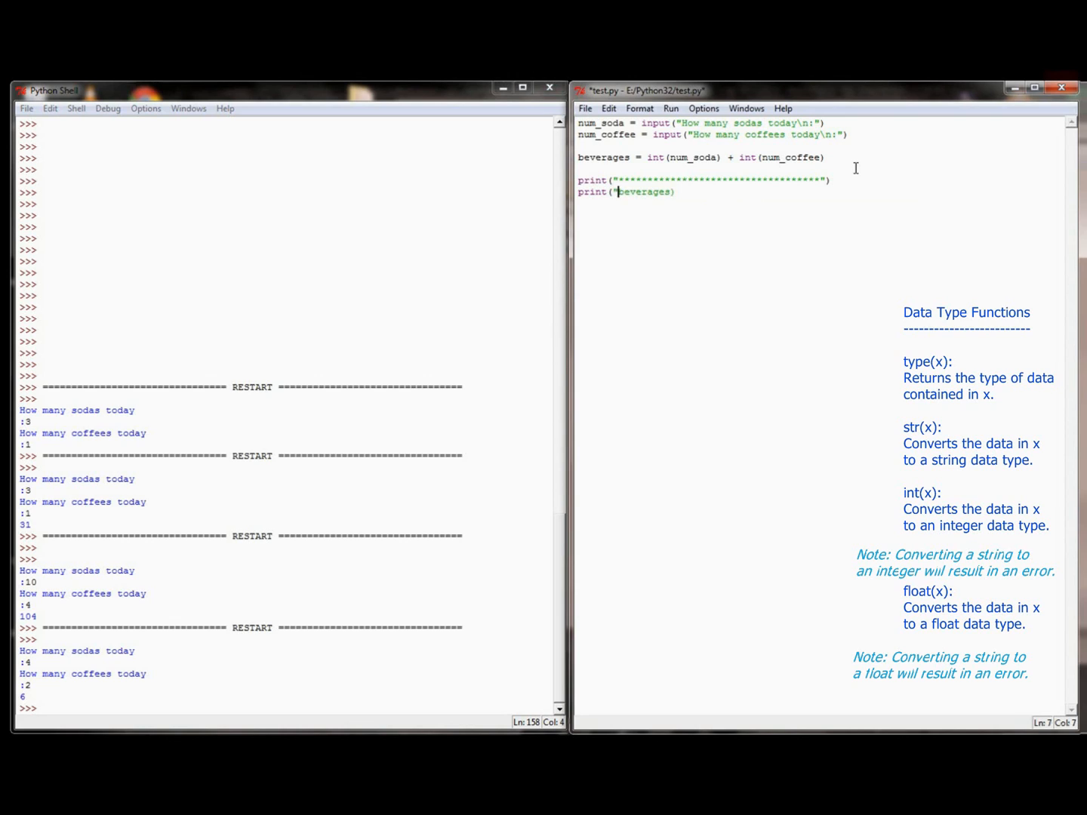
{"action": "type", "text": "You have had"}
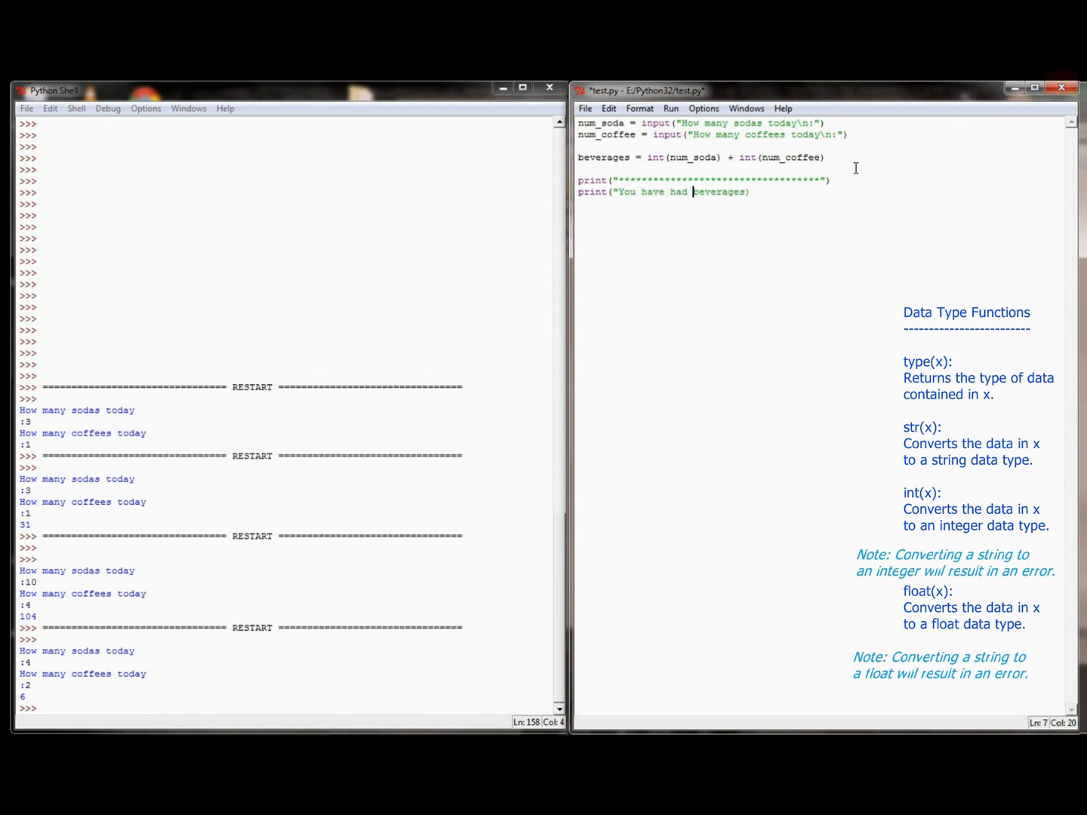
{"action": "type", "text": "\" +"}
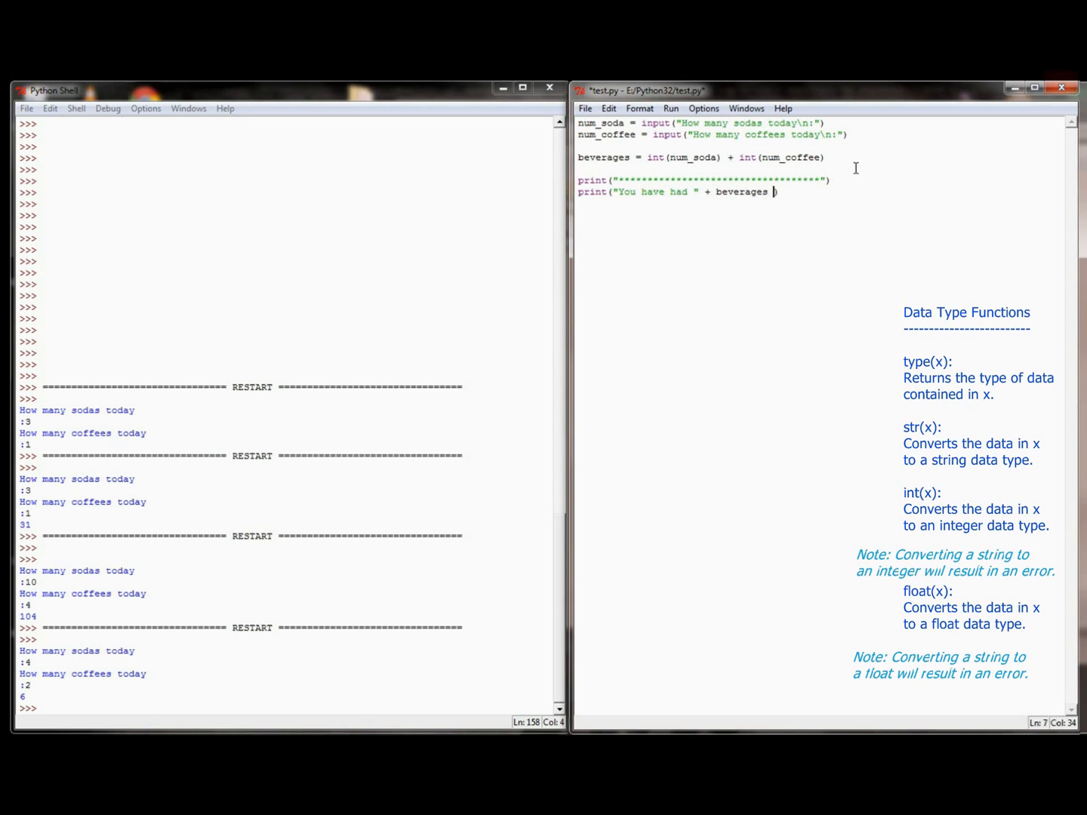
{"action": "type", "text": "+ \" b"}
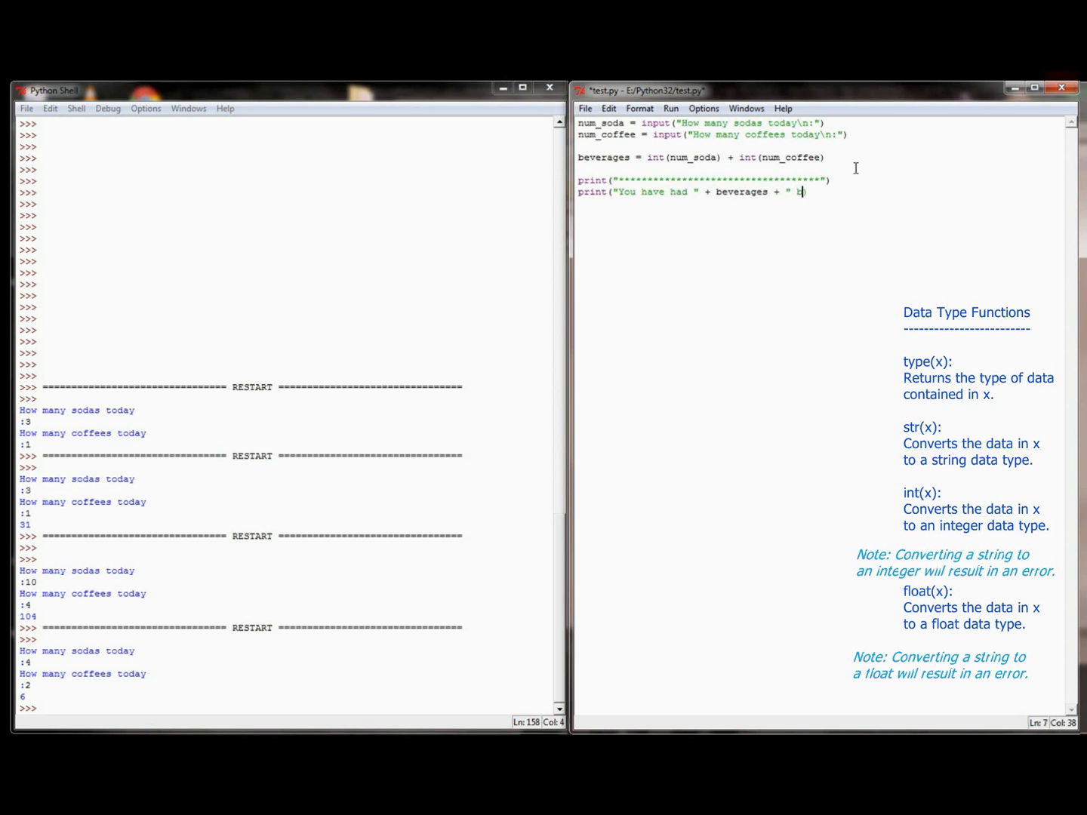
{"action": "type", "text": "everages )"}
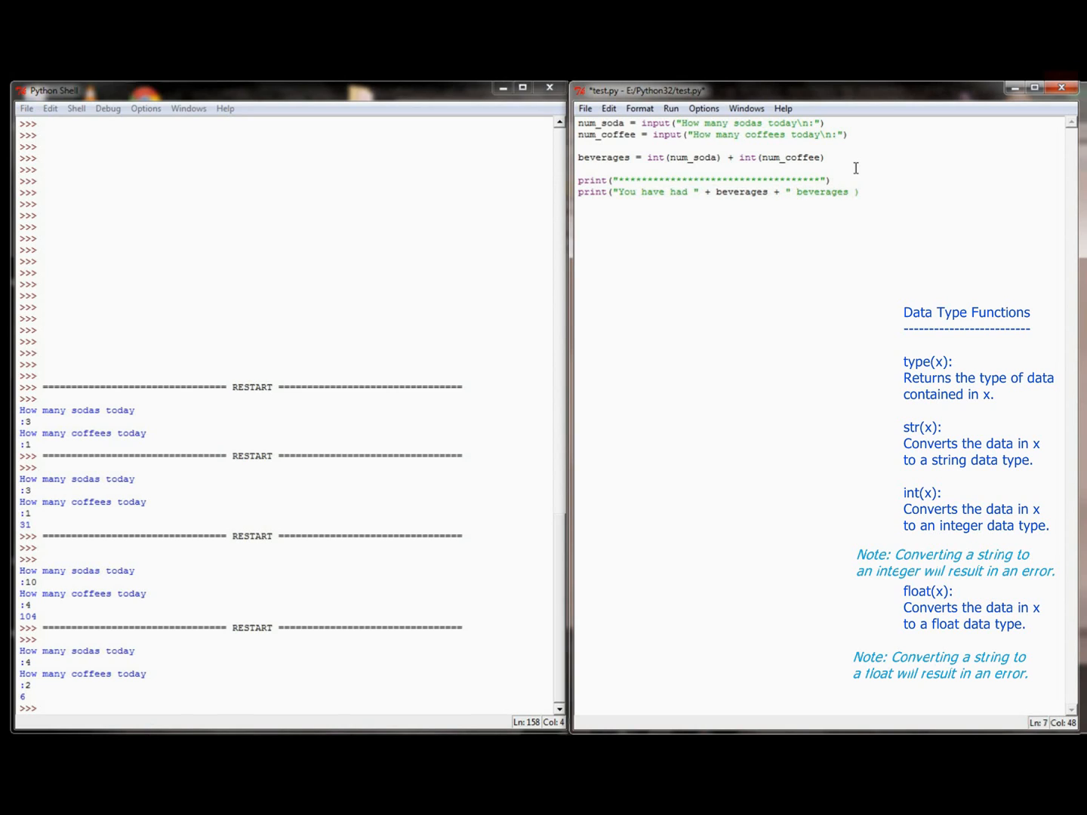
{"action": "type", "text": "today\""}
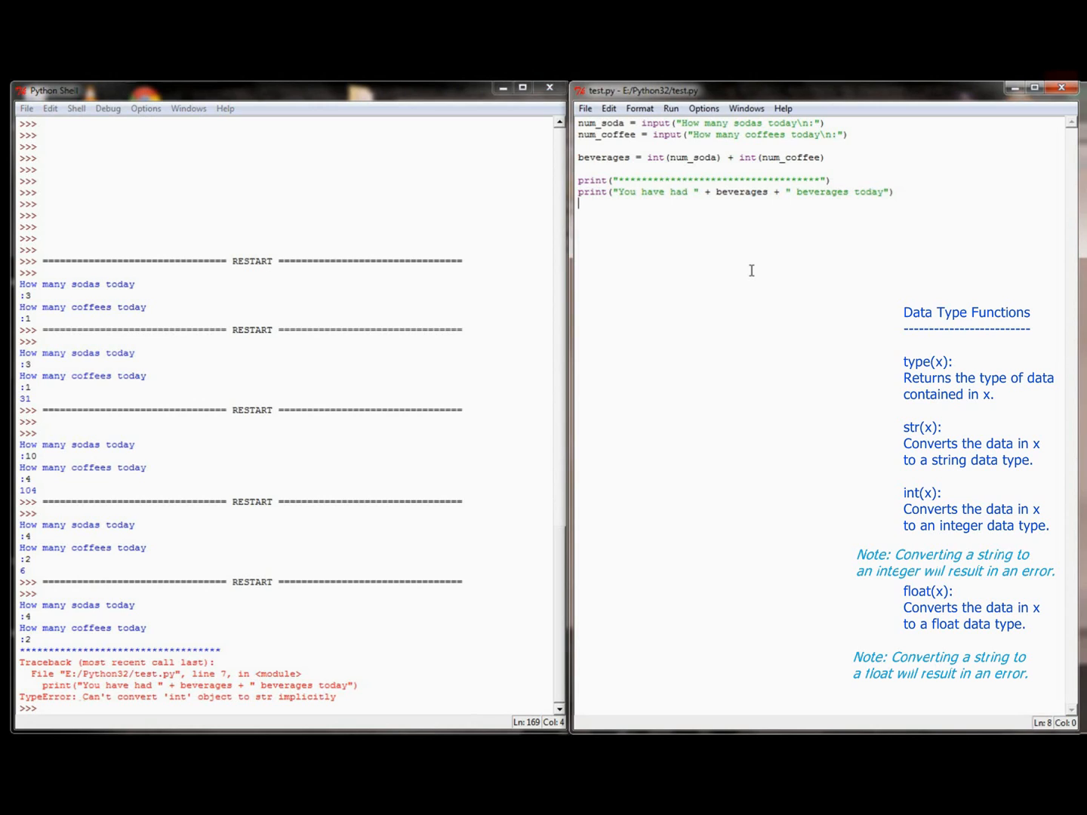
{"action": "mouse_move", "coordinate": [700, 148]}
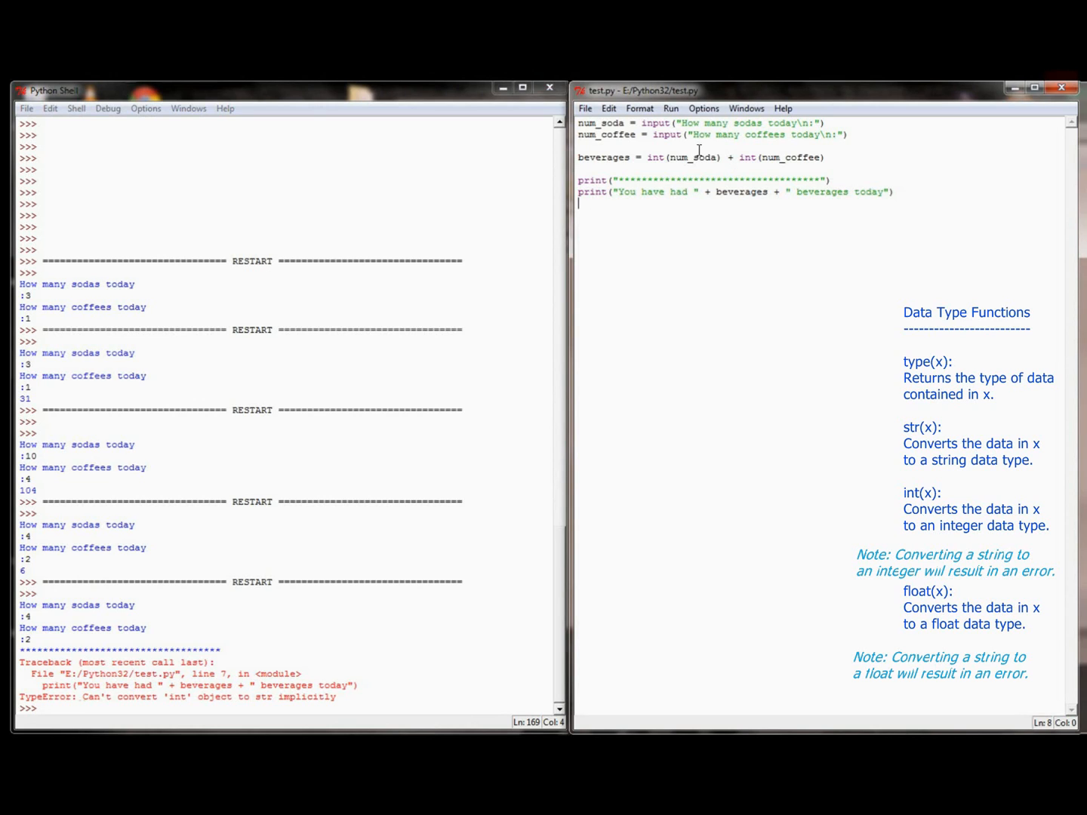
Highlight the beverages variable on line 4 to explain the TypeError about joining int to text.
{"action": "left_click", "coordinate": [622, 157]}
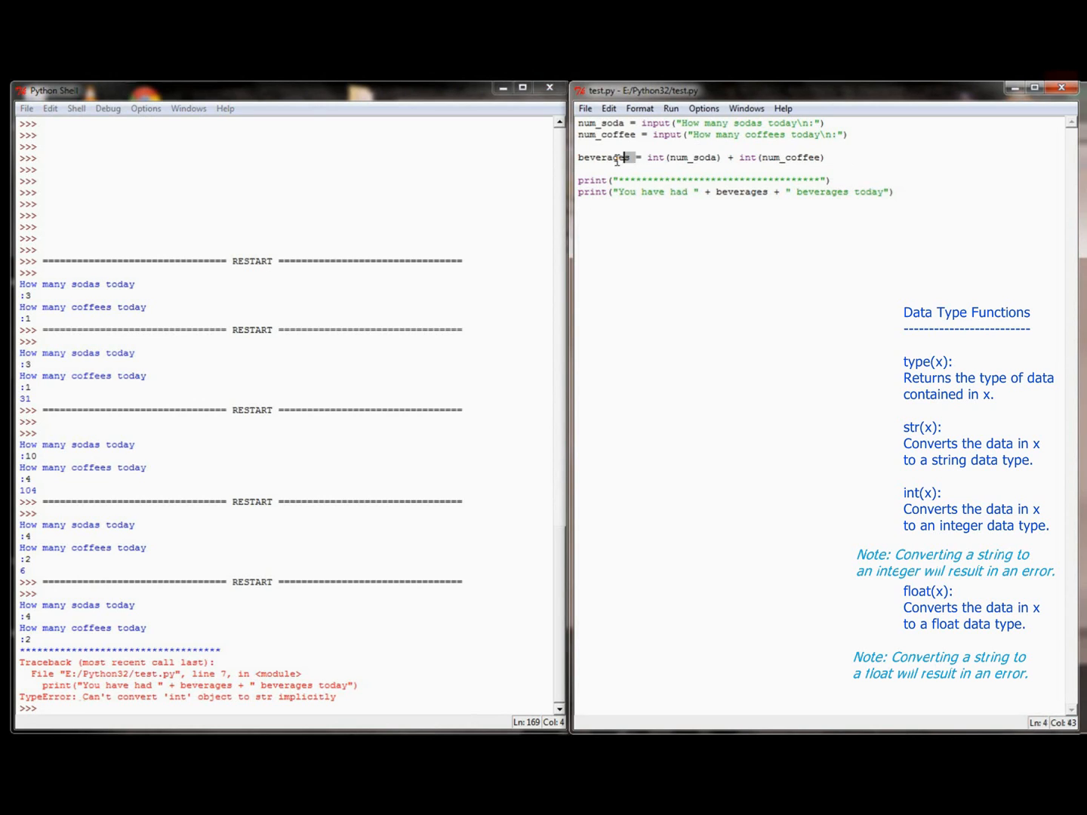
{"action": "double_click", "coordinate": [604, 157]}
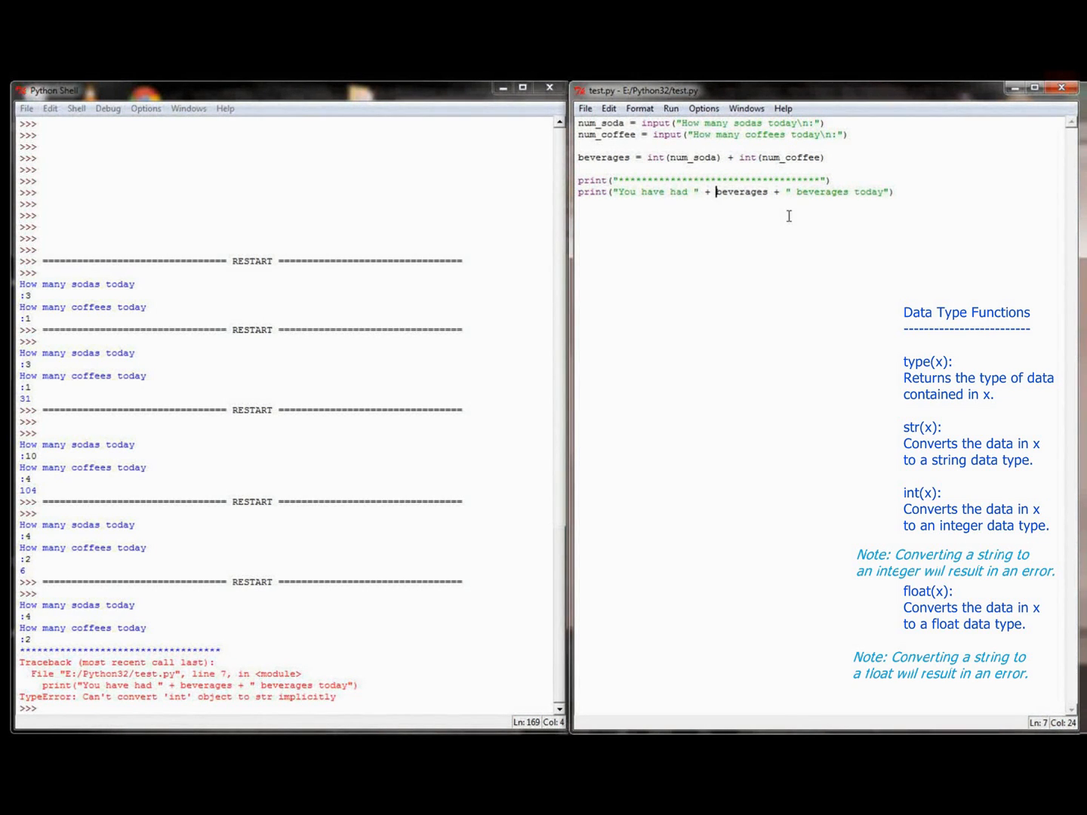
Wrap beverages in str() inside the message and launch Run Module, reaching the save prompt.
{"action": "type", "text": "s"}
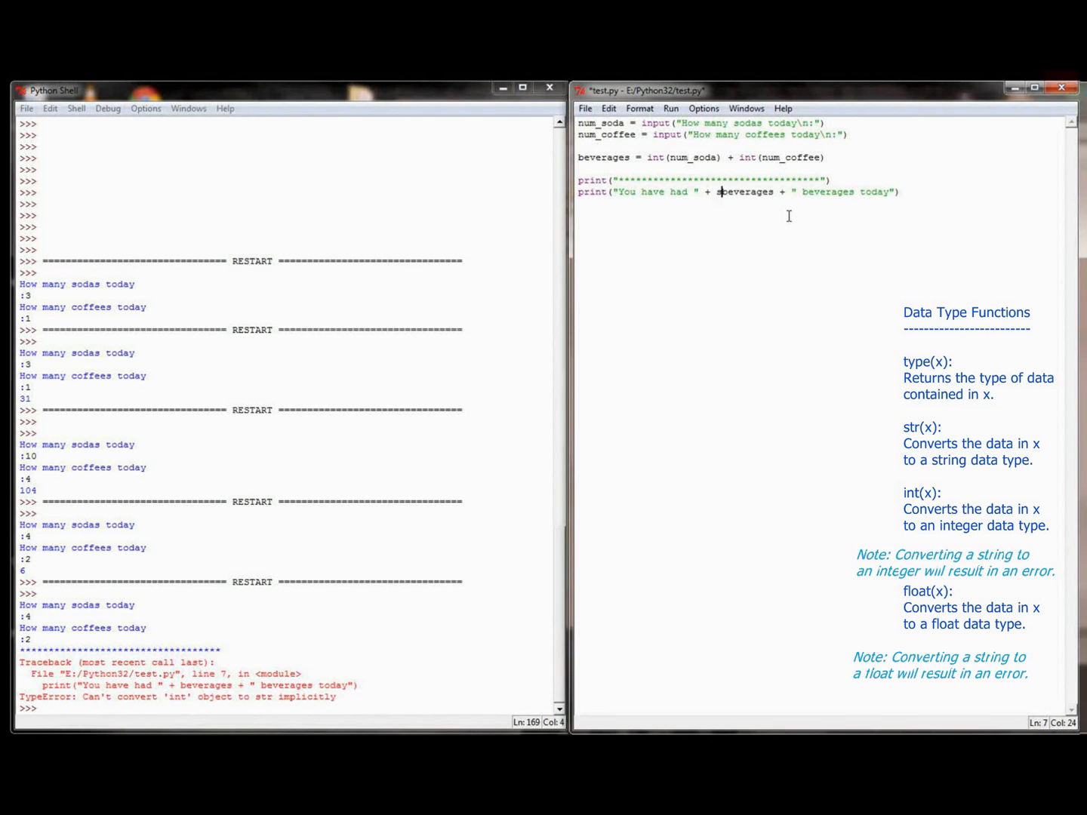
{"action": "type", "text": "str("}
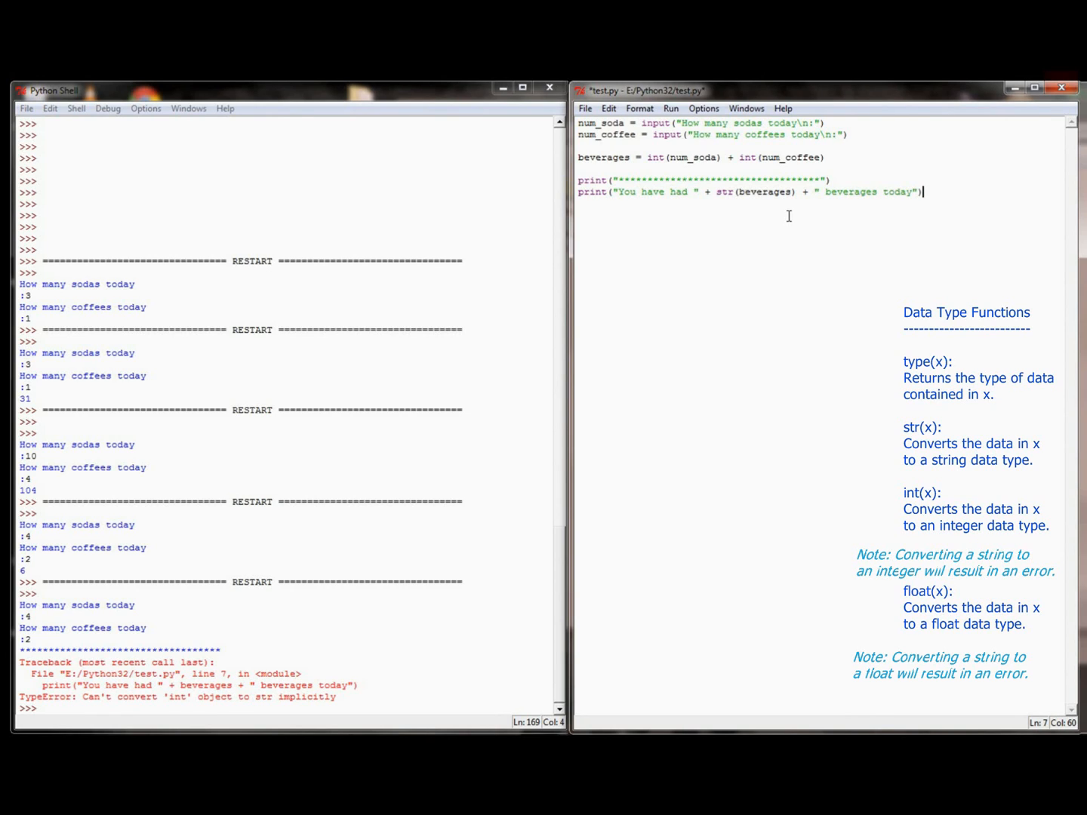
{"action": "left_click", "coordinate": [670, 108]}
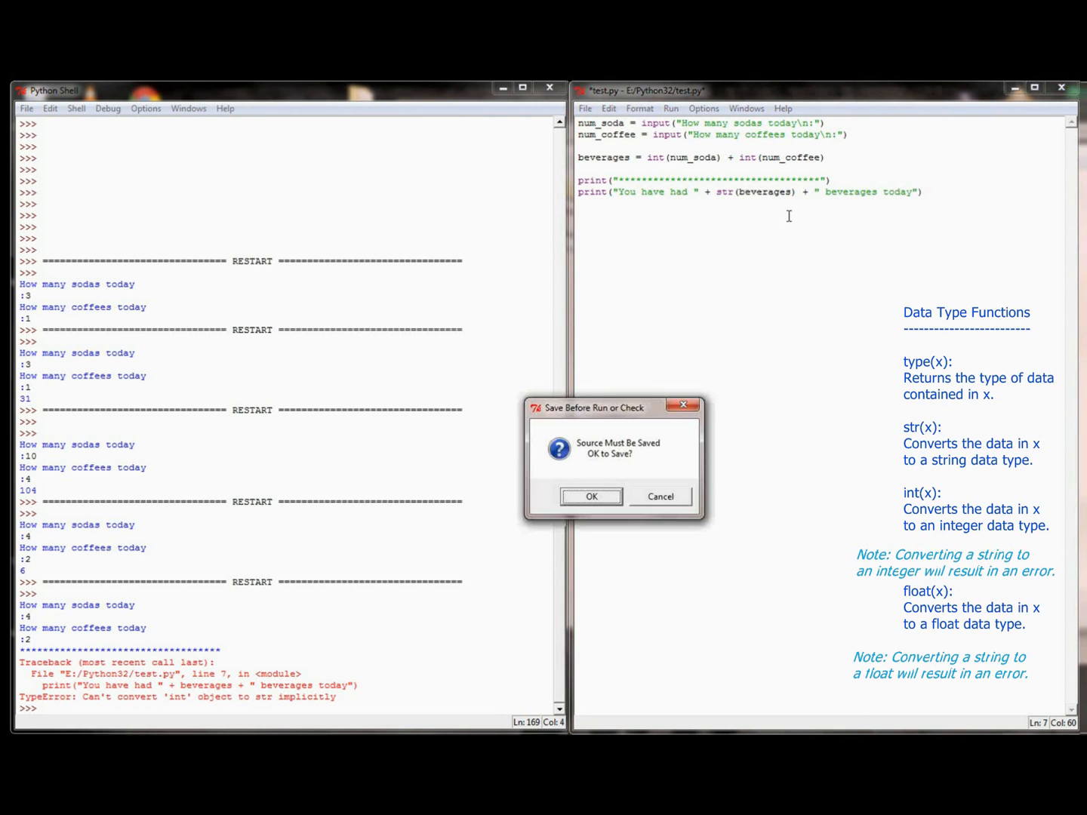
Save and run the fixed script with 5 and 1, 8 and 2, then 0 and 0, getting 6, 10 and 0 beverages.
{"action": "left_click", "coordinate": [590, 497]}
{"action": "type", "text": "5"}
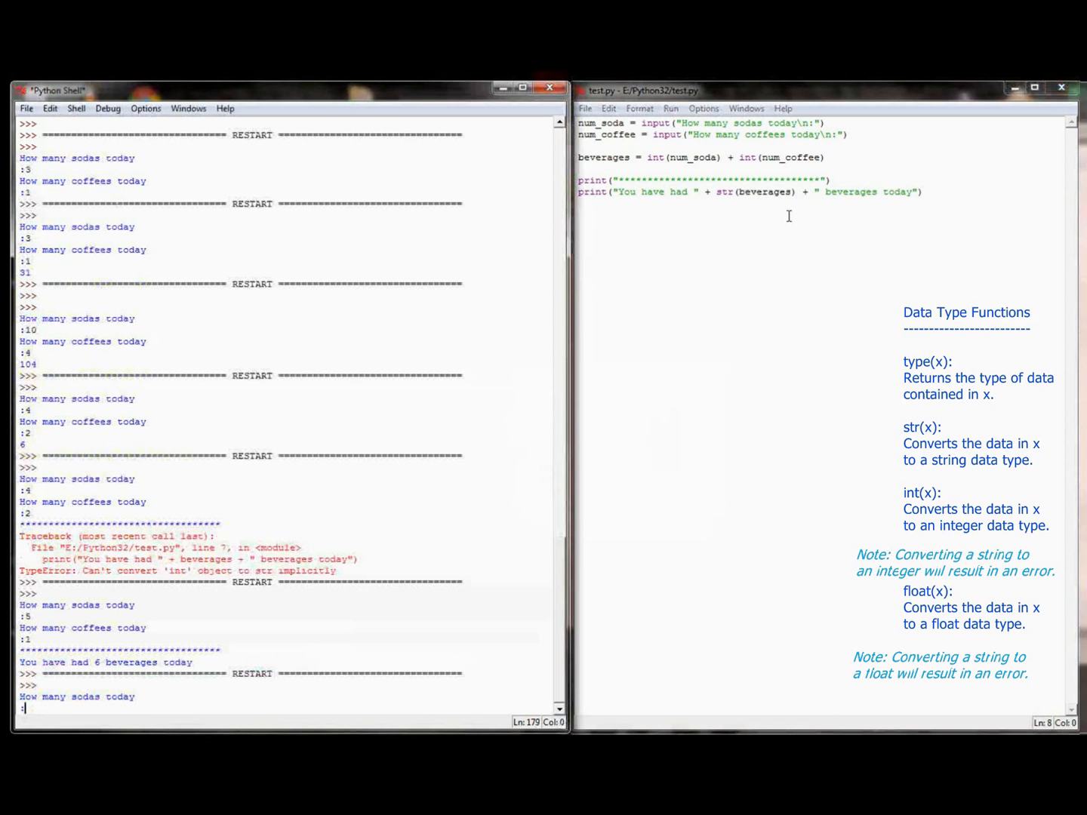
{"action": "type", "text": "8"}
{"action": "type", "text": "2"}
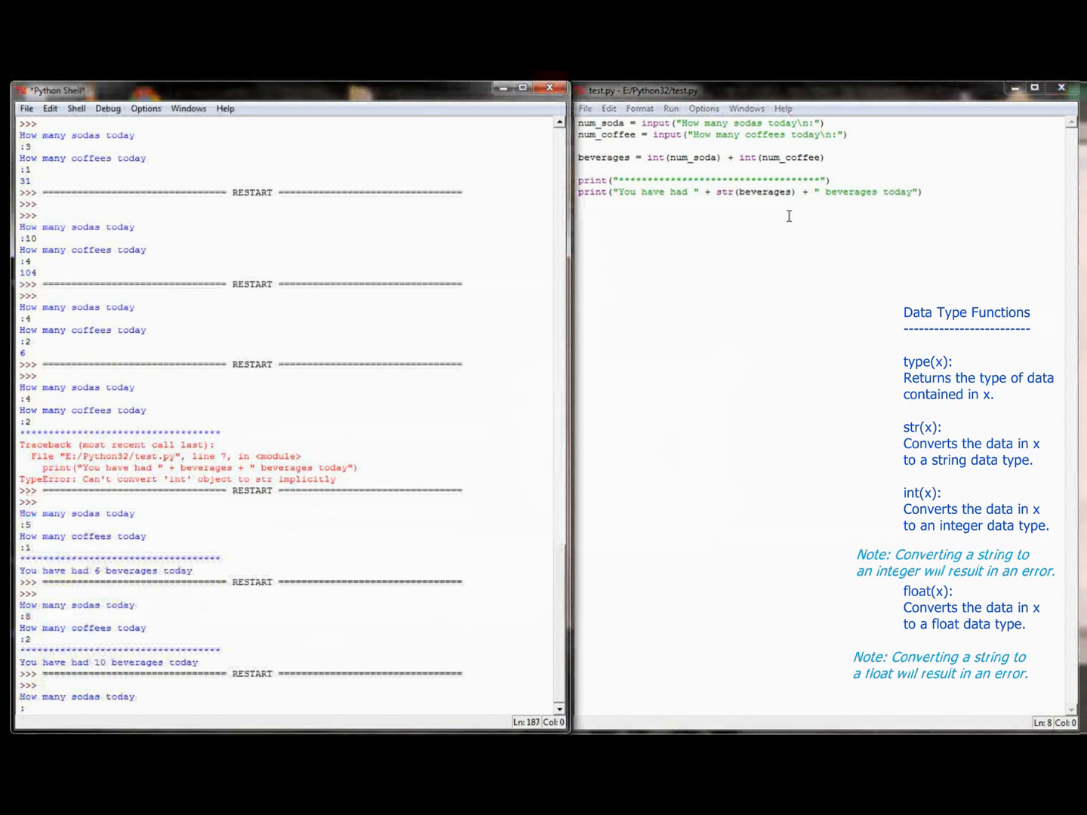
{"action": "type", "text": "0"}
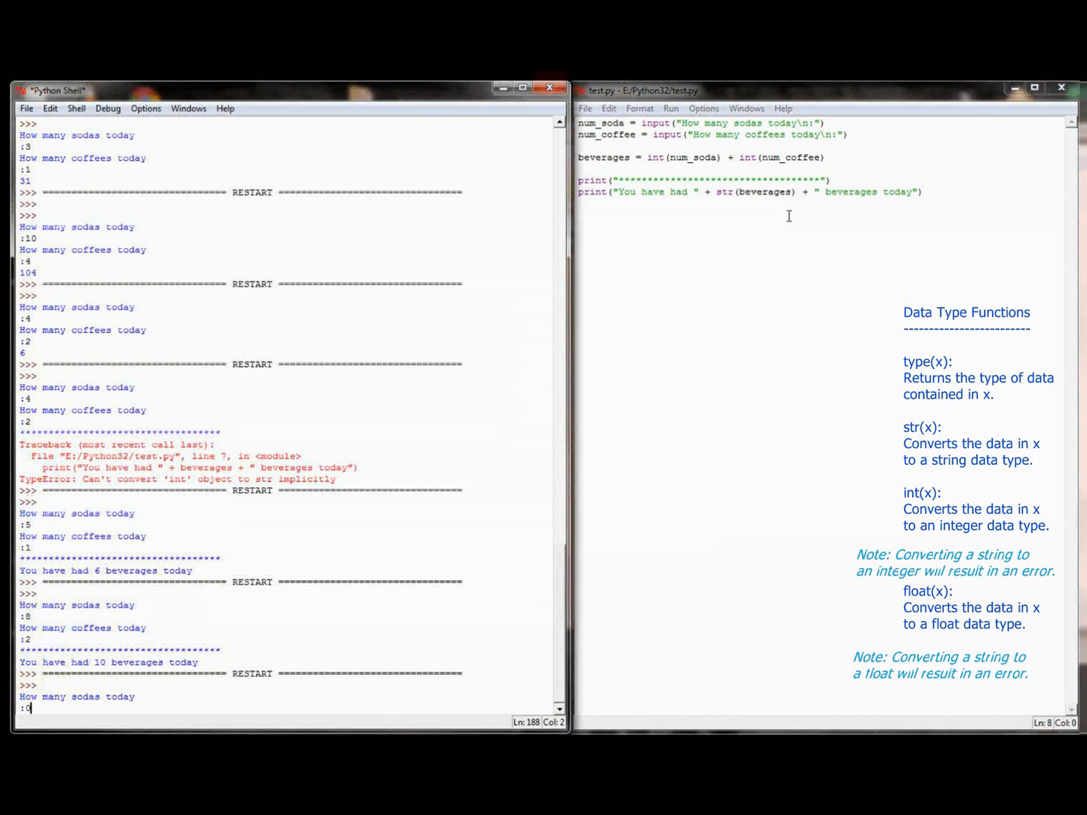
{"action": "key", "text": "Return"}
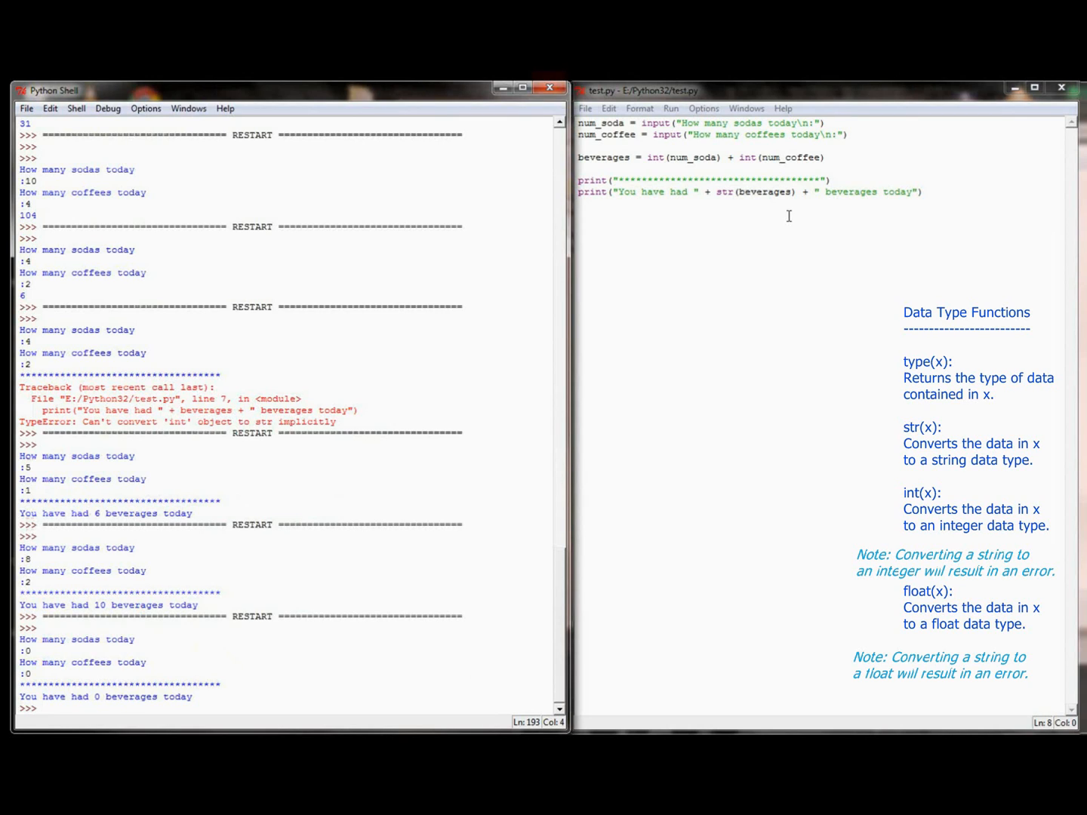
{"action": "left_click", "coordinate": [43, 709]}
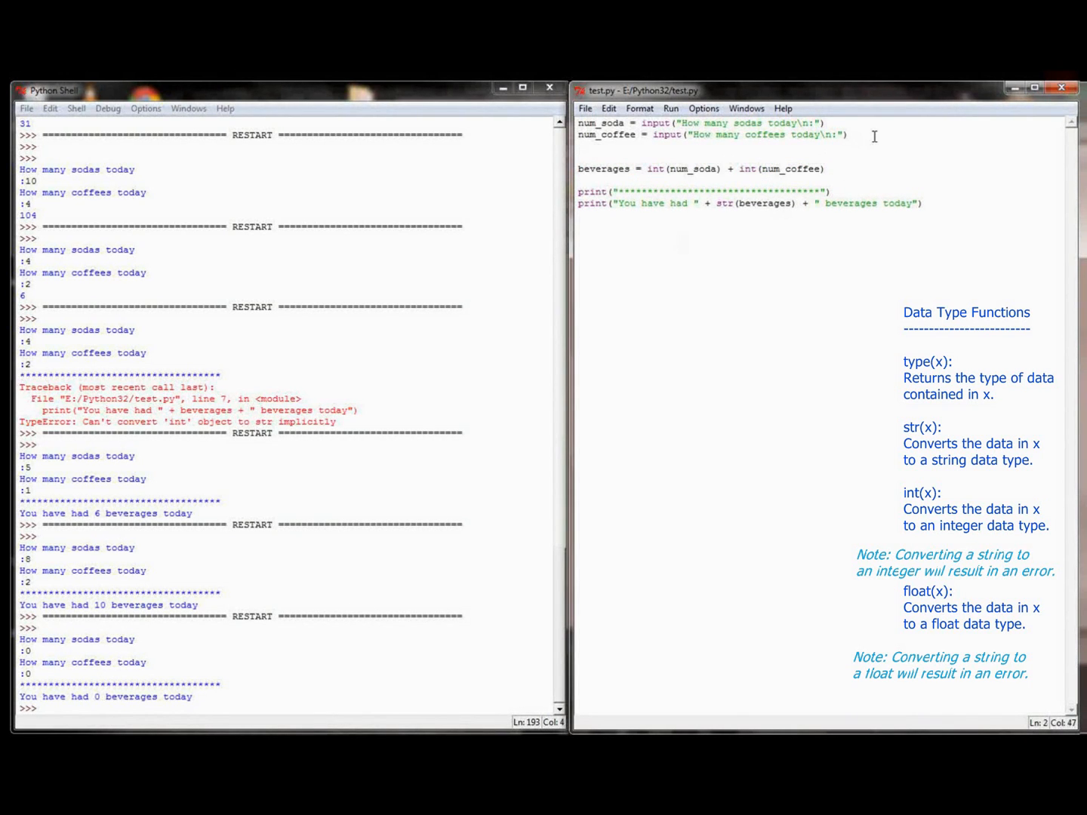
Add num_water = input("How many waters today") and + int(num_water) to the beverages sum, then run.
{"action": "type", "text": "num_water = input("}
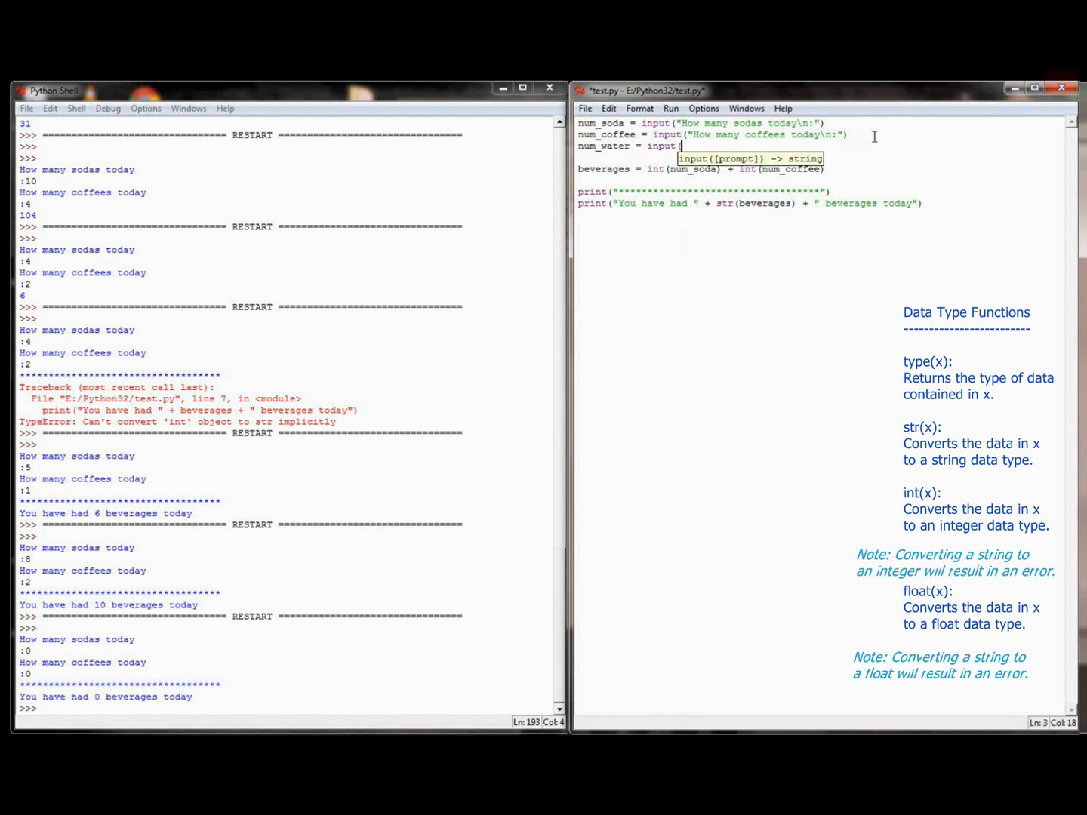
{"action": "type", "text": "\"How many waters today\\n:\")"}
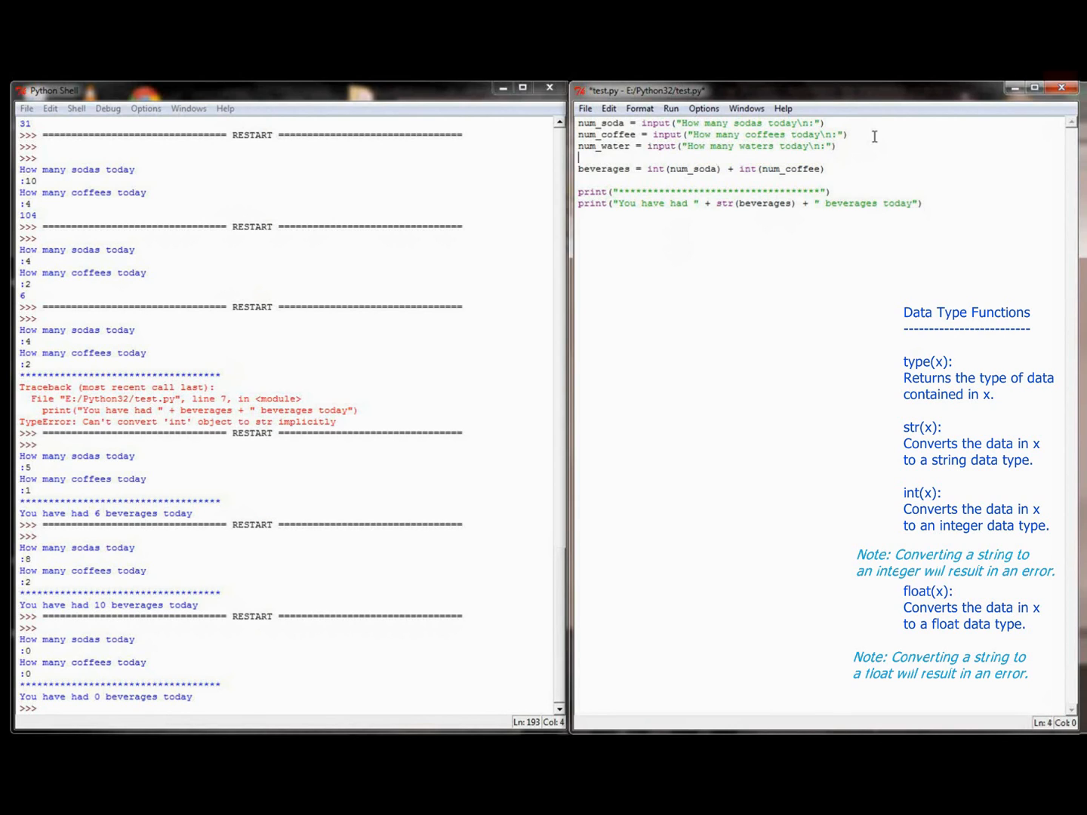
{"action": "type", "text": "+"}
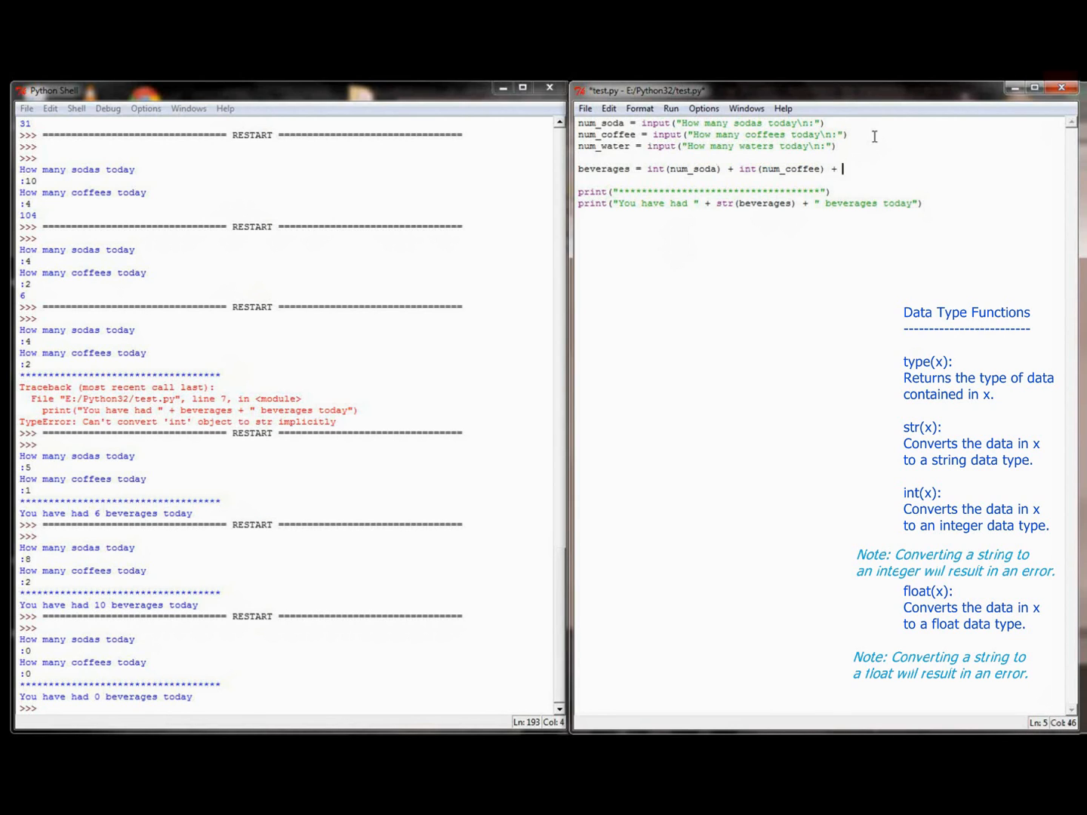
{"action": "type", "text": "int(num_water"}
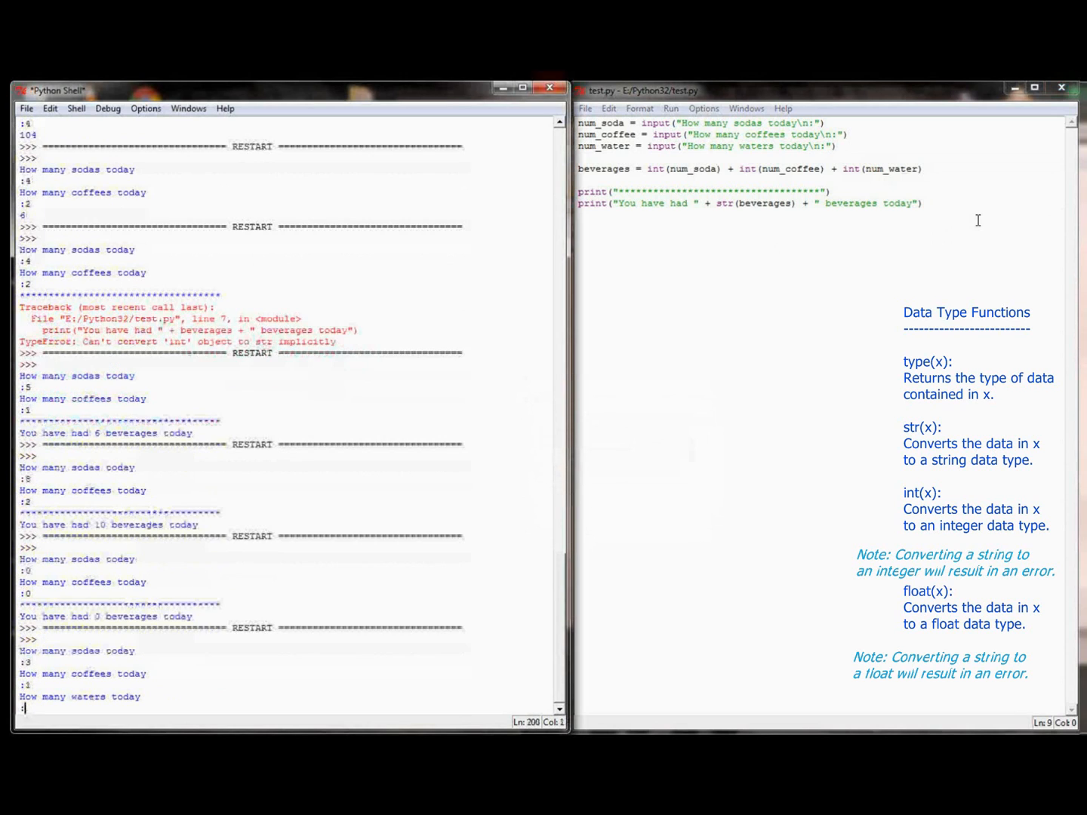
Answer the waters prompt with 4, then start the Lesson 5 adventurer challenge program in a fresh shell.
{"action": "type", "text": "4"}
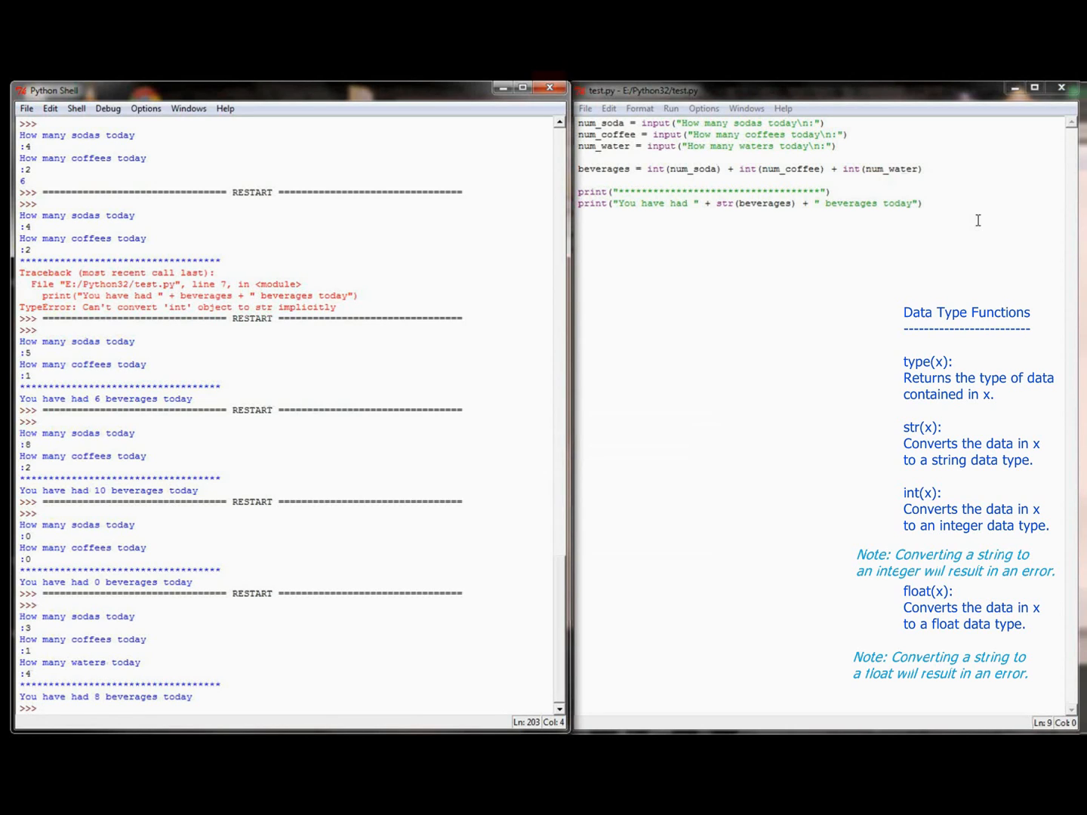
{"action": "left_click", "coordinate": [43, 708]}
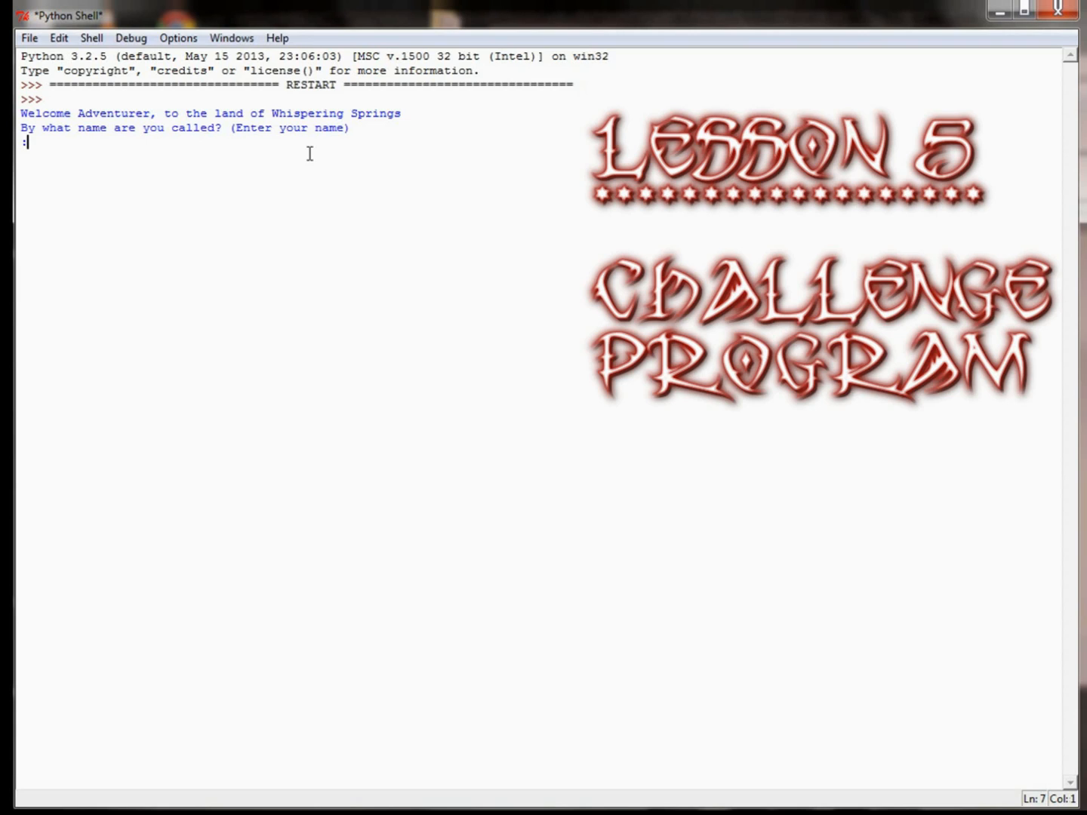
Answer the prompts with name Pythonius, weapon Sword and weight 6.
{"action": "type", "text": "E"}
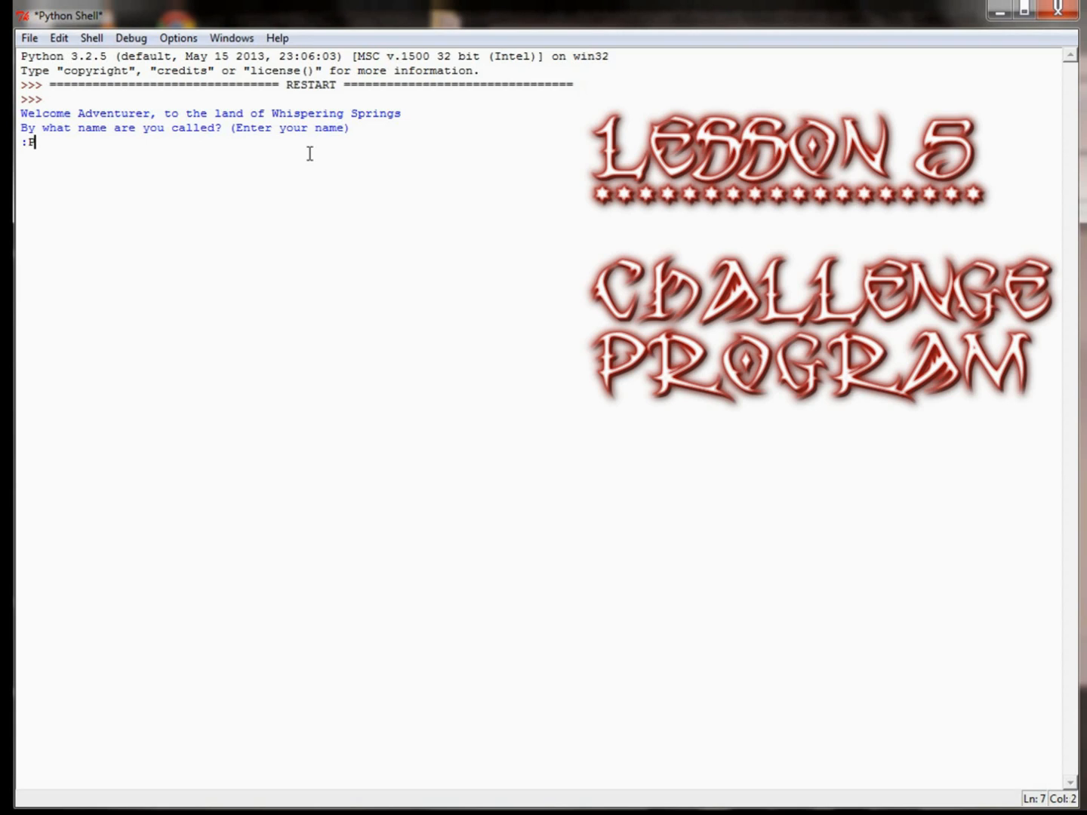
{"action": "type", "text": "ythonius"}
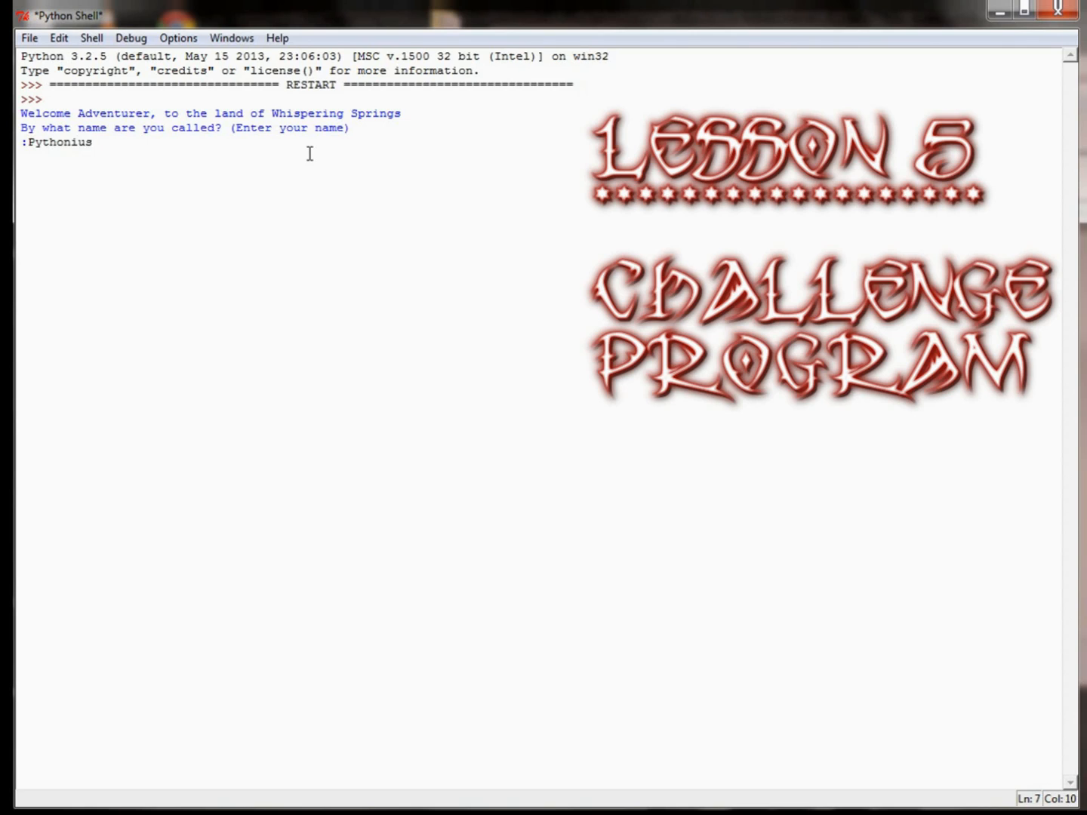
{"action": "key", "text": "return"}
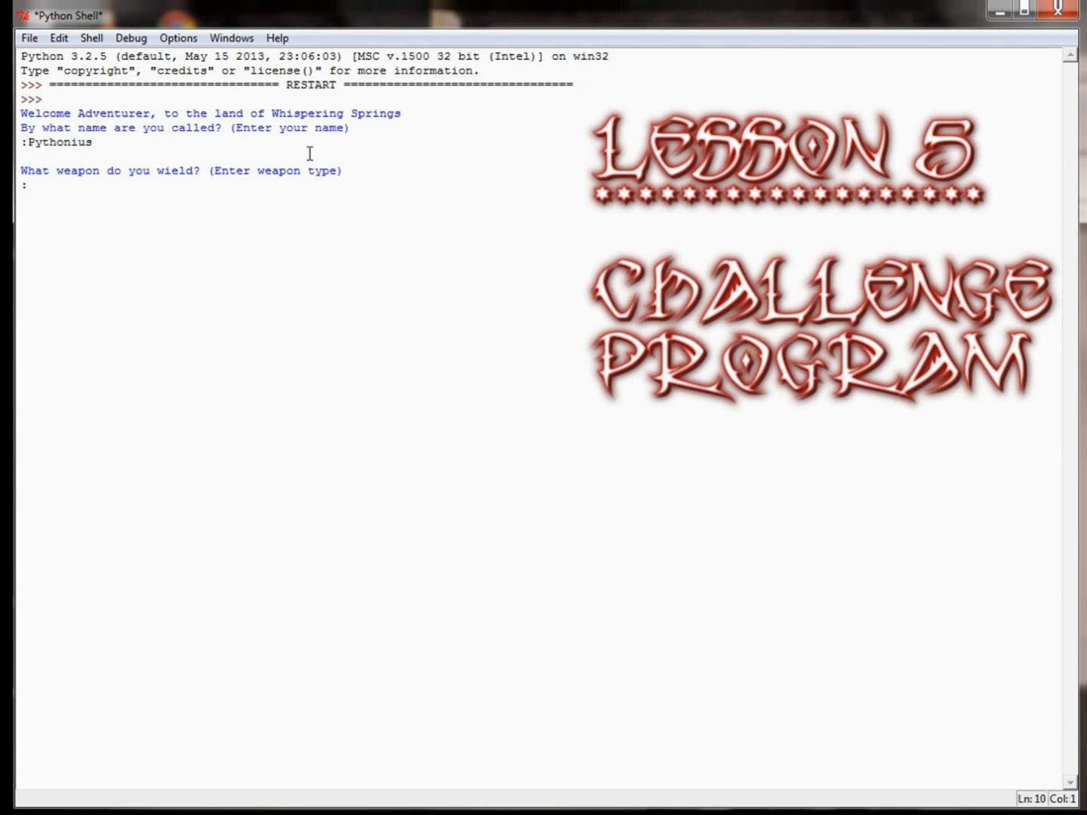
{"action": "mouse_move", "coordinate": [568, 199]}
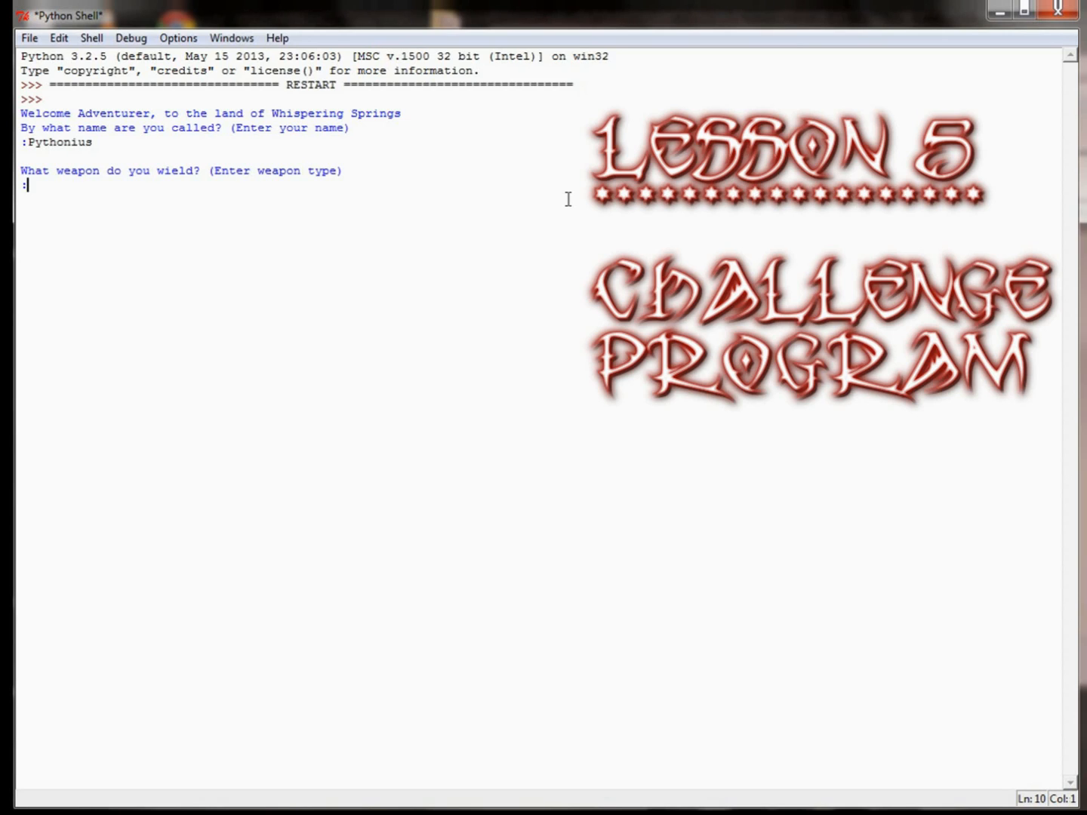
{"action": "type", "text": "Sword"}
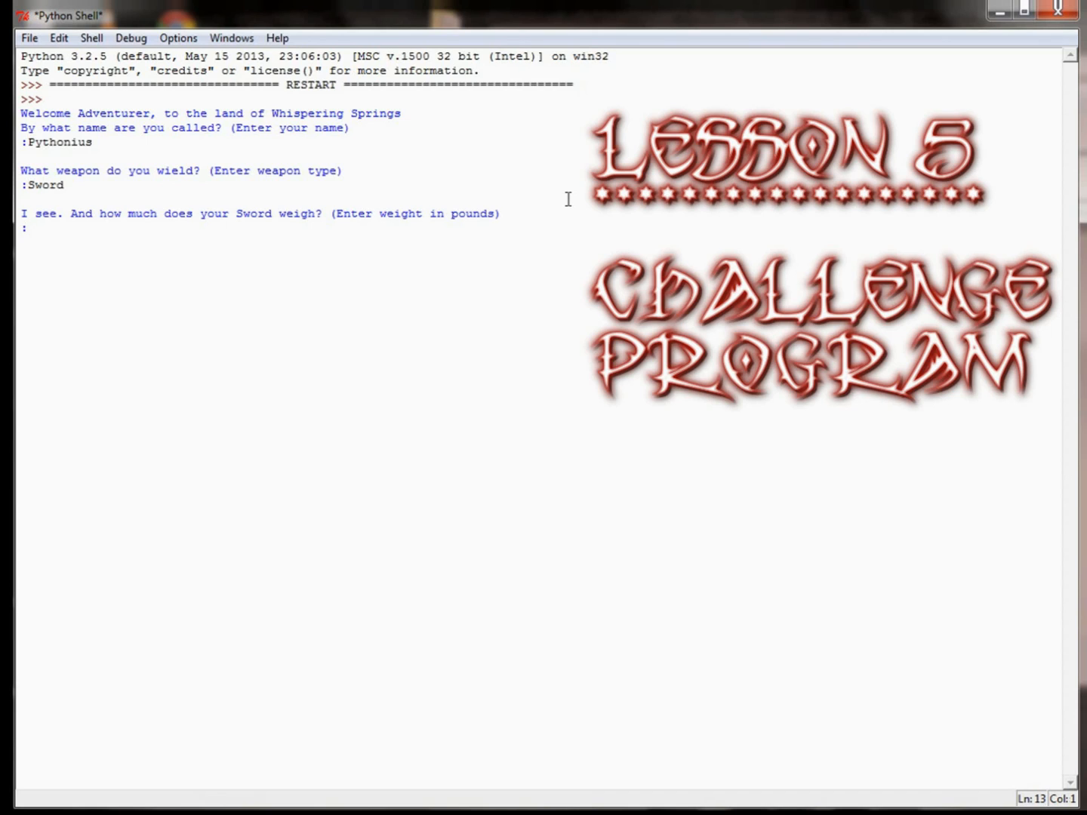
{"action": "type", "text": "6"}
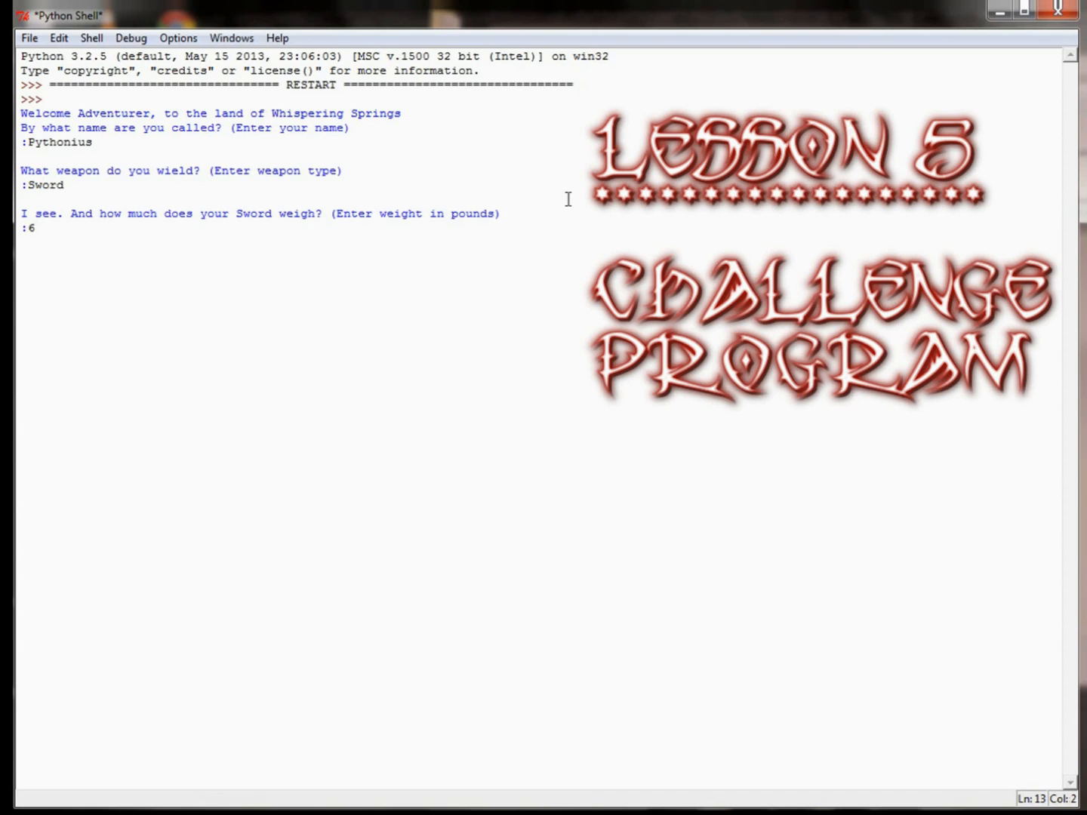
{"action": "key", "text": "Return"}
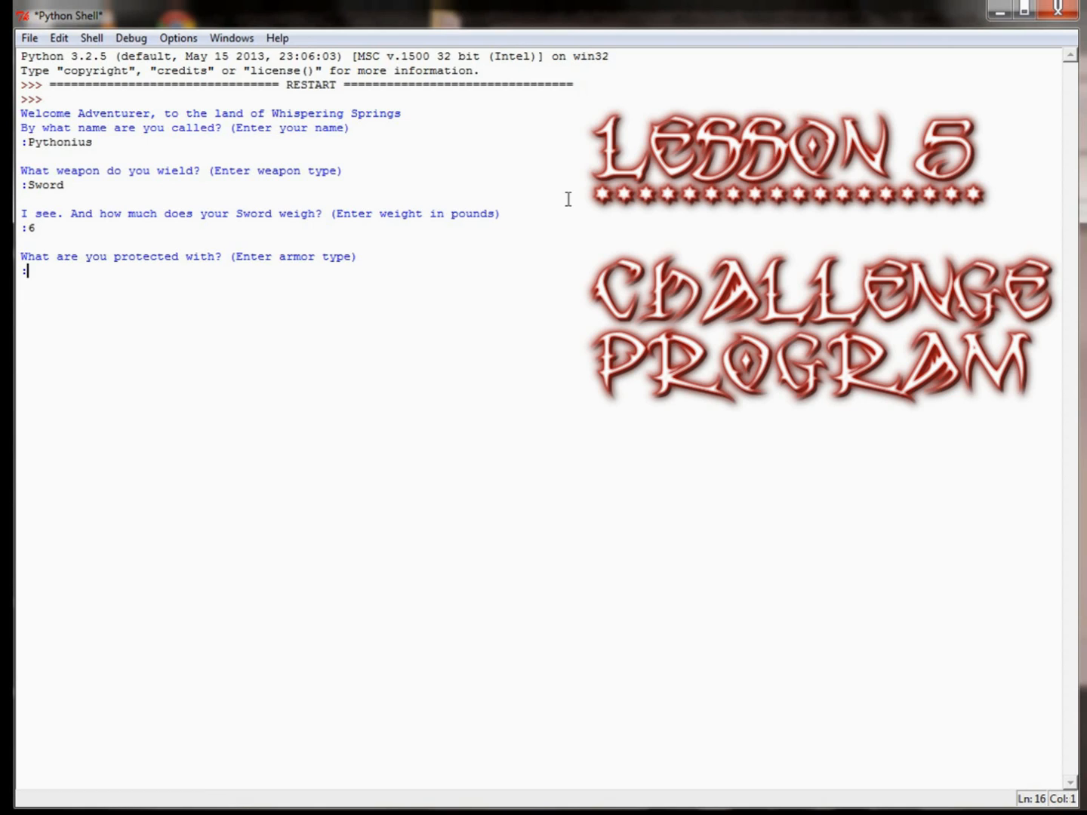
Enter Chain Mail weighing 12 and 7 rations, reaching the 25 lbs inventory total.
{"action": "type", "text": "c"}
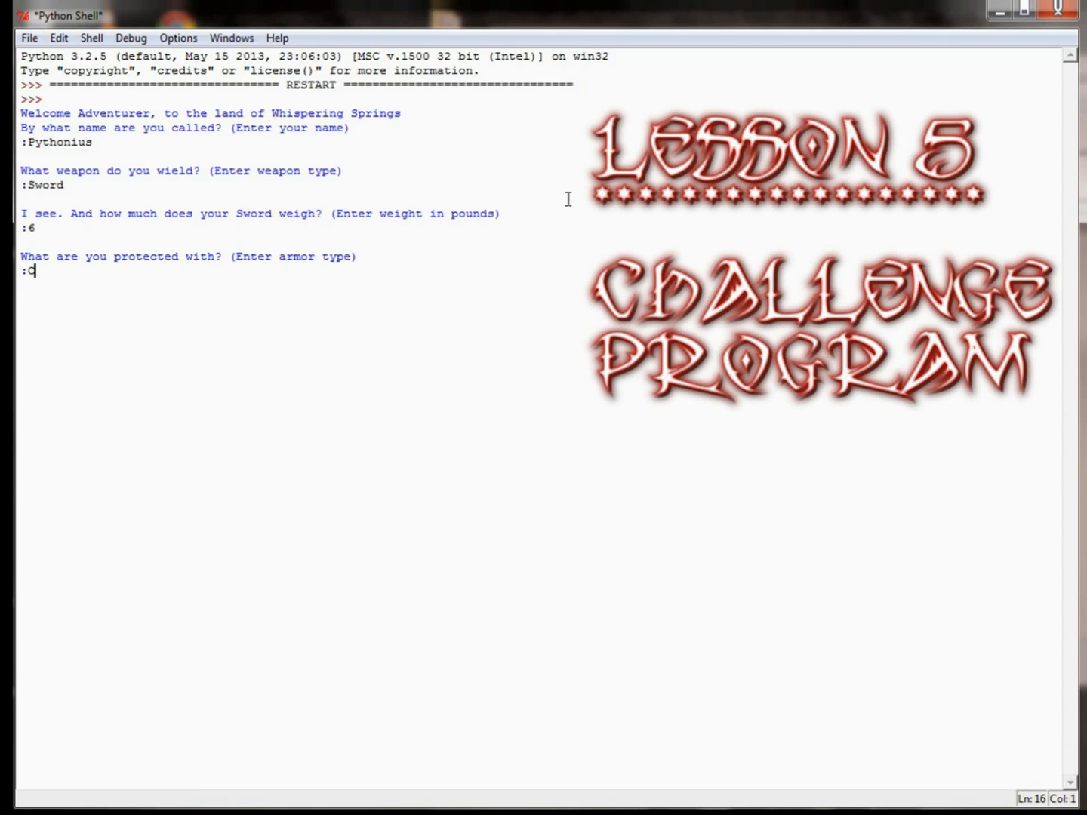
{"action": "type", "text": "hain"}
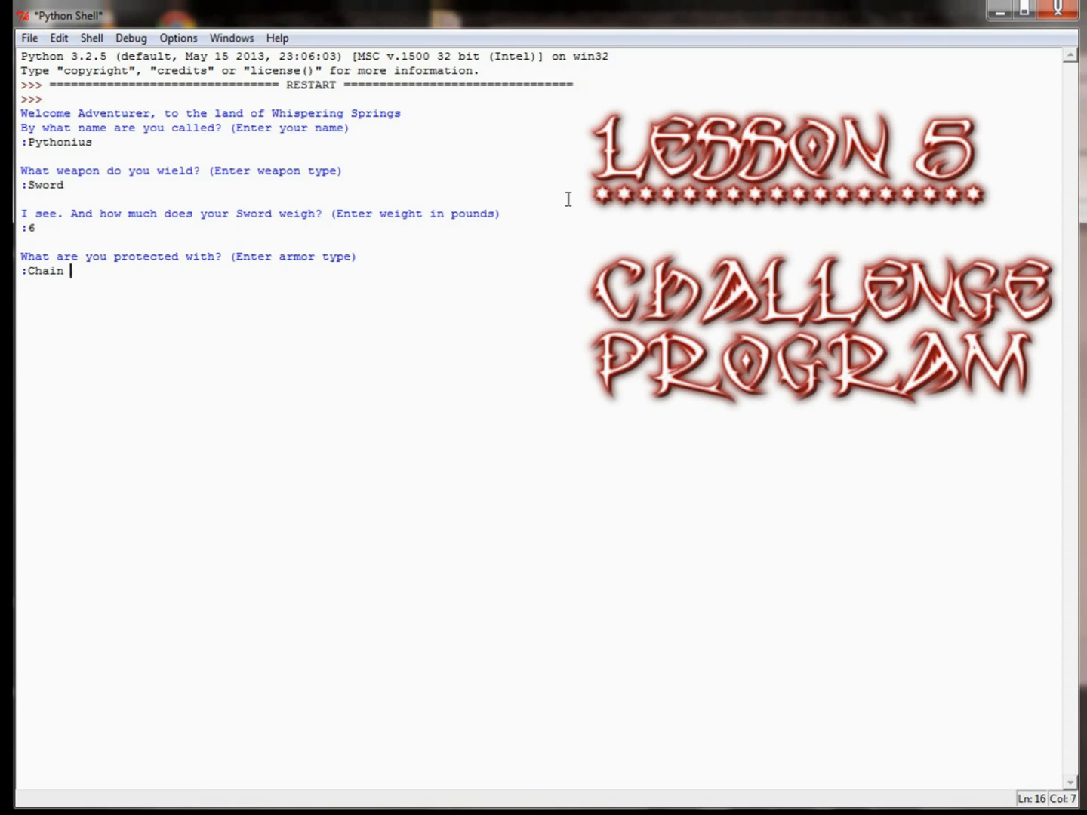
{"action": "key", "text": "Return"}
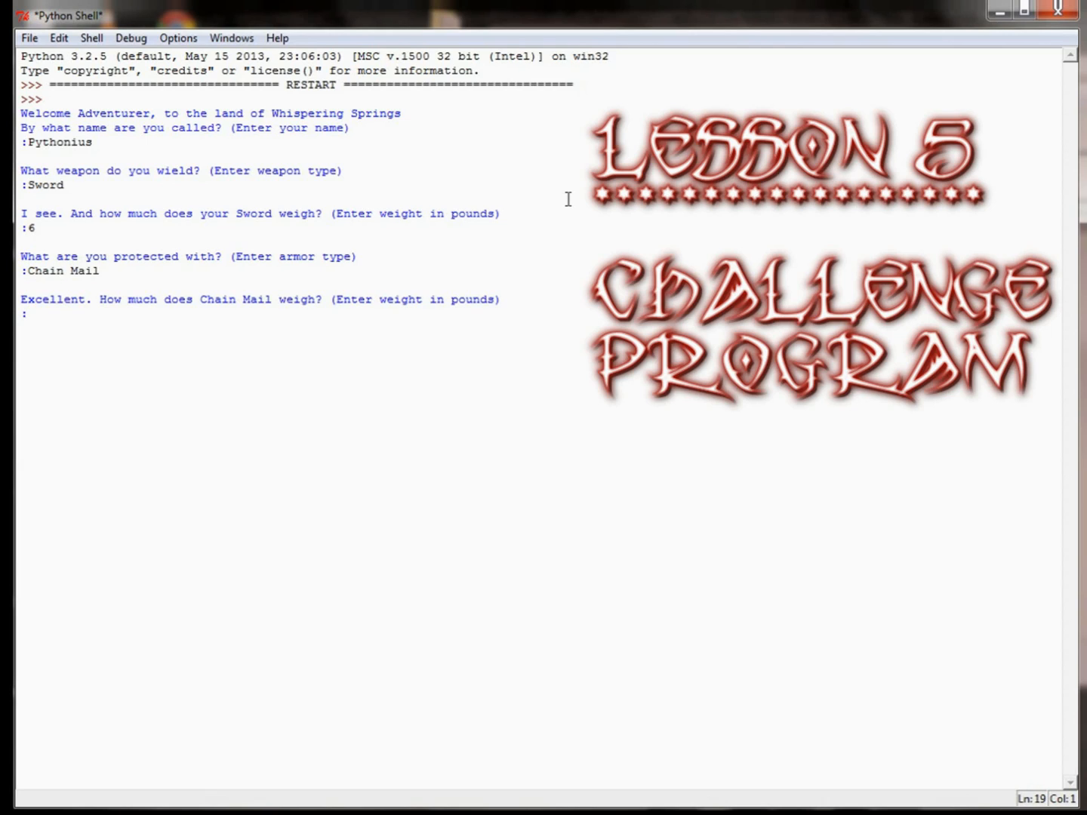
{"action": "type", "text": "12"}
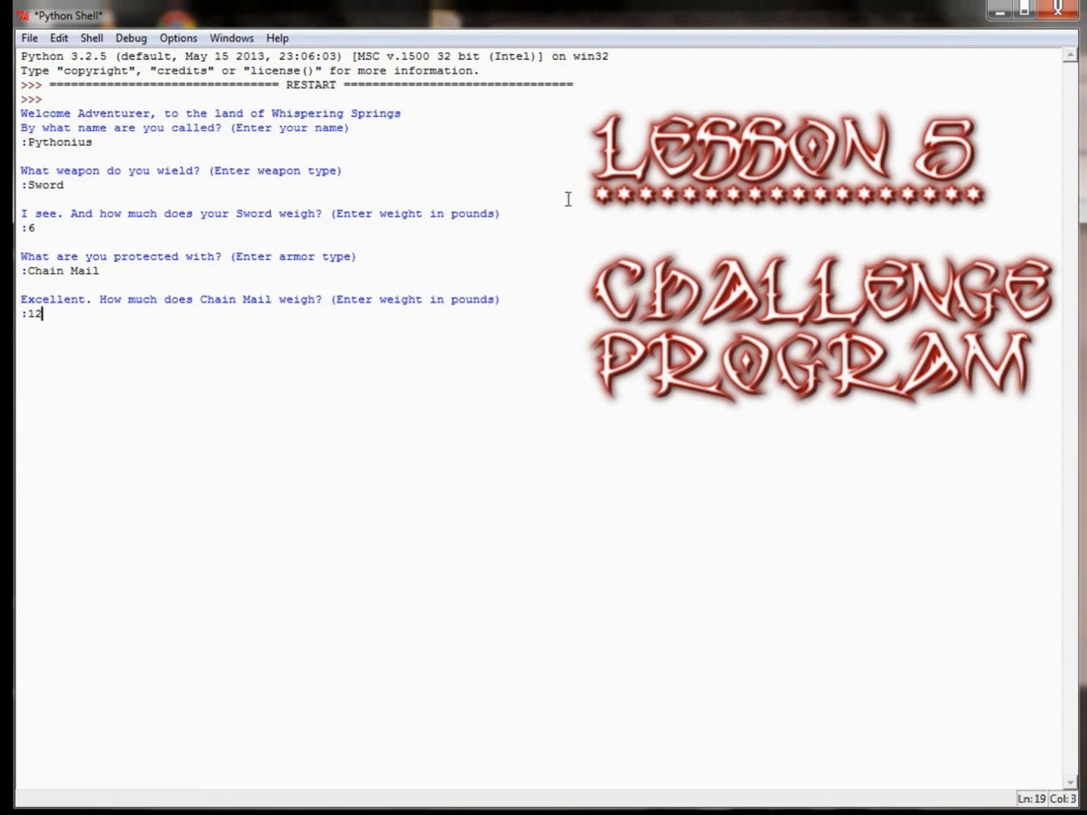
{"action": "key", "text": "Return"}
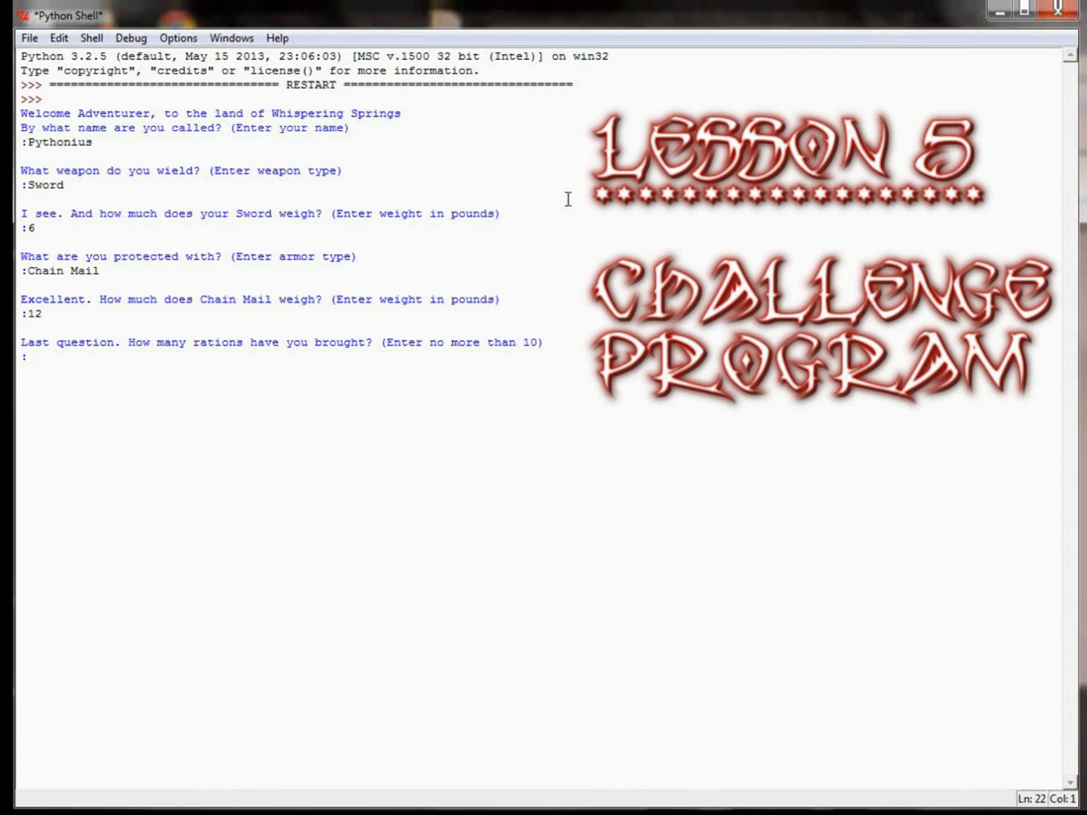
{"action": "left_click", "coordinate": [24, 357]}
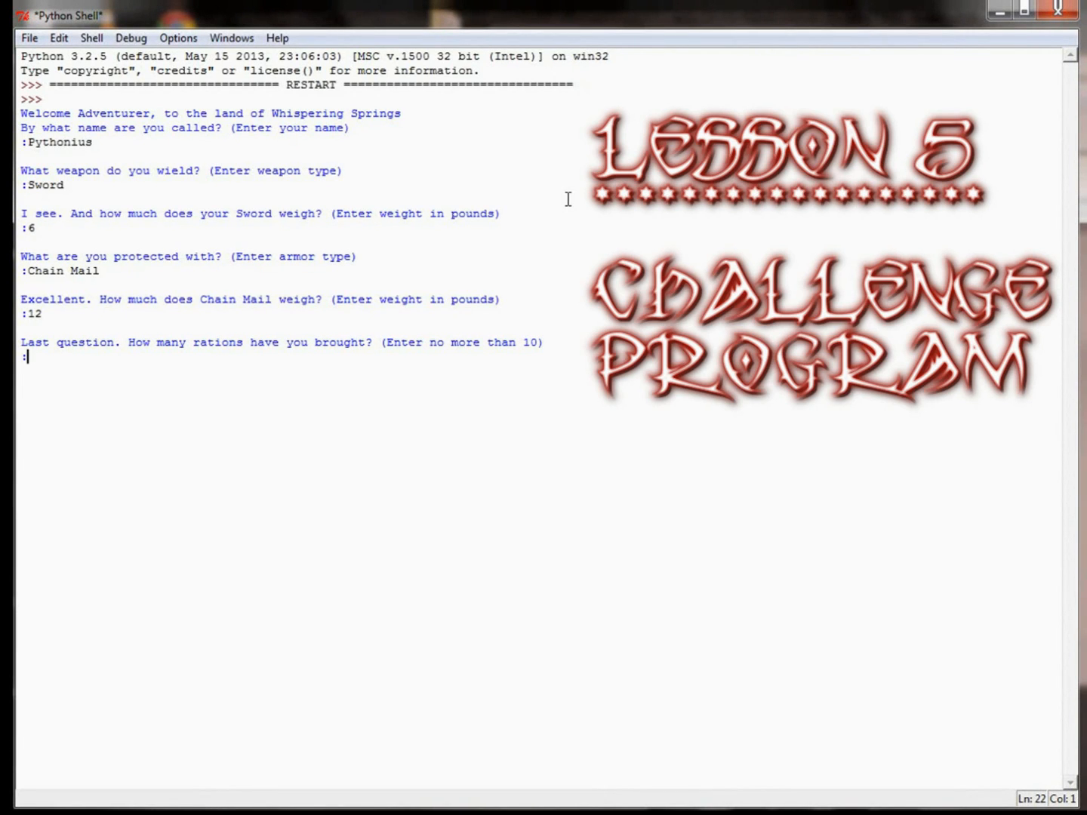
{"action": "type", "text": "7"}
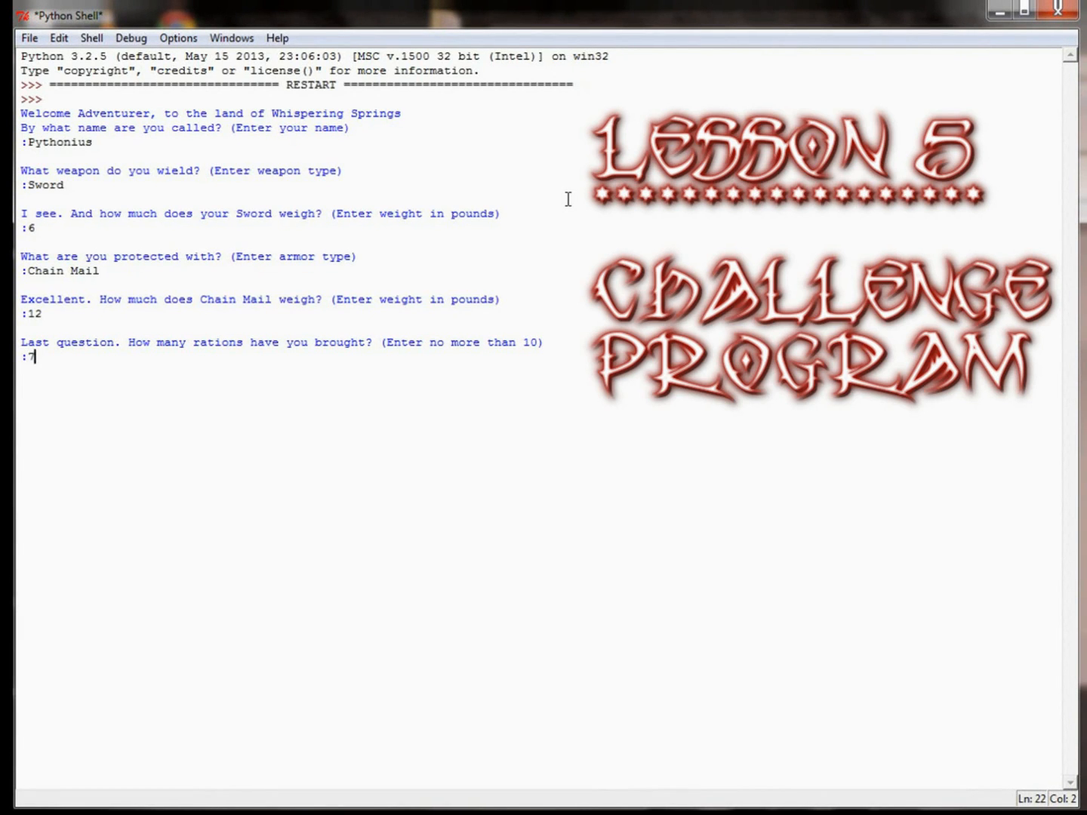
{"action": "key", "text": "Return"}
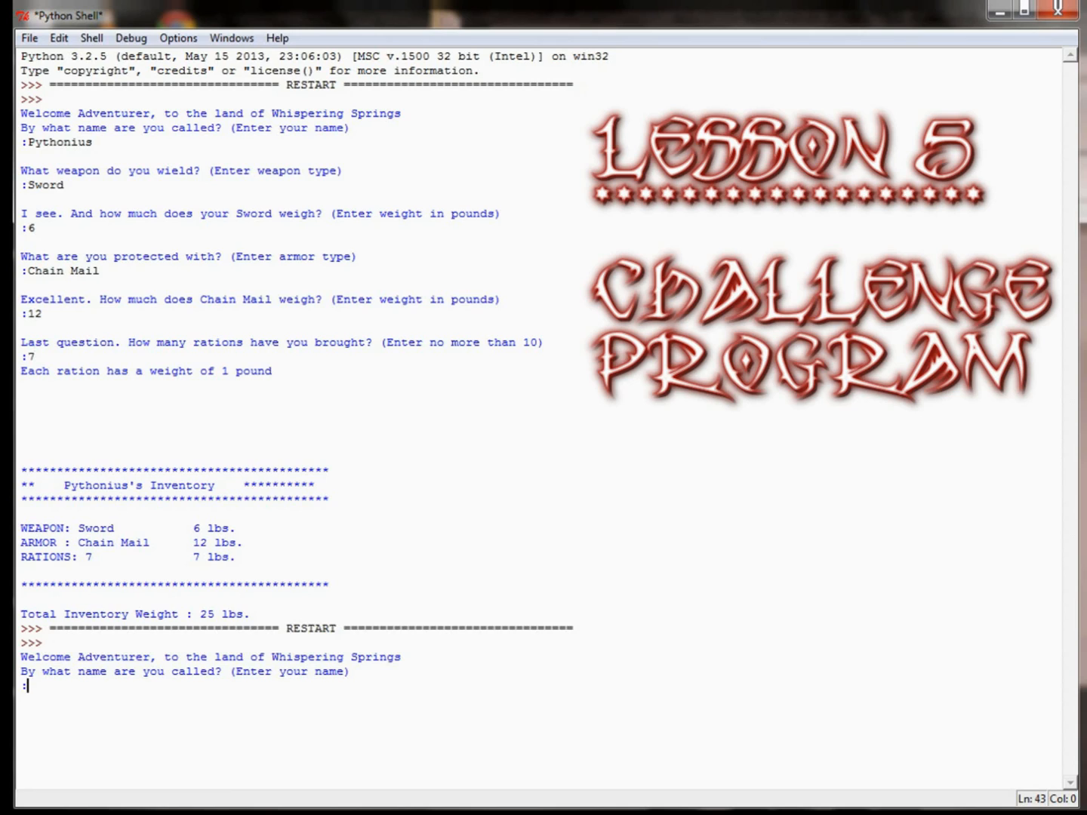
Answer the prompts with the name Pythonita and a Dagger weighing 2 lbs.
{"action": "type", "text": "Py"}
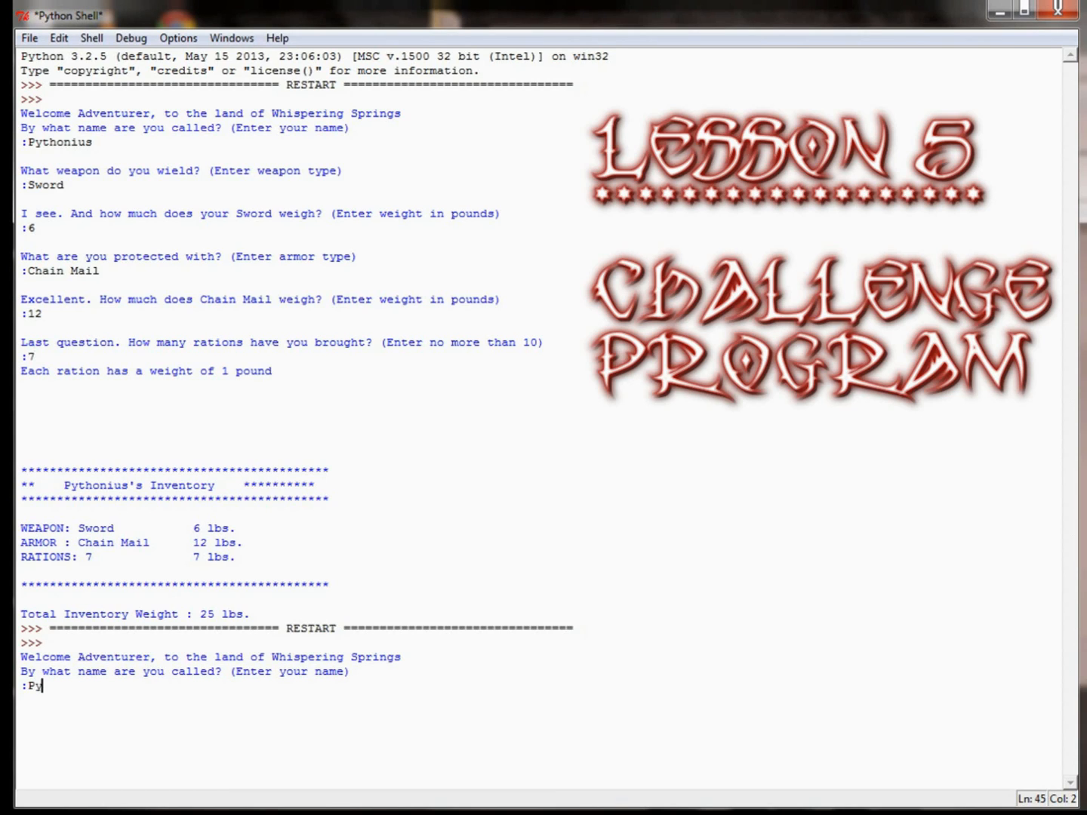
{"action": "type", "text": "thonit"}
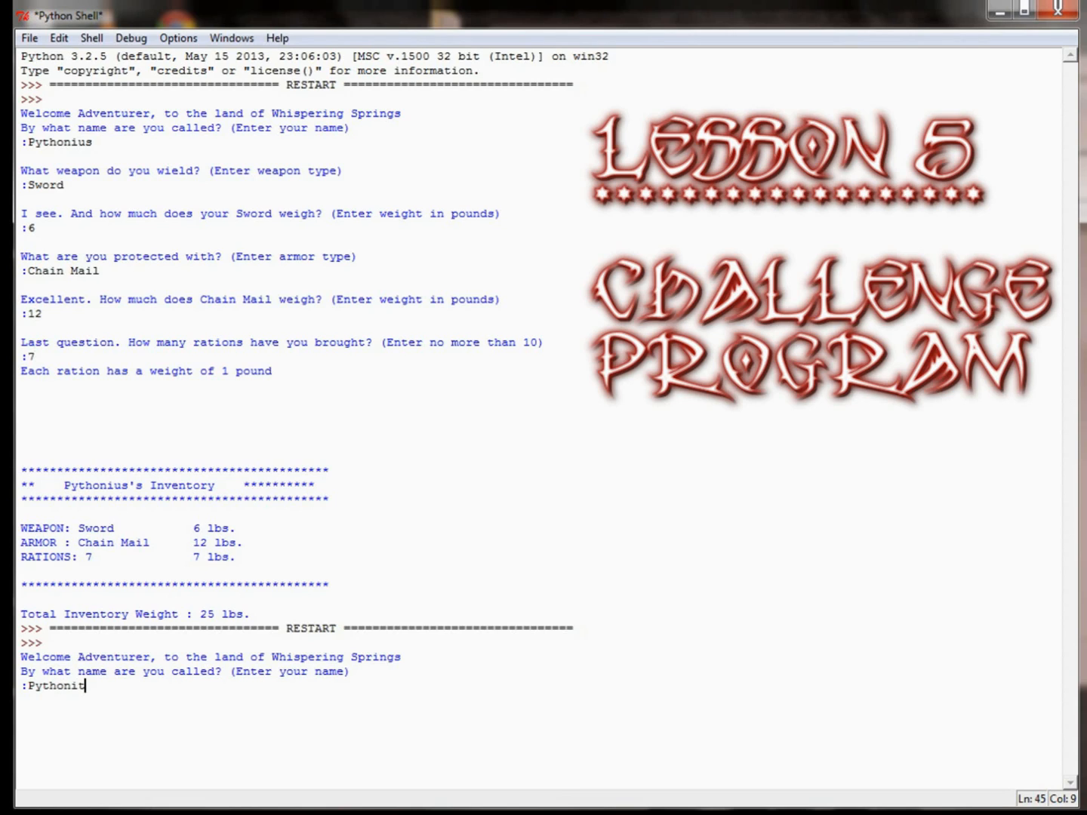
{"action": "key", "text": "Return"}
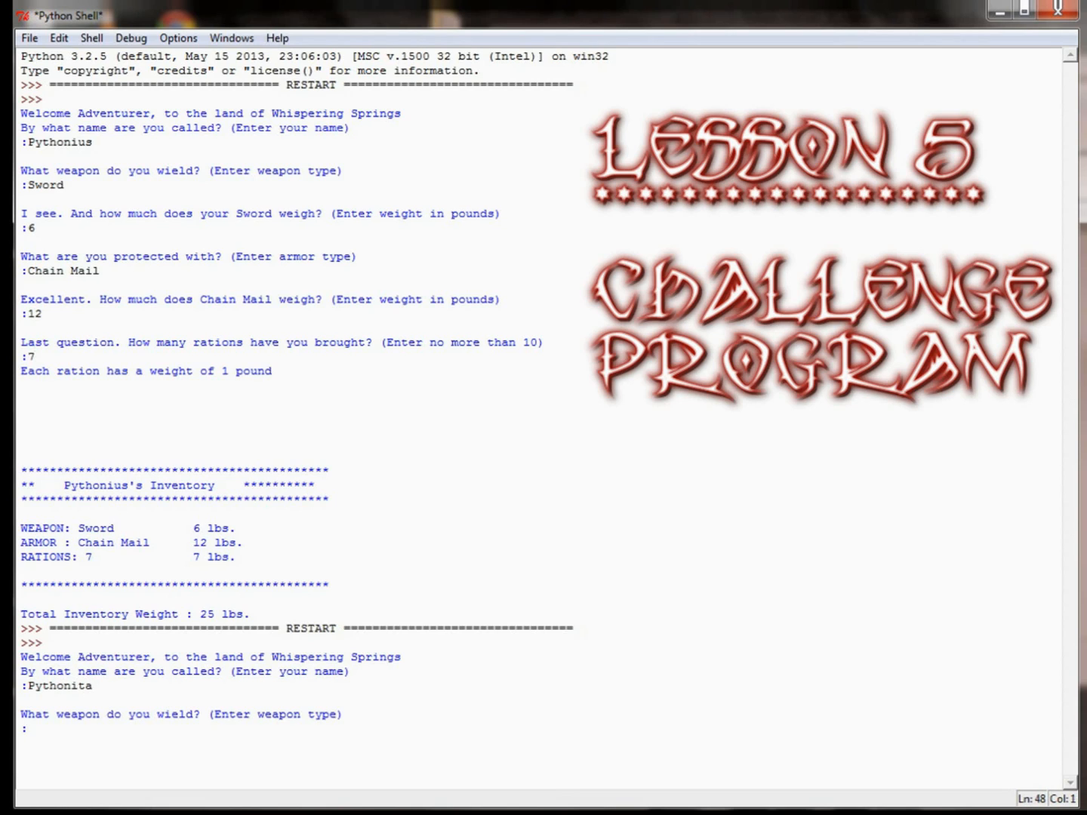
{"action": "type", "text": "Dagger"}
{"action": "type", "text": "2"}
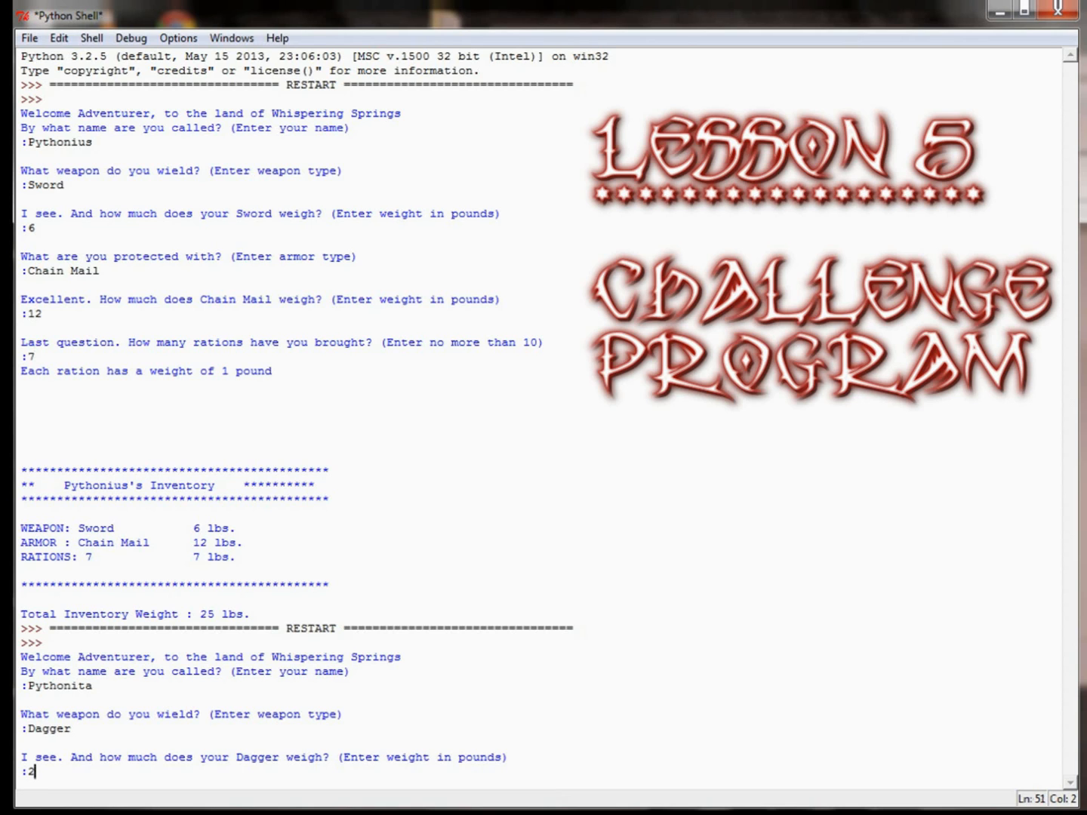
{"action": "key", "text": "Return"}
{"action": "type", "text": "Plate Mai"}
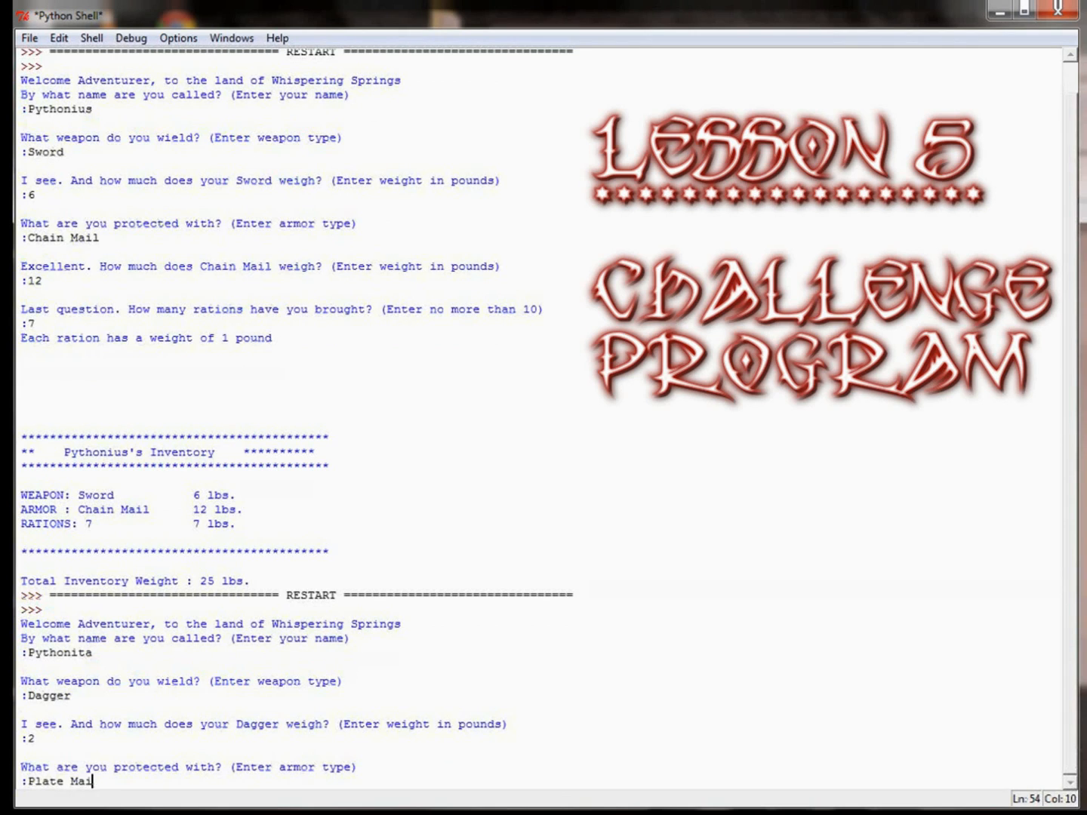
Choose Plate Mail weighing 18 lbs and 2 rations, producing a 22 lbs inventory total.
{"action": "key", "text": "Return"}
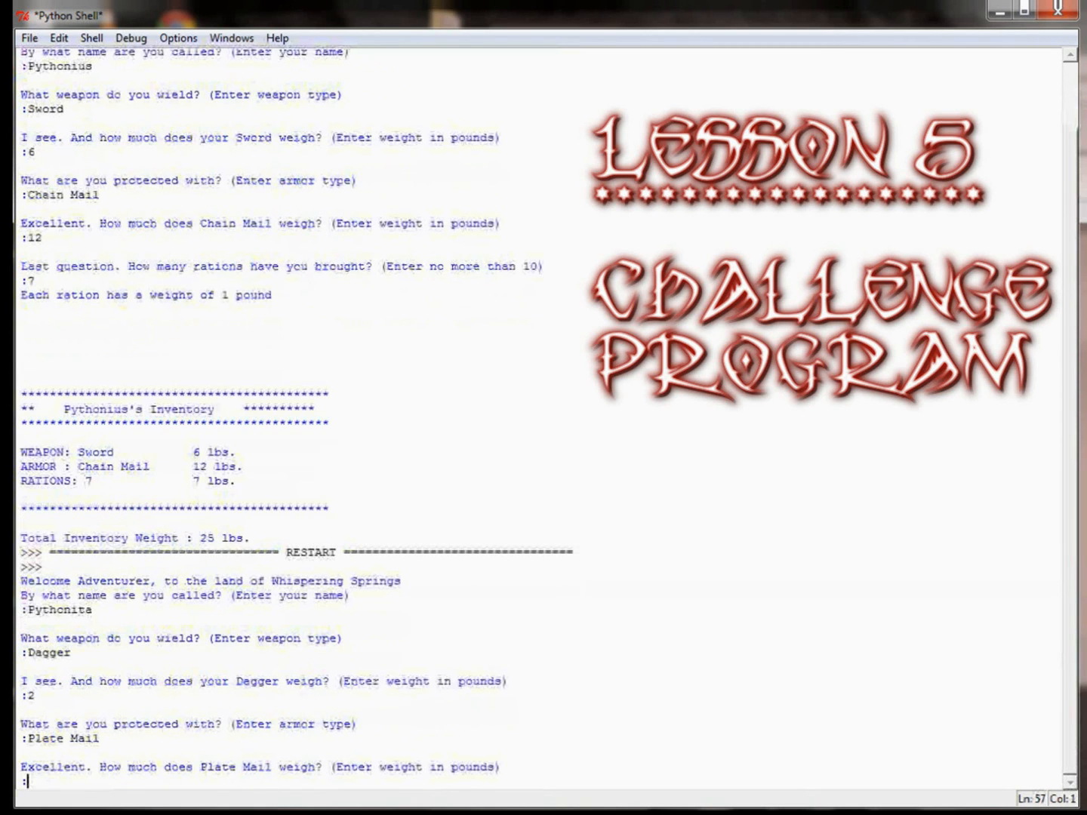
{"action": "type", "text": "18"}
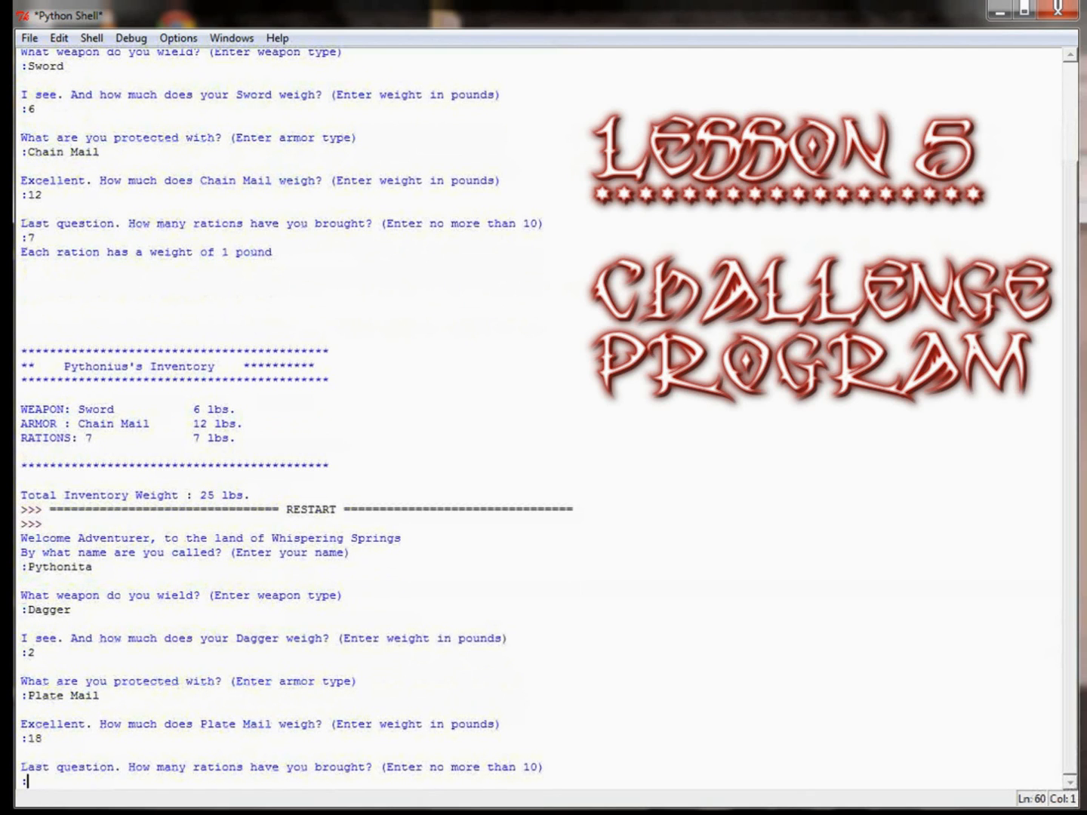
{"action": "type", "text": "2"}
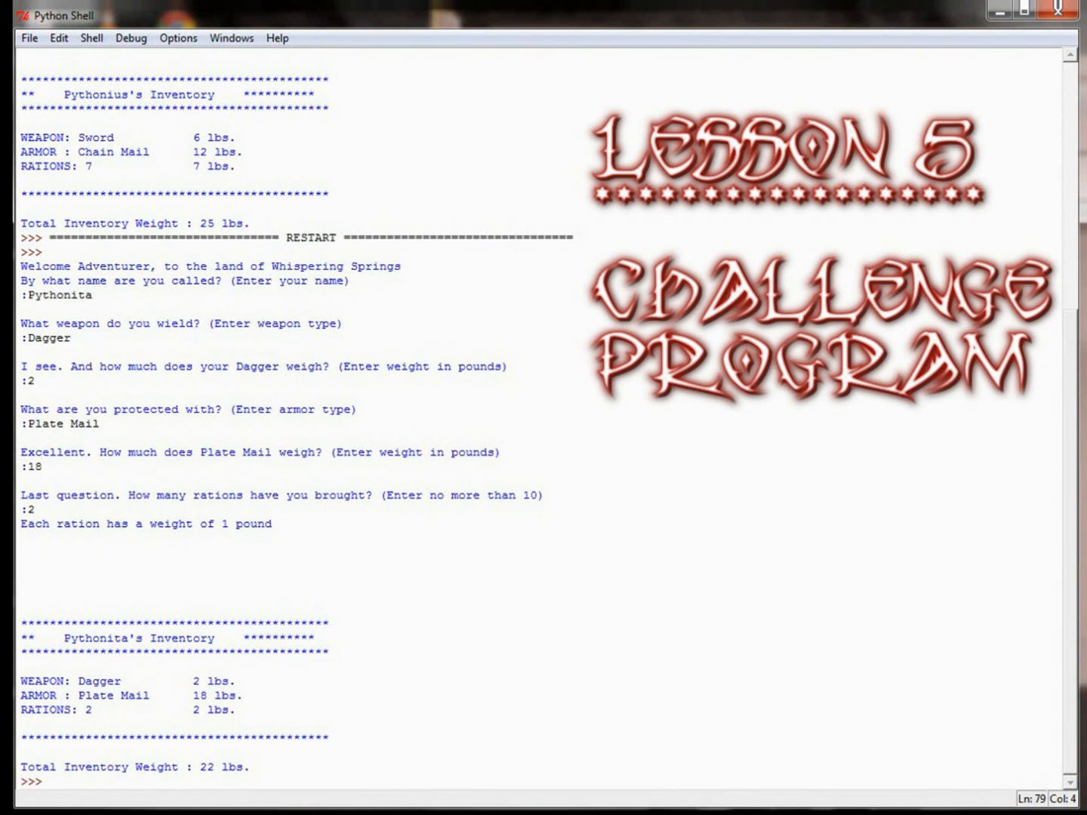
{"action": "left_click", "coordinate": [48, 782]}
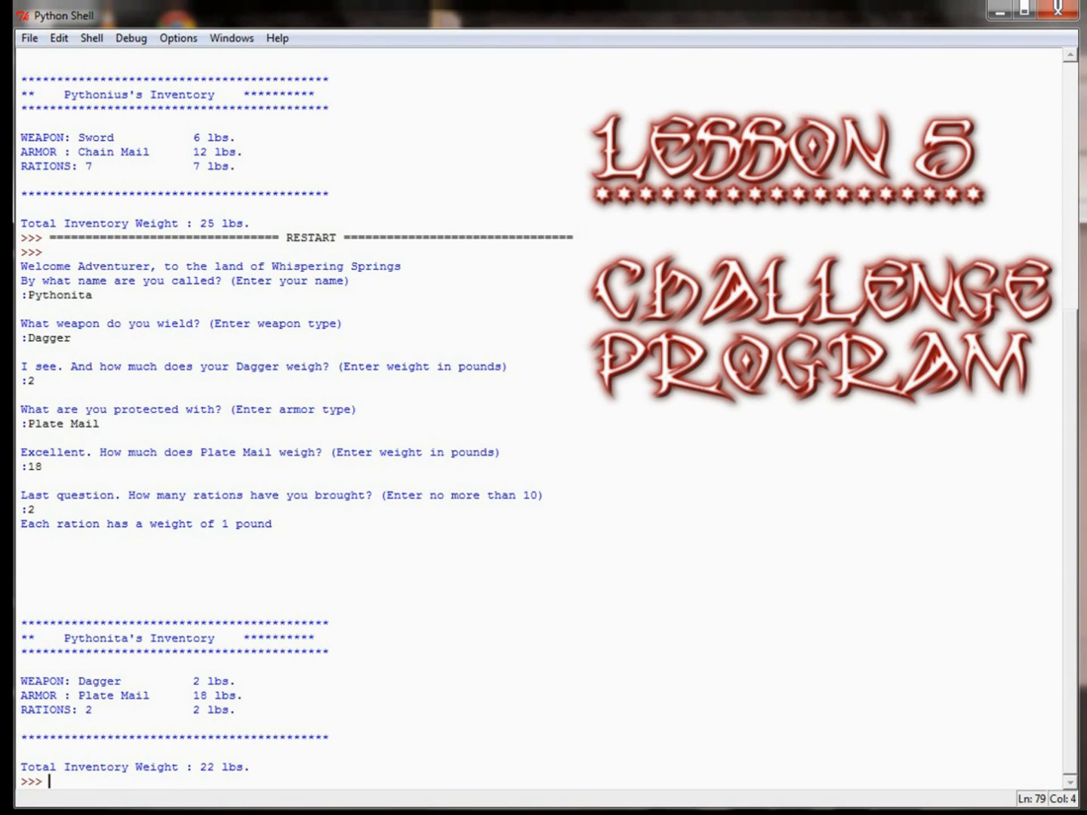